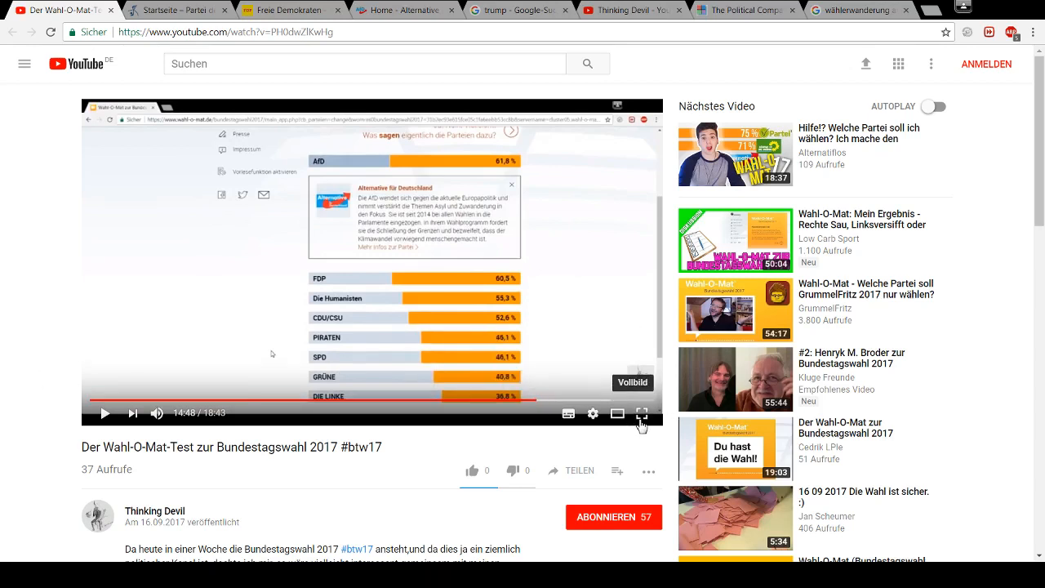
View the Wahl-O-Mat video full screen, then switch to the Partei der Humanisten tab
{"action": "left_click", "coordinate": [642, 413]}
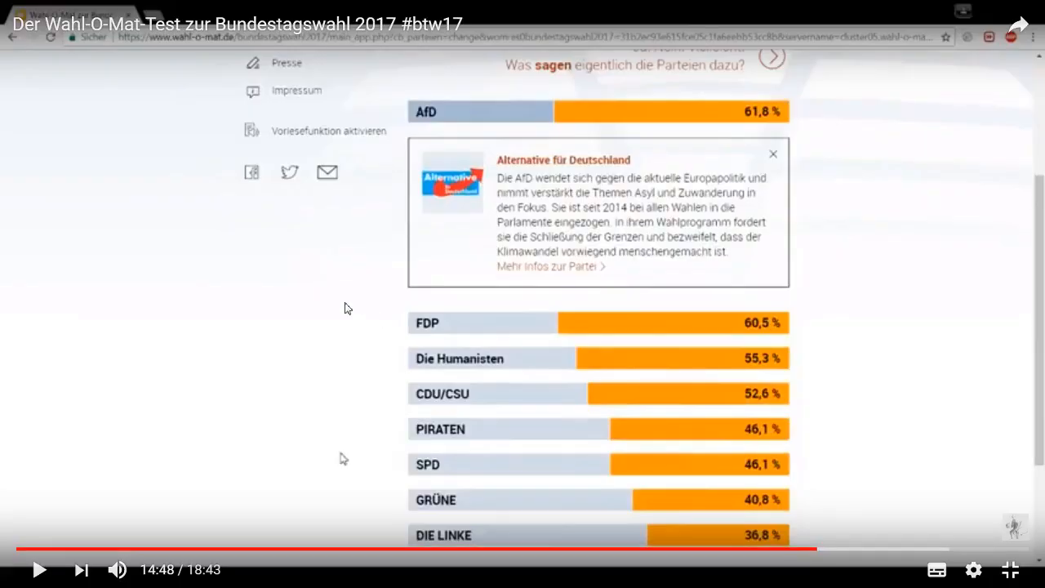
{"action": "mouse_move", "coordinate": [817, 549]}
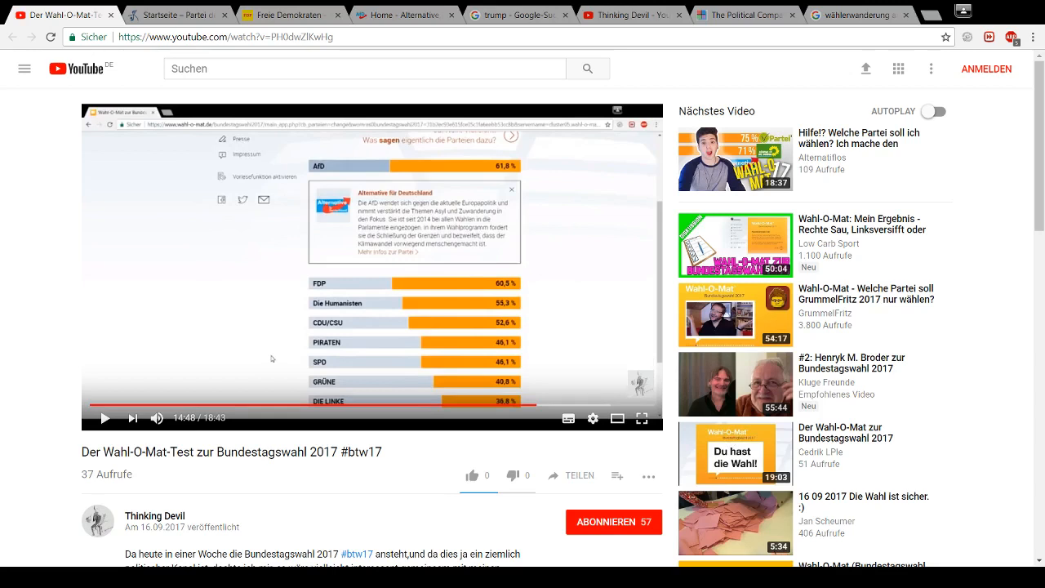
{"action": "left_click", "coordinate": [176, 15]}
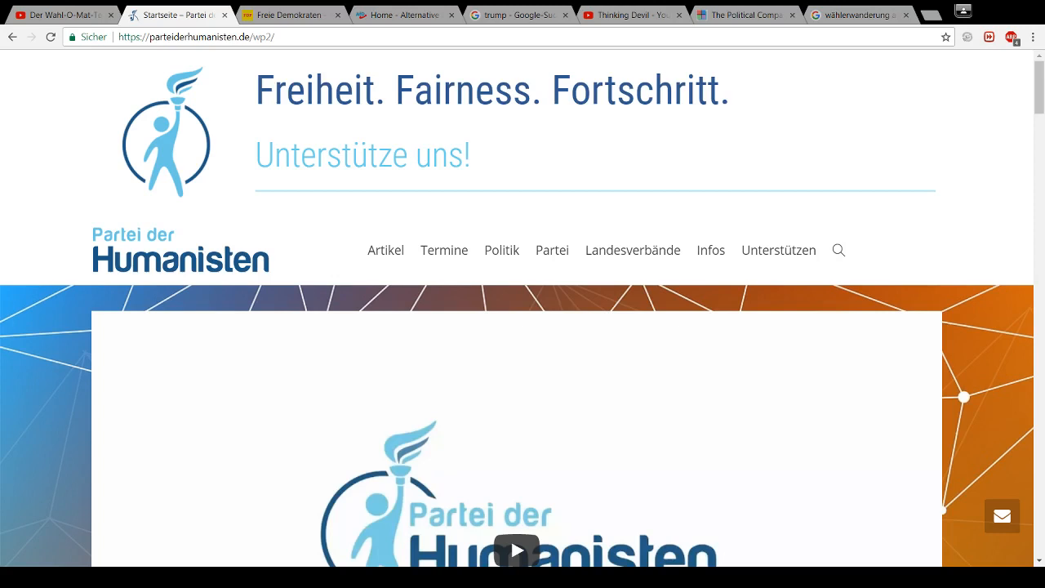
Switch to the AfD homepage tab with its 'jetzt AfD' membership pop-up
{"action": "left_click", "coordinate": [290, 14]}
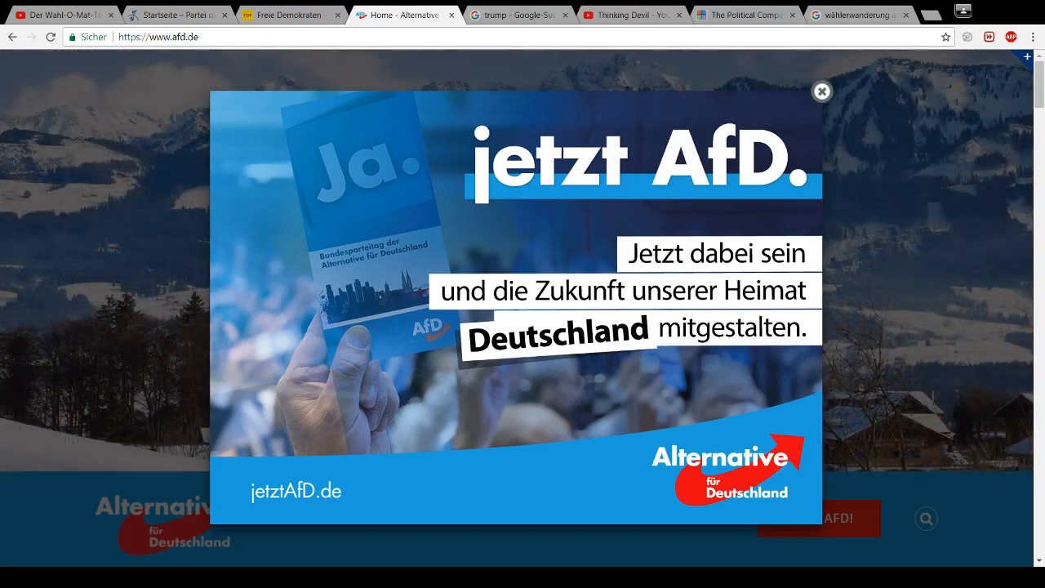
View the Trump Google Images results, then return to the Thinking Devil YouTube channel's videos
{"action": "left_click", "coordinate": [520, 15]}
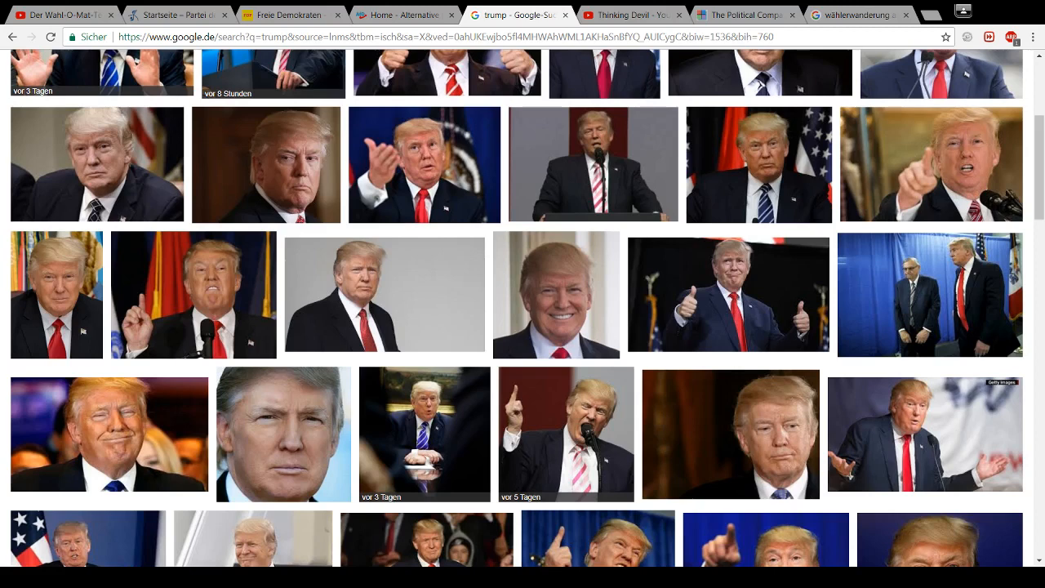
{"action": "left_click", "coordinate": [633, 15]}
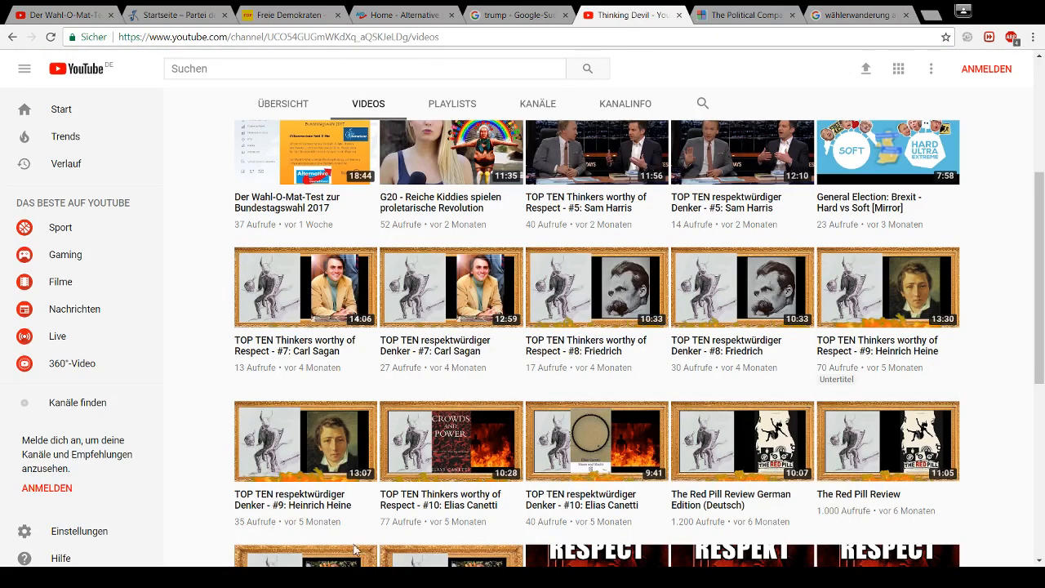
{"action": "mouse_move", "coordinate": [354, 550]}
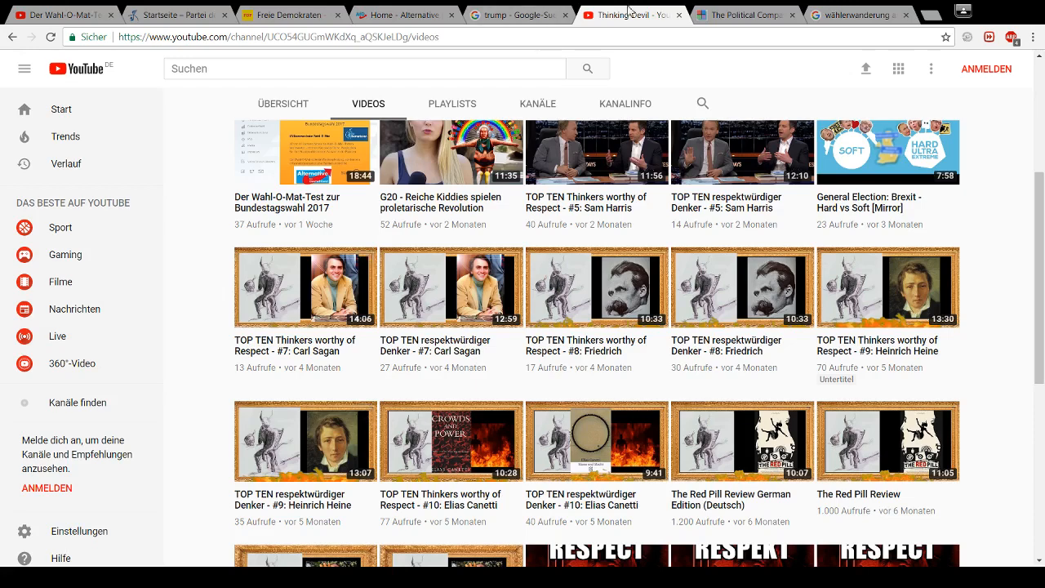
Review the Political Compass results page showing -4.13 economic and -4.87 social
{"action": "left_click", "coordinate": [743, 14]}
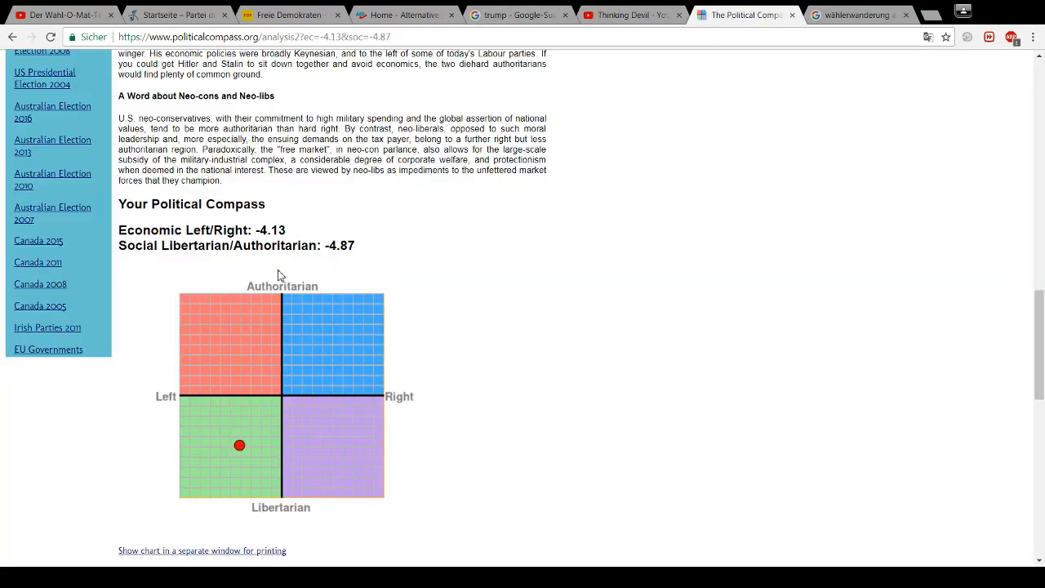
{"action": "scroll", "scroll_direction": "down", "scroll_amount": 3}
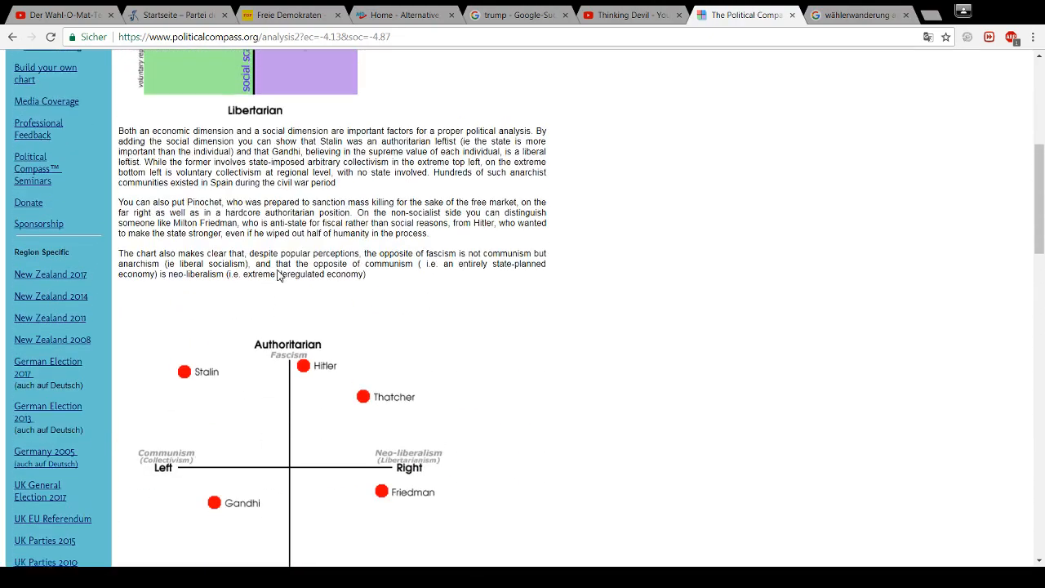
{"action": "scroll", "scroll_direction": "up", "scroll_amount": 3}
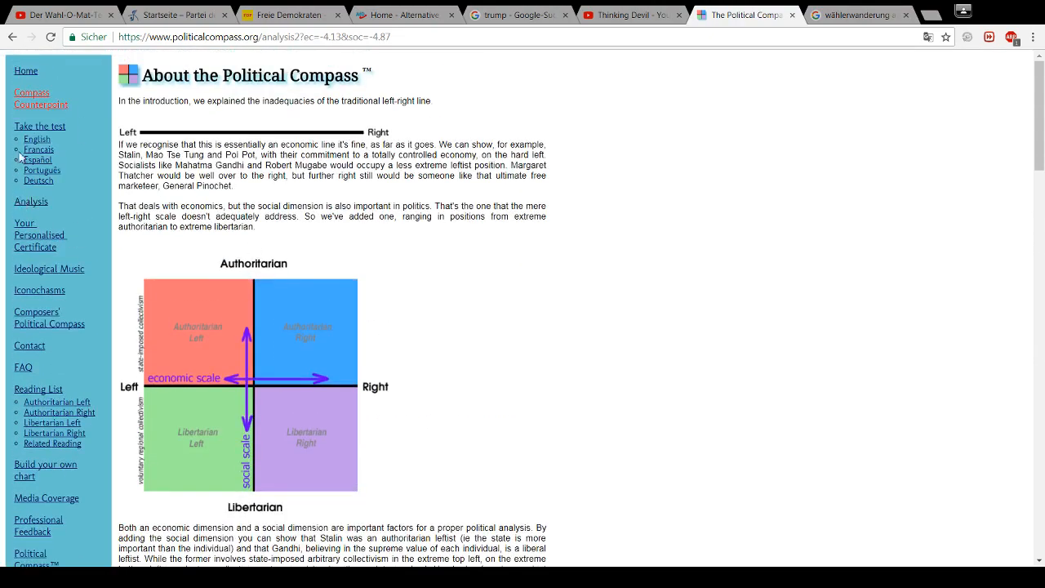
Start the English test; answer Agree on globalisation and Strongly disagree on always supporting one's country
{"action": "left_click", "coordinate": [36, 139]}
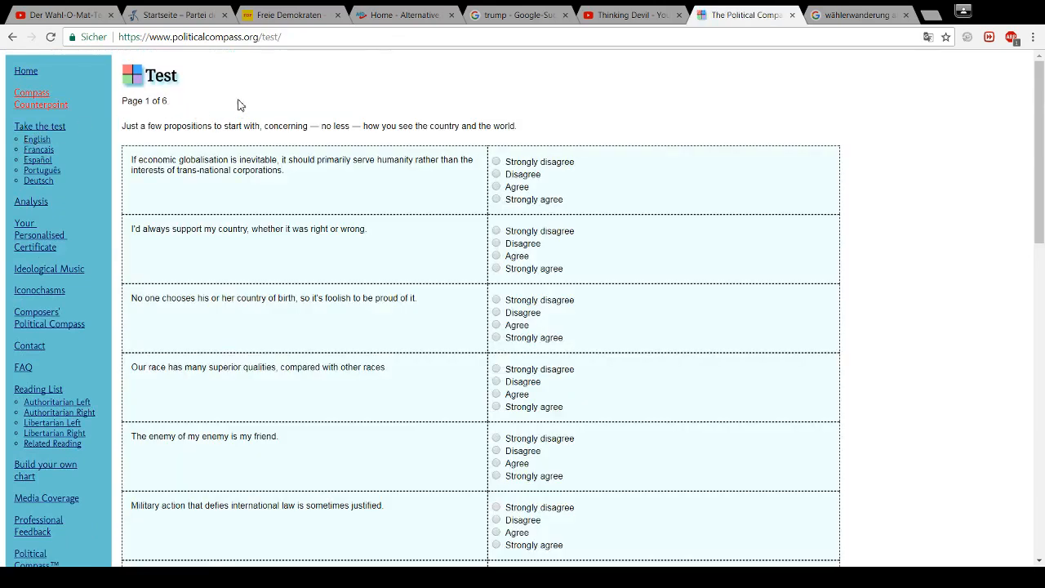
{"action": "mouse_move", "coordinate": [343, 110]}
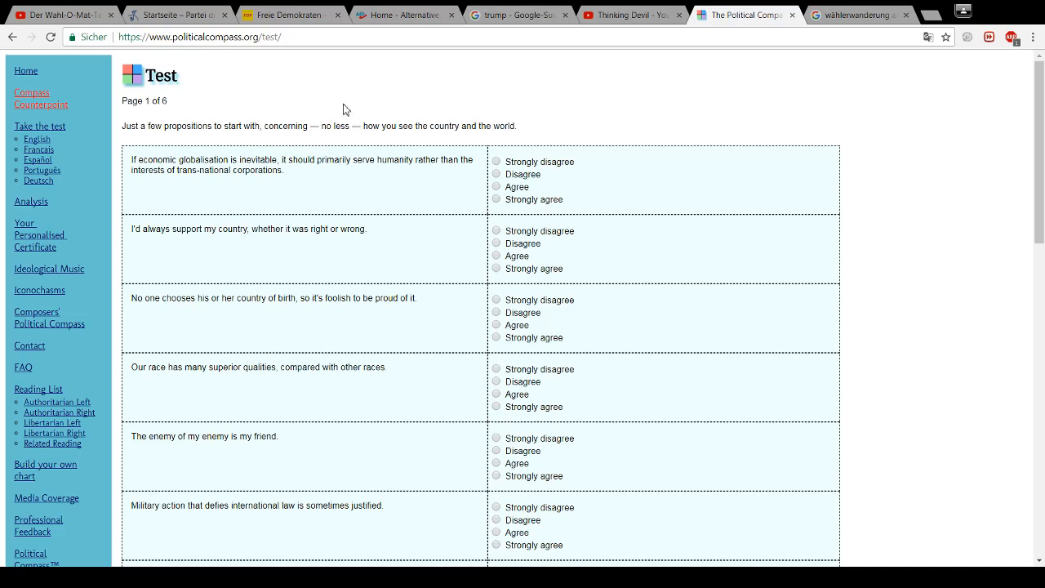
{"action": "mouse_move", "coordinate": [489, 110]}
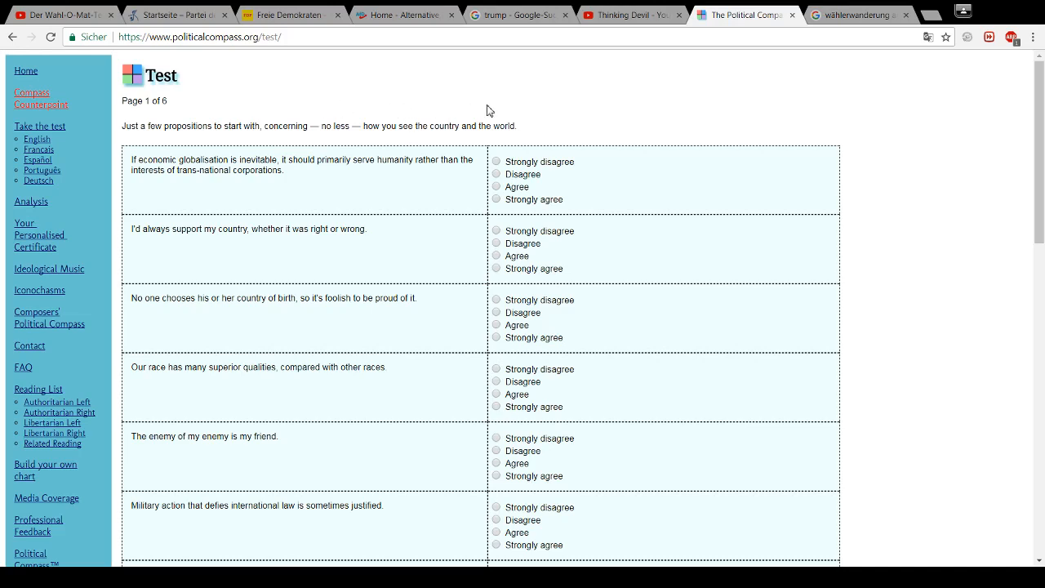
{"action": "mouse_move", "coordinate": [225, 193]}
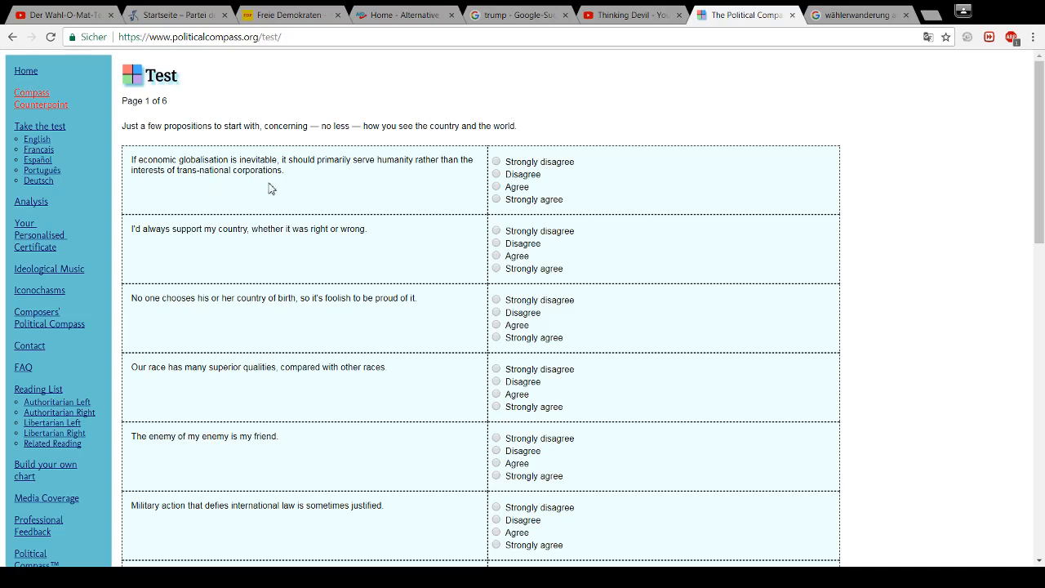
{"action": "mouse_move", "coordinate": [347, 179]}
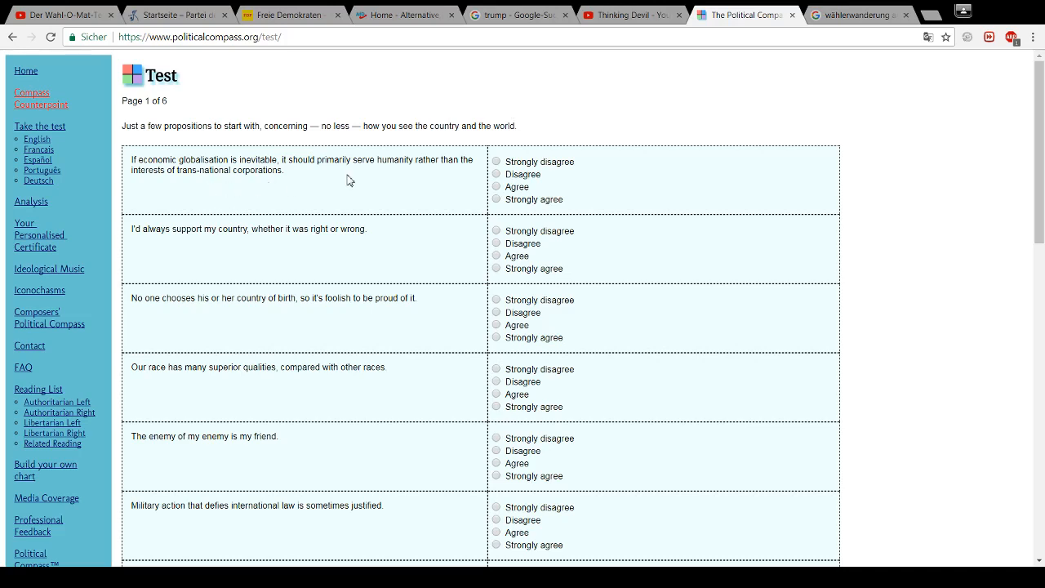
{"action": "mouse_move", "coordinate": [432, 177]}
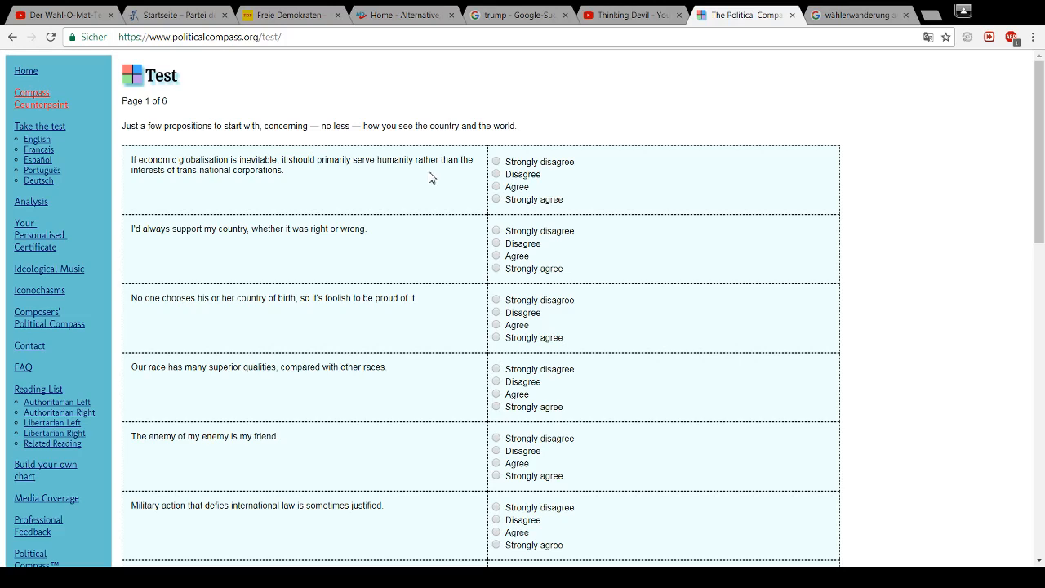
{"action": "mouse_move", "coordinate": [257, 189]}
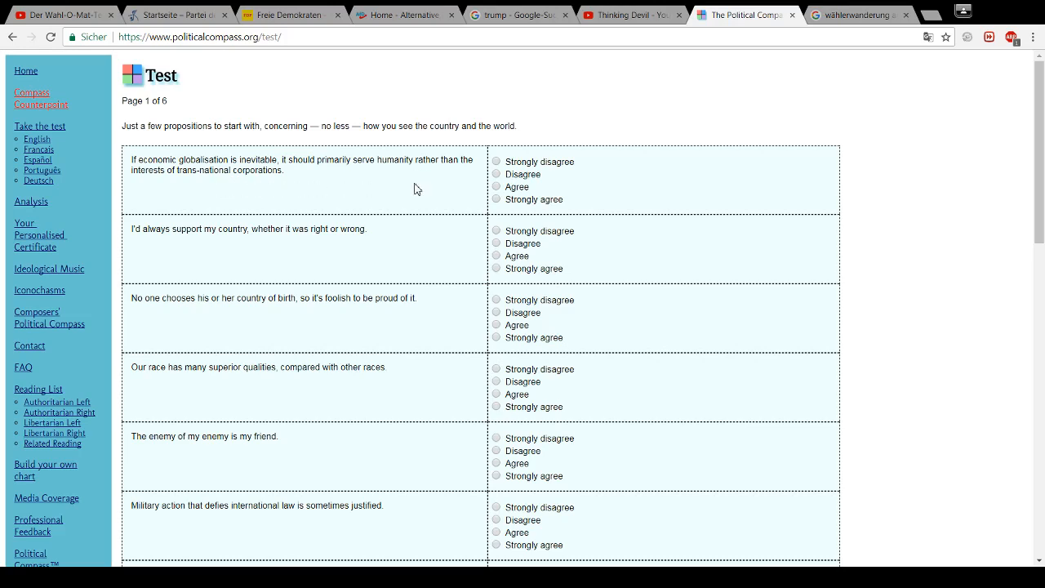
{"action": "left_click", "coordinate": [496, 187]}
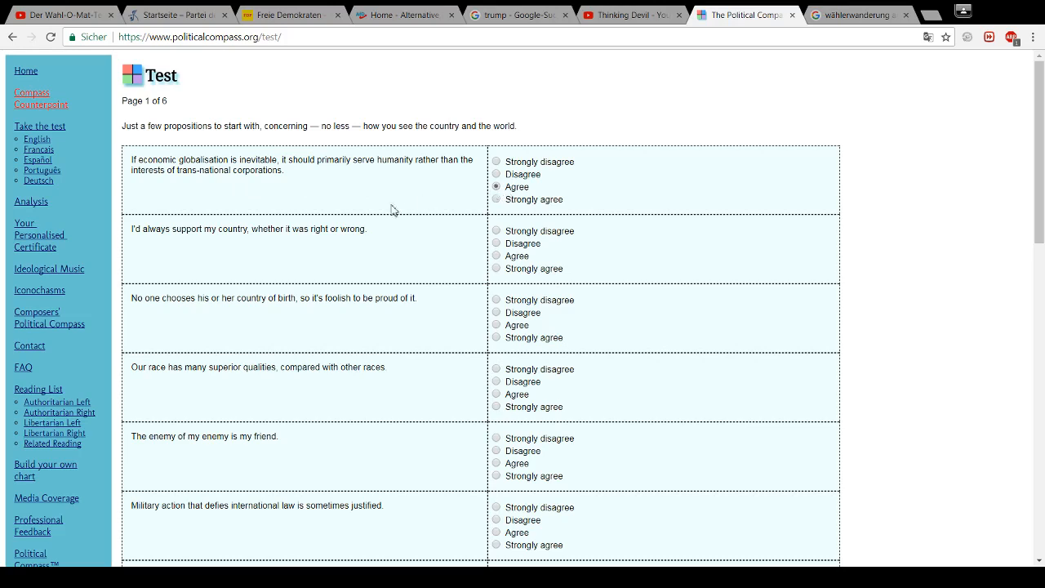
{"action": "mouse_move", "coordinate": [172, 249]}
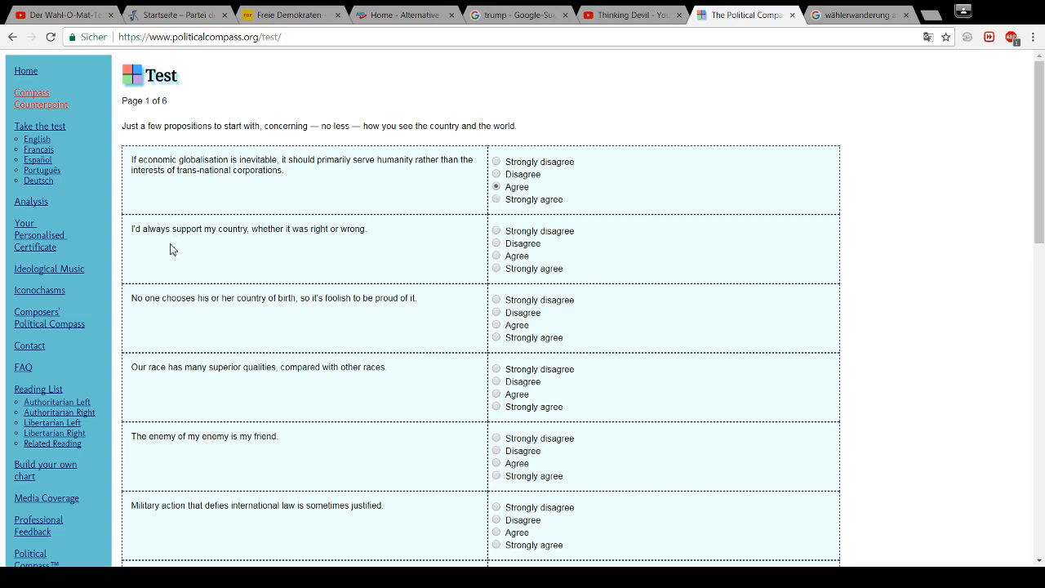
{"action": "mouse_move", "coordinate": [247, 250]}
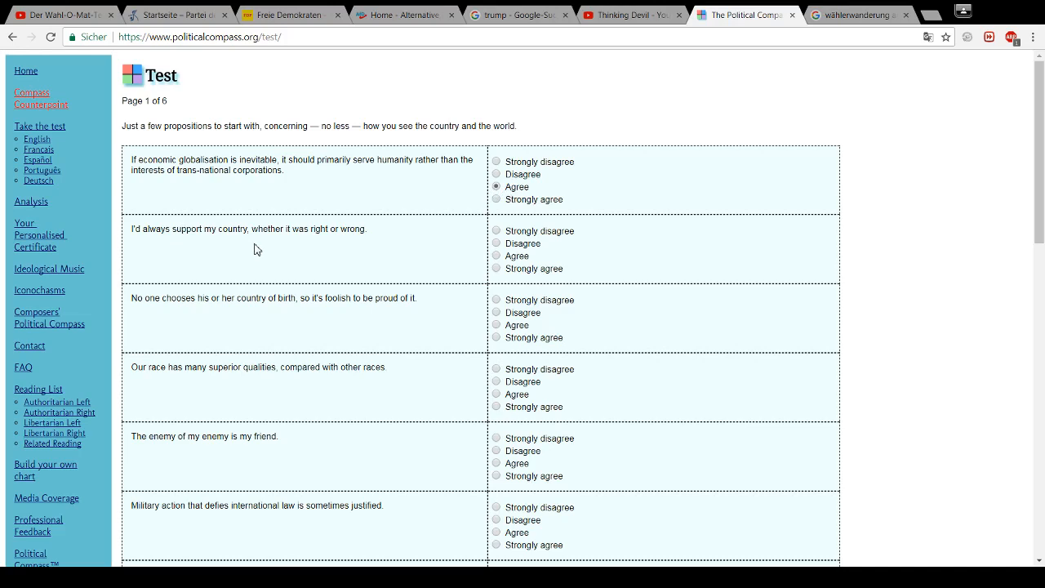
{"action": "left_click", "coordinate": [496, 231]}
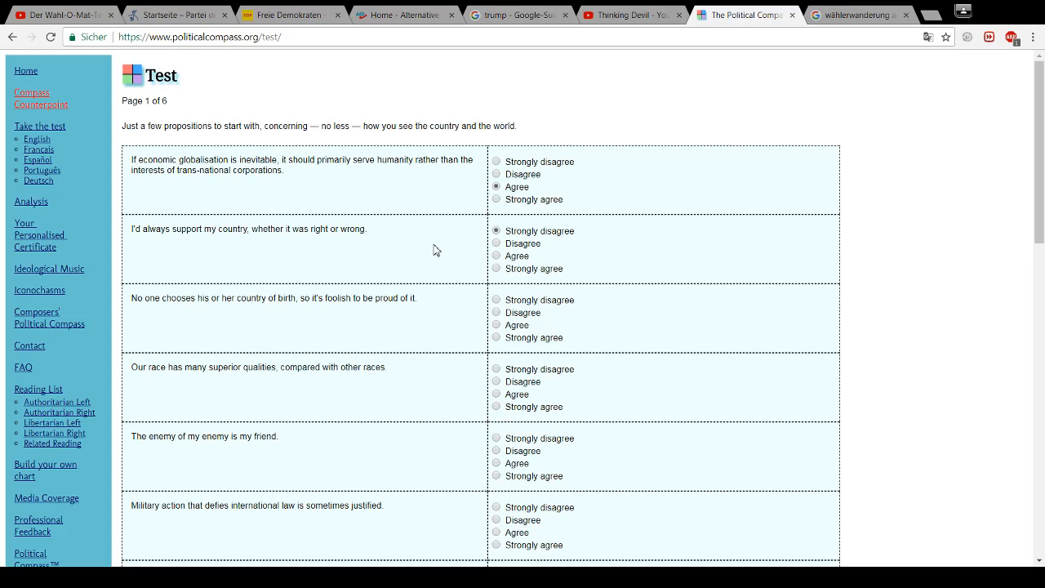
{"action": "mouse_move", "coordinate": [378, 245]}
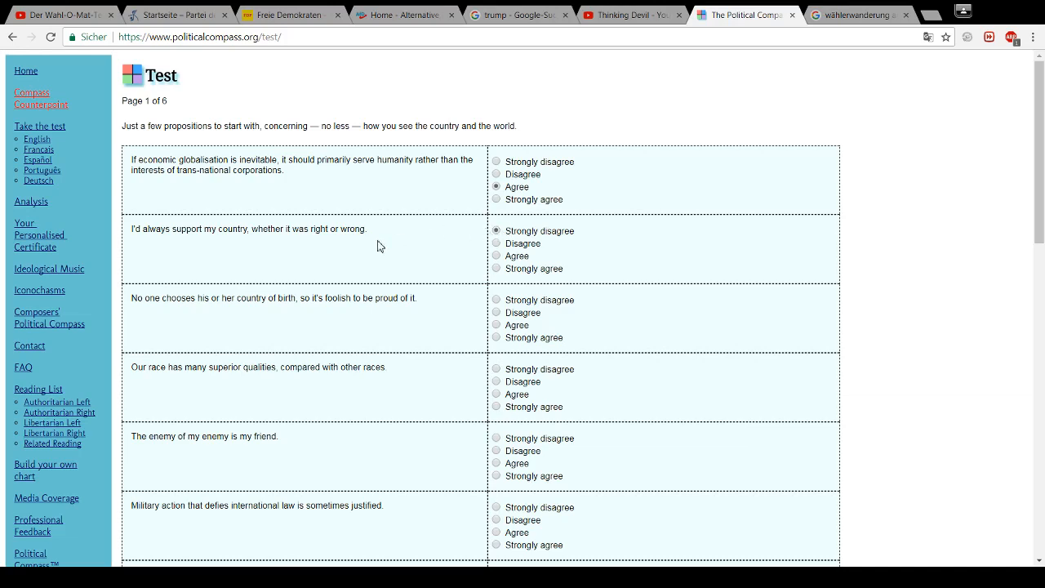
{"action": "mouse_move", "coordinate": [337, 272]}
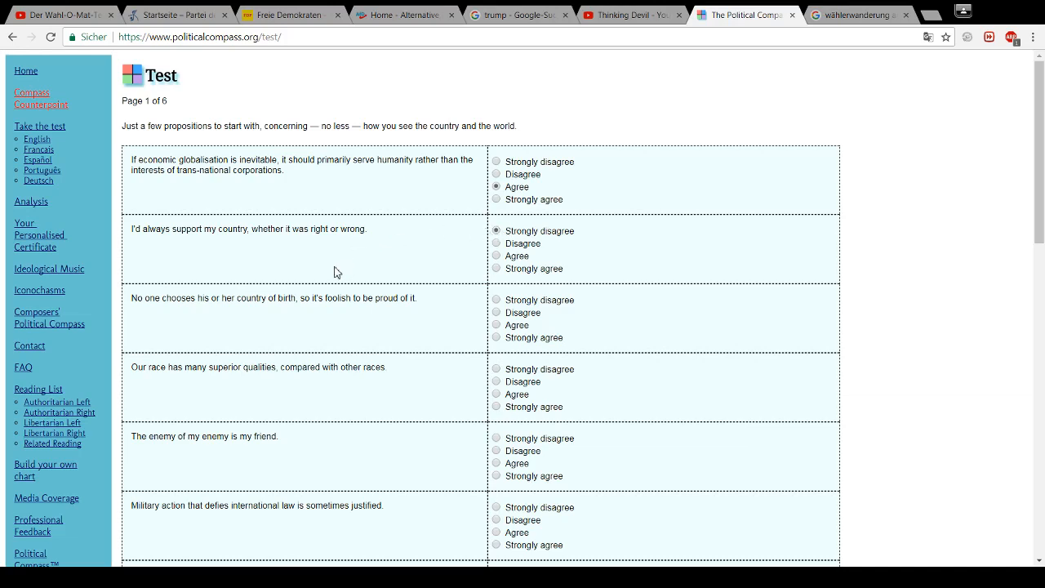
{"action": "mouse_move", "coordinate": [226, 320]}
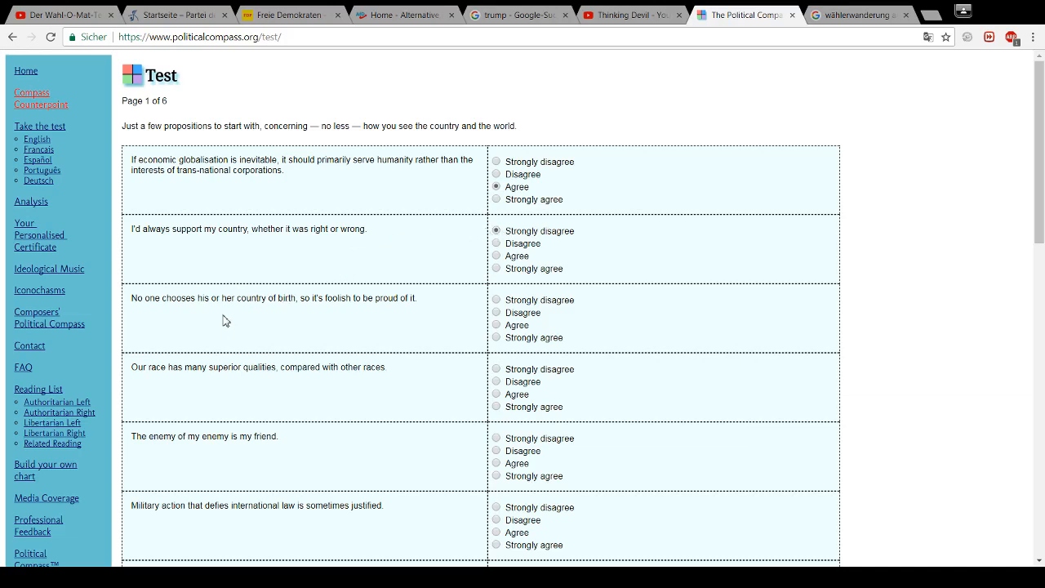
{"action": "mouse_move", "coordinate": [301, 315]}
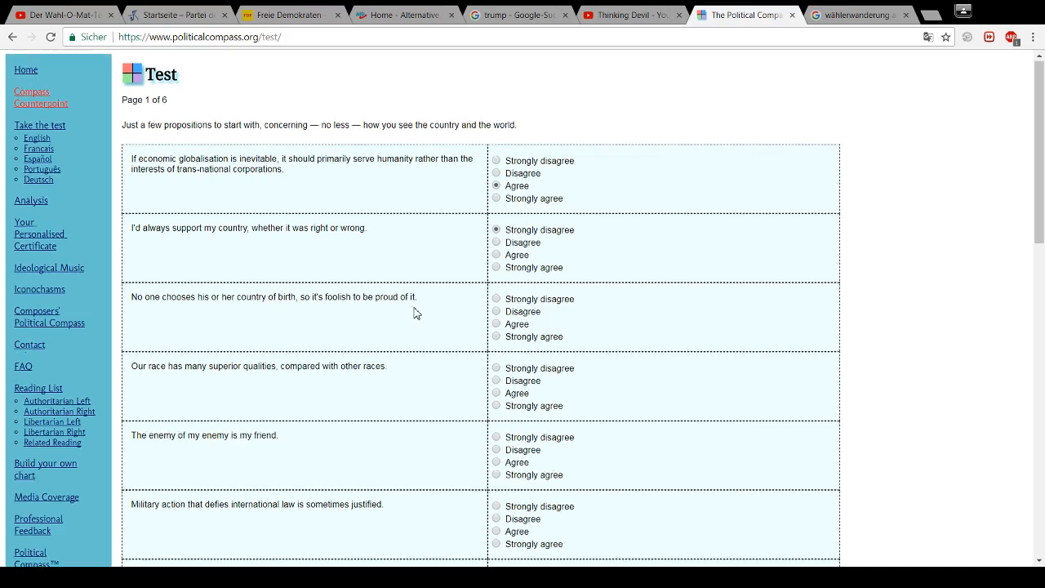
{"action": "scroll", "scroll_direction": "down", "scroll_amount": 3}
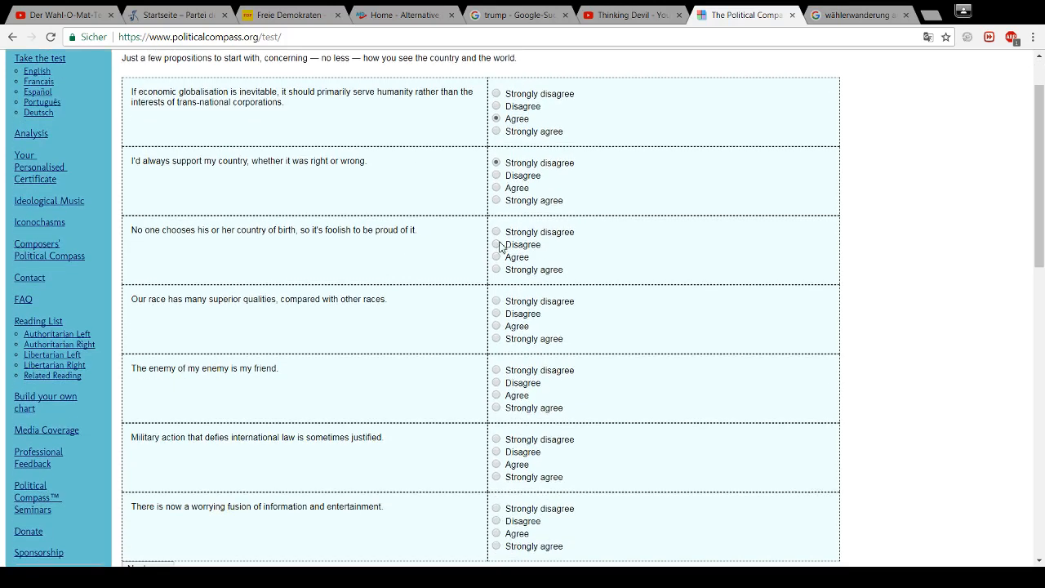
{"action": "left_click", "coordinate": [496, 244]}
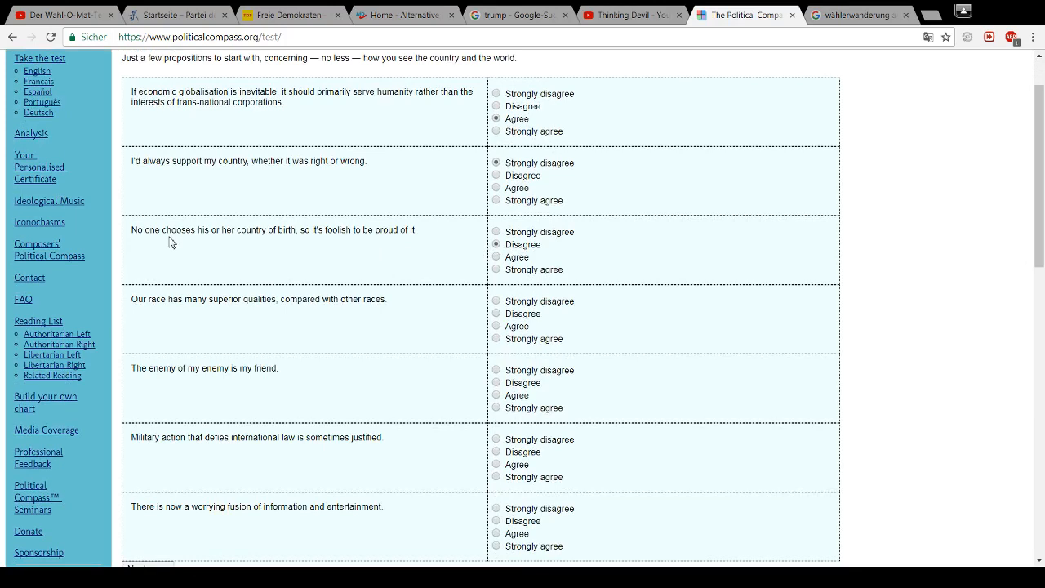
{"action": "mouse_move", "coordinate": [322, 250]}
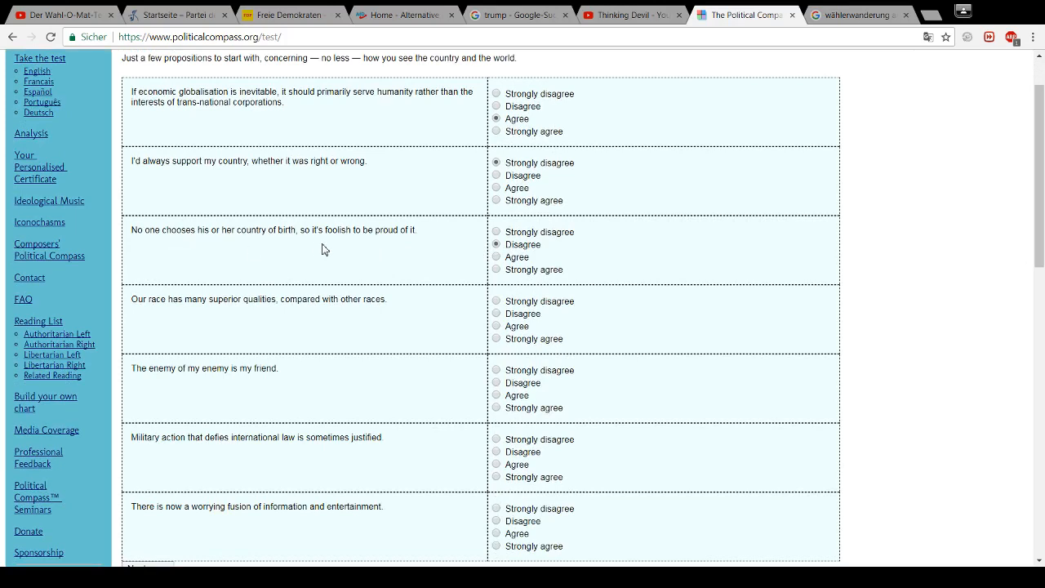
{"action": "mouse_move", "coordinate": [351, 241]}
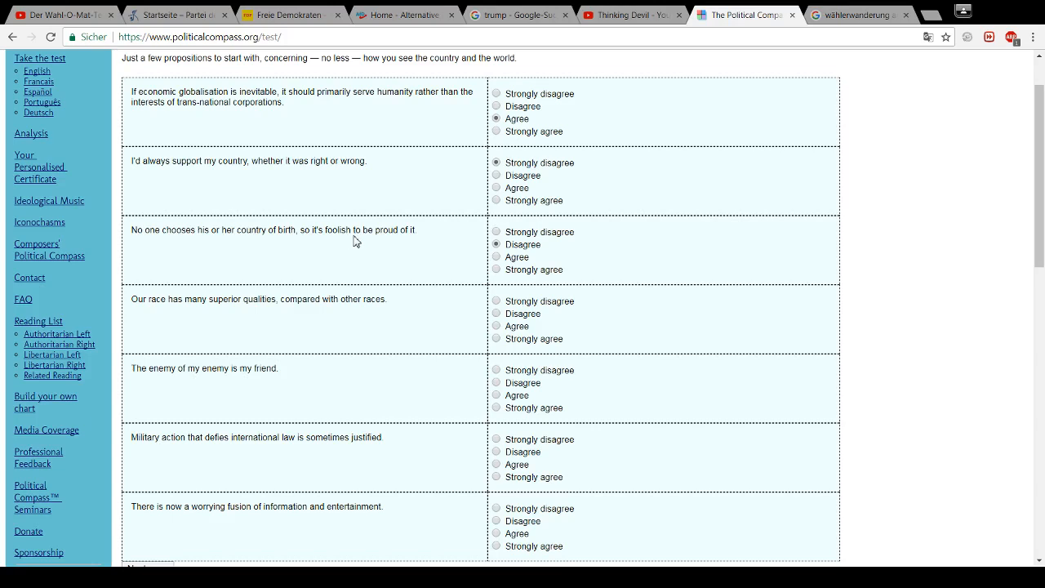
{"action": "mouse_move", "coordinate": [314, 228]}
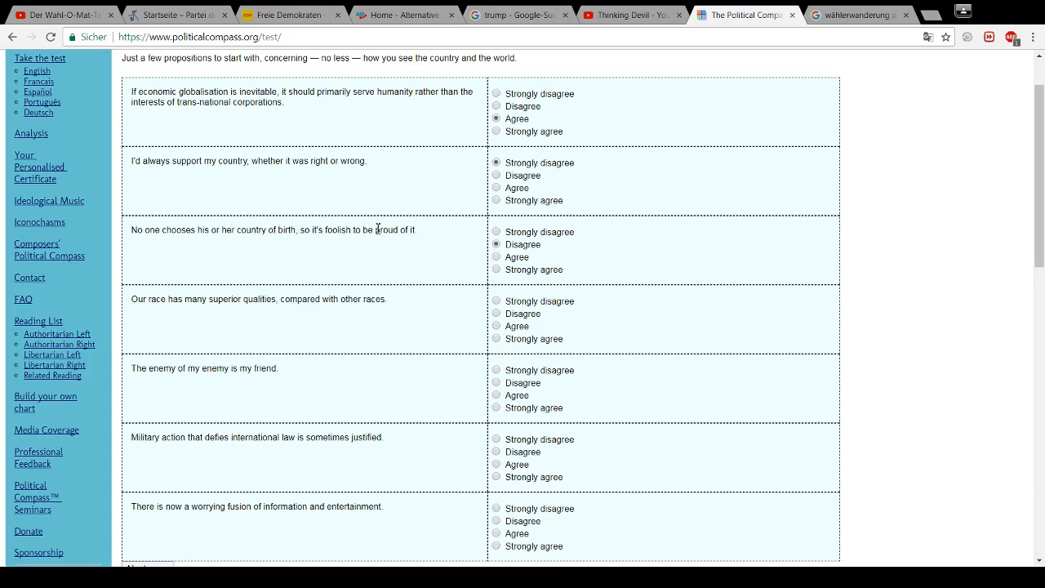
{"action": "mouse_move", "coordinate": [365, 234]}
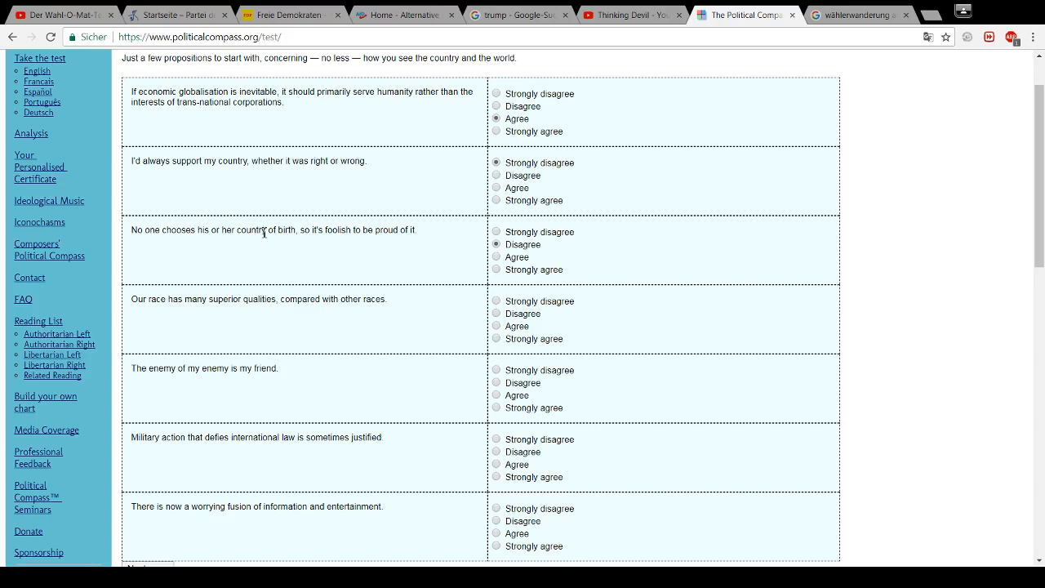
{"action": "mouse_move", "coordinate": [295, 257]}
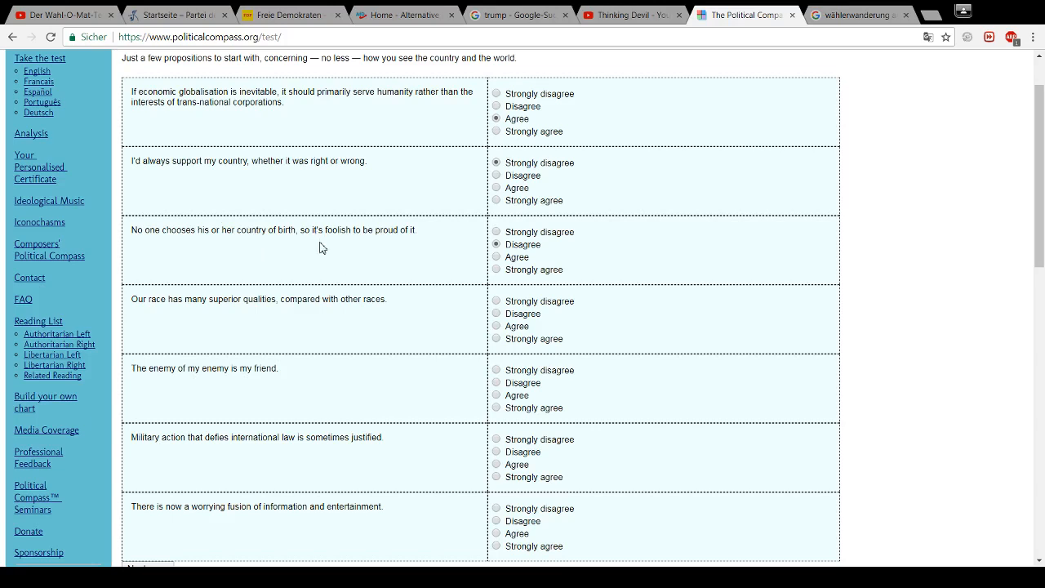
{"action": "mouse_move", "coordinate": [297, 246]}
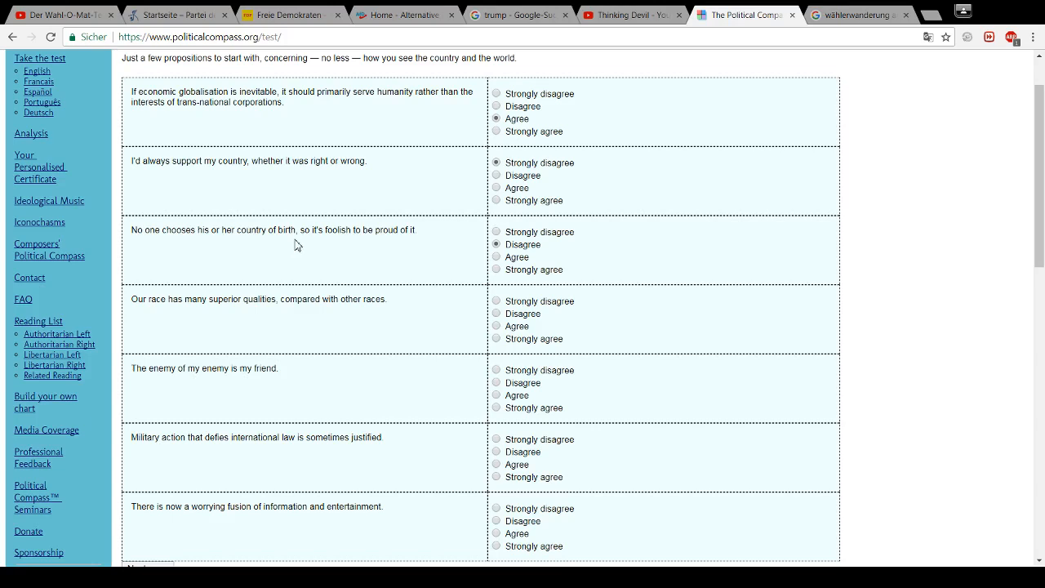
{"action": "mouse_move", "coordinate": [247, 227]}
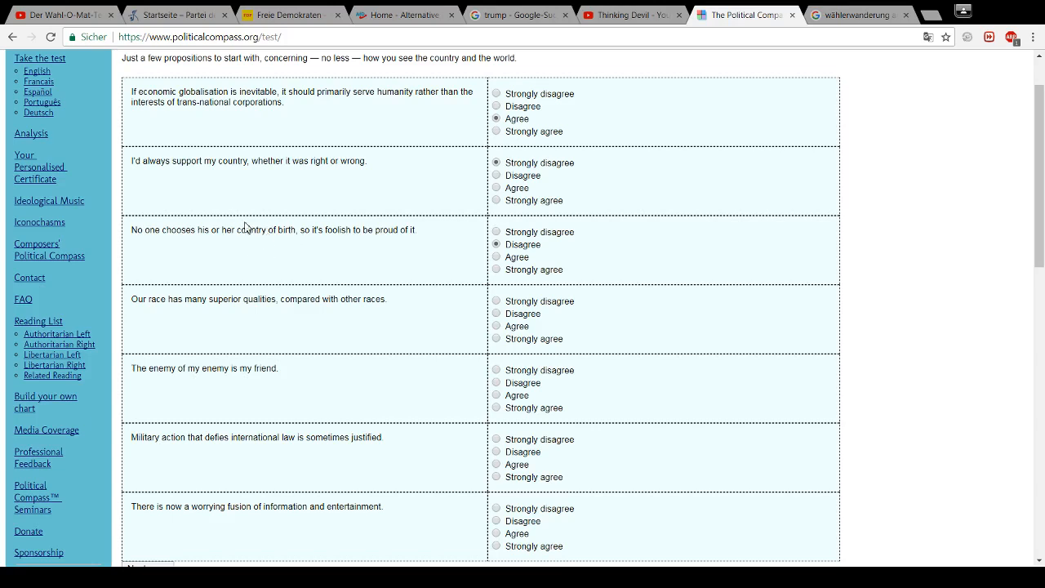
{"action": "mouse_move", "coordinate": [222, 250]}
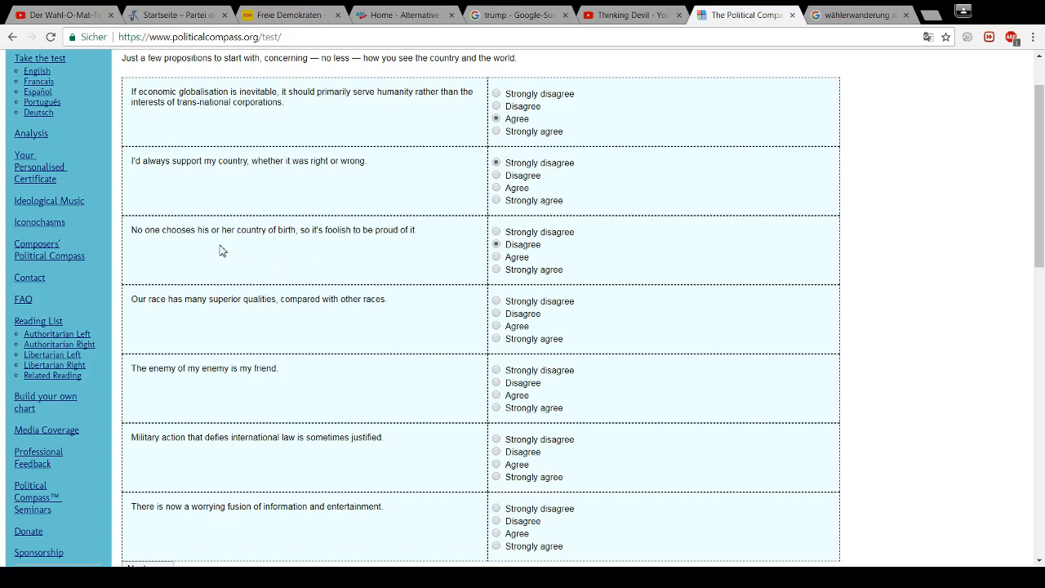
{"action": "mouse_move", "coordinate": [307, 251]}
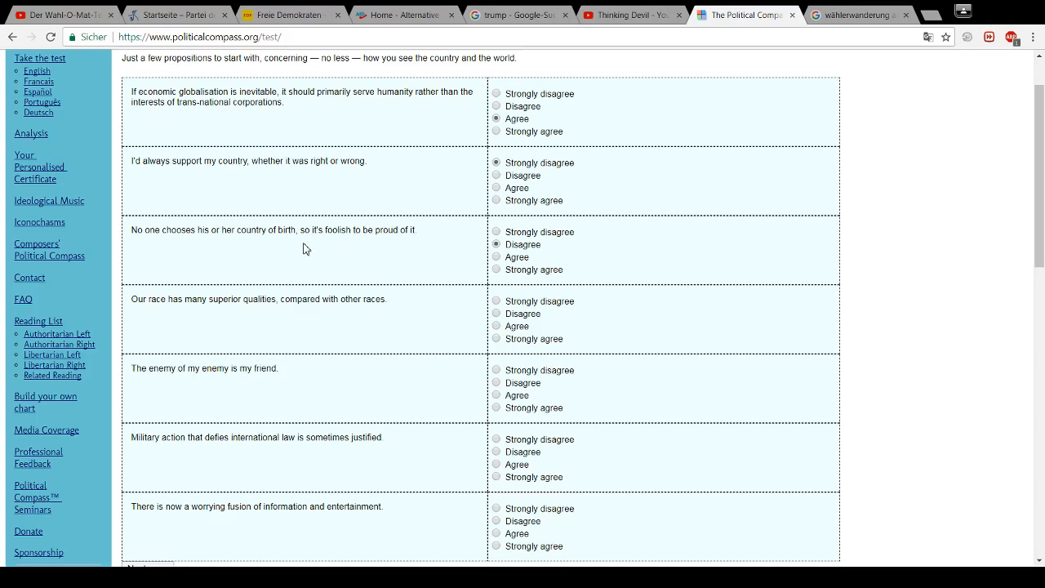
{"action": "mouse_move", "coordinate": [298, 247]}
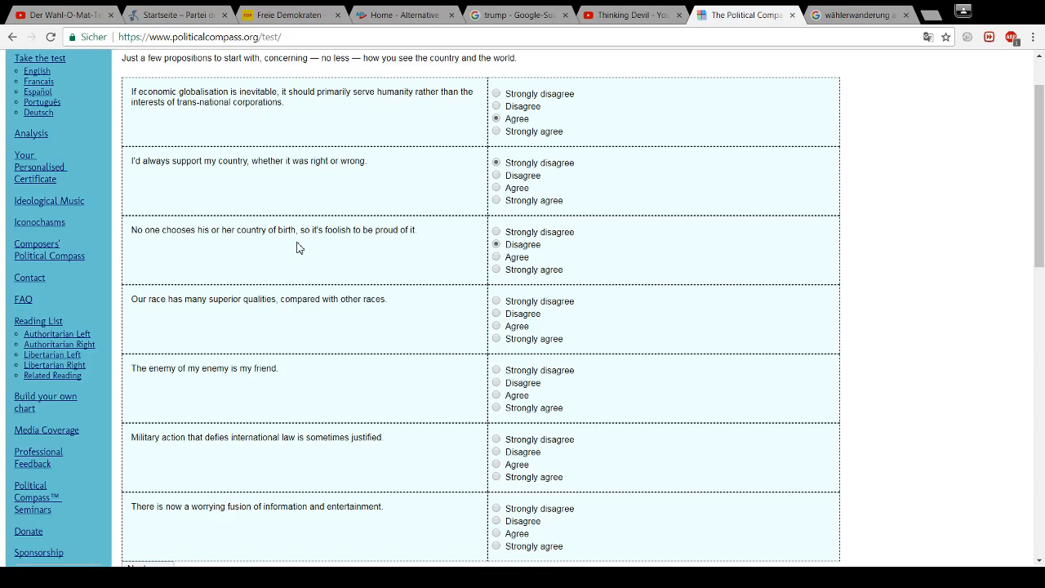
{"action": "mouse_move", "coordinate": [294, 249]}
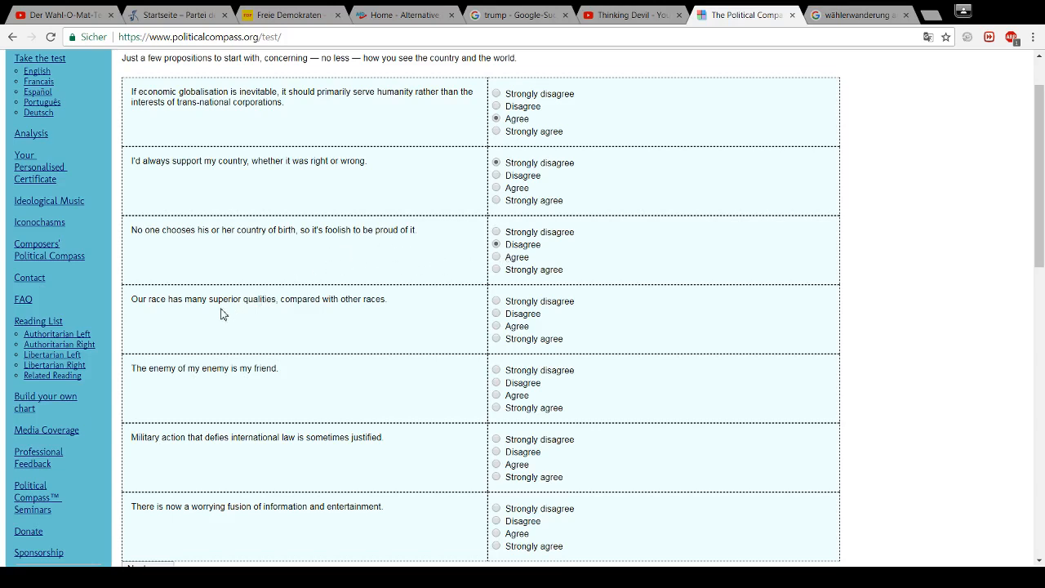
{"action": "mouse_move", "coordinate": [190, 314]}
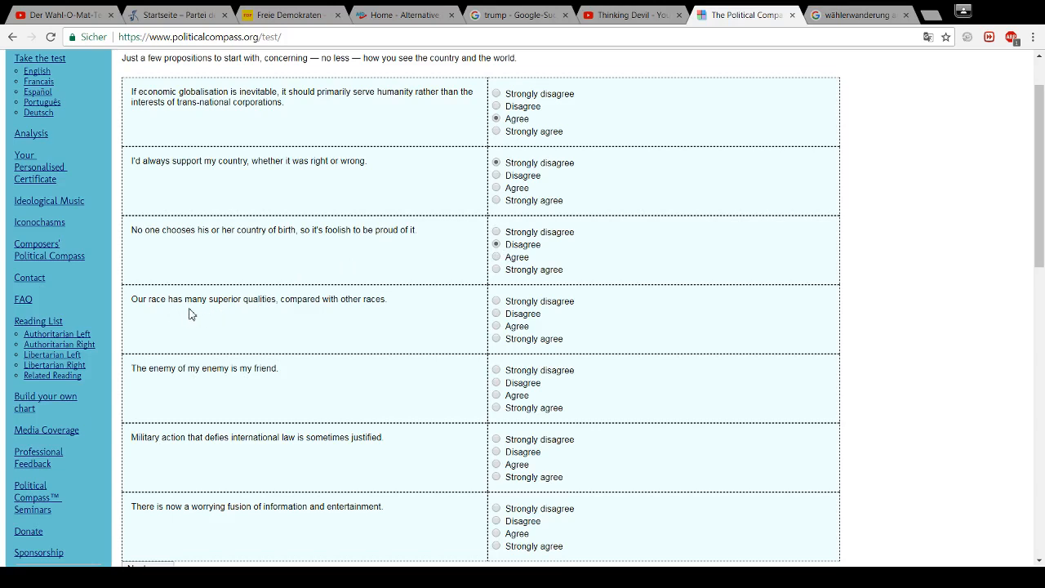
{"action": "mouse_move", "coordinate": [303, 318]}
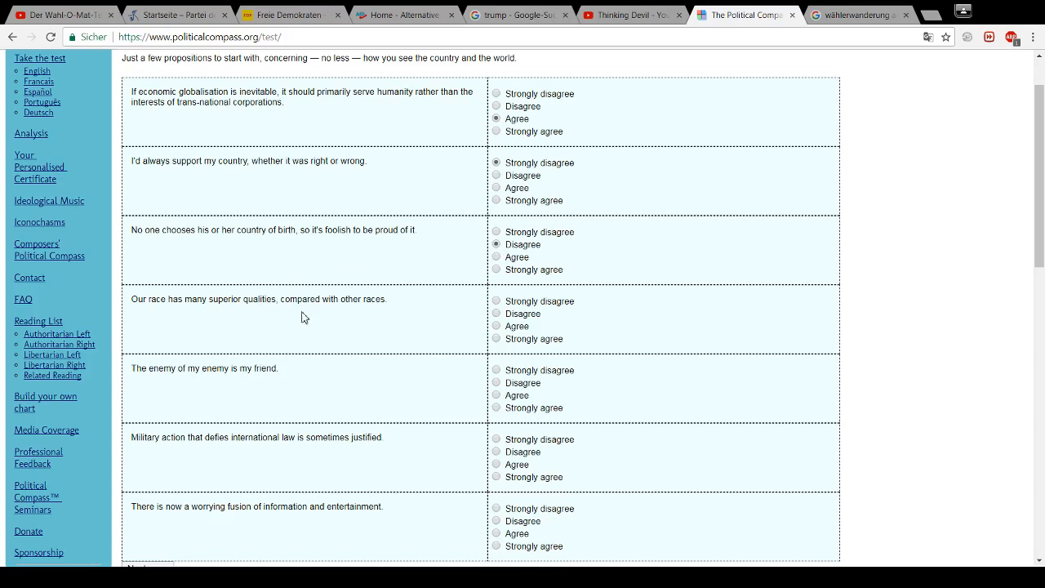
{"action": "mouse_move", "coordinate": [377, 312]}
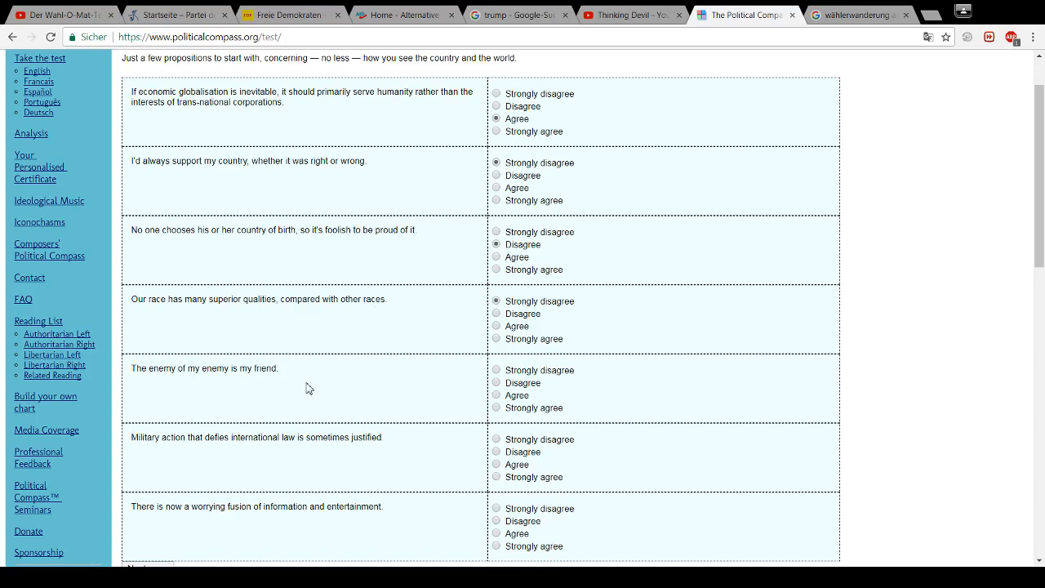
{"action": "mouse_move", "coordinate": [243, 384]}
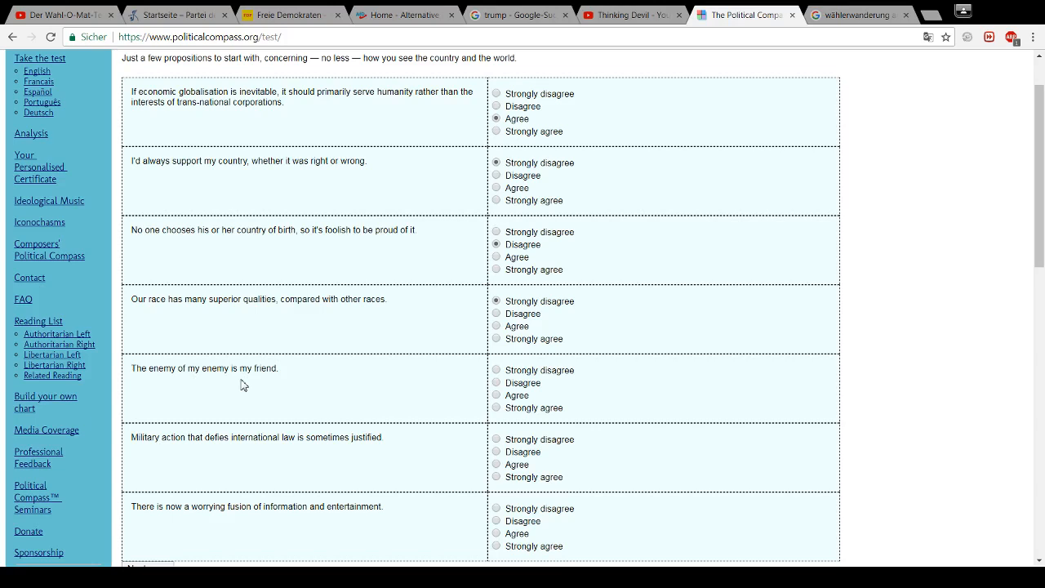
{"action": "mouse_move", "coordinate": [287, 382]}
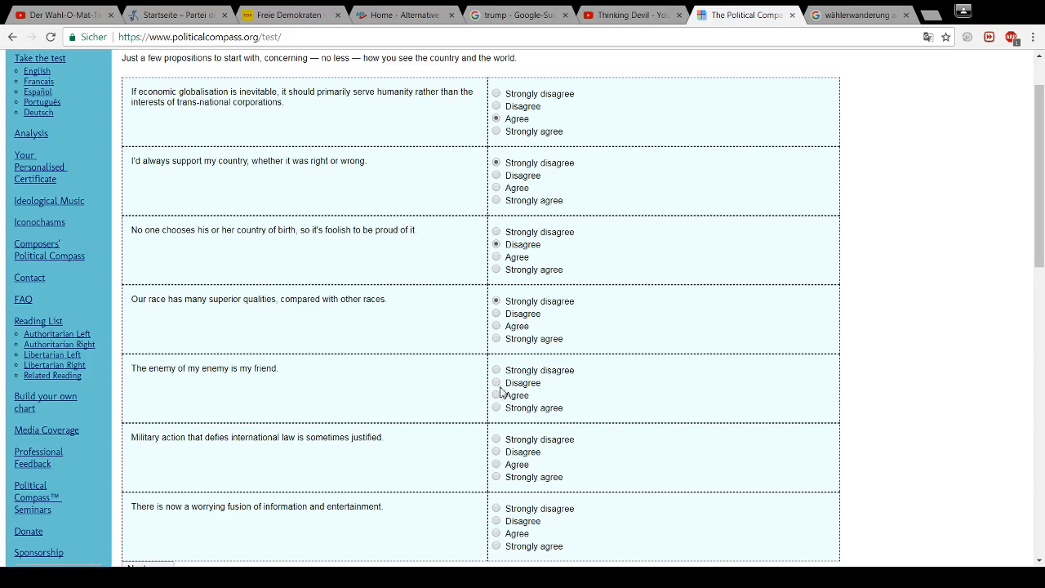
{"action": "mouse_move", "coordinate": [502, 392]}
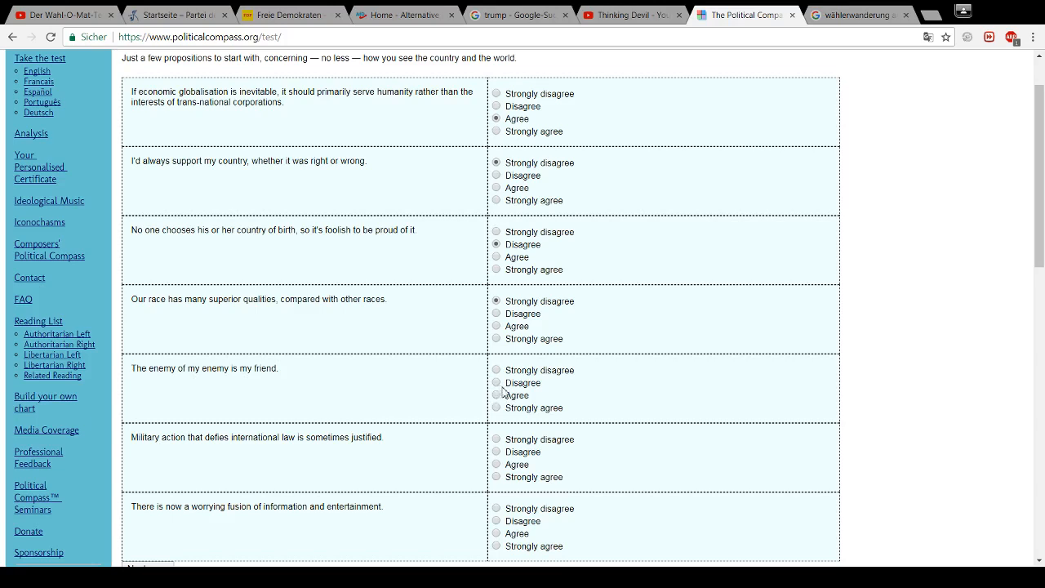
{"action": "mouse_move", "coordinate": [529, 393]}
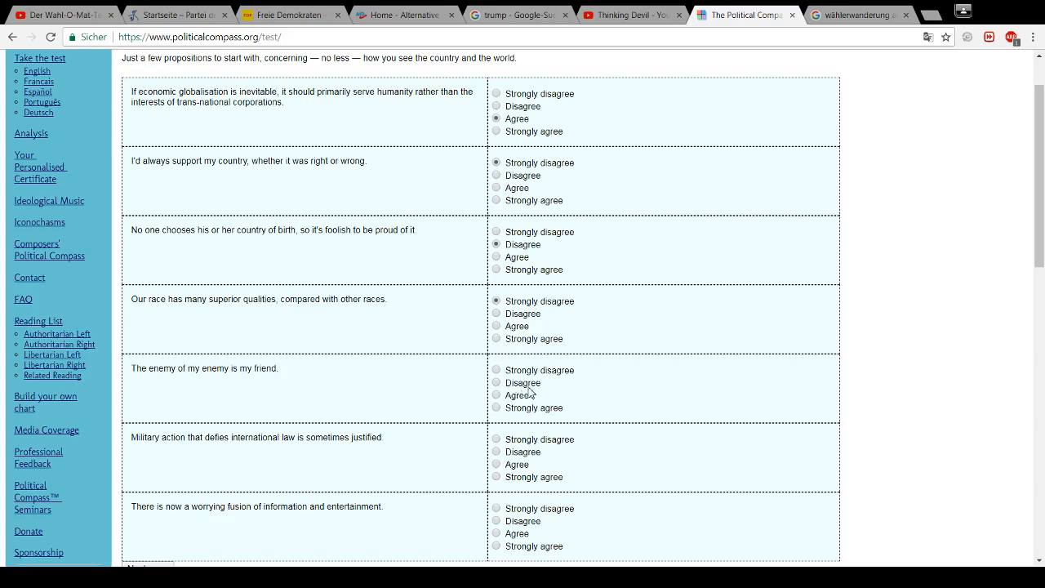
{"action": "mouse_move", "coordinate": [532, 392]}
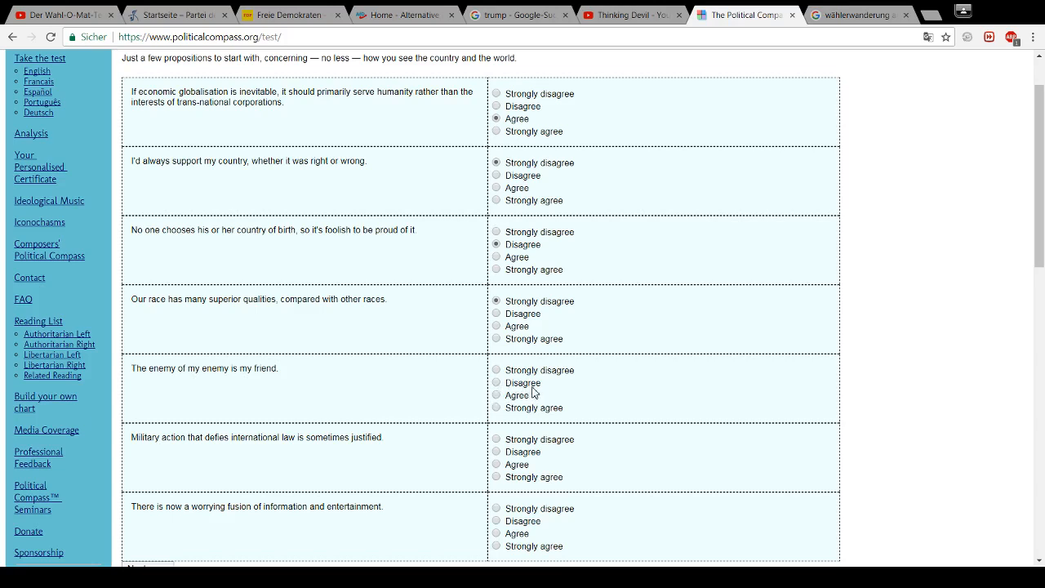
{"action": "mouse_move", "coordinate": [177, 371]}
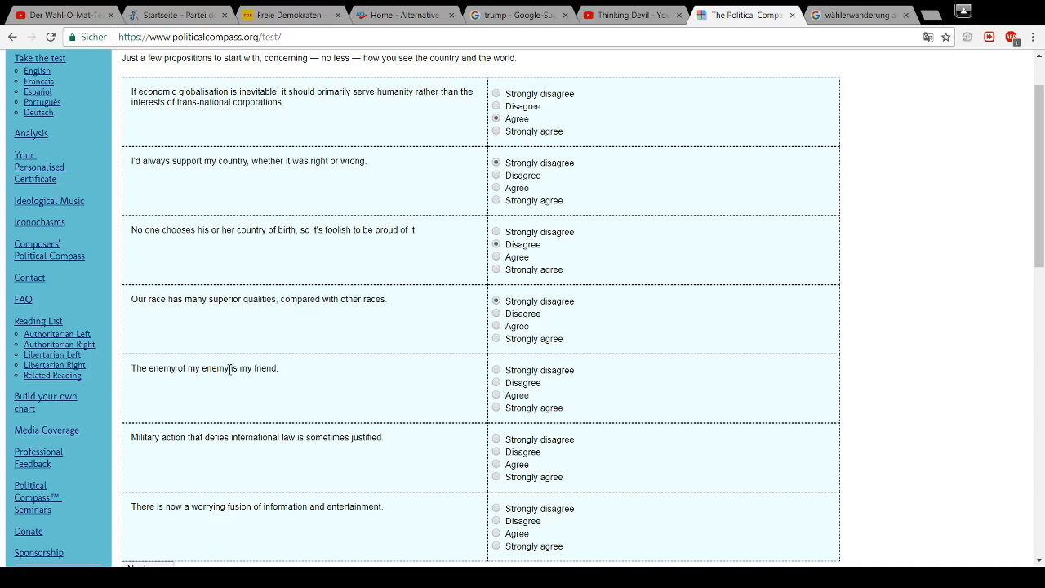
{"action": "mouse_move", "coordinate": [270, 369]}
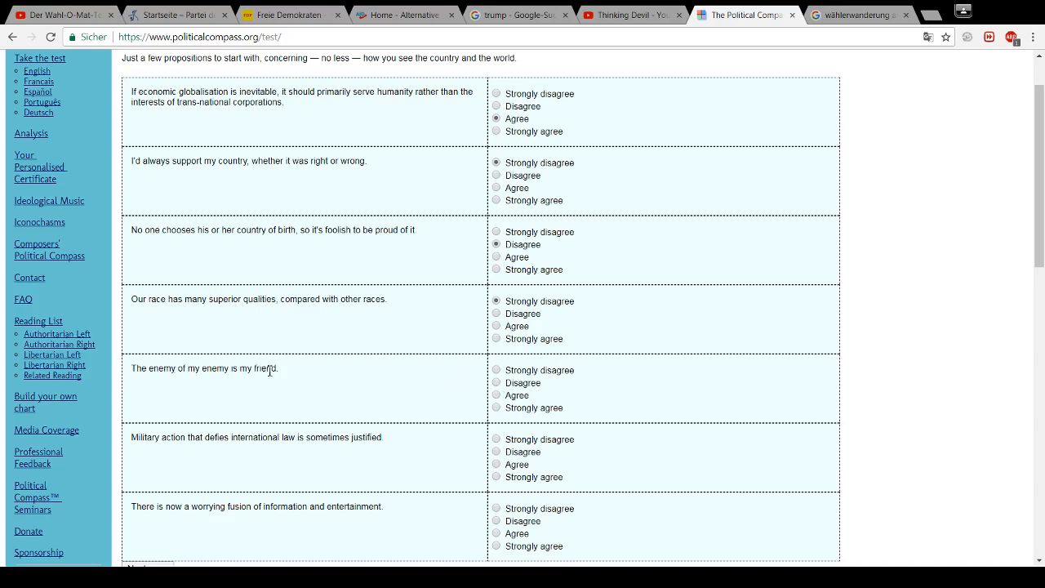
{"action": "mouse_move", "coordinate": [217, 383]}
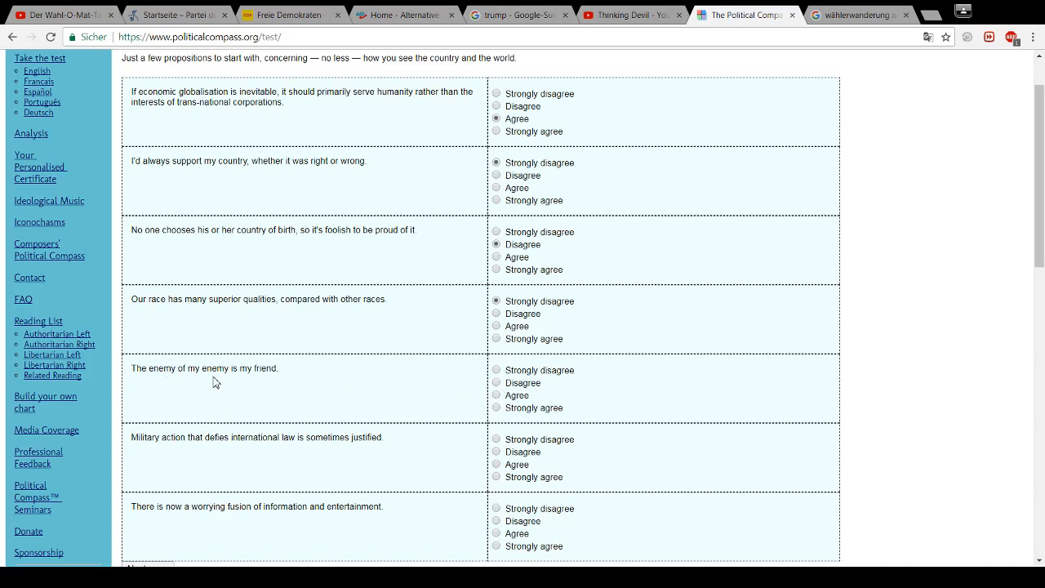
{"action": "mouse_move", "coordinate": [271, 386]}
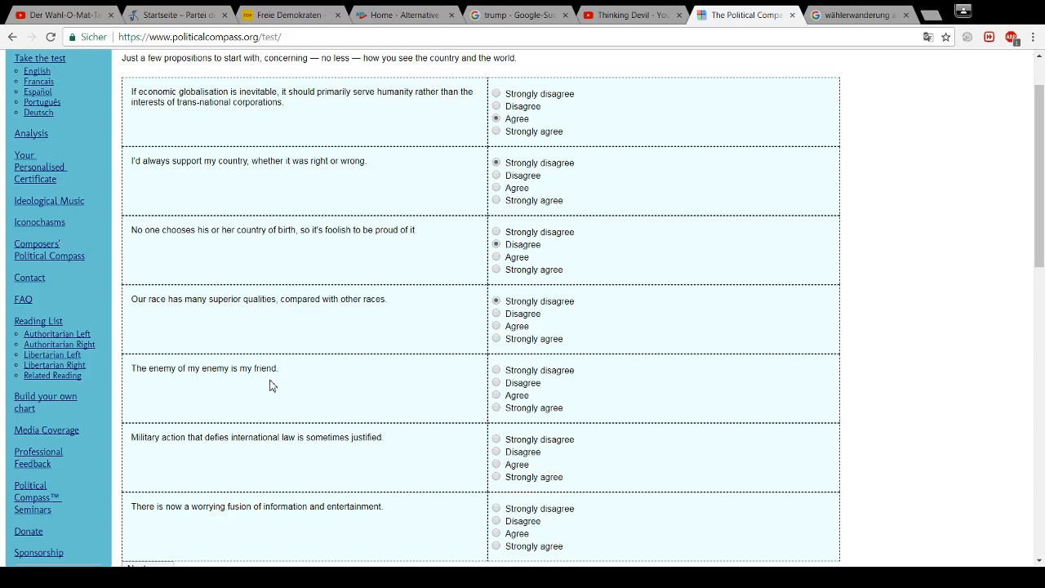
{"action": "mouse_move", "coordinate": [425, 341]}
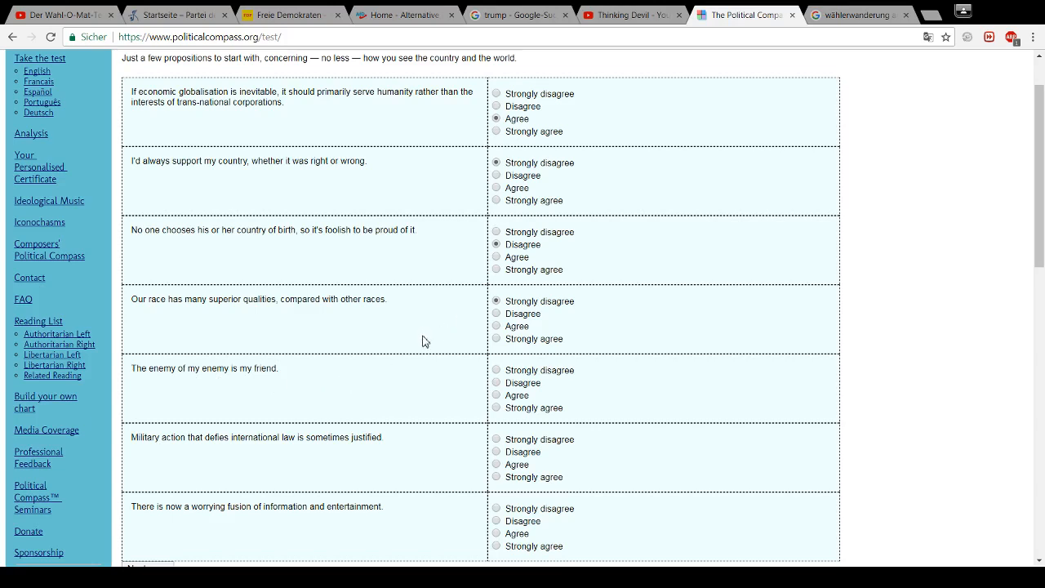
Answer Disagree to 'The enemy of my enemy is my friend.'
{"action": "left_click", "coordinate": [495, 382]}
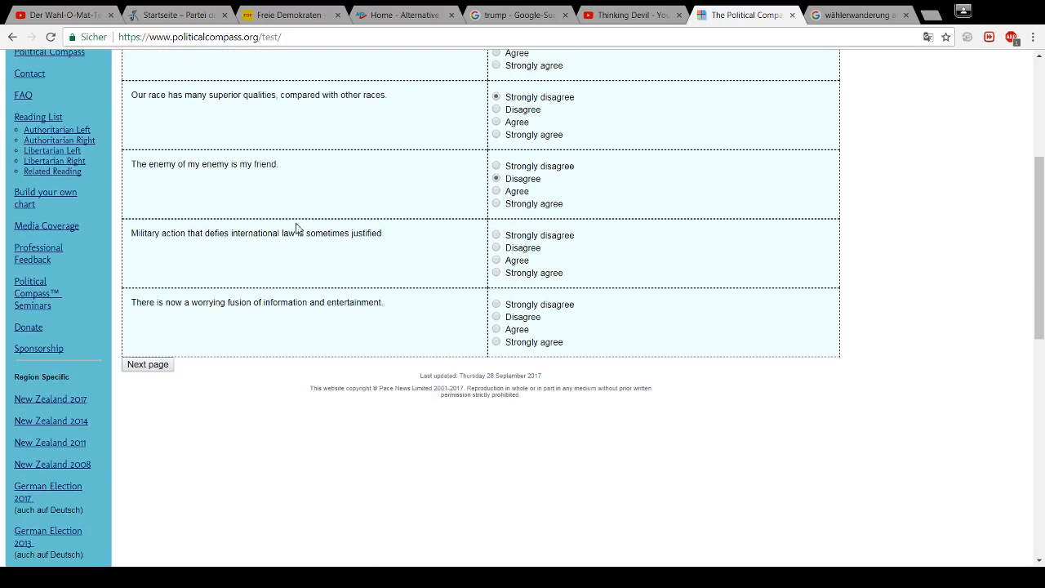
{"action": "mouse_move", "coordinate": [264, 255]}
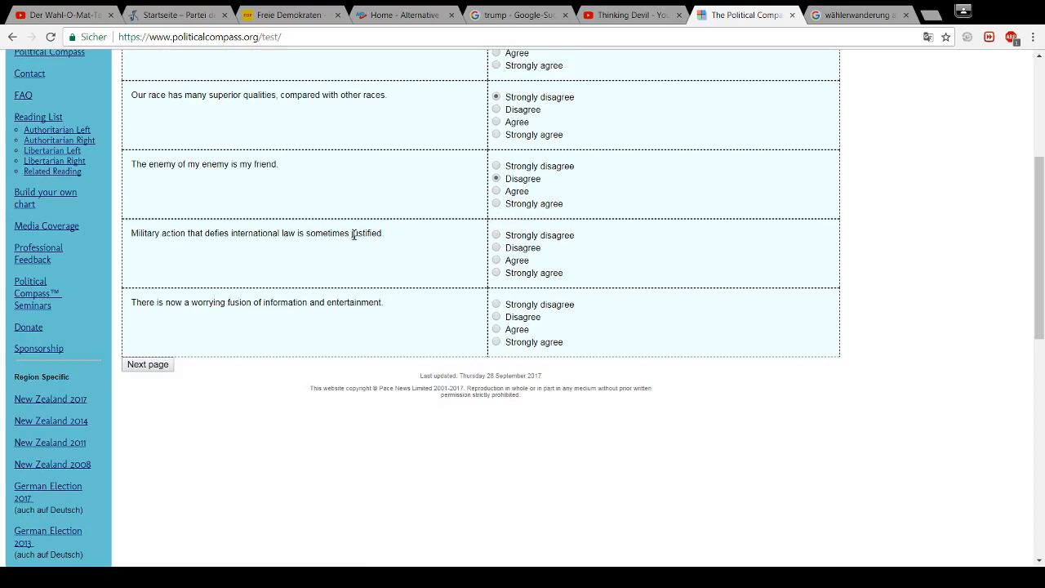
Answer Strongly agree to the military-action and infotainment-fusion propositions
{"action": "double_click", "coordinate": [326, 233]}
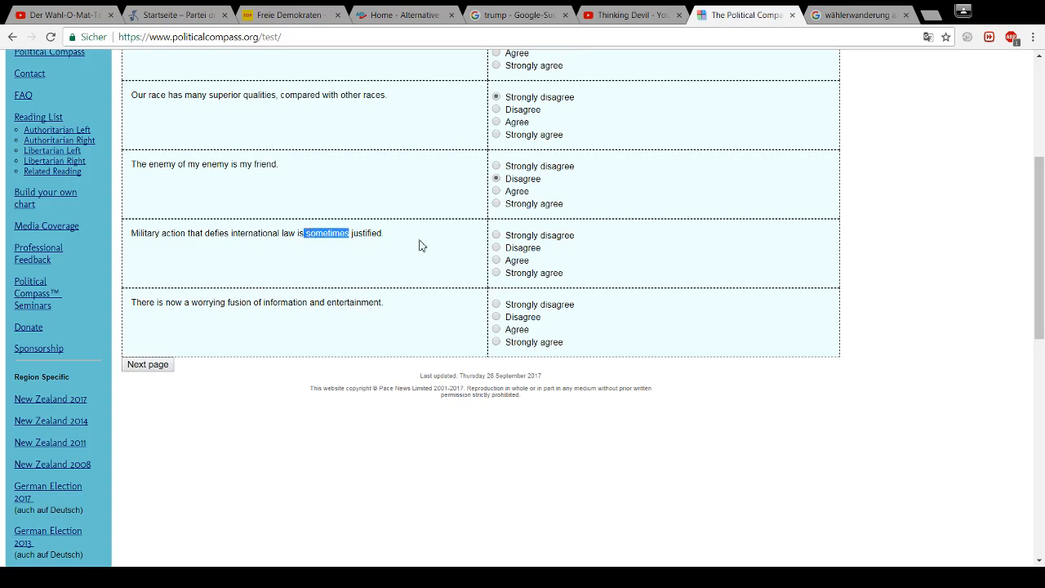
{"action": "left_click", "coordinate": [496, 273]}
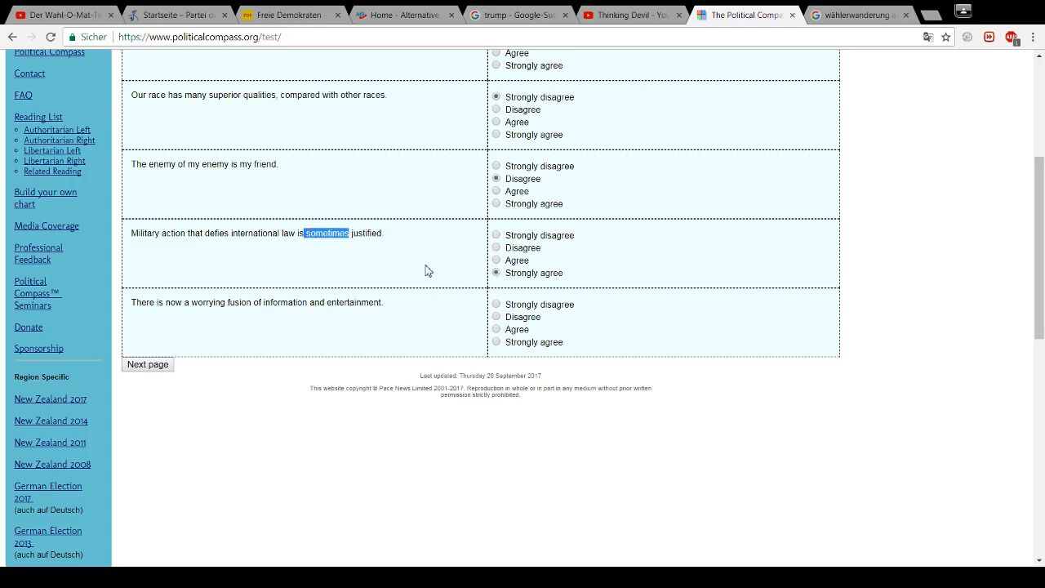
{"action": "mouse_move", "coordinate": [264, 238]}
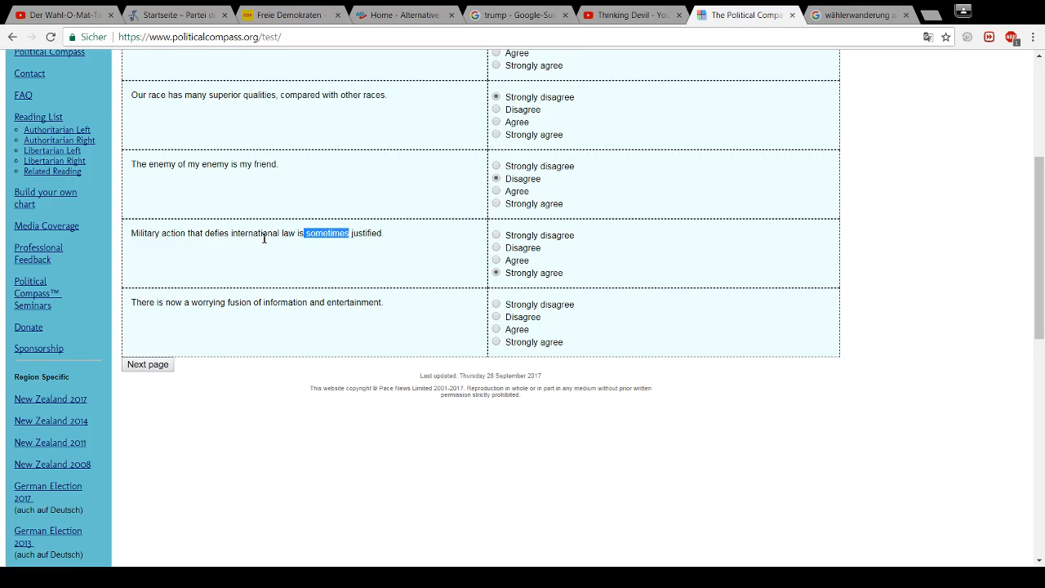
{"action": "mouse_move", "coordinate": [201, 252]}
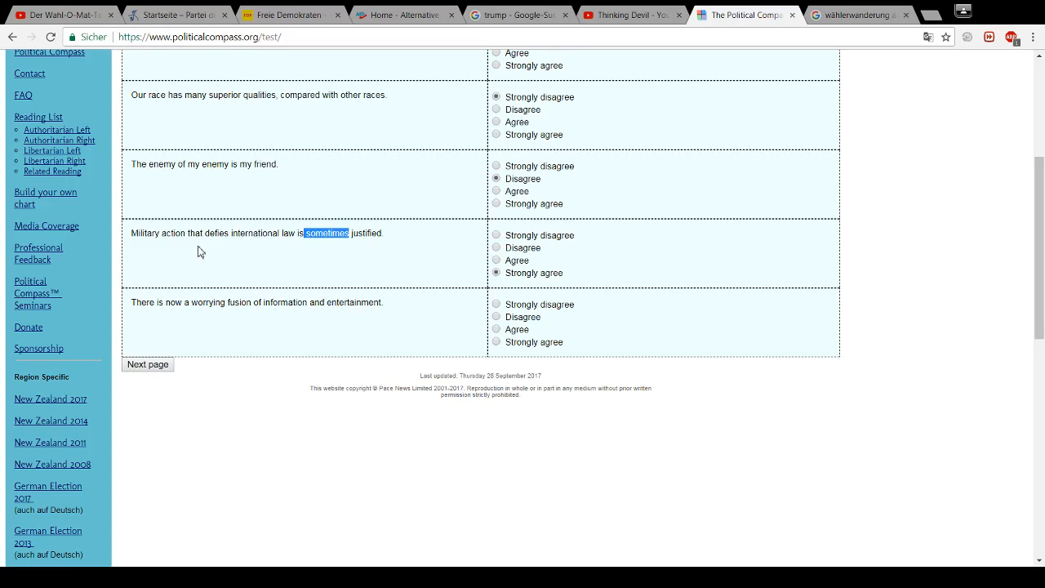
{"action": "mouse_move", "coordinate": [233, 305]}
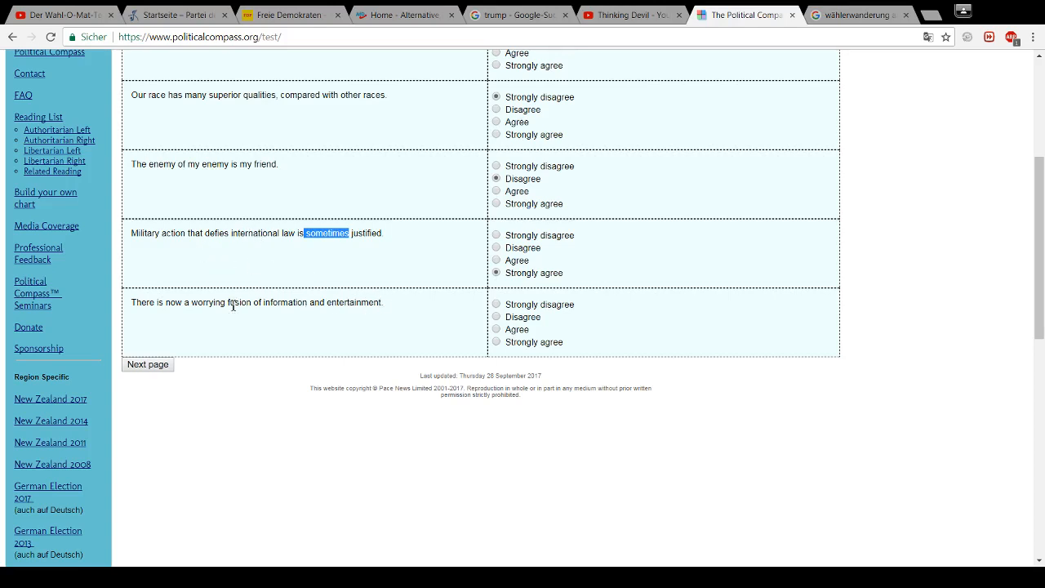
{"action": "mouse_move", "coordinate": [194, 319]}
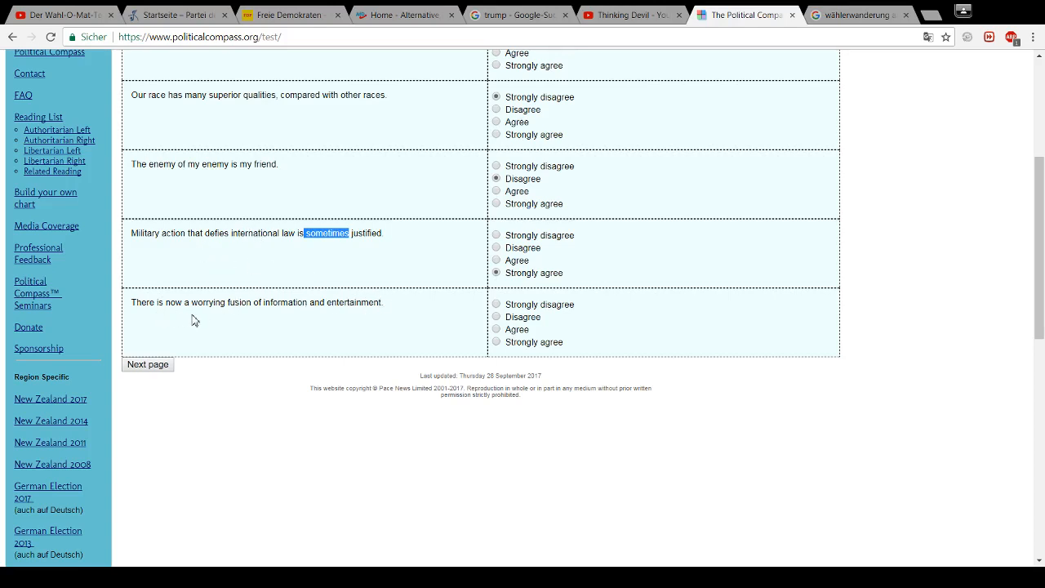
{"action": "mouse_move", "coordinate": [339, 316]}
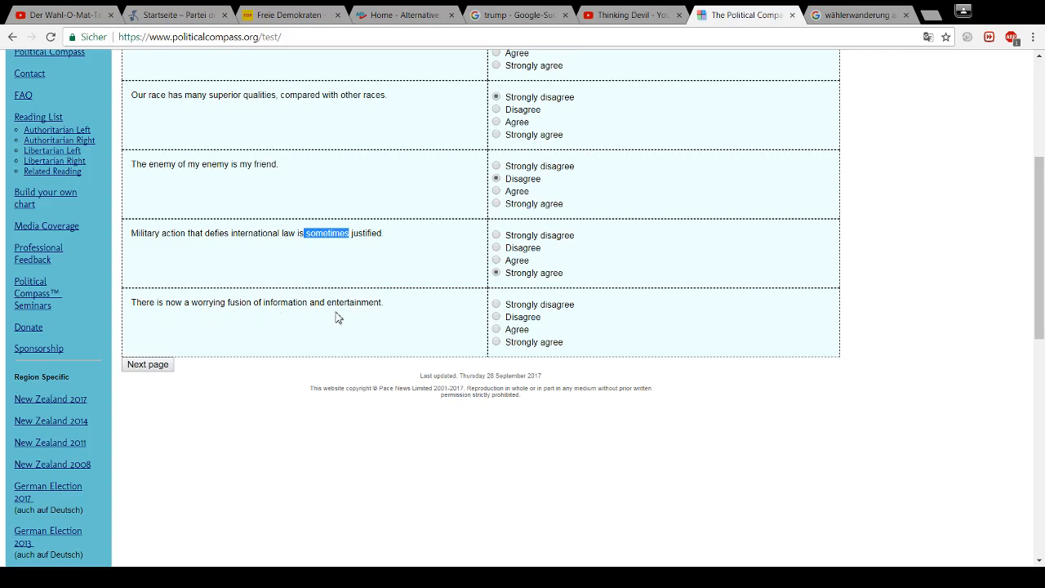
{"action": "left_click", "coordinate": [495, 342]}
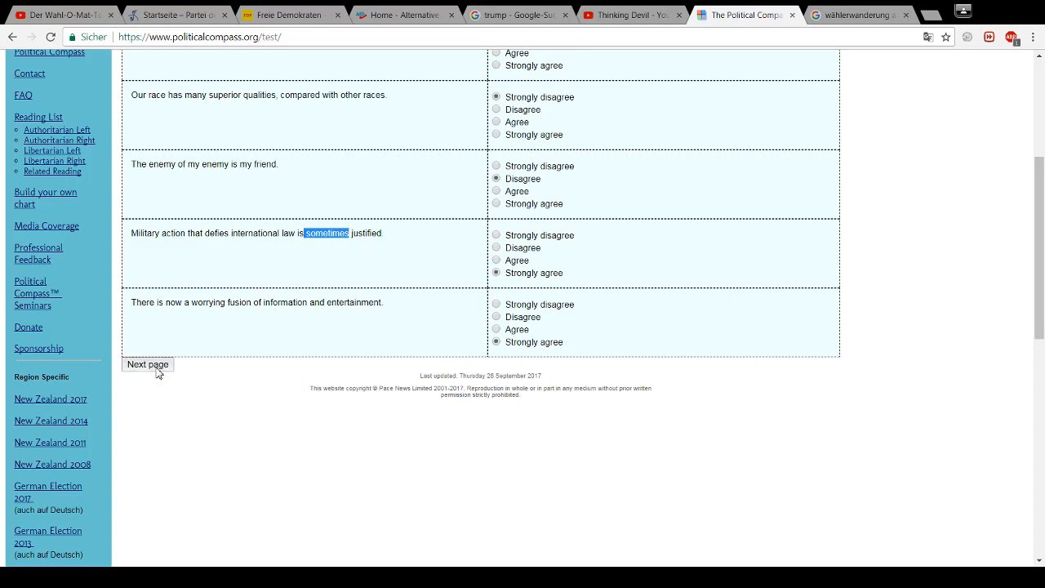
Go to page 2 and answer Agree on class-over-nationality and inflation-over-unemployment
{"action": "left_click", "coordinate": [148, 365]}
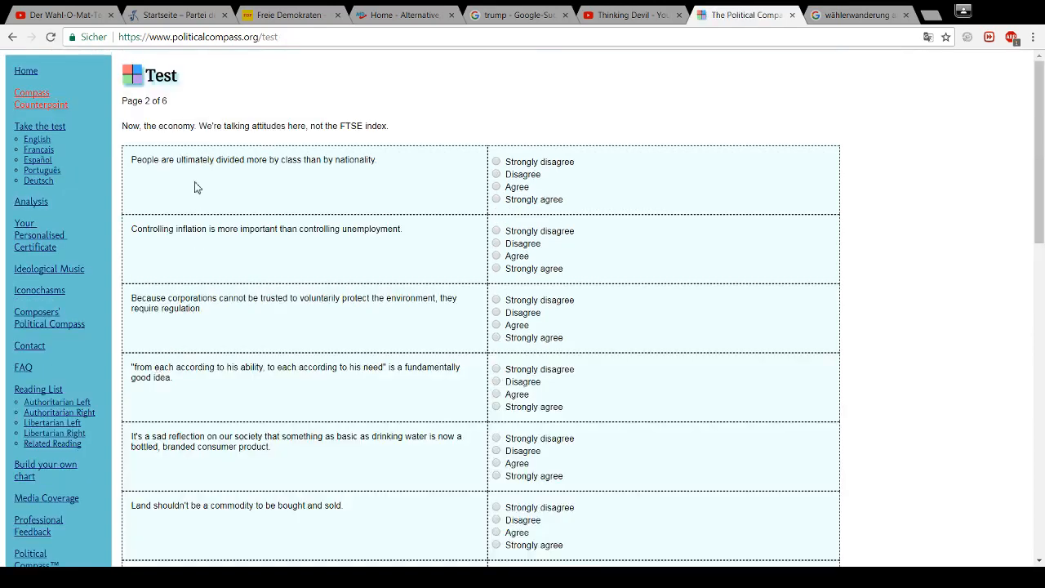
{"action": "mouse_move", "coordinate": [186, 137]}
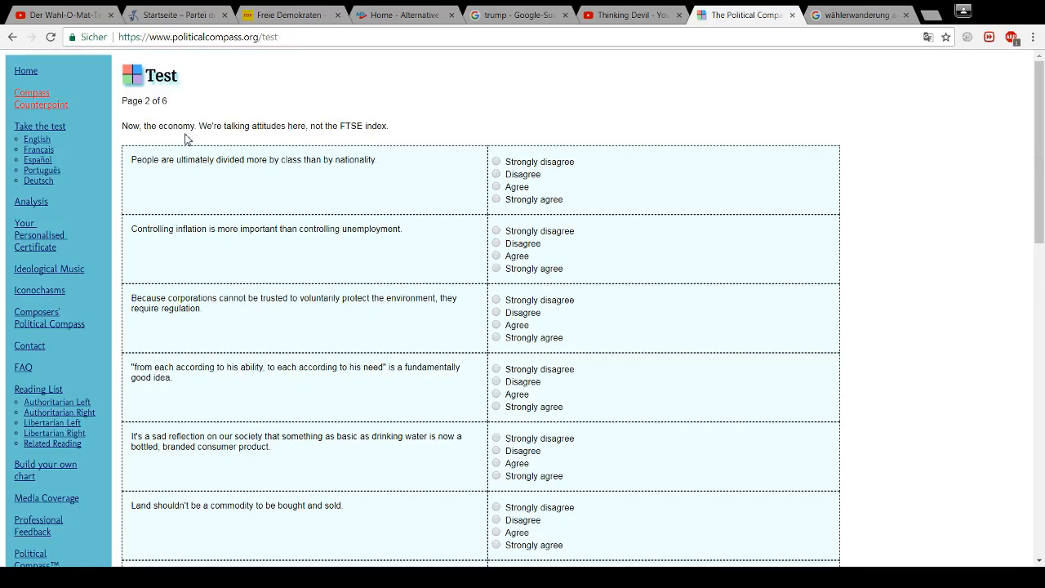
{"action": "mouse_move", "coordinate": [291, 136]}
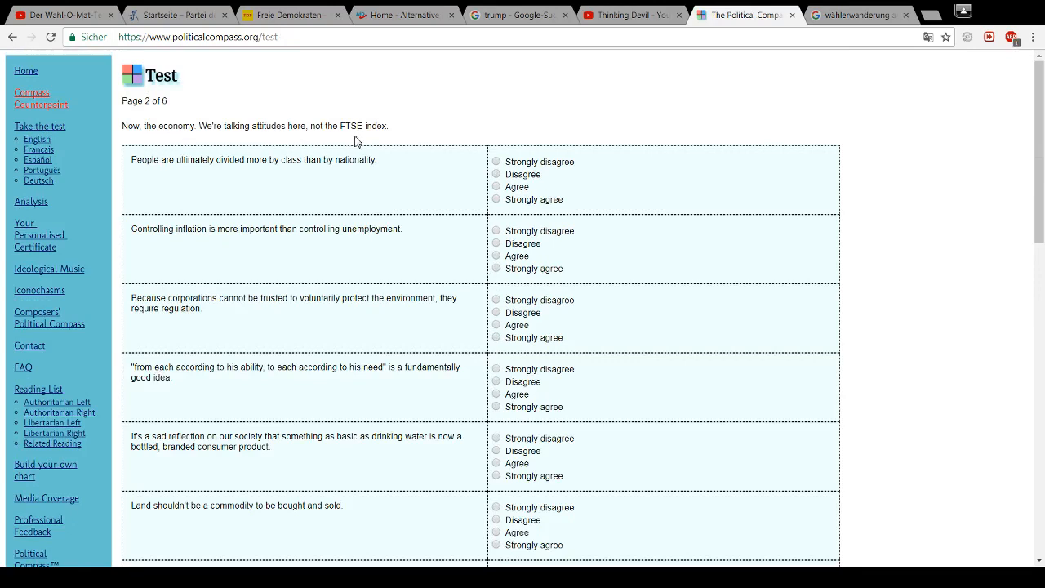
{"action": "mouse_move", "coordinate": [186, 164]}
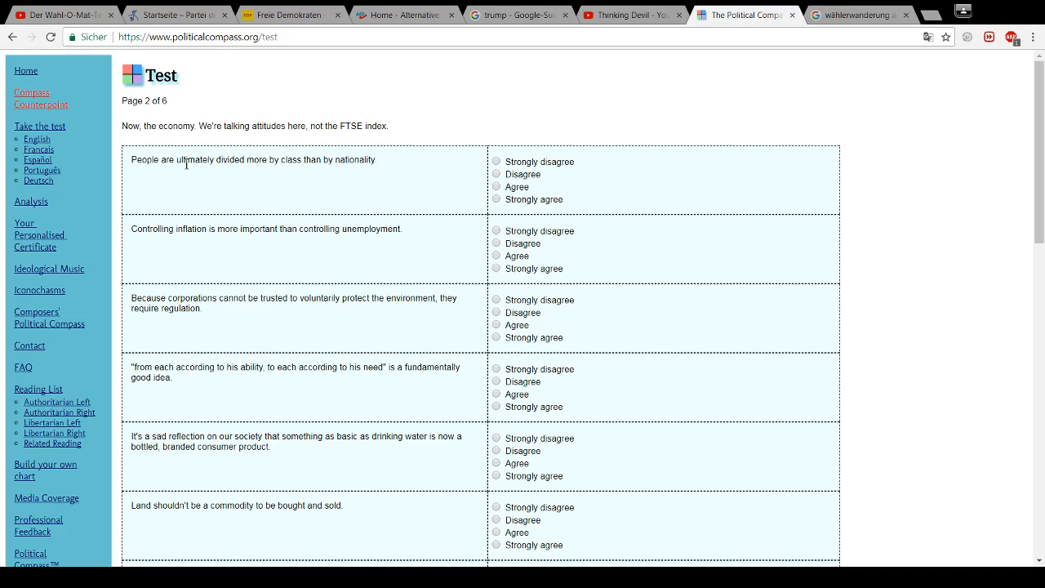
{"action": "mouse_move", "coordinate": [196, 186]}
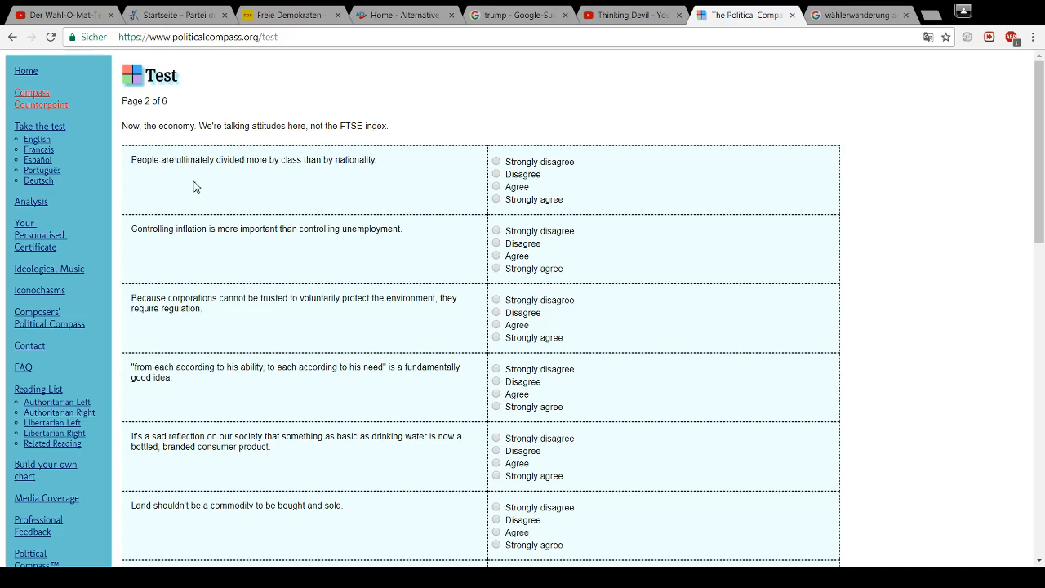
{"action": "mouse_move", "coordinate": [184, 180]}
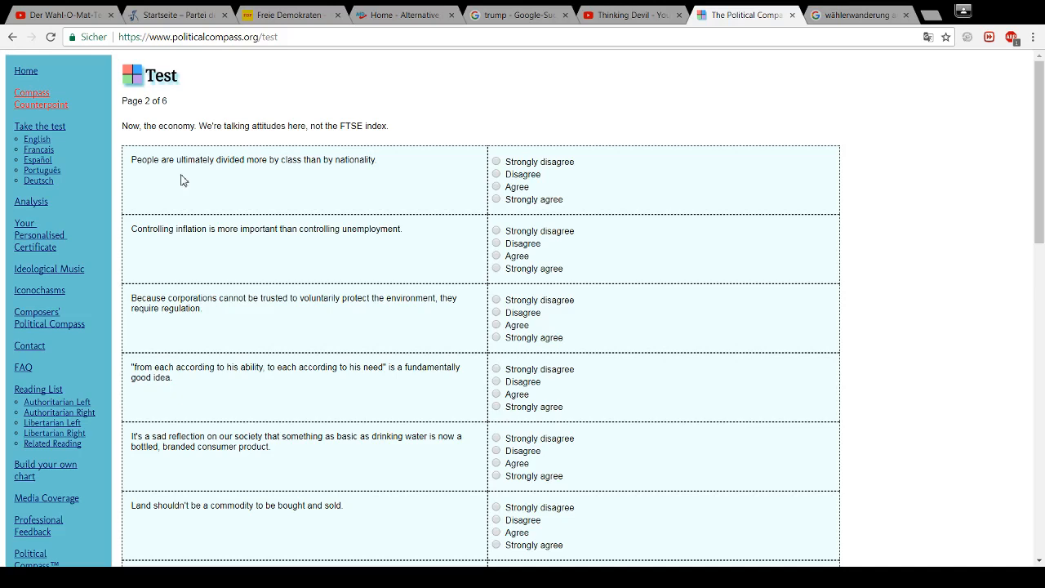
{"action": "mouse_move", "coordinate": [287, 174]}
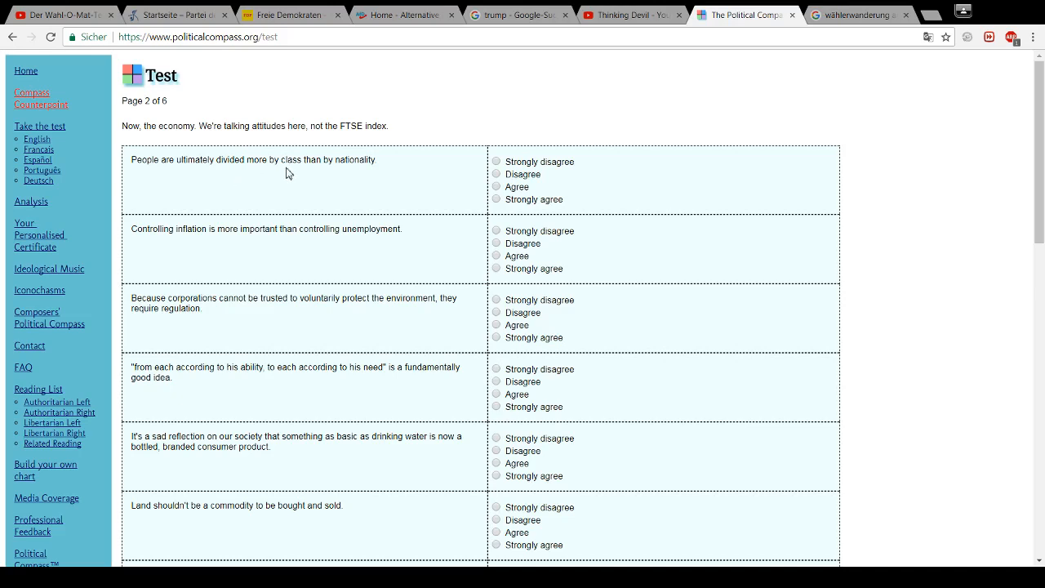
{"action": "mouse_move", "coordinate": [400, 175]}
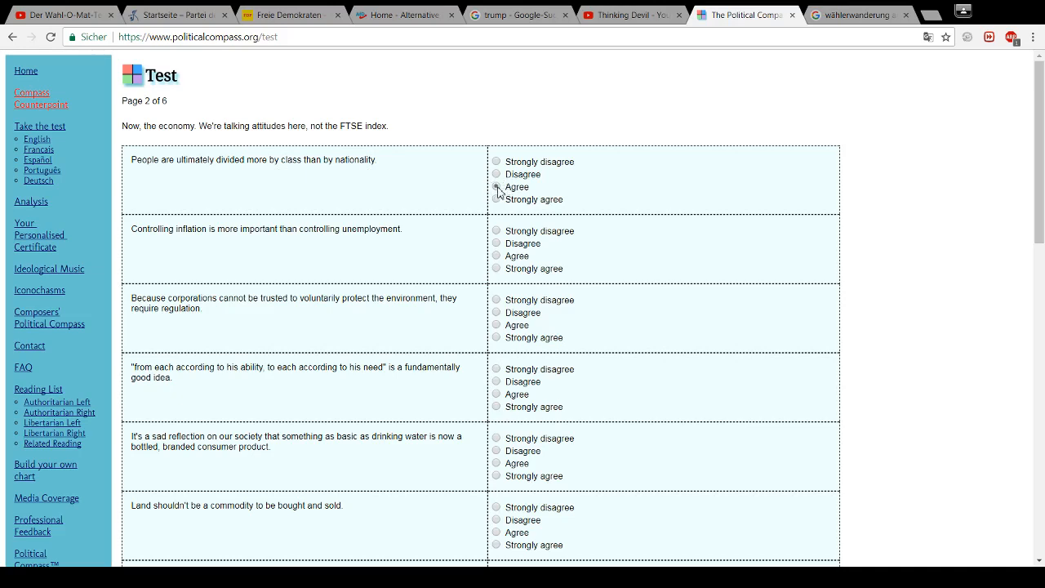
{"action": "left_click", "coordinate": [496, 187]}
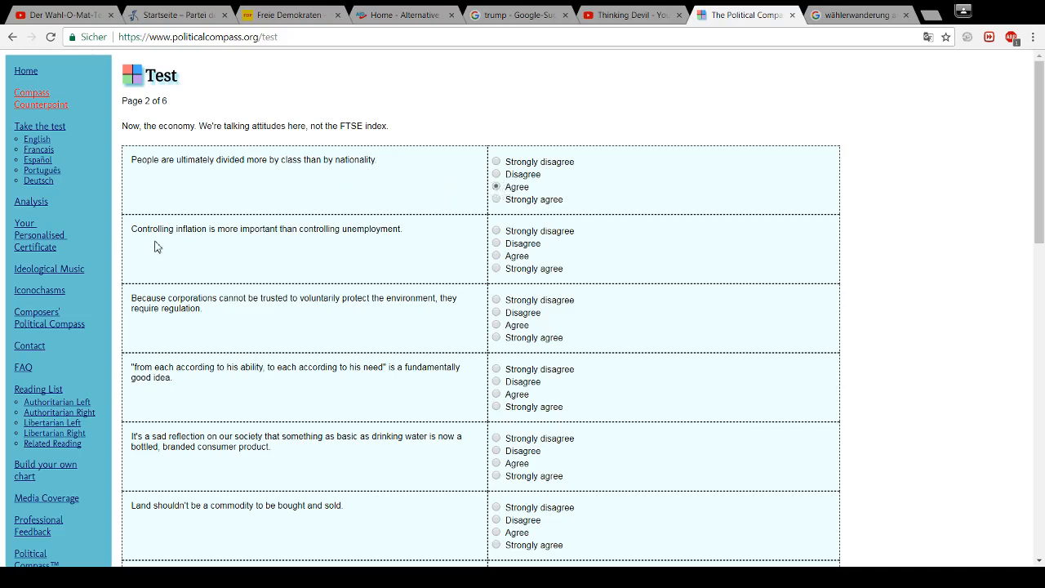
{"action": "mouse_move", "coordinate": [230, 245]}
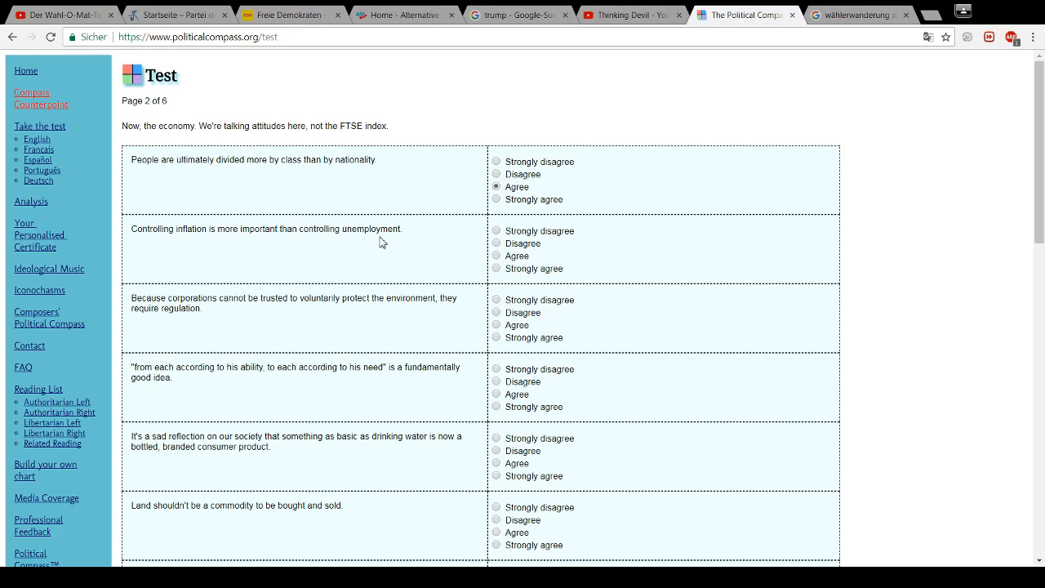
{"action": "mouse_move", "coordinate": [502, 257]}
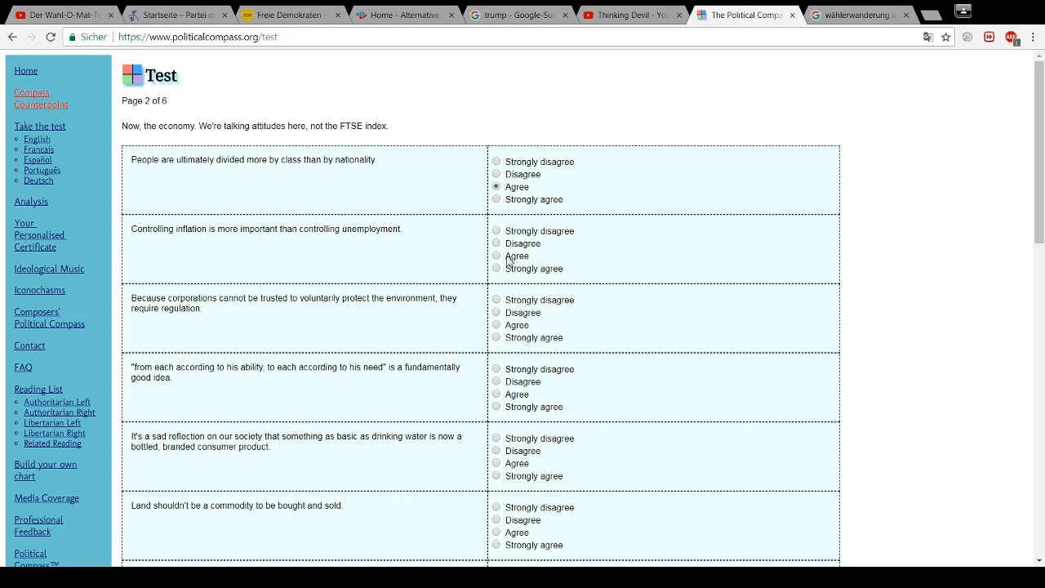
{"action": "left_click", "coordinate": [497, 255]}
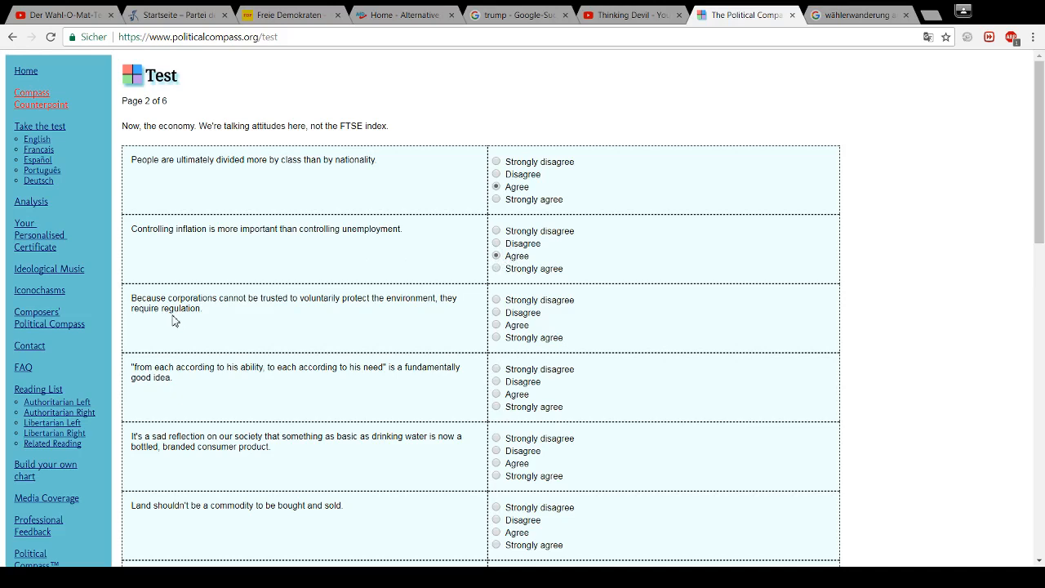
{"action": "mouse_move", "coordinate": [282, 319]}
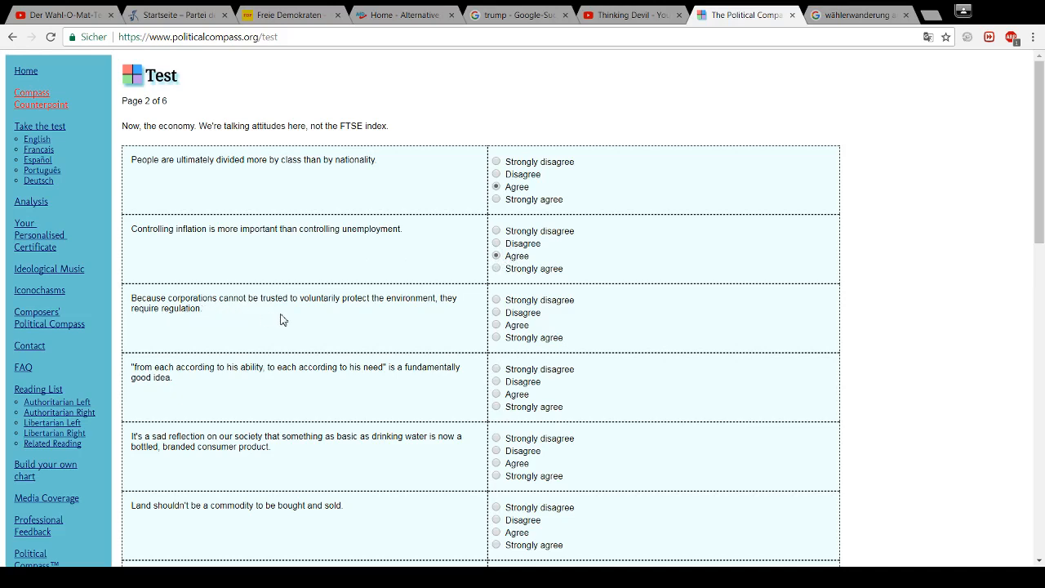
{"action": "mouse_move", "coordinate": [209, 316]}
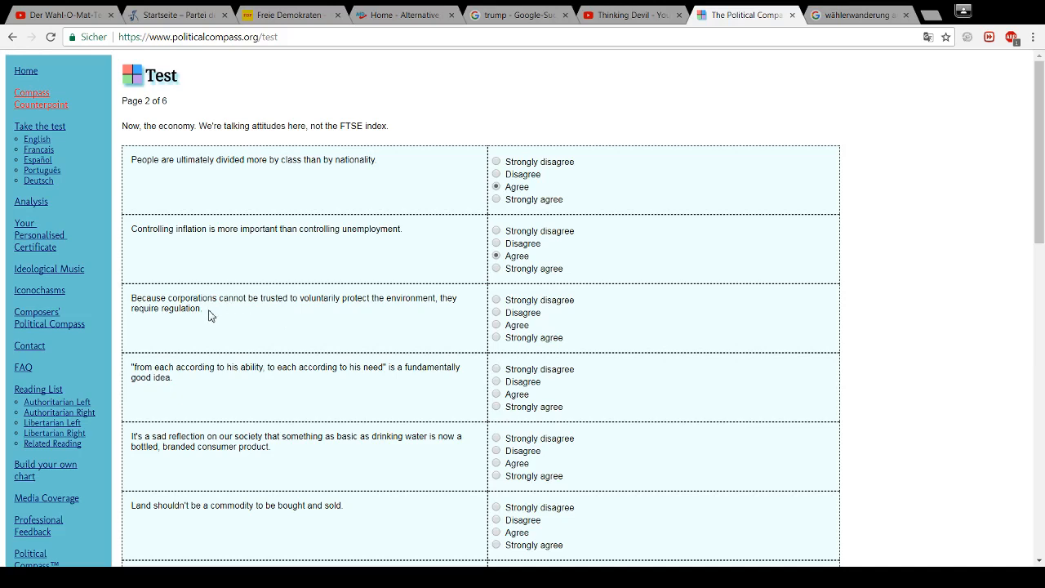
{"action": "mouse_move", "coordinate": [230, 318]}
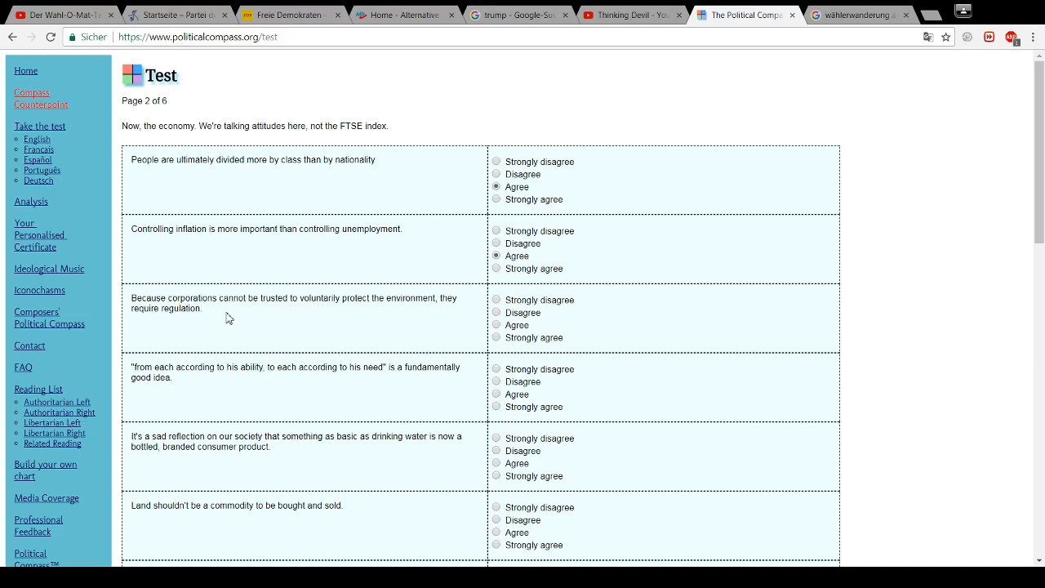
{"action": "mouse_move", "coordinate": [239, 310]}
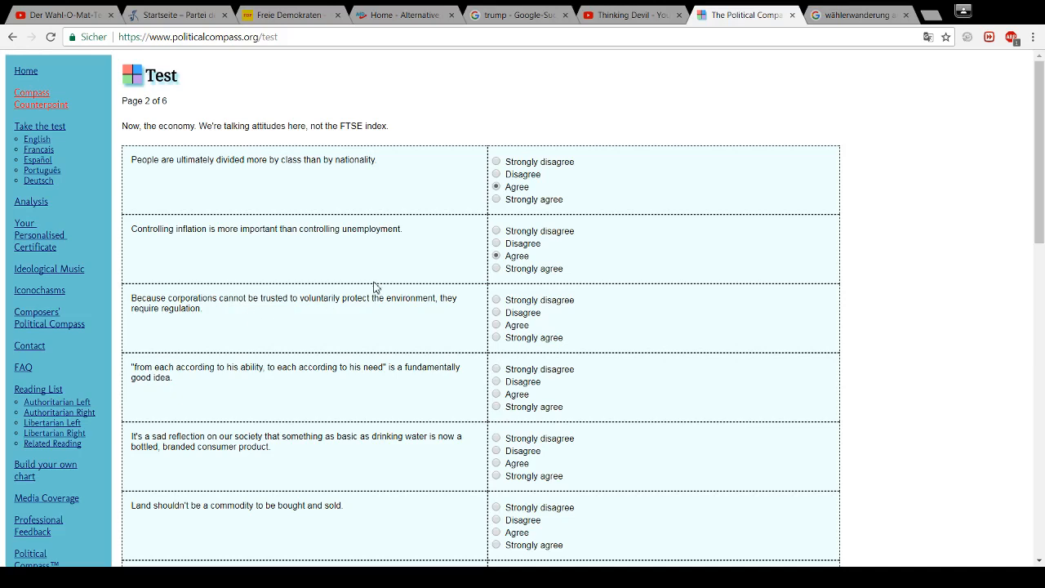
{"action": "mouse_move", "coordinate": [369, 302]}
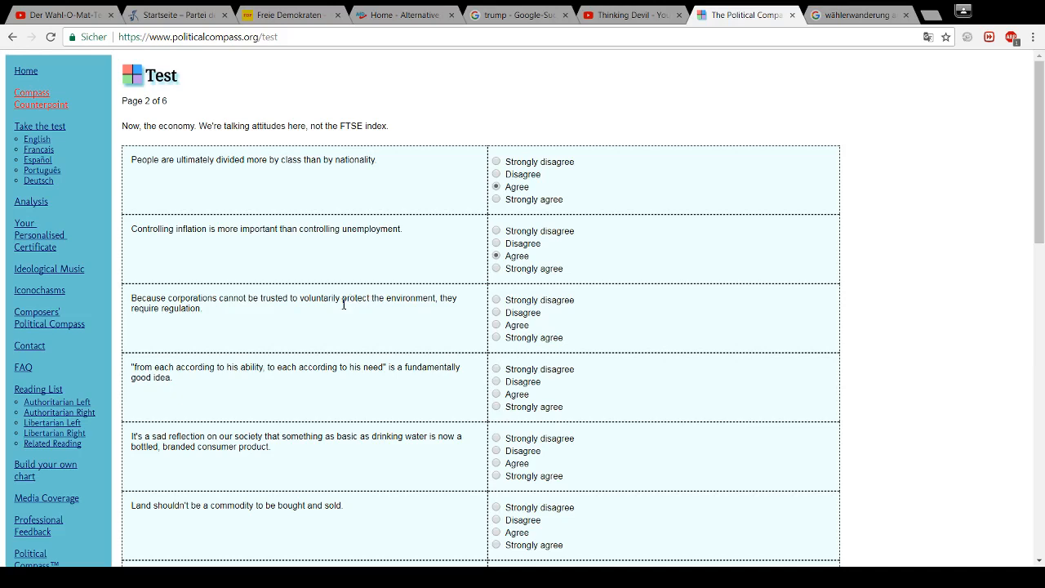
{"action": "mouse_move", "coordinate": [332, 314]}
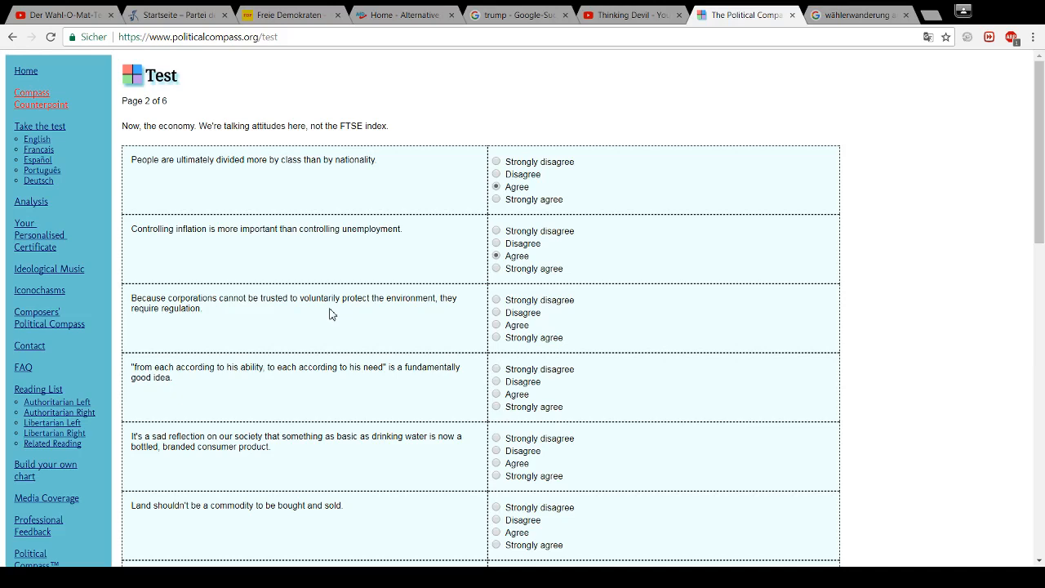
{"action": "mouse_move", "coordinate": [325, 317]}
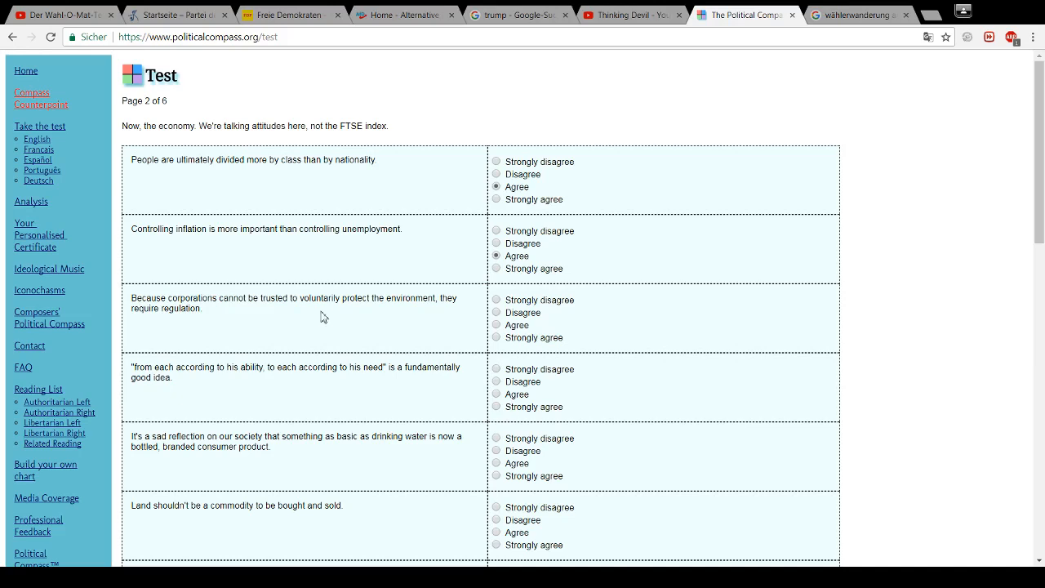
{"action": "mouse_move", "coordinate": [298, 319]}
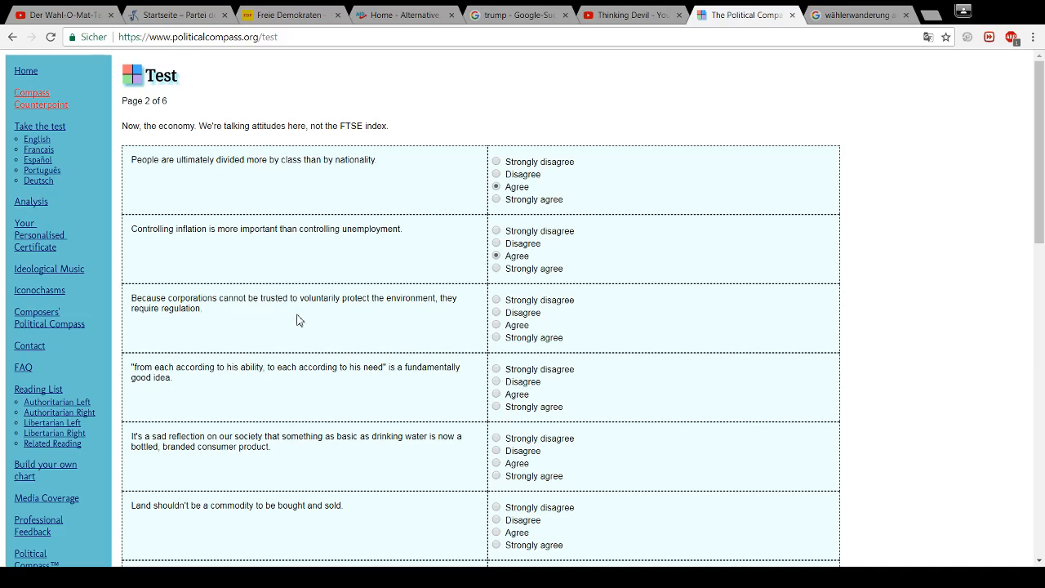
{"action": "mouse_move", "coordinate": [409, 314]}
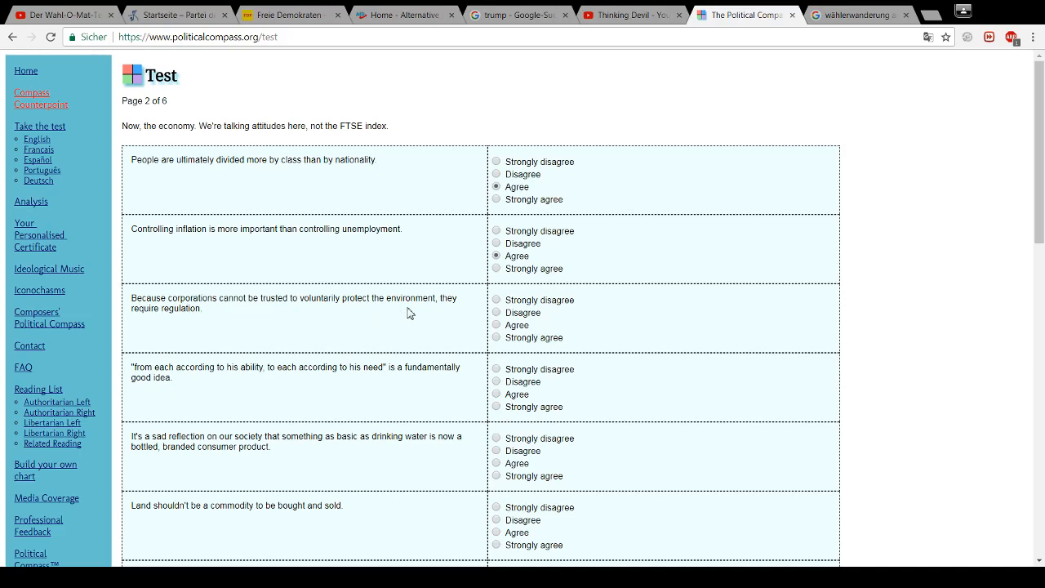
{"action": "mouse_move", "coordinate": [407, 311]}
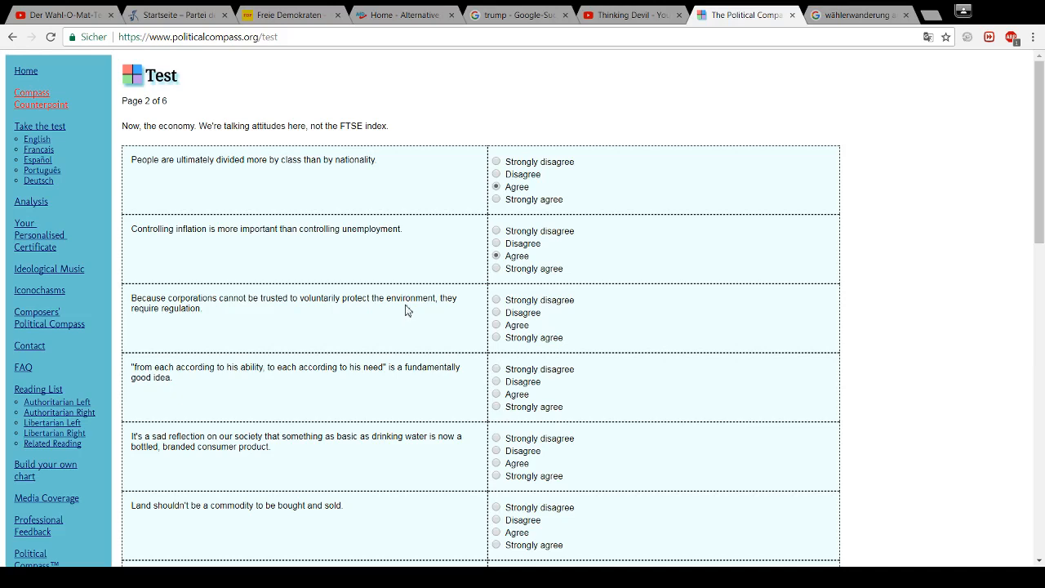
{"action": "mouse_move", "coordinate": [419, 312]}
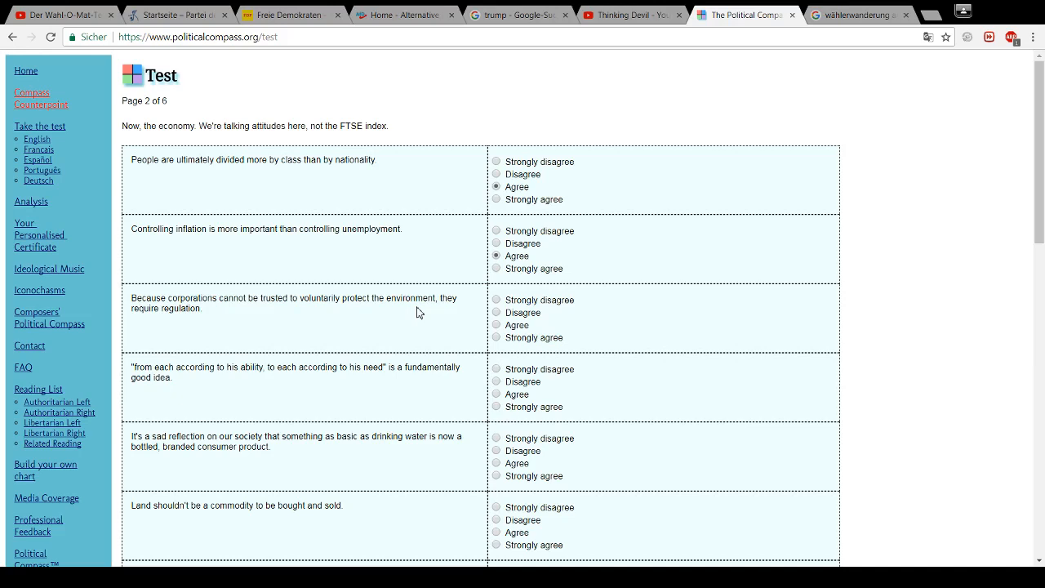
{"action": "mouse_move", "coordinate": [447, 323]}
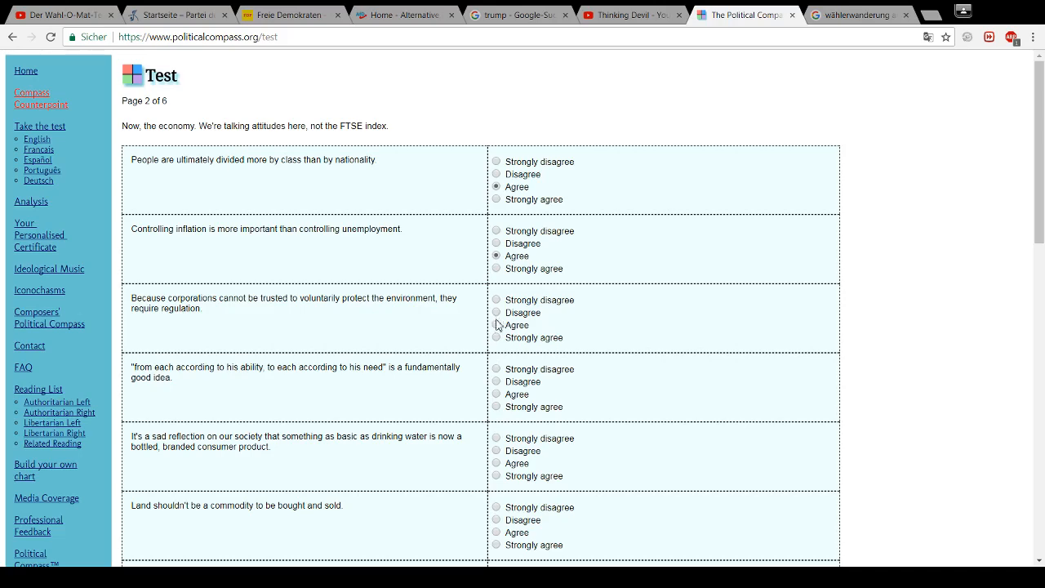
Answer Disagree on corporate environmental regulation and scroll to the next propositions
{"action": "left_click", "coordinate": [496, 312]}
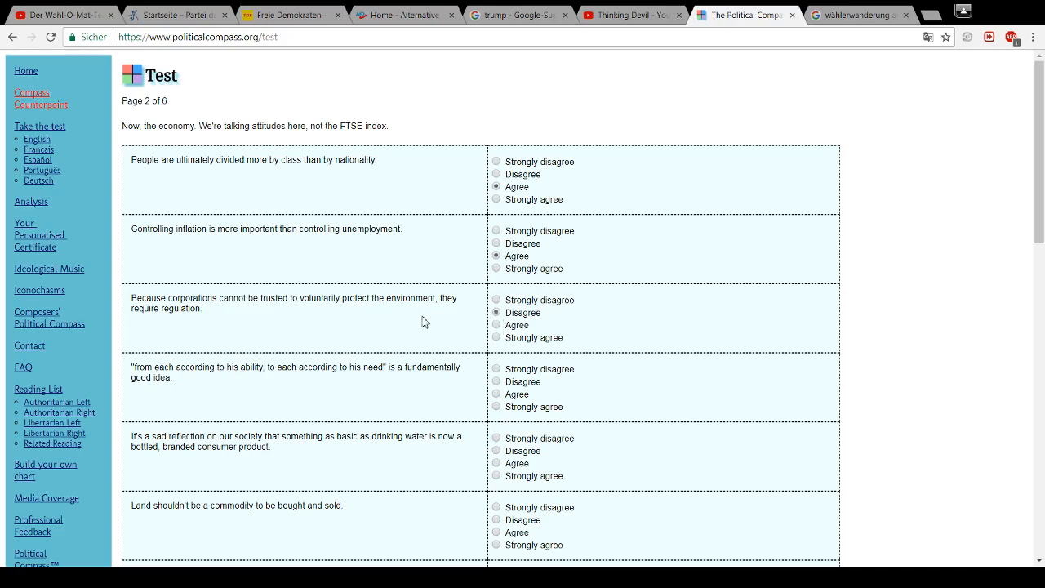
{"action": "scroll", "scroll_direction": "down", "scroll_amount": 3}
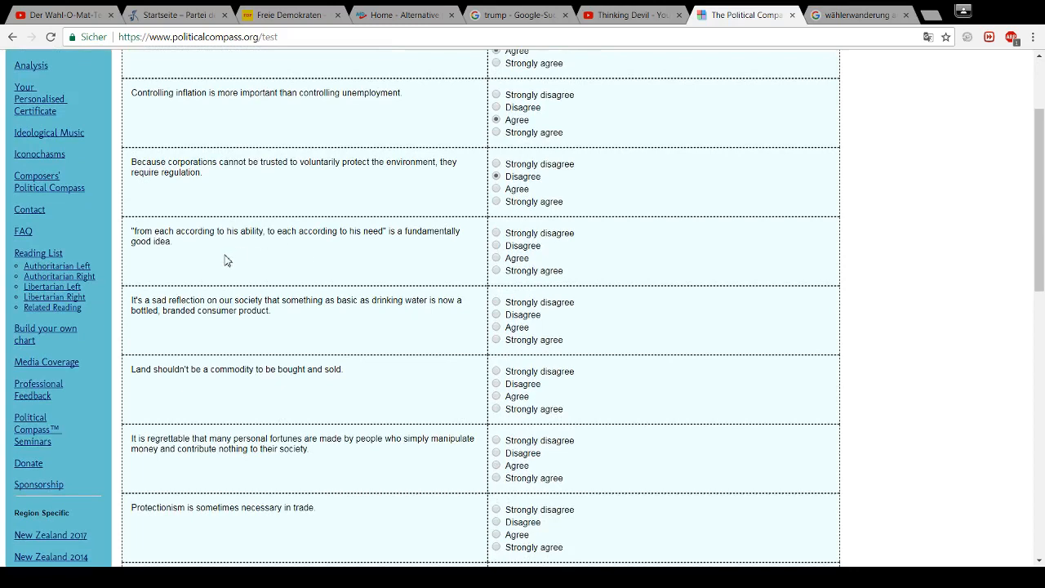
{"action": "mouse_move", "coordinate": [387, 256]}
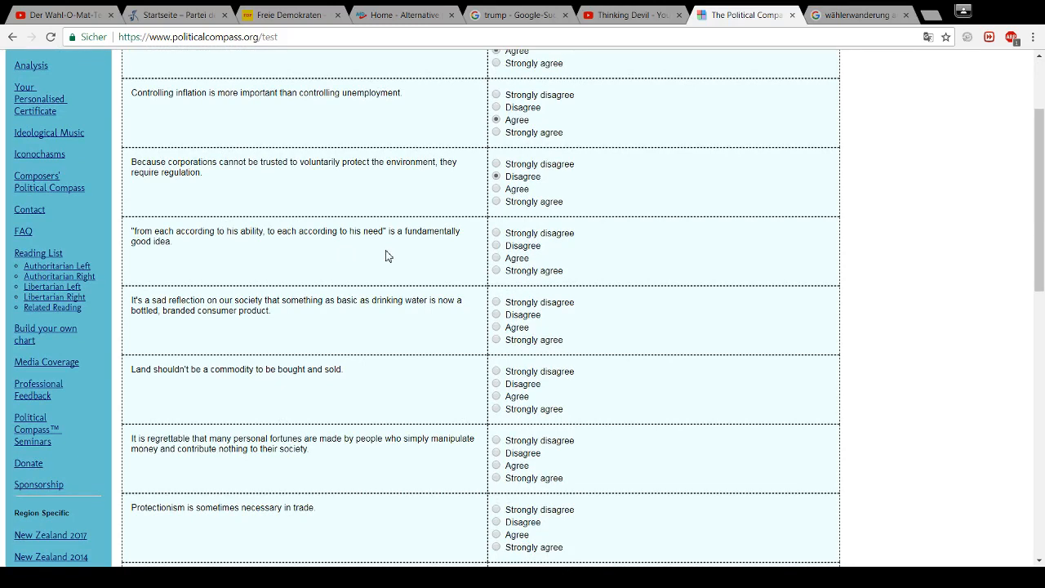
{"action": "mouse_move", "coordinate": [498, 251]}
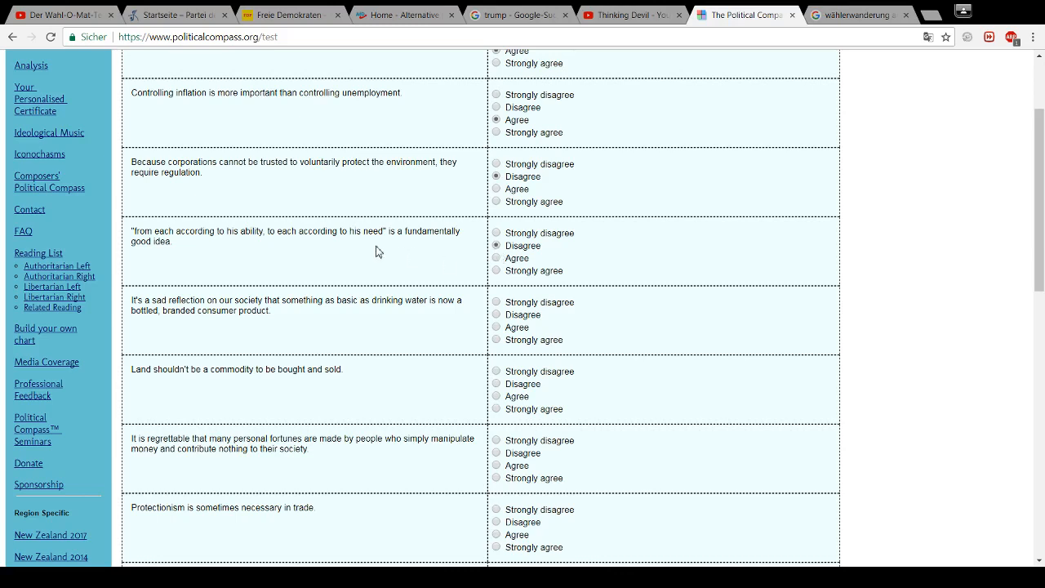
{"action": "scroll", "scroll_direction": "down", "scroll_amount": 3}
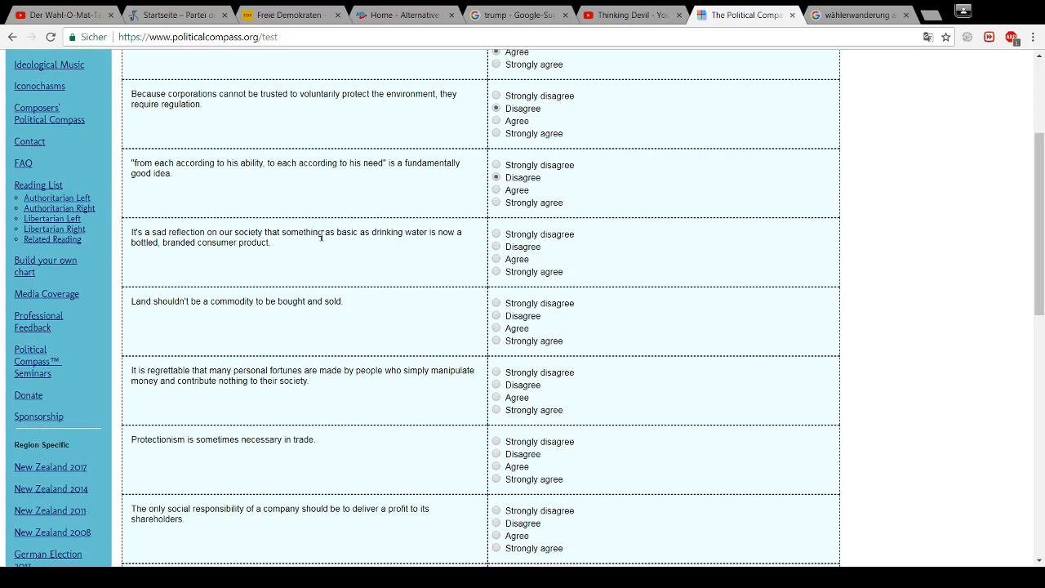
{"action": "mouse_move", "coordinate": [294, 249]}
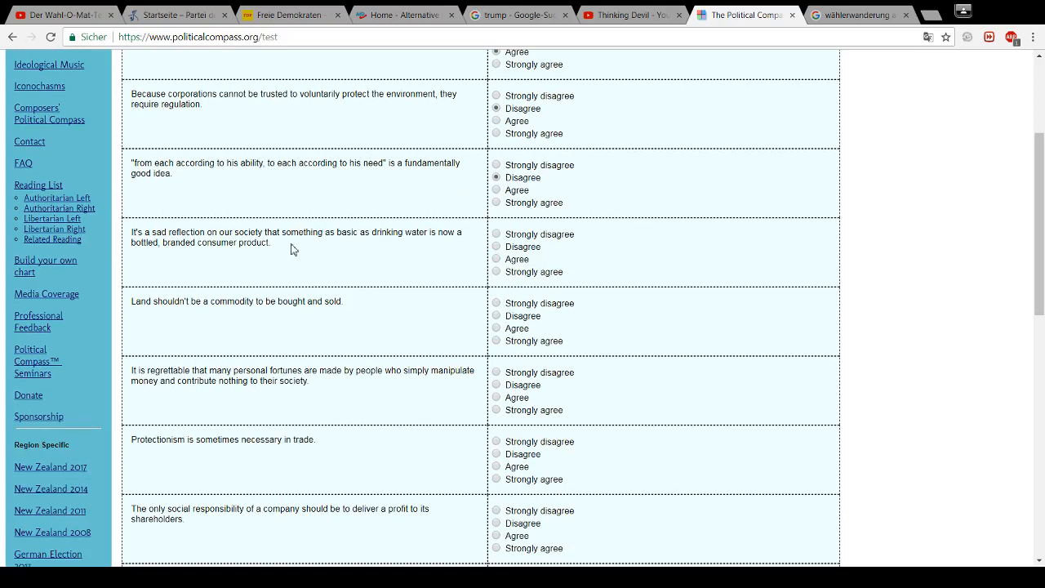
{"action": "mouse_move", "coordinate": [298, 249]}
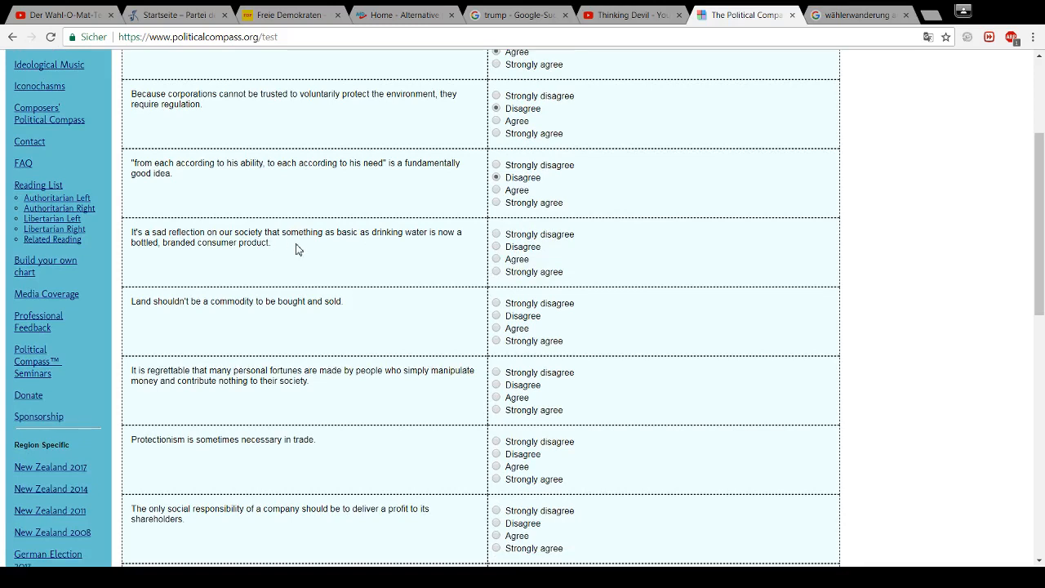
Answer Strongly agree to the bottled, branded drinking water proposition
{"action": "left_click", "coordinate": [495, 271]}
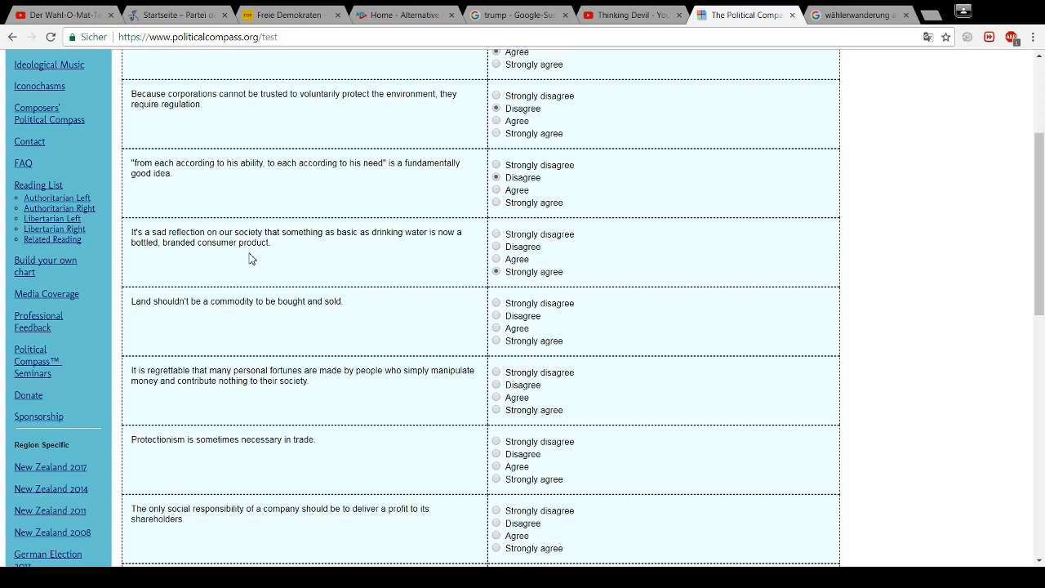
{"action": "mouse_move", "coordinate": [269, 259]}
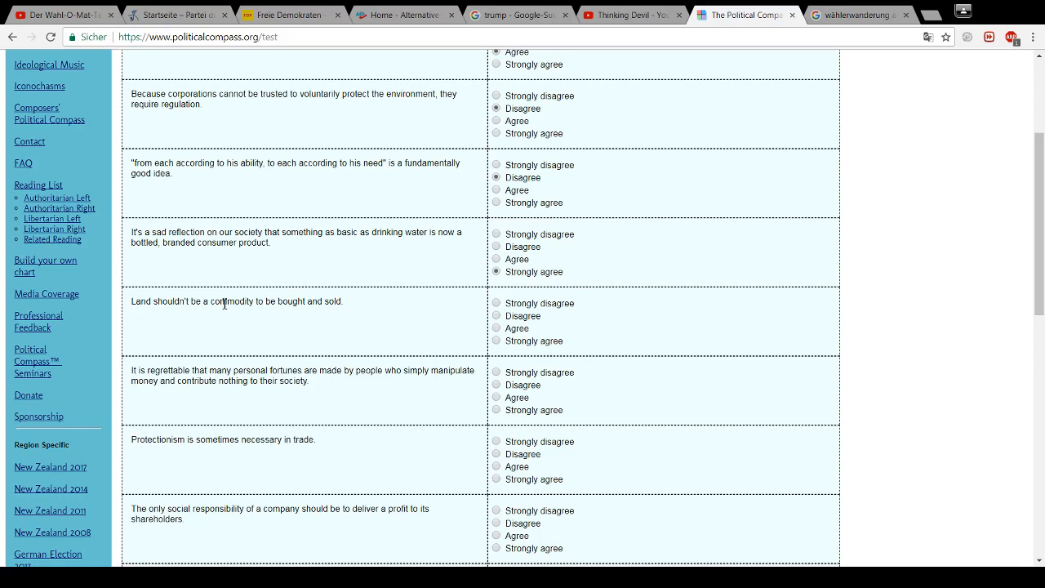
{"action": "mouse_move", "coordinate": [249, 321]}
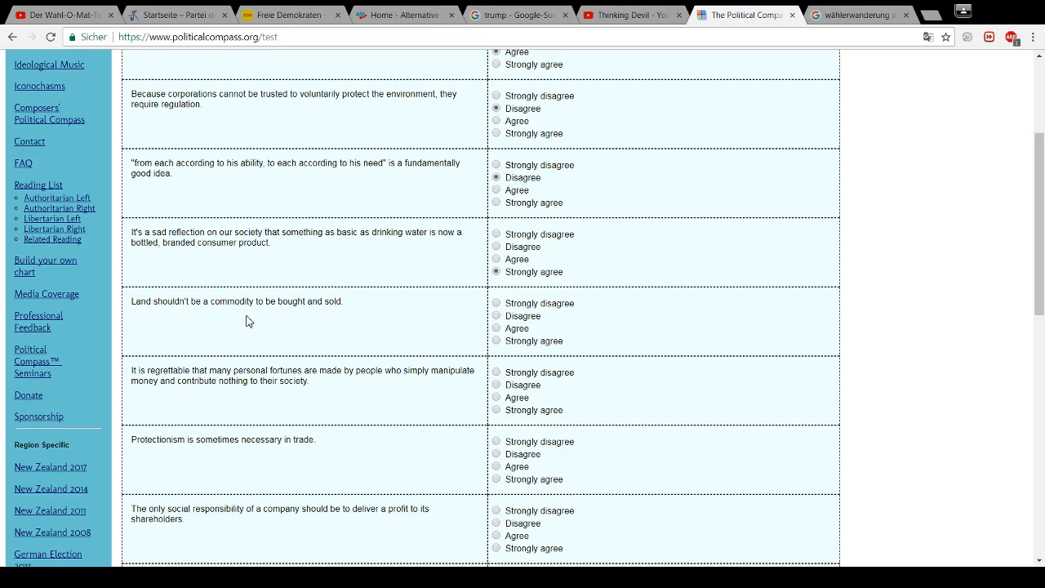
{"action": "mouse_move", "coordinate": [303, 320]}
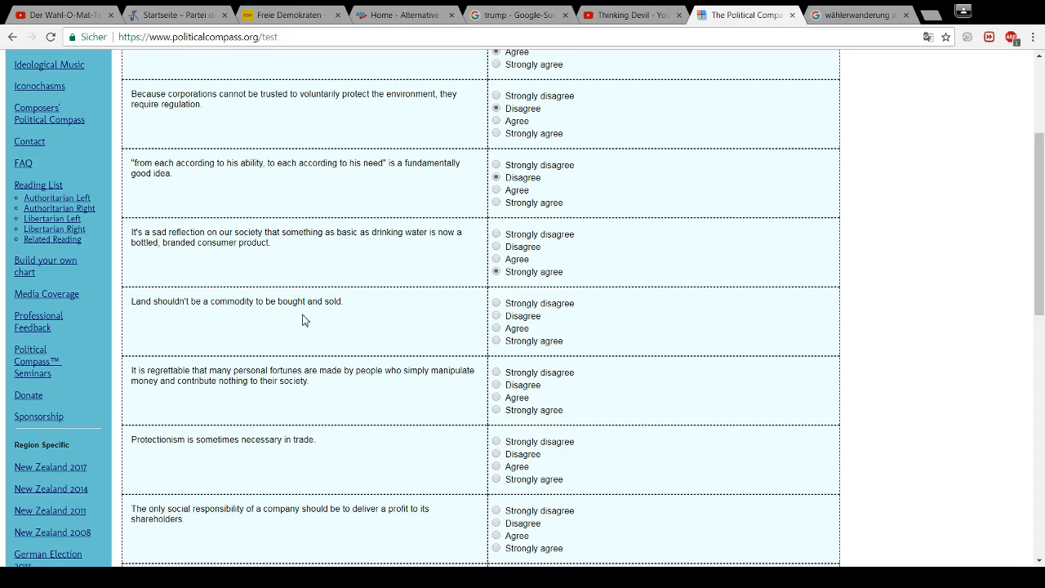
Answer Strongly disagree that land should be bought and sold, then move down to the next statements
{"action": "left_click", "coordinate": [497, 303]}
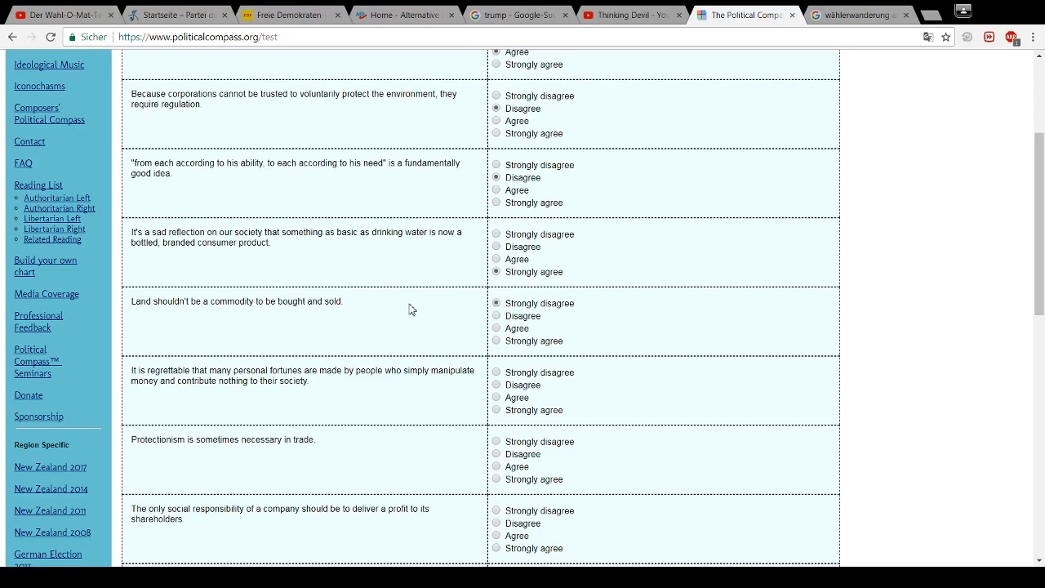
{"action": "scroll", "scroll_direction": "down", "scroll_amount": 3}
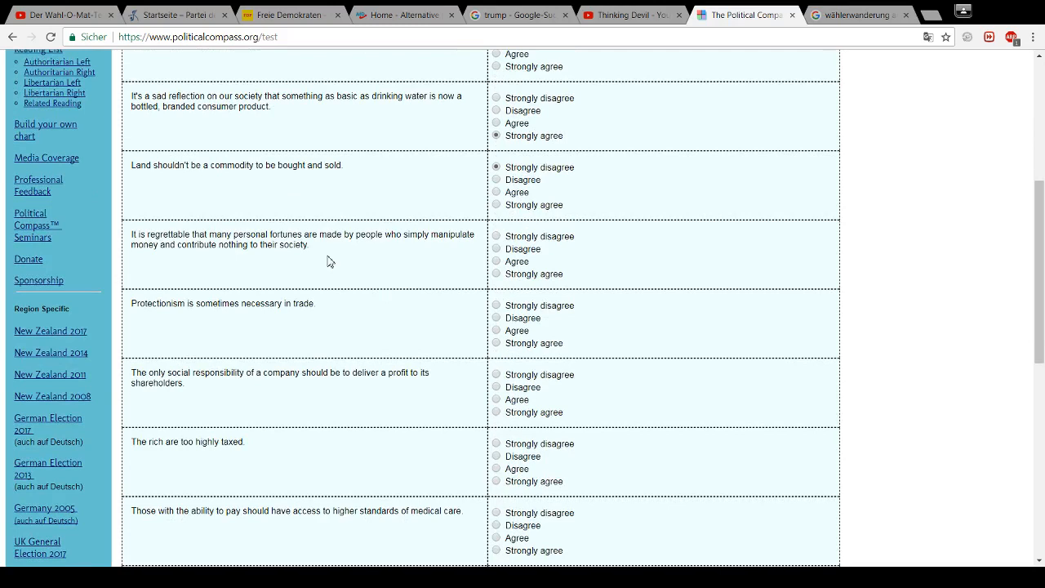
{"action": "mouse_move", "coordinate": [277, 264]}
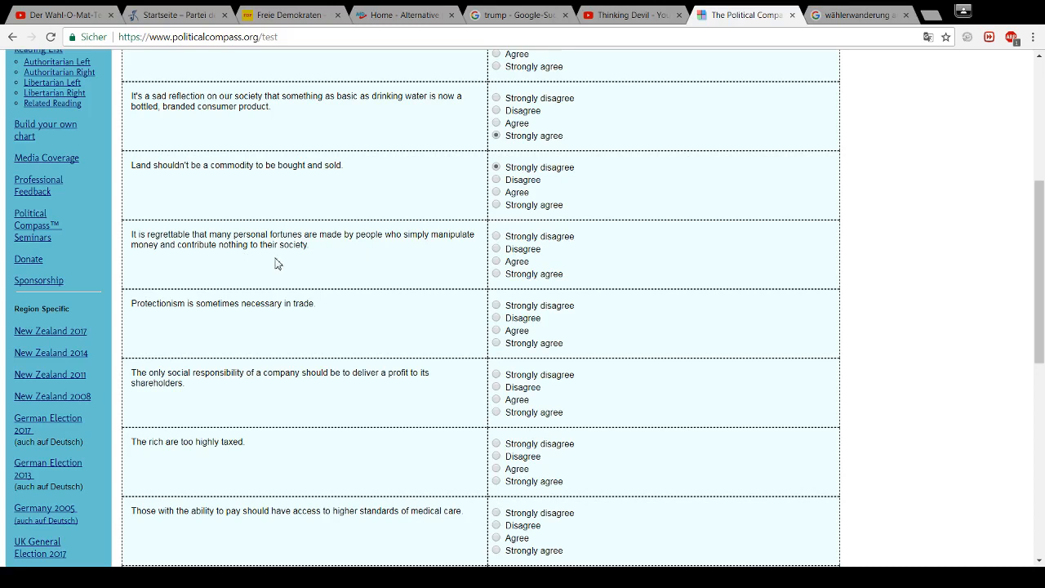
{"action": "mouse_move", "coordinate": [389, 260]}
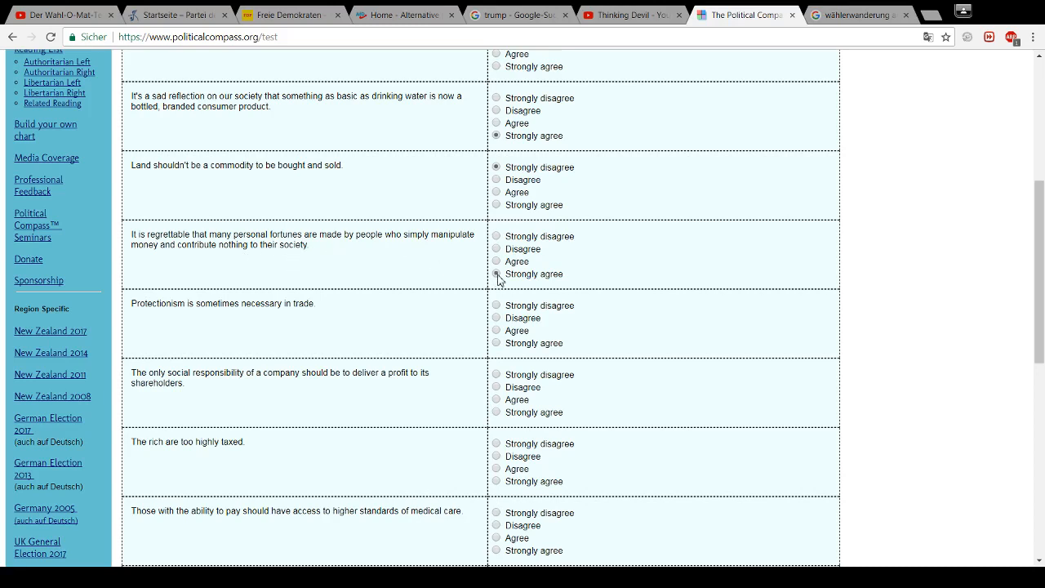
{"action": "scroll", "scroll_direction": "down", "scroll_amount": 3}
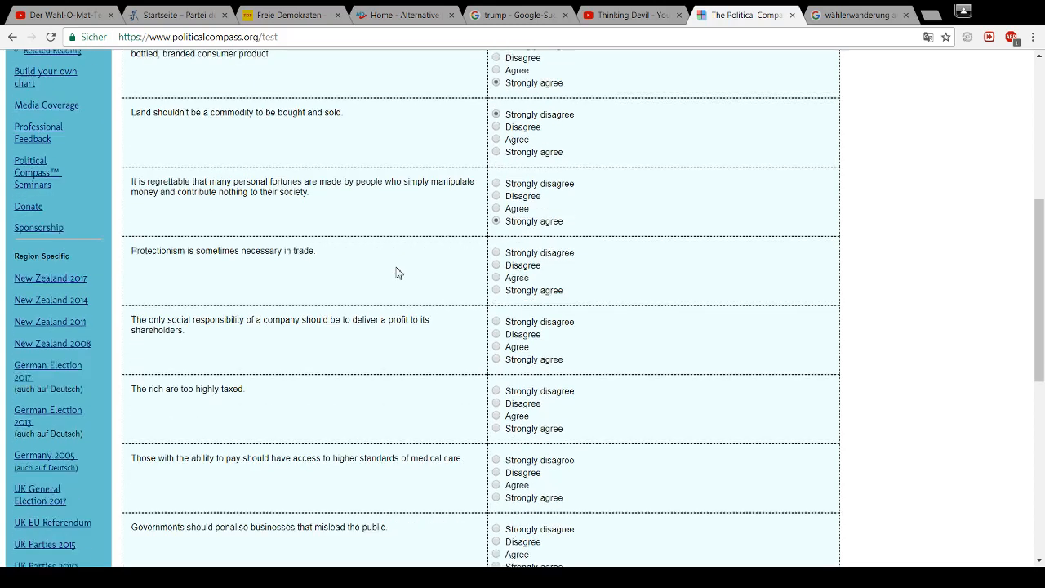
{"action": "scroll", "scroll_direction": "down", "scroll_amount": 3}
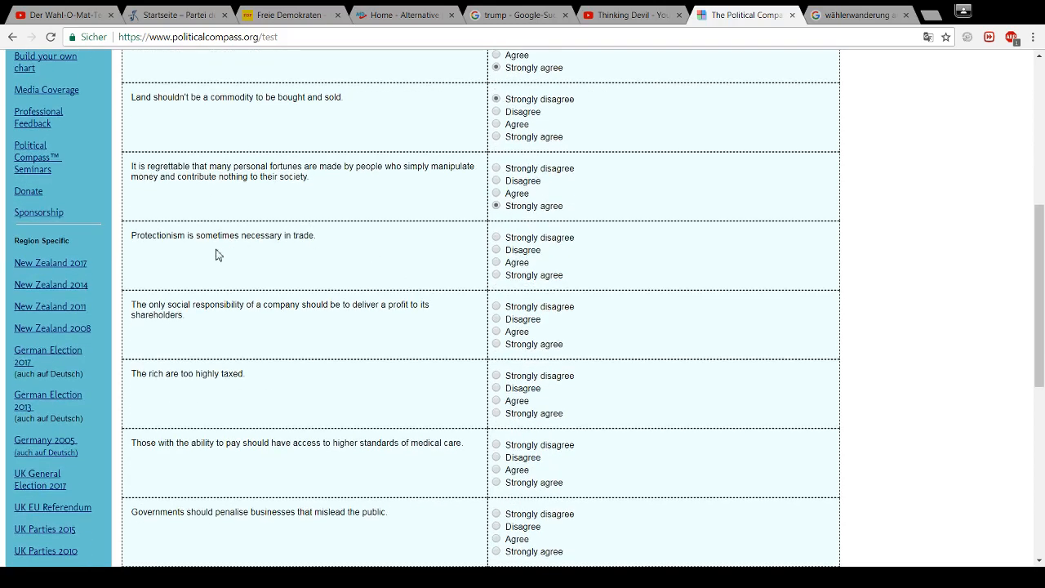
{"action": "mouse_move", "coordinate": [175, 260]}
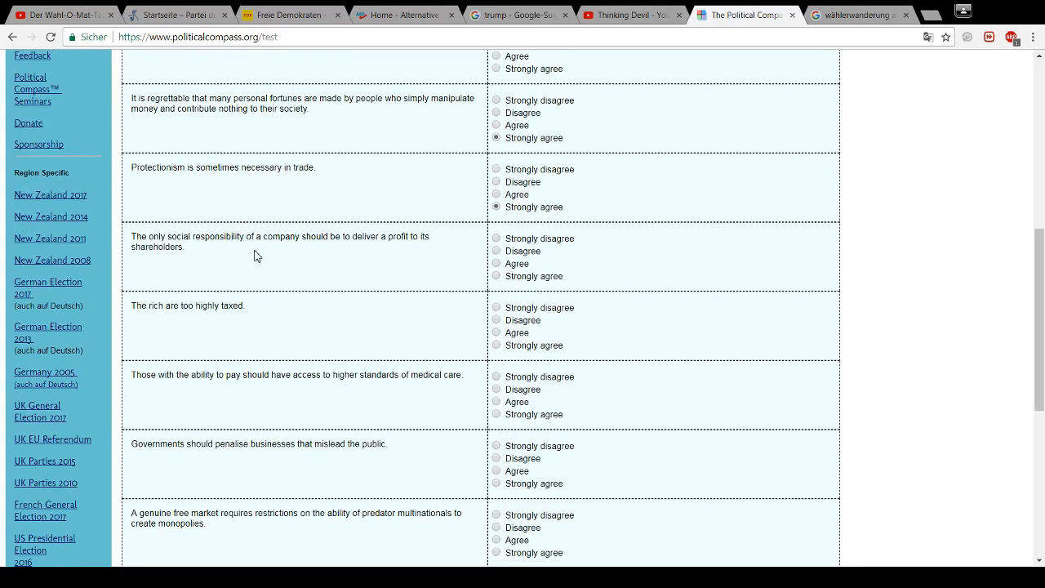
{"action": "mouse_move", "coordinate": [367, 261]}
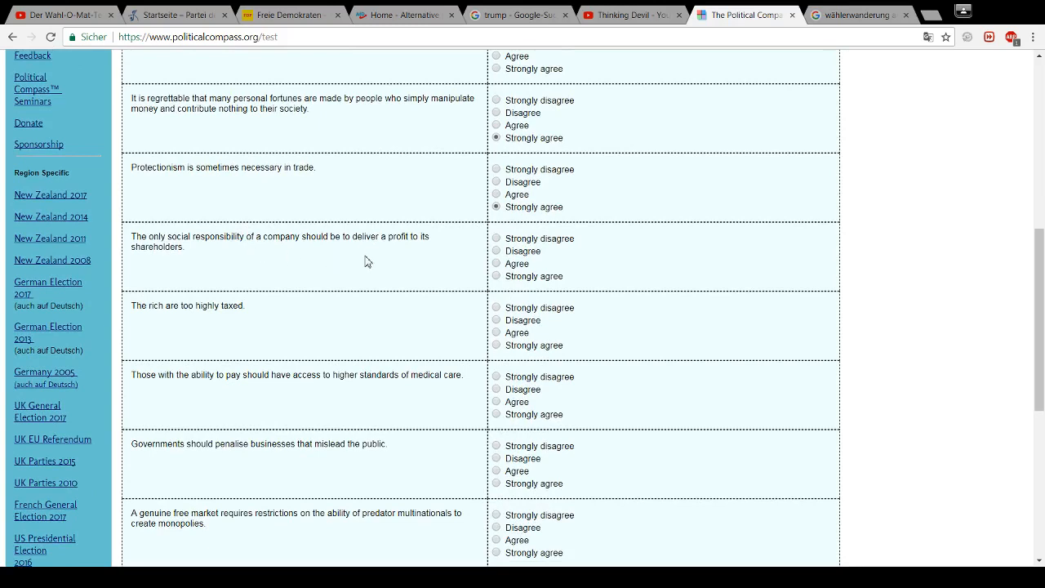
{"action": "mouse_move", "coordinate": [412, 252]}
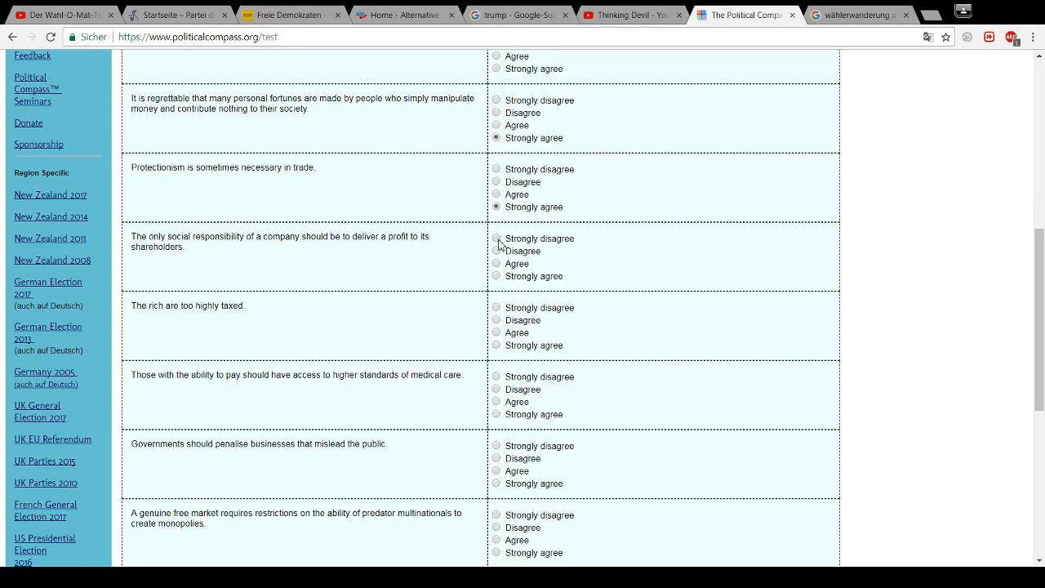
Answer Strongly disagree that a company's only responsibility is profit to shareholders, and read the tax statement
{"action": "left_click", "coordinate": [496, 238]}
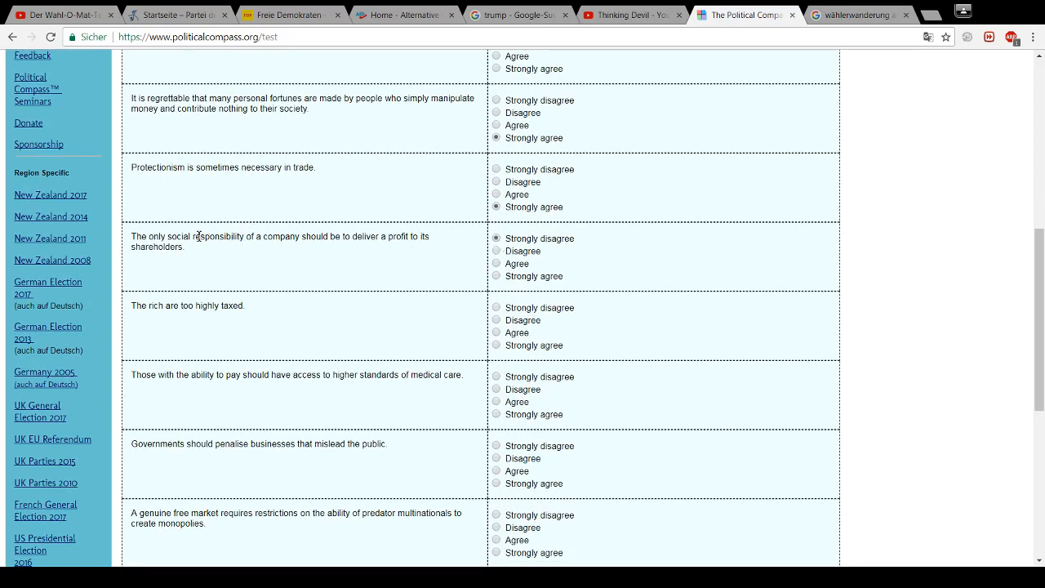
{"action": "mouse_move", "coordinate": [209, 249]}
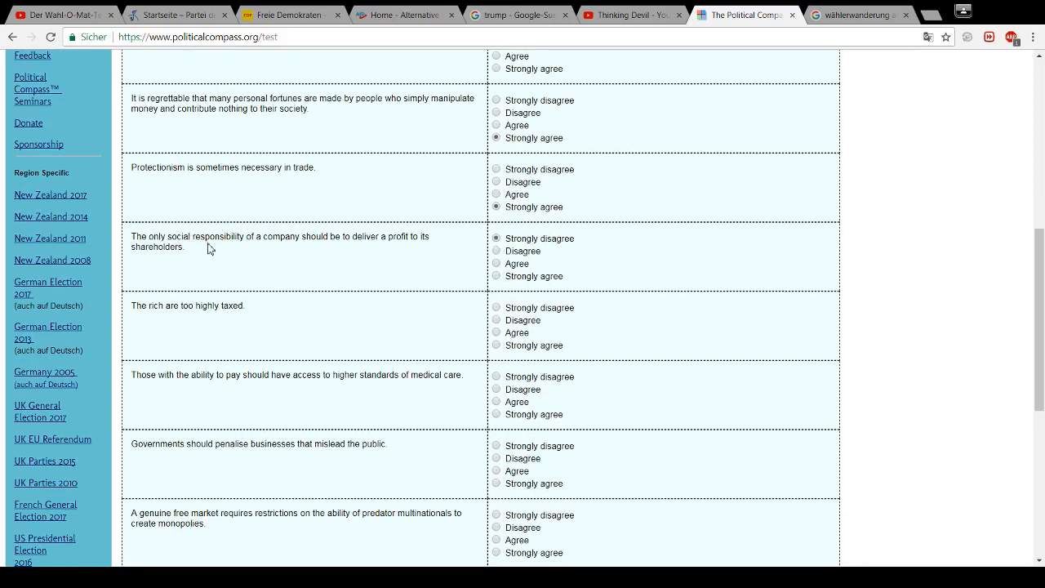
{"action": "double_click", "coordinate": [177, 236]}
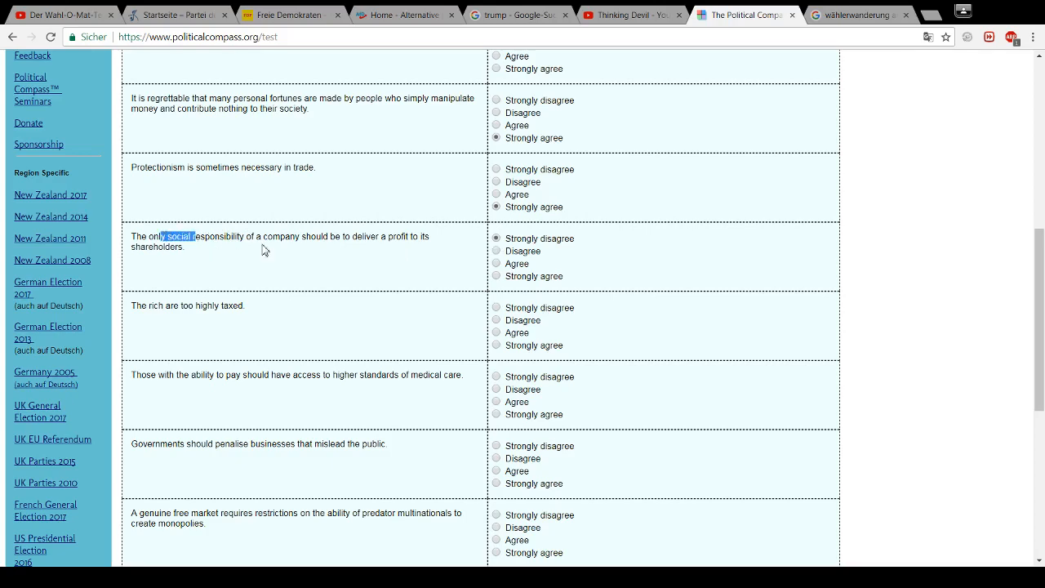
{"action": "scroll", "scroll_direction": "down", "scroll_amount": 3}
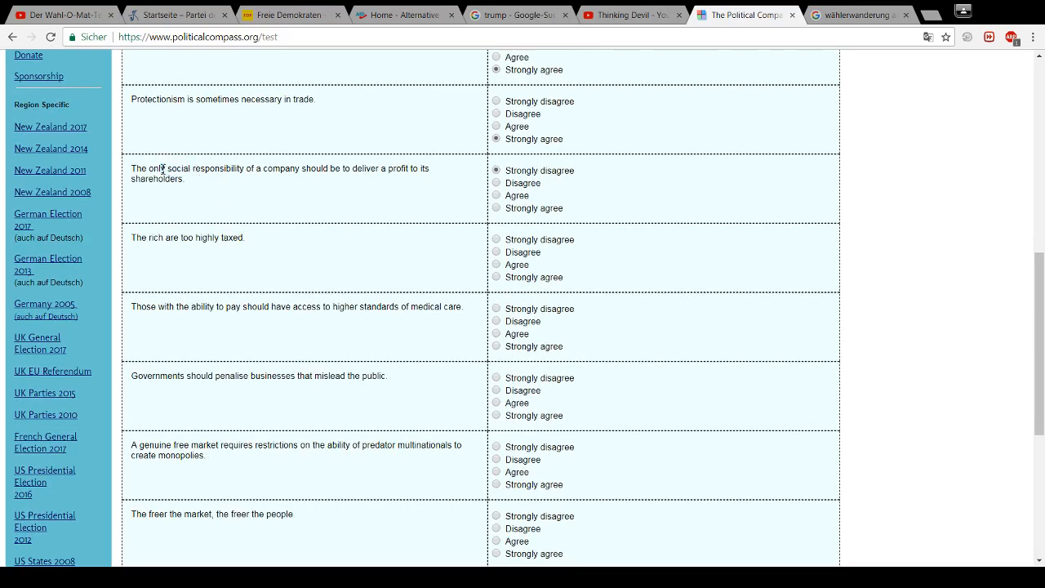
{"action": "mouse_move", "coordinate": [227, 198]}
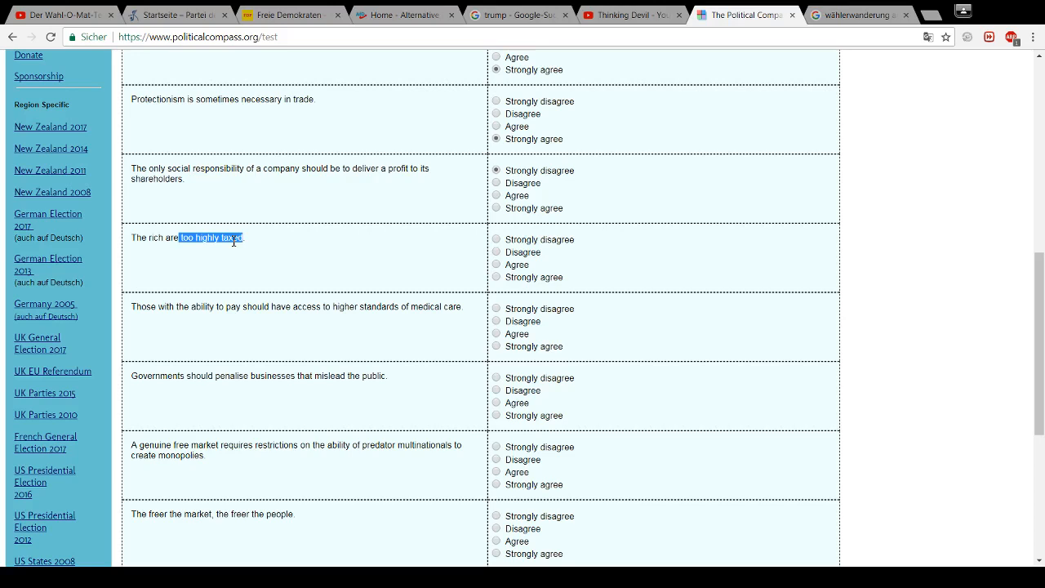
{"action": "mouse_move", "coordinate": [294, 247]}
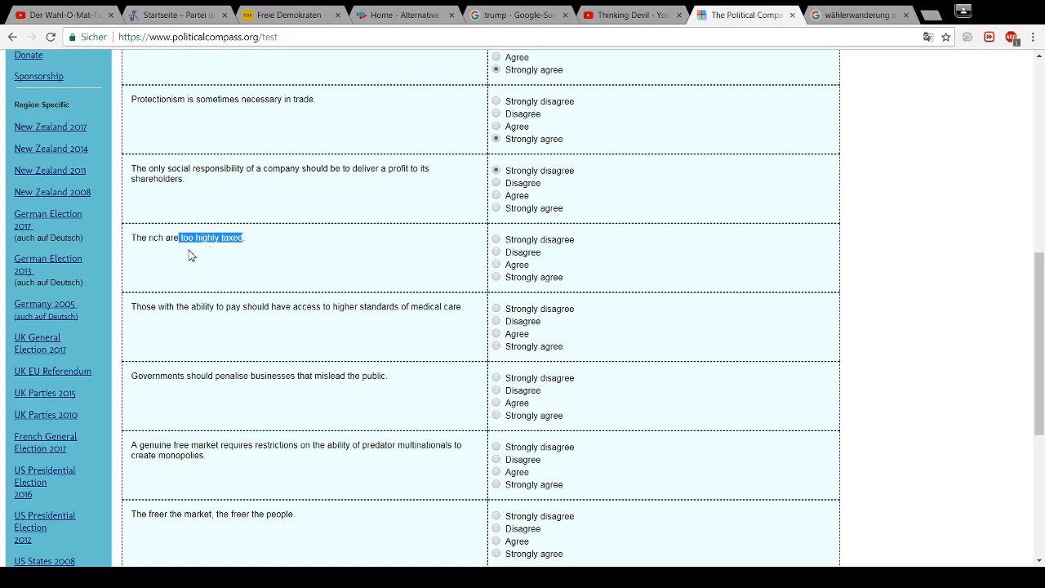
{"action": "left_click", "coordinate": [208, 262]}
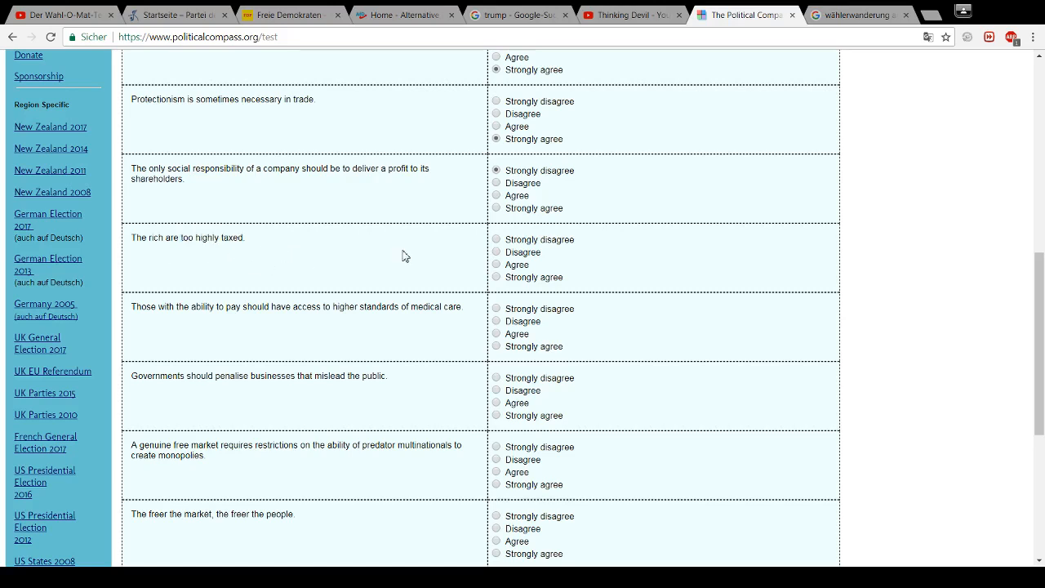
{"action": "mouse_move", "coordinate": [500, 263]}
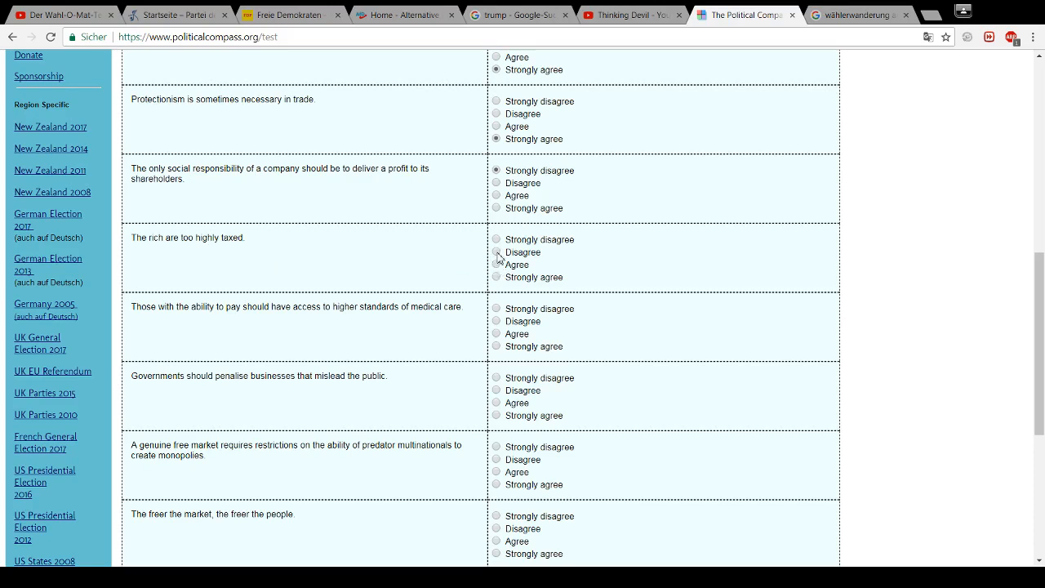
{"action": "left_click", "coordinate": [495, 253]}
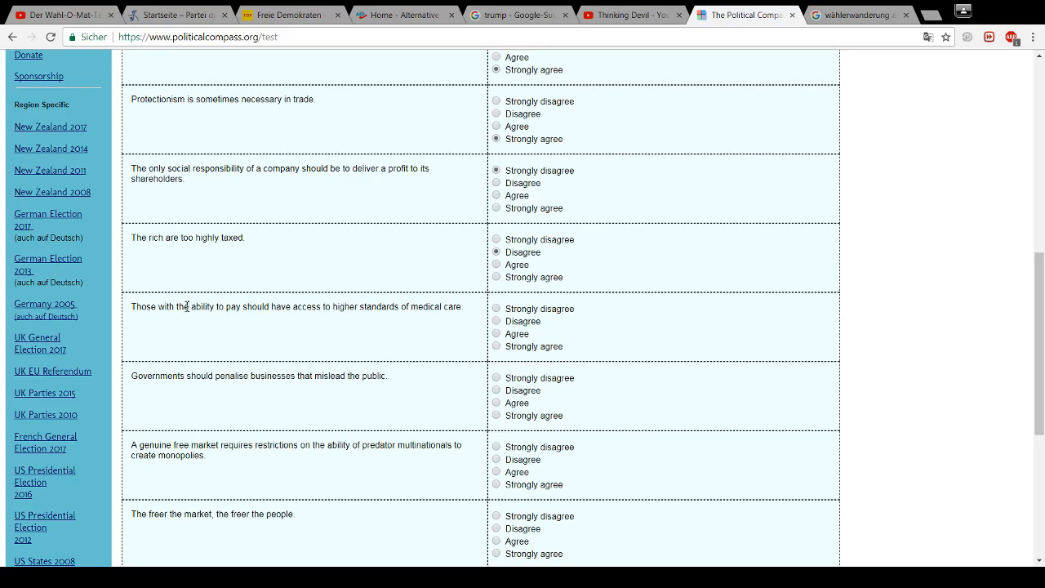
{"action": "mouse_move", "coordinate": [157, 332]}
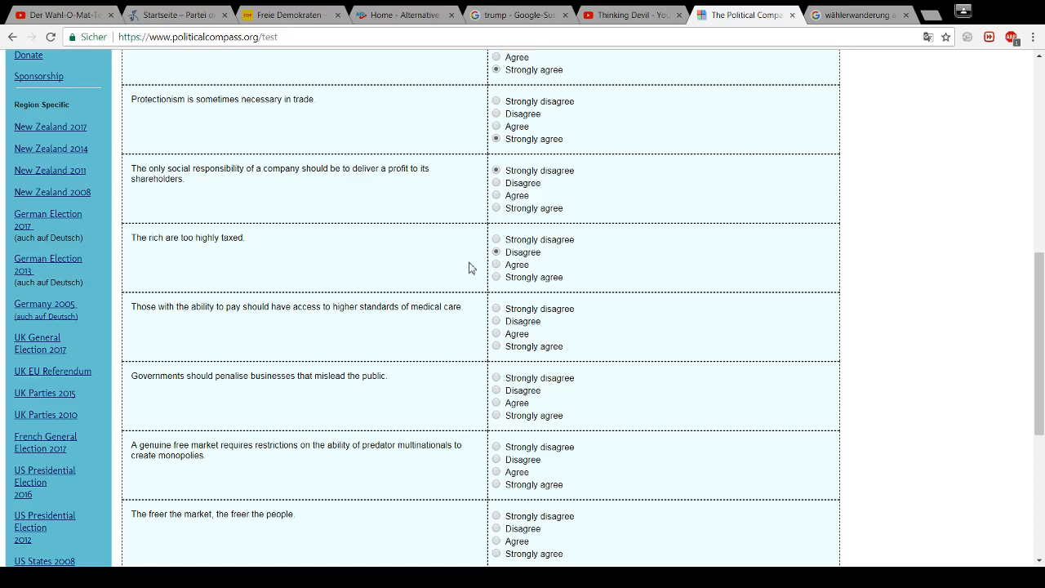
{"action": "mouse_move", "coordinate": [433, 269]}
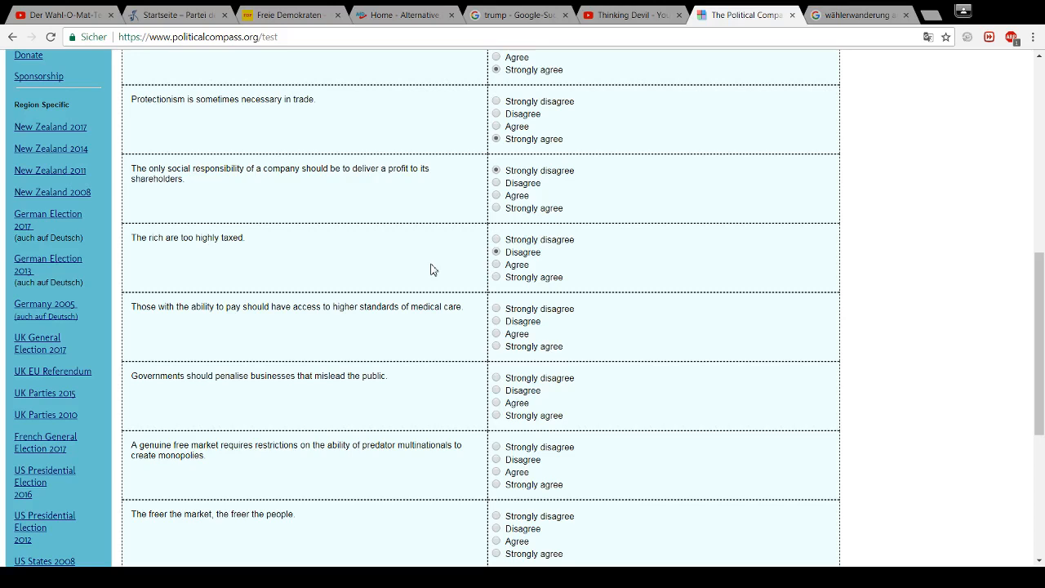
{"action": "mouse_move", "coordinate": [174, 254]}
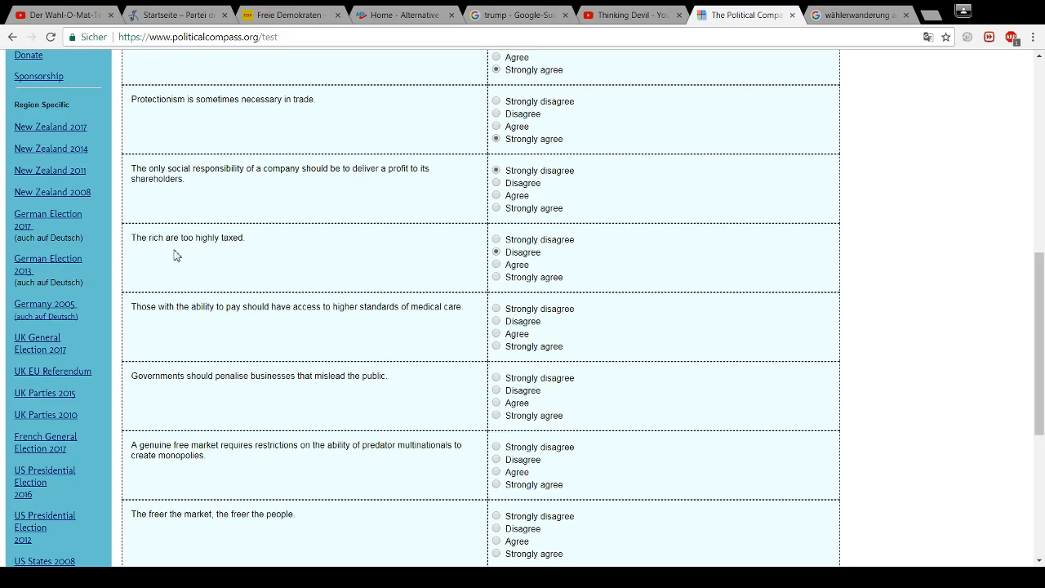
{"action": "mouse_move", "coordinate": [161, 256]}
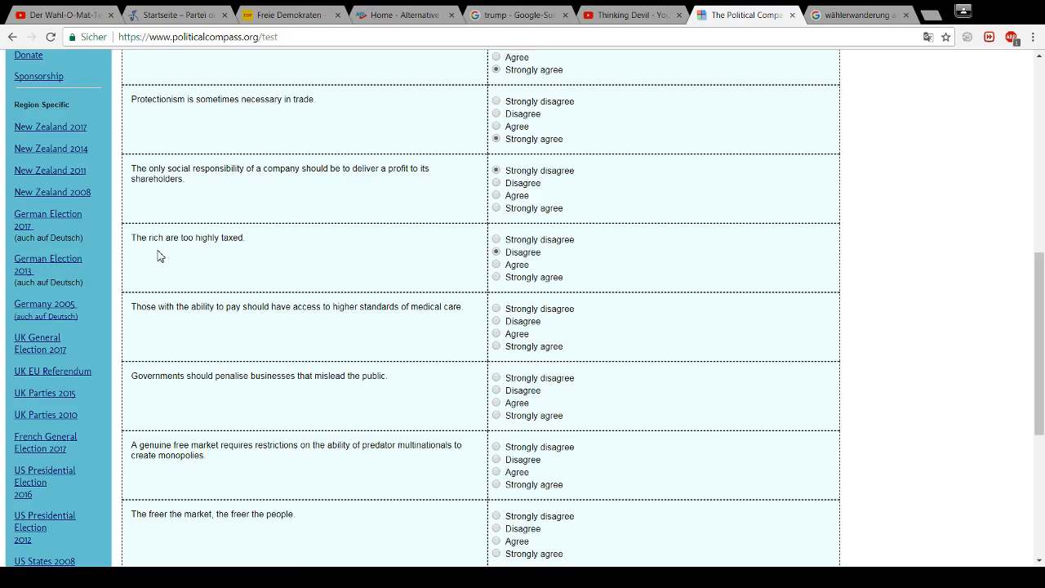
{"action": "mouse_move", "coordinate": [196, 280]}
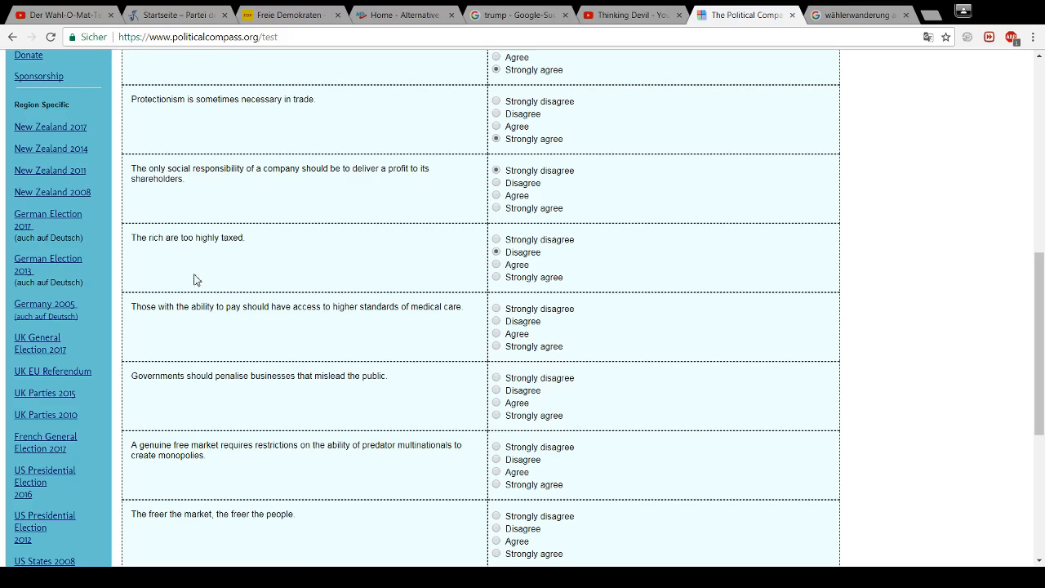
{"action": "mouse_move", "coordinate": [181, 328]}
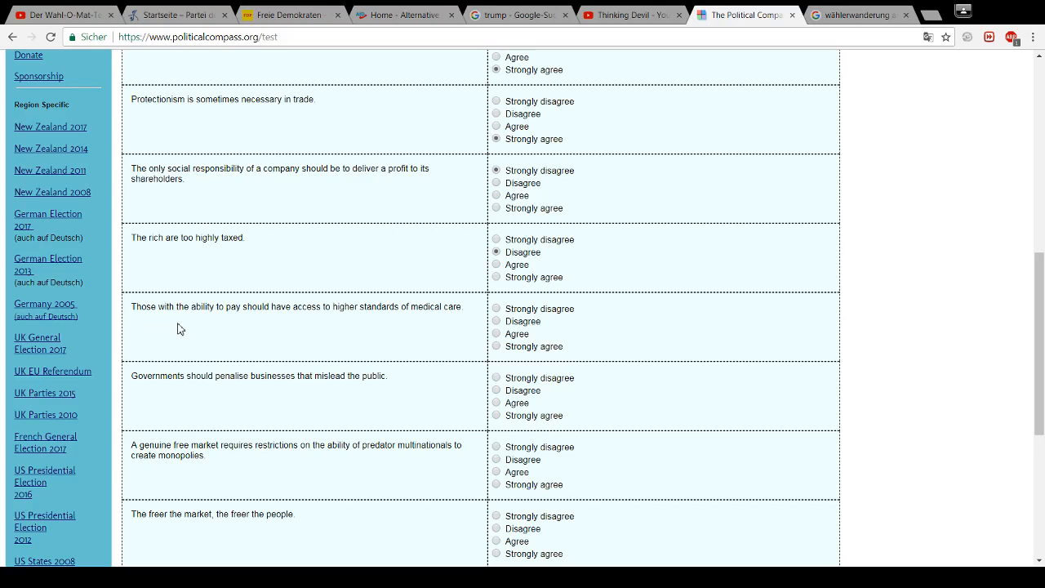
{"action": "mouse_move", "coordinate": [259, 331]}
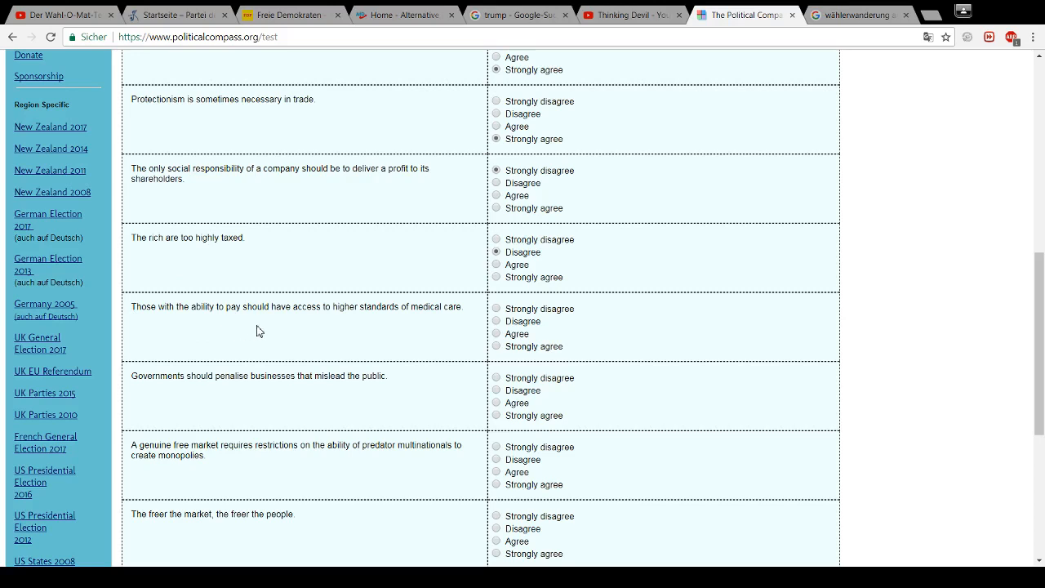
{"action": "mouse_move", "coordinate": [439, 329]}
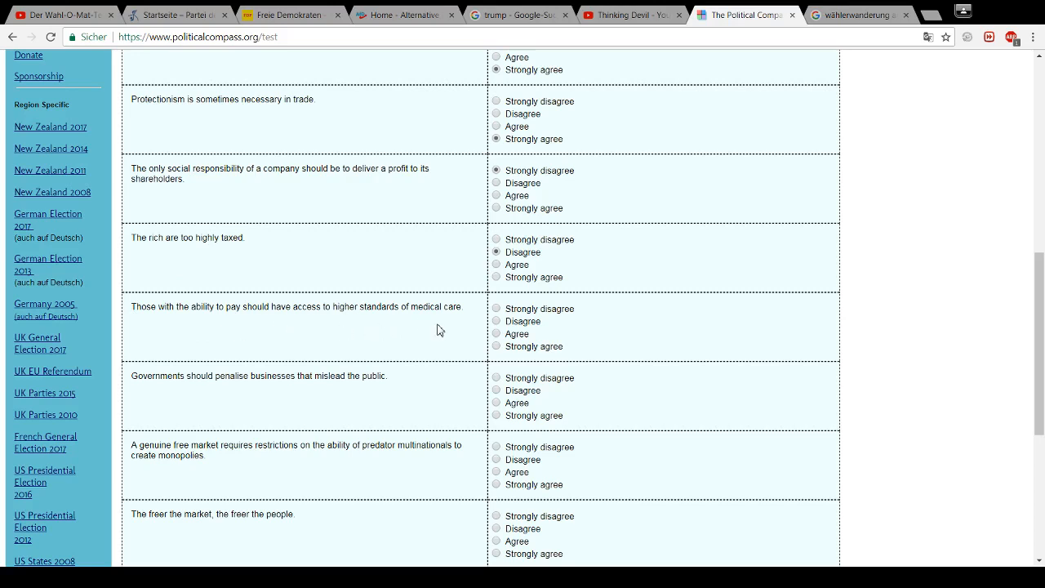
Answer Strongly agree on paying for better medical care and on penalising misleading businesses
{"action": "left_click", "coordinate": [495, 346]}
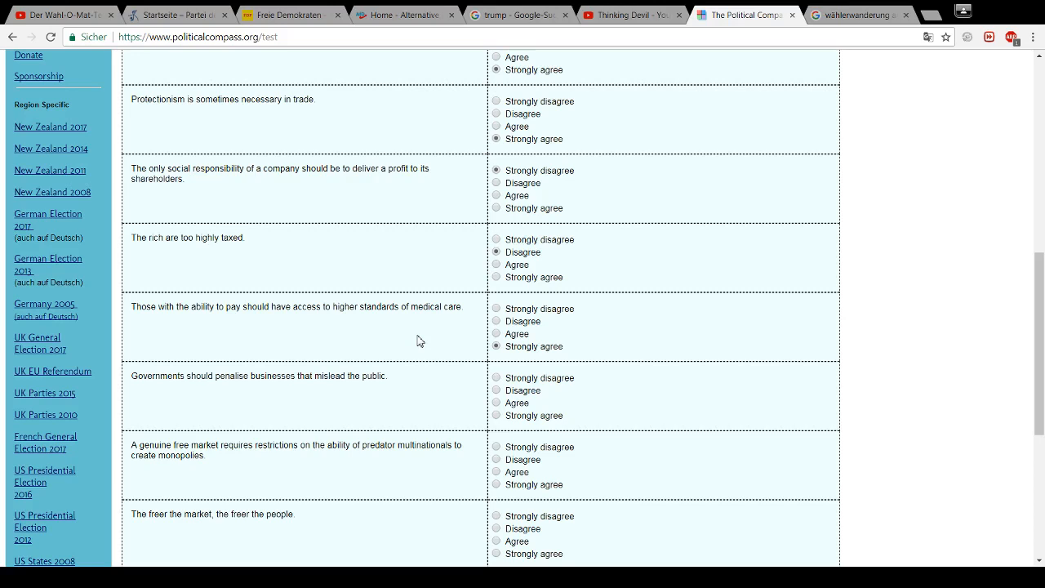
{"action": "mouse_move", "coordinate": [387, 337]}
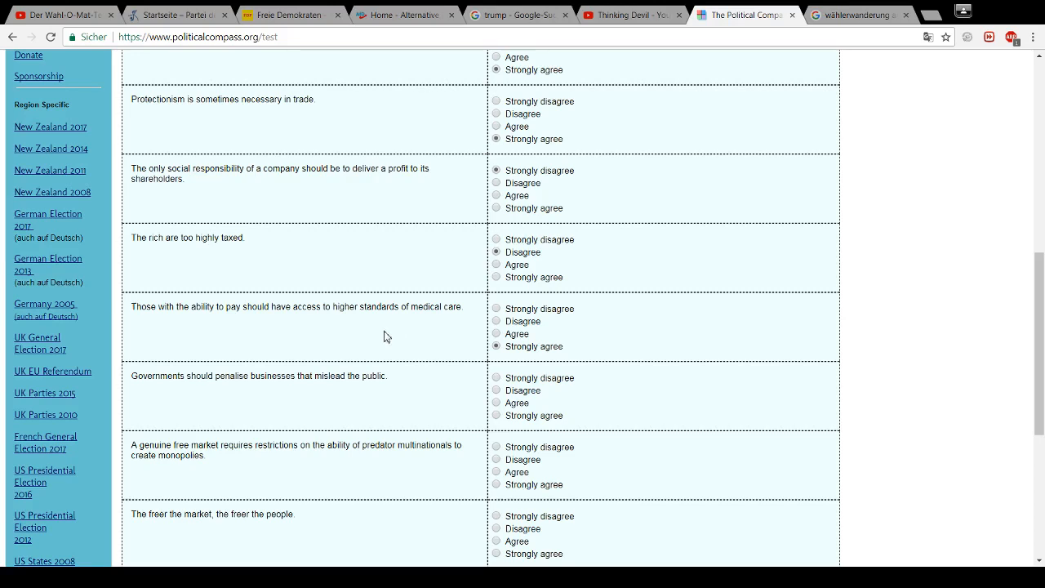
{"action": "scroll", "scroll_direction": "down", "scroll_amount": 3}
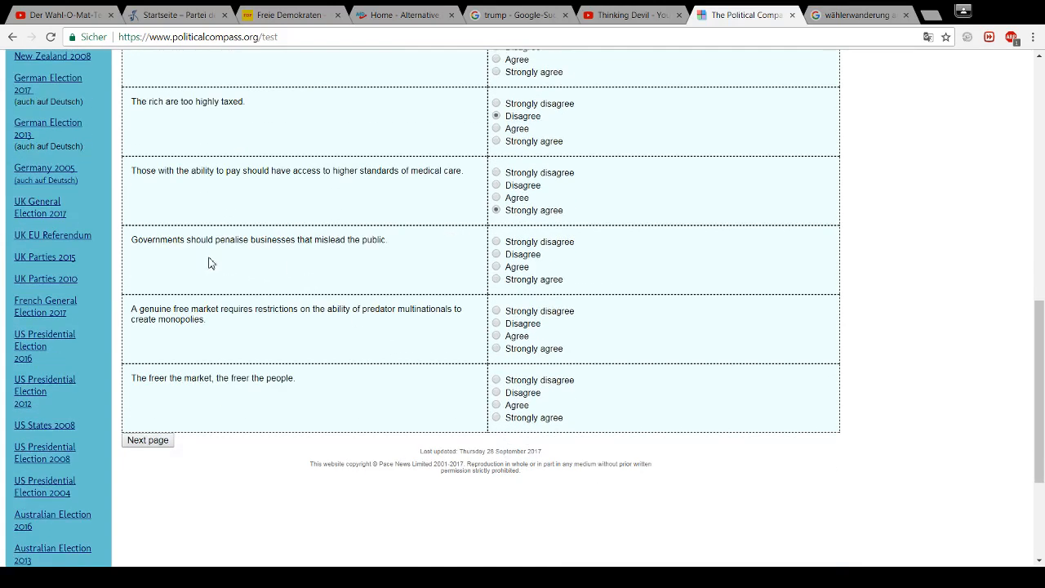
{"action": "mouse_move", "coordinate": [272, 263]}
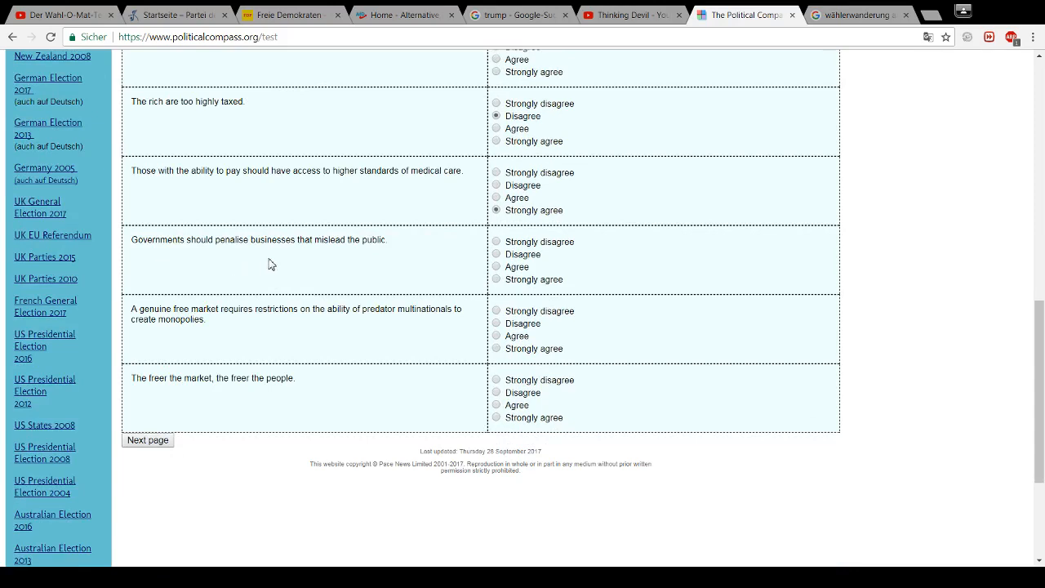
{"action": "mouse_move", "coordinate": [483, 288]}
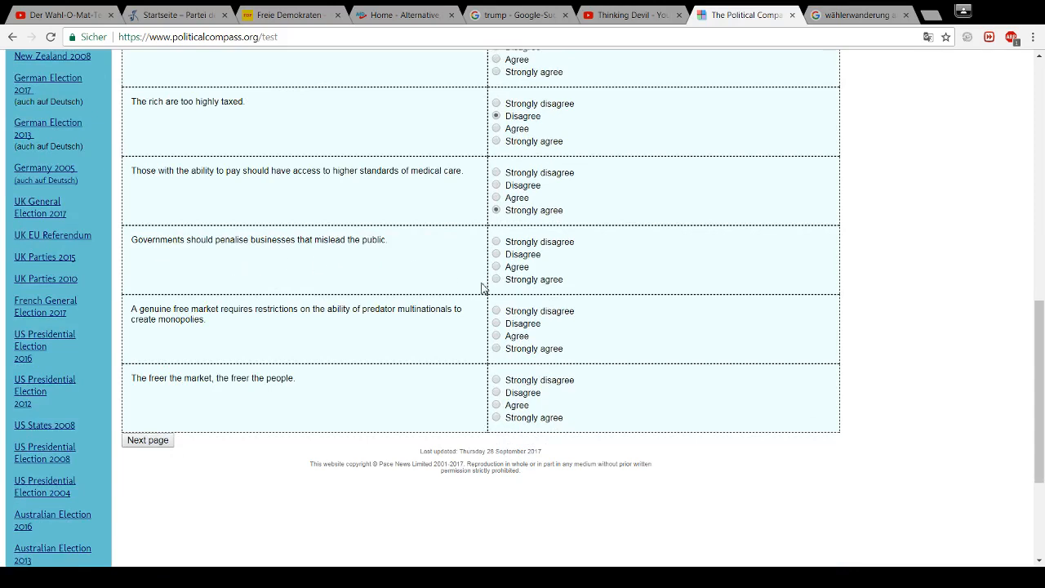
{"action": "left_click", "coordinate": [495, 278]}
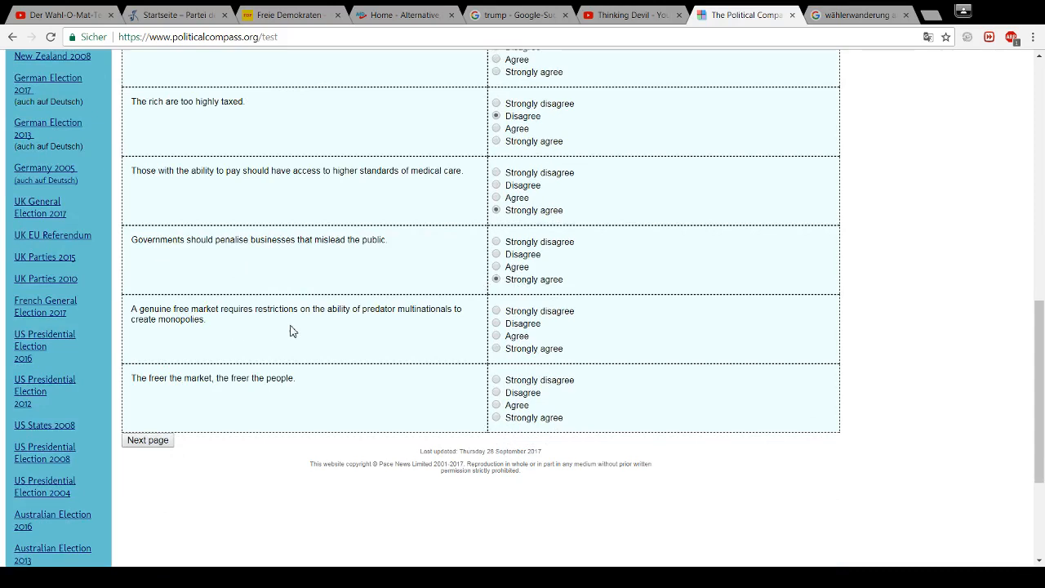
{"action": "mouse_move", "coordinate": [216, 338]}
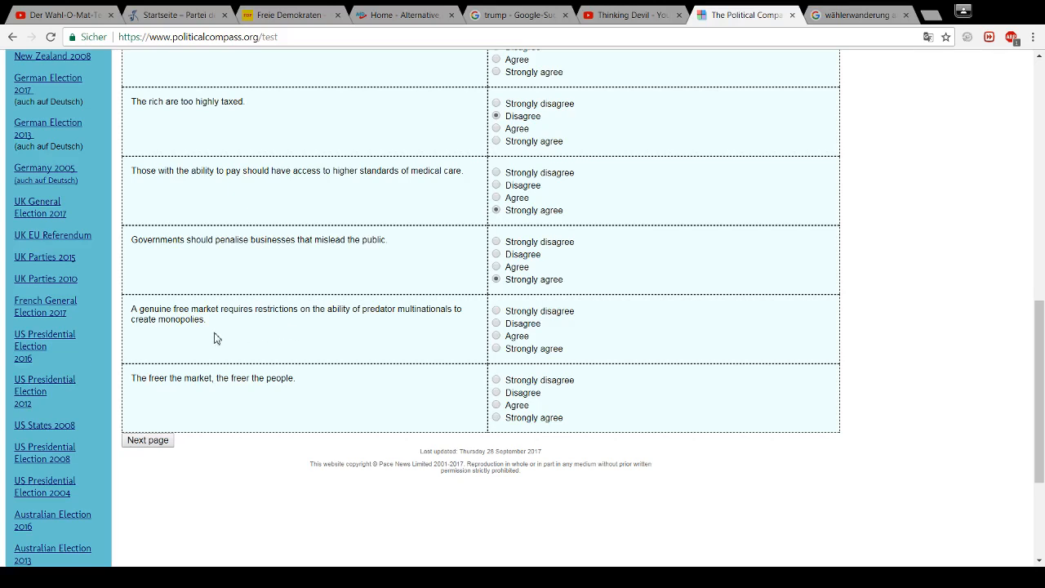
{"action": "mouse_move", "coordinate": [488, 320]}
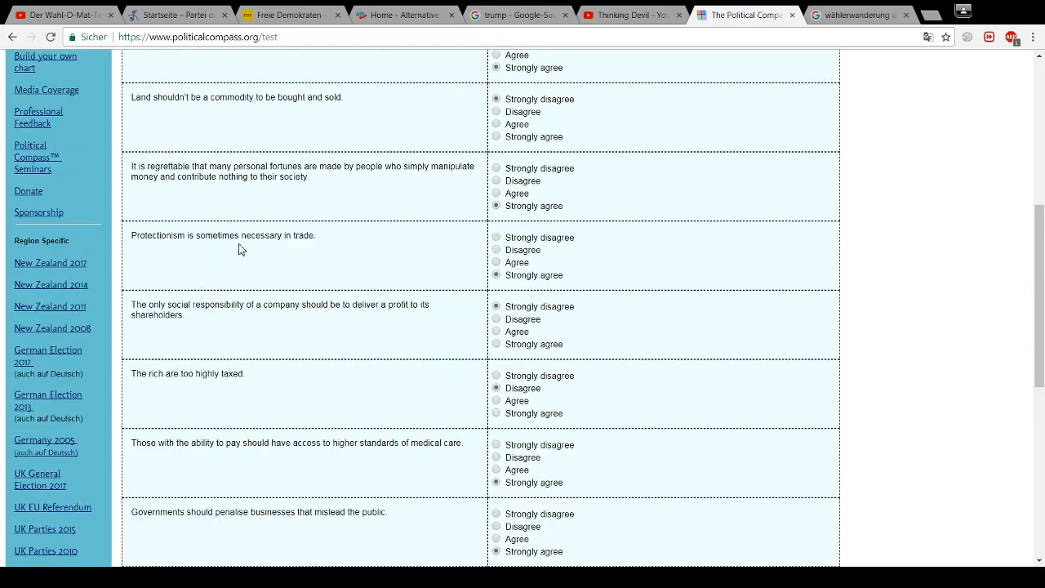
{"action": "scroll", "scroll_direction": "down", "scroll_amount": 3}
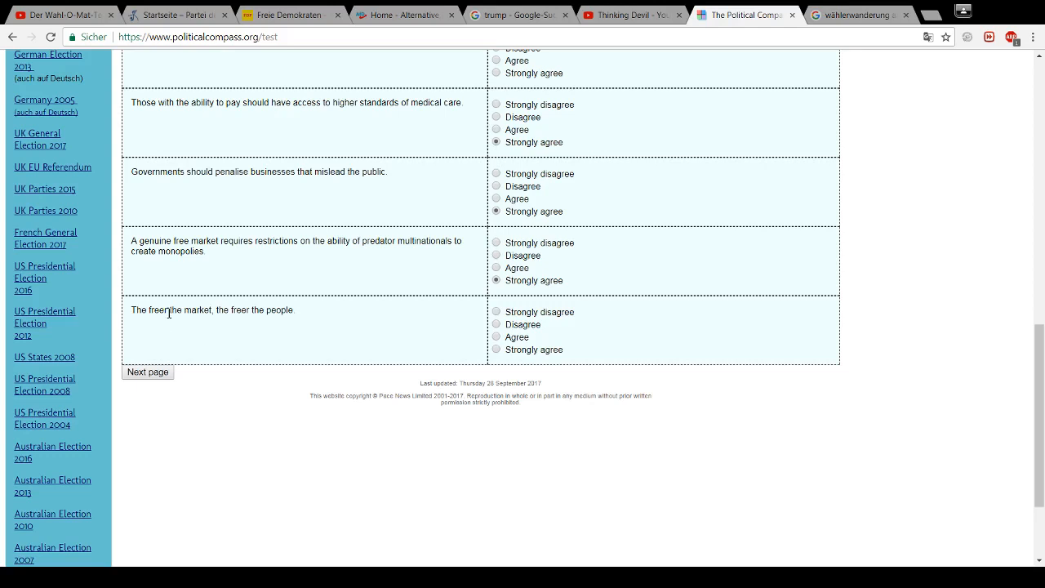
Answer Agree that a freer market means freer people and advance to page 3 of the test
{"action": "double_click", "coordinate": [185, 310]}
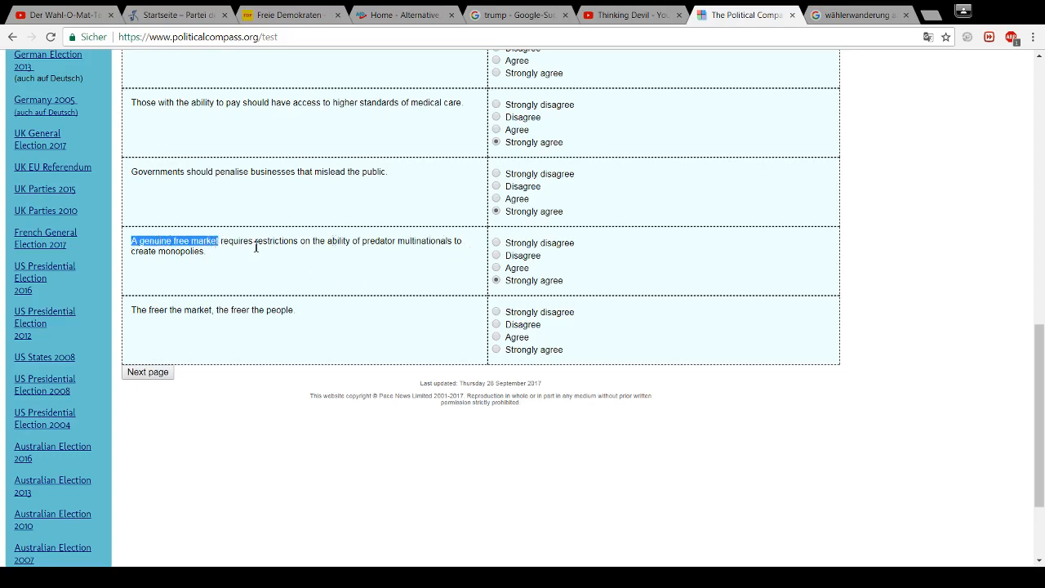
{"action": "mouse_move", "coordinate": [270, 256]}
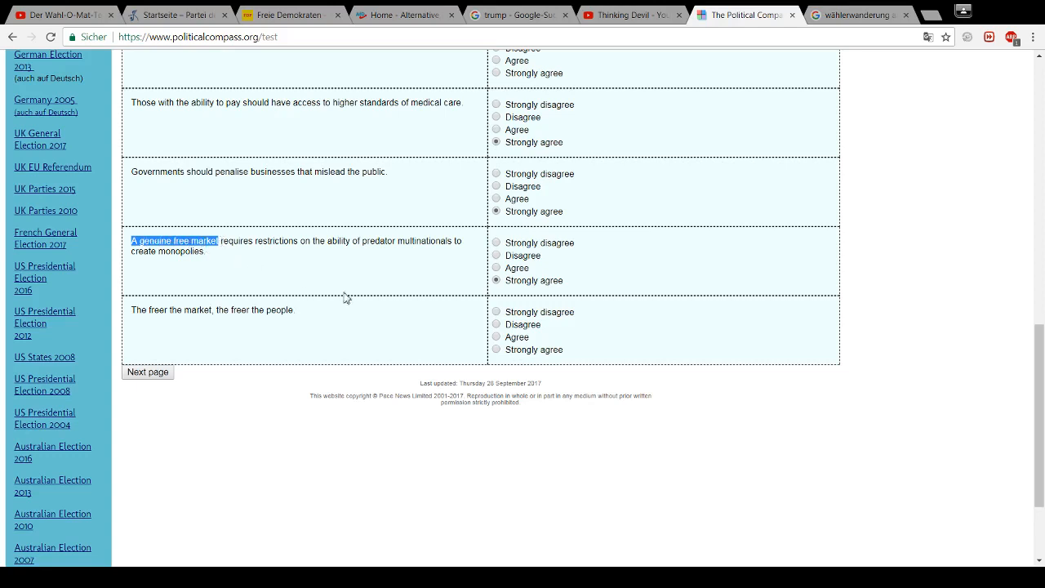
{"action": "left_click", "coordinate": [496, 336]}
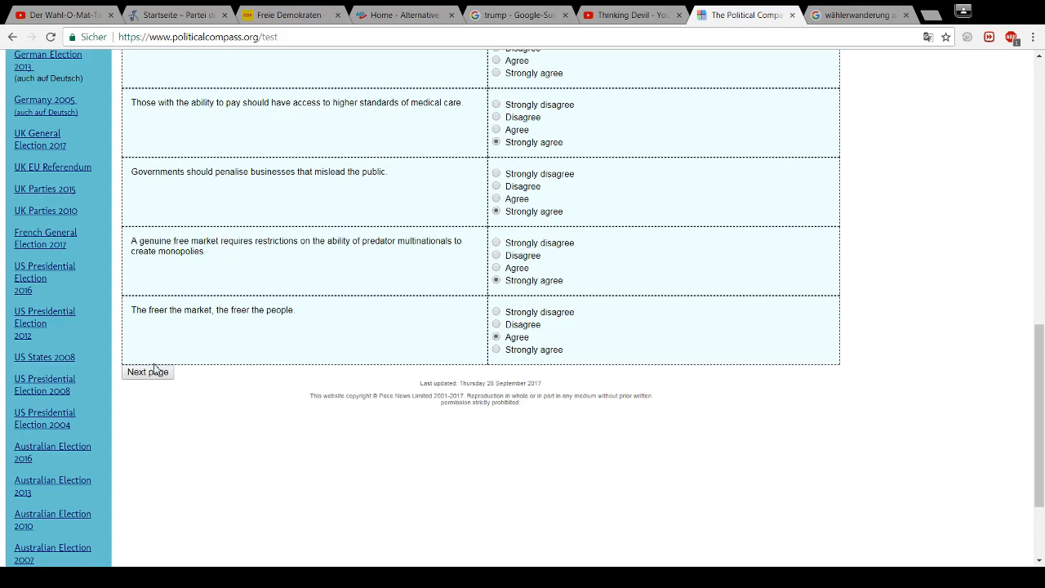
{"action": "left_click", "coordinate": [147, 372]}
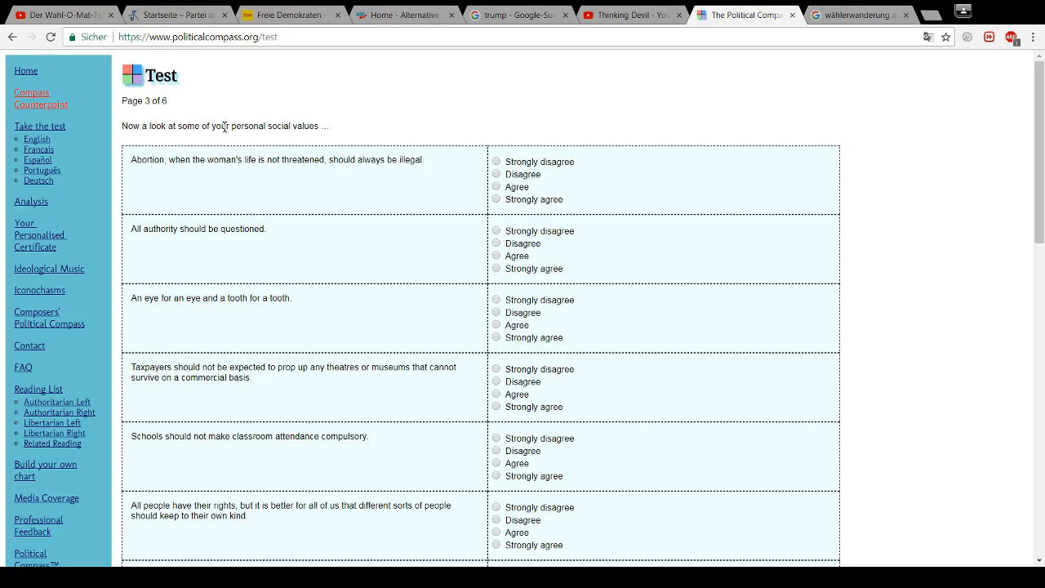
{"action": "mouse_move", "coordinate": [160, 173]}
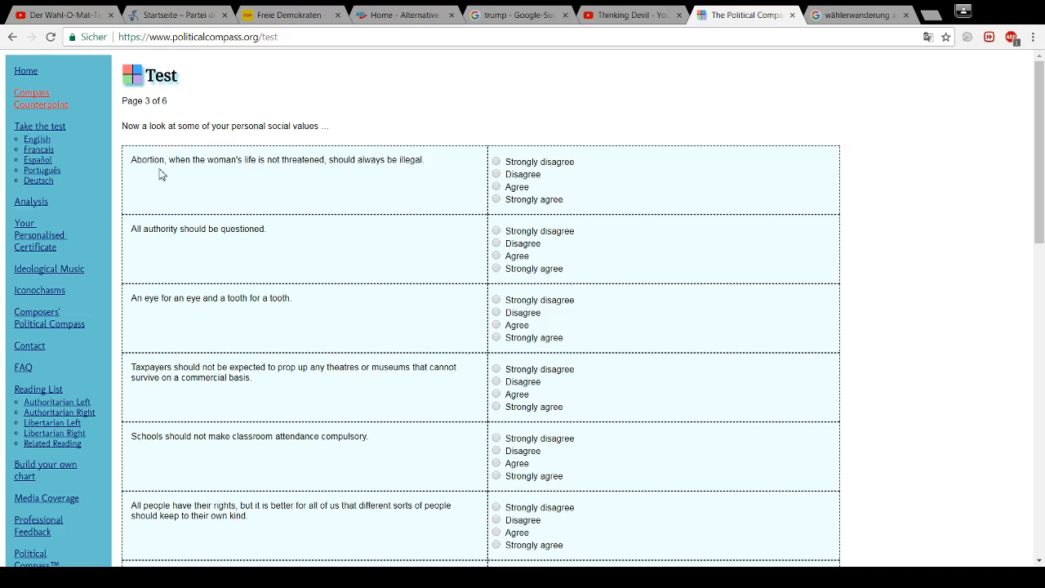
{"action": "mouse_move", "coordinate": [267, 174]}
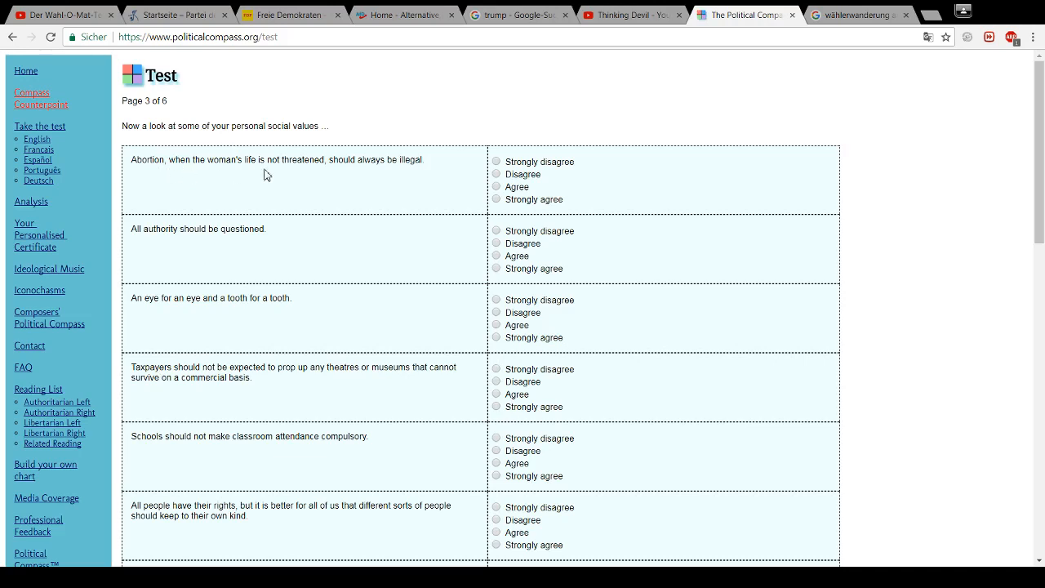
{"action": "mouse_move", "coordinate": [412, 176]}
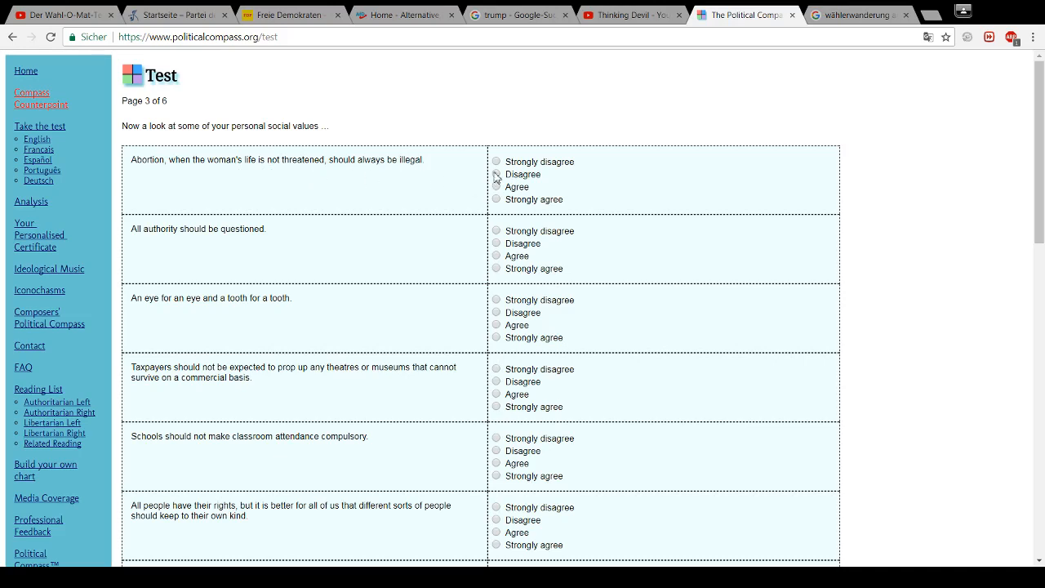
Answer Disagree on abortion, Strongly agree on questioning authority, and Disagree on an eye for an eye
{"action": "left_click", "coordinate": [496, 174]}
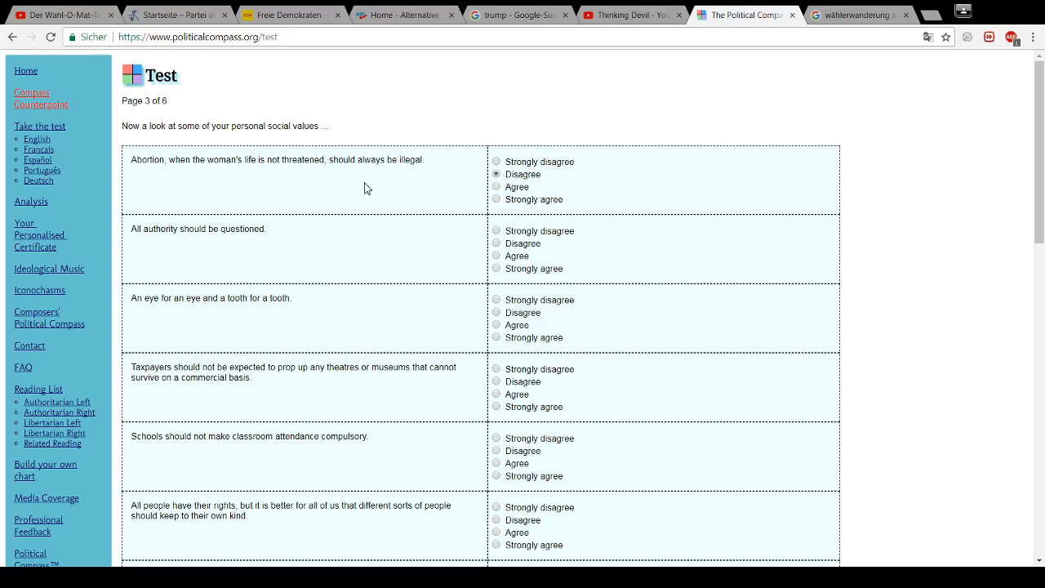
{"action": "mouse_move", "coordinate": [275, 238]}
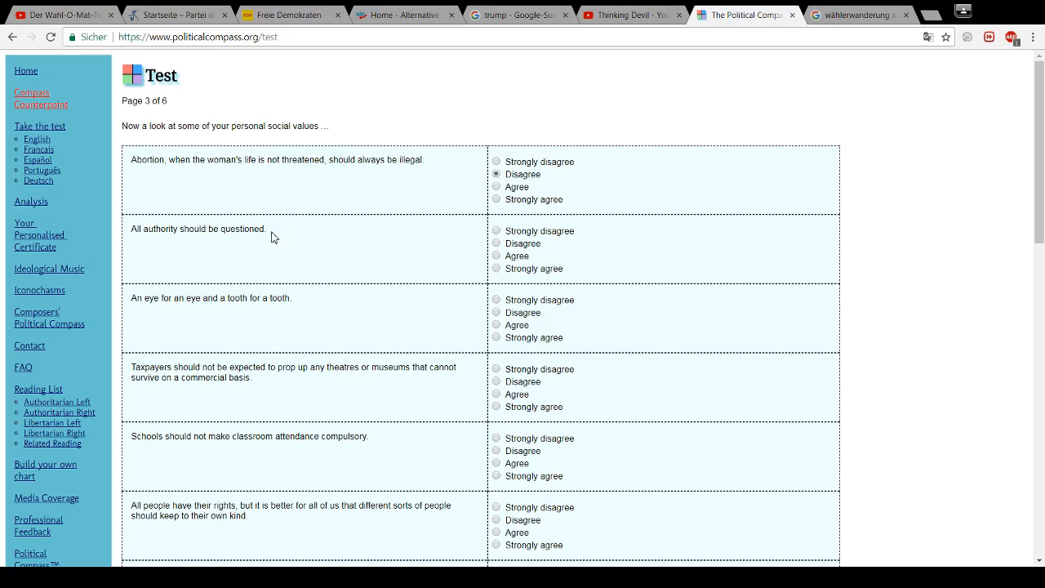
{"action": "mouse_move", "coordinate": [447, 264]}
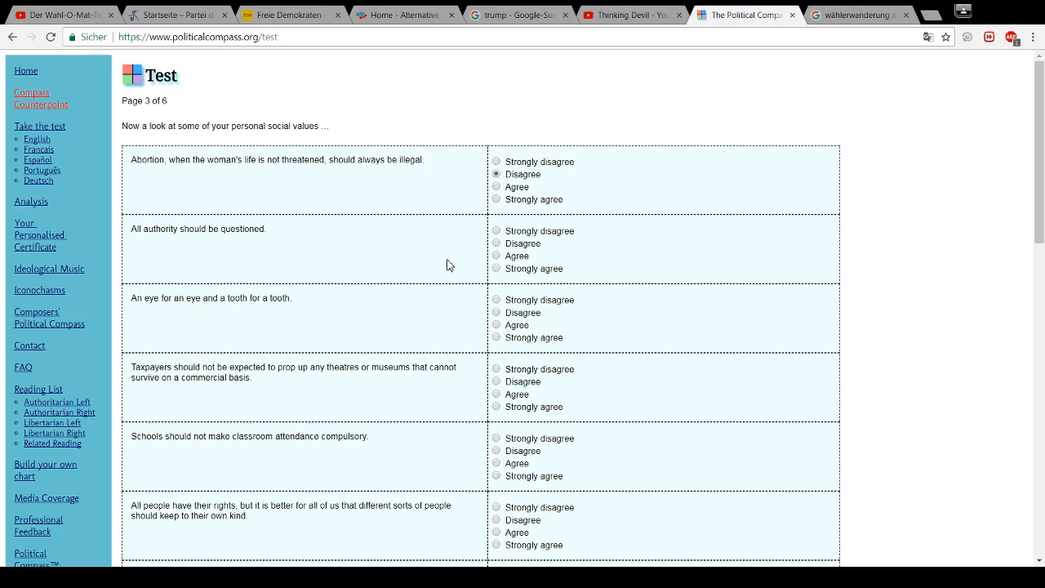
{"action": "left_click", "coordinate": [495, 267]}
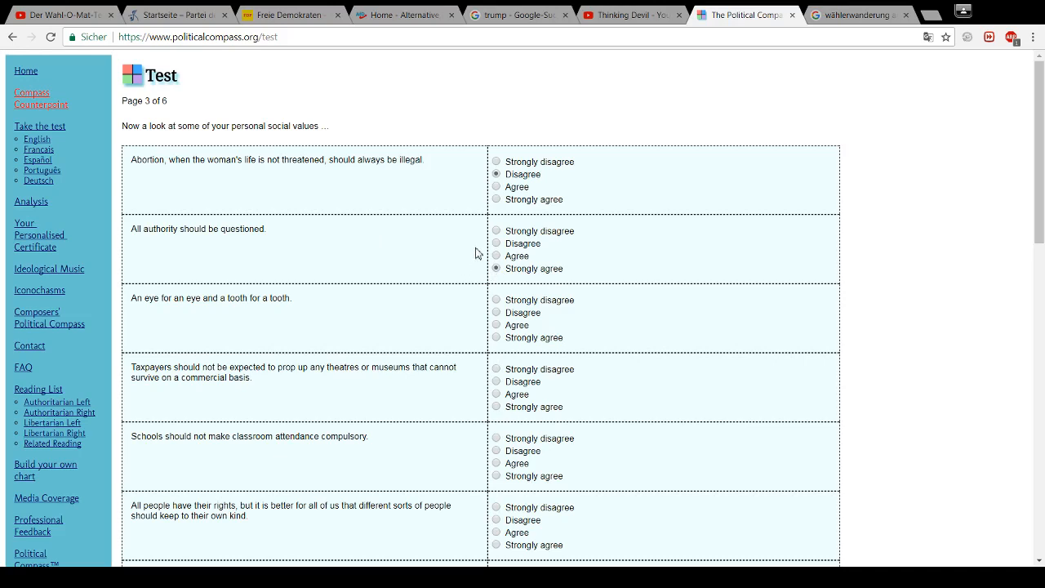
{"action": "mouse_move", "coordinate": [496, 237]}
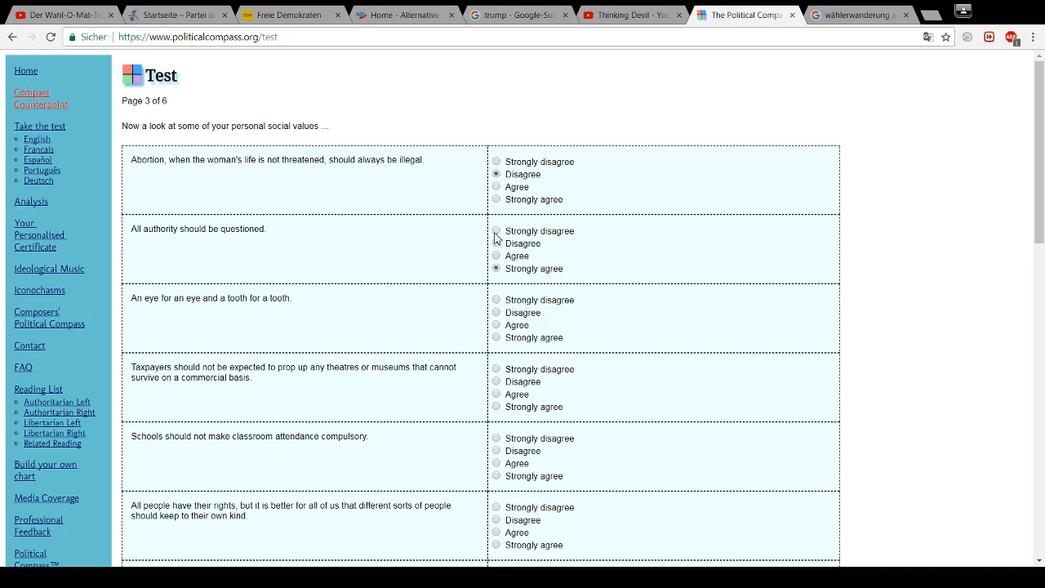
{"action": "mouse_move", "coordinate": [371, 252]}
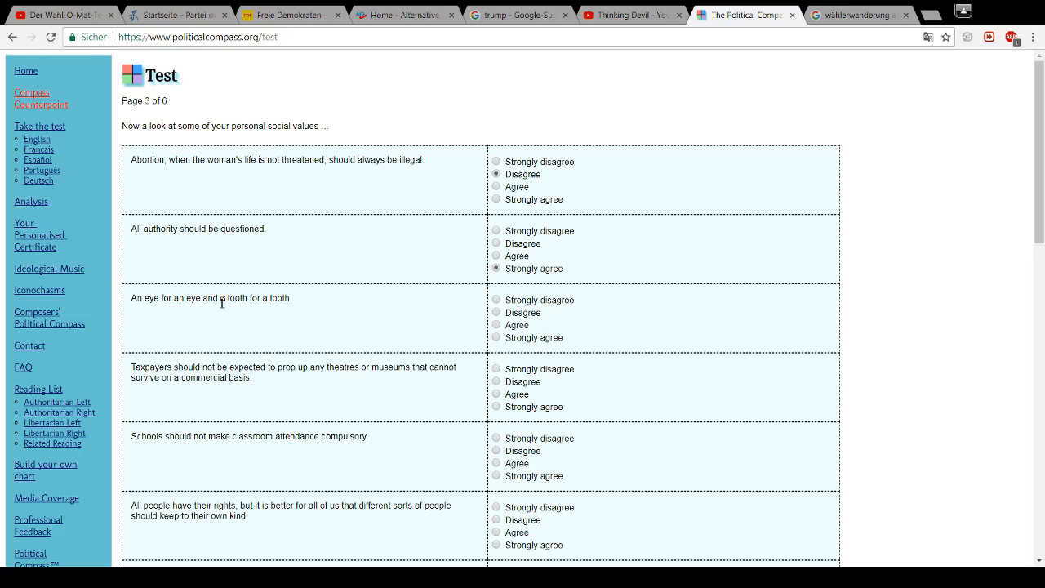
{"action": "mouse_move", "coordinate": [226, 313]}
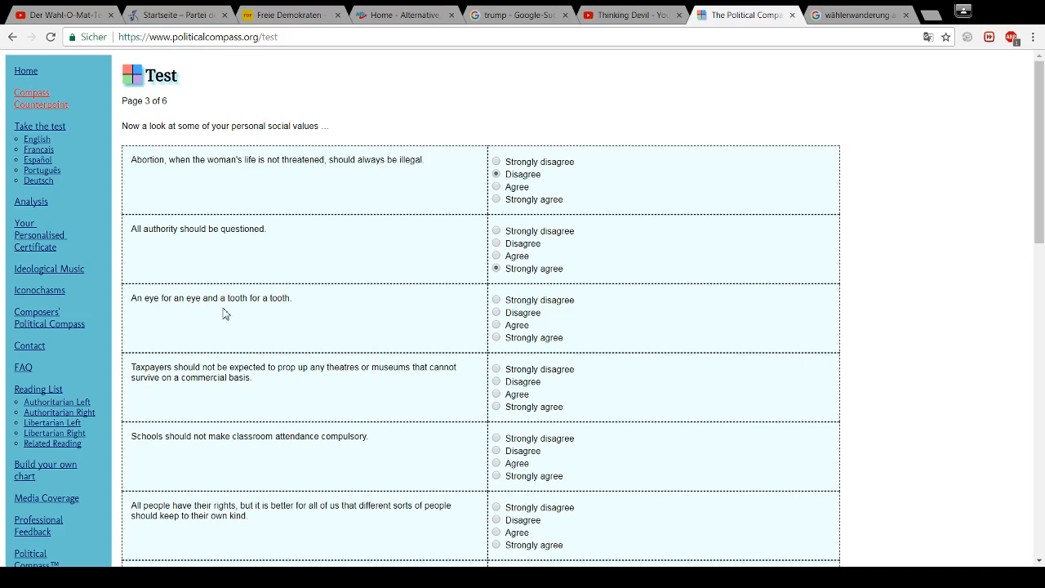
{"action": "mouse_move", "coordinate": [422, 317]}
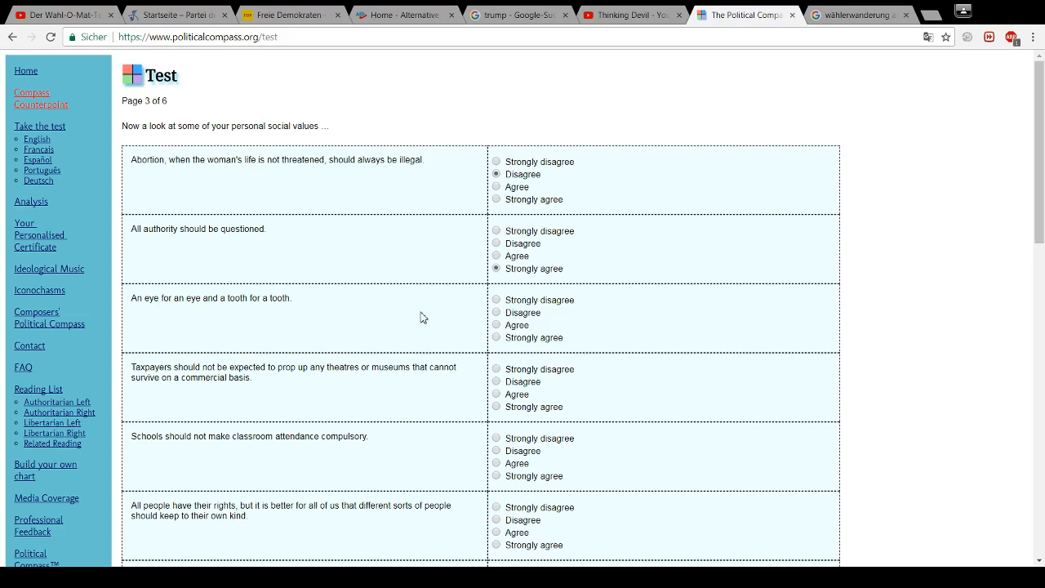
{"action": "mouse_move", "coordinate": [477, 325]}
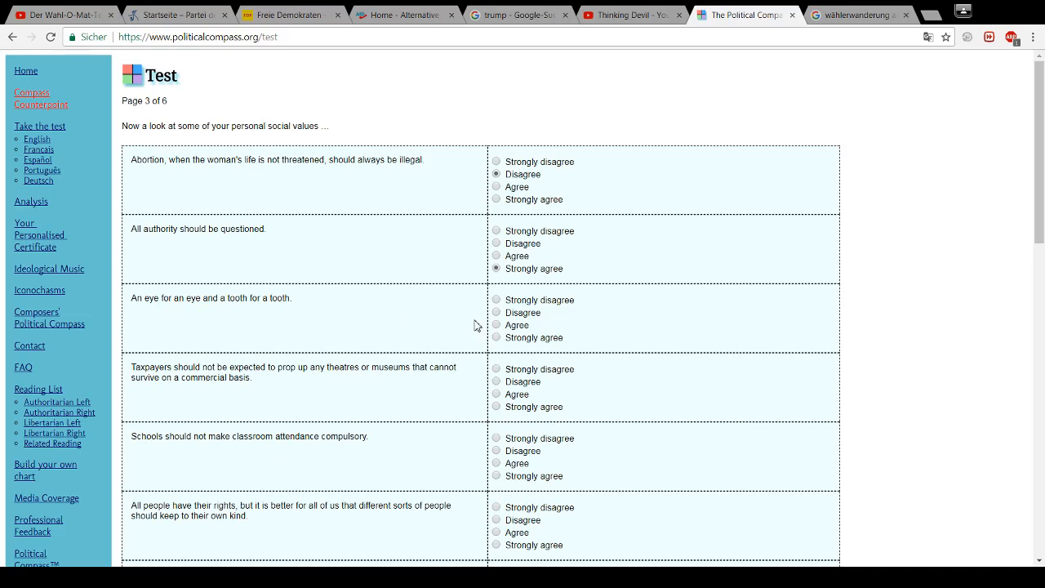
{"action": "mouse_move", "coordinate": [505, 325]}
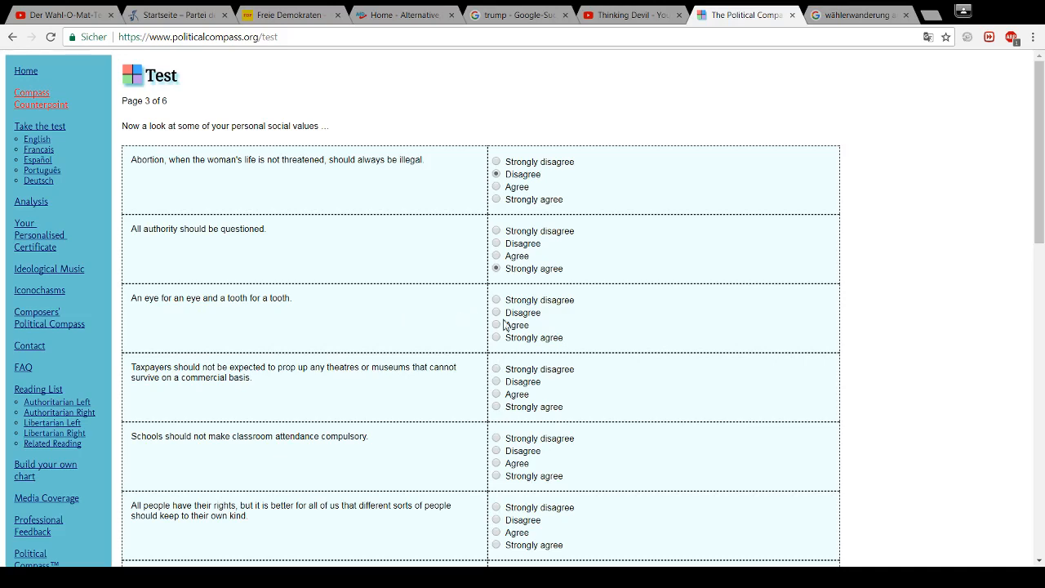
{"action": "left_click", "coordinate": [496, 312]}
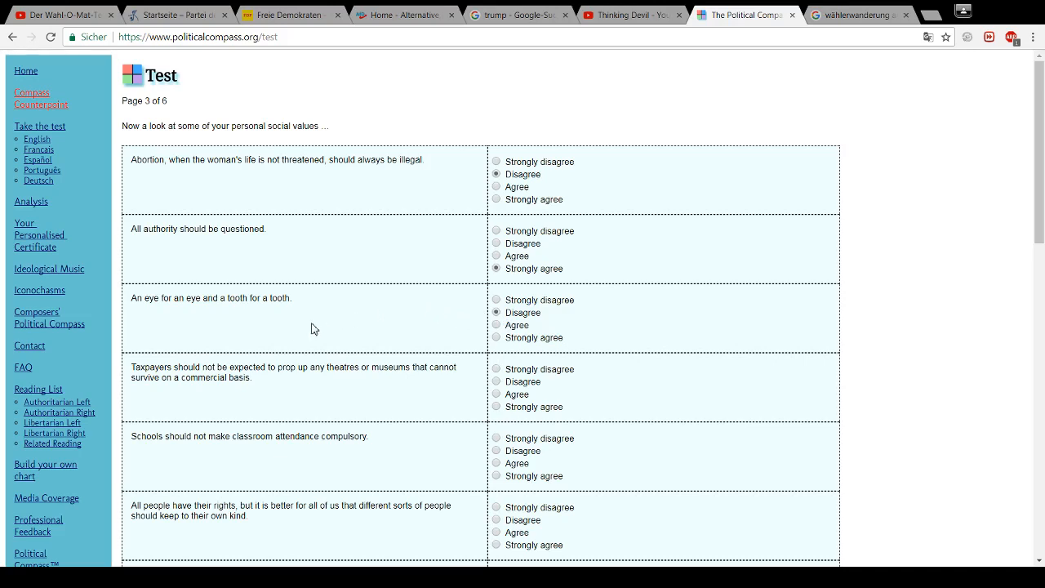
{"action": "mouse_move", "coordinate": [298, 313]}
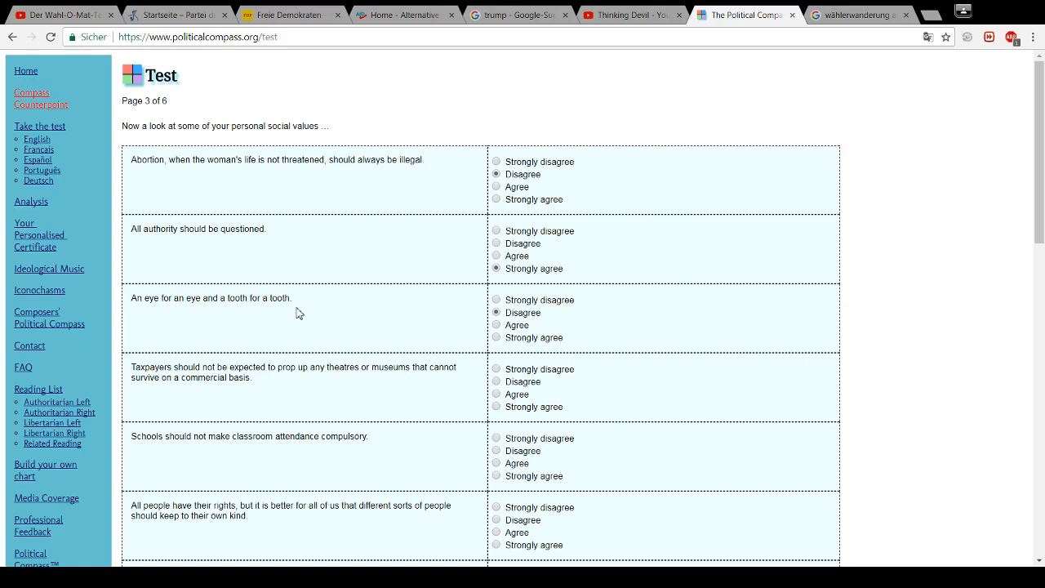
{"action": "left_click_drag", "start_coordinate": [145, 298], "coordinate": [290, 298]}
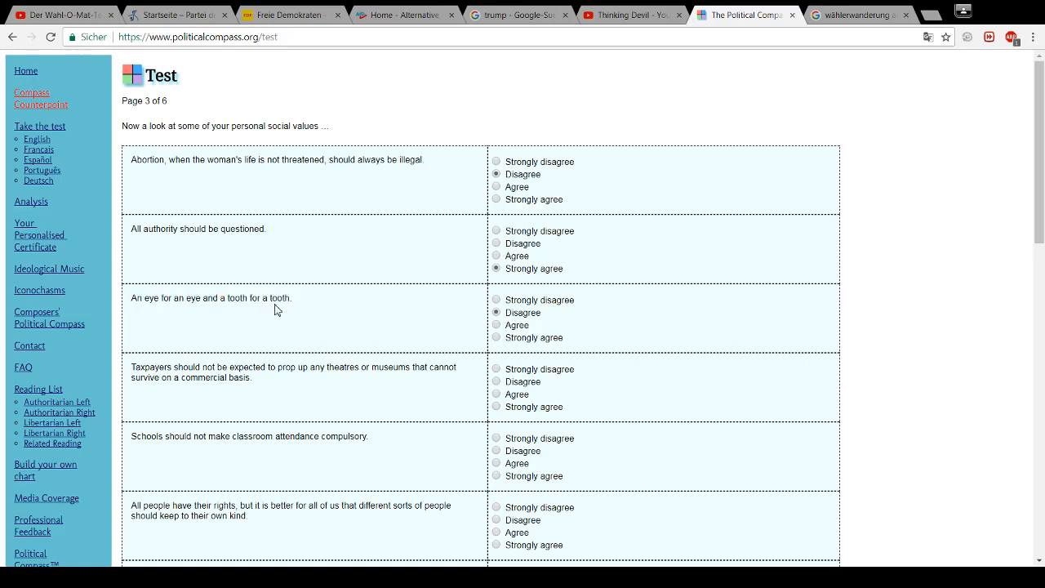
{"action": "mouse_move", "coordinate": [317, 318]}
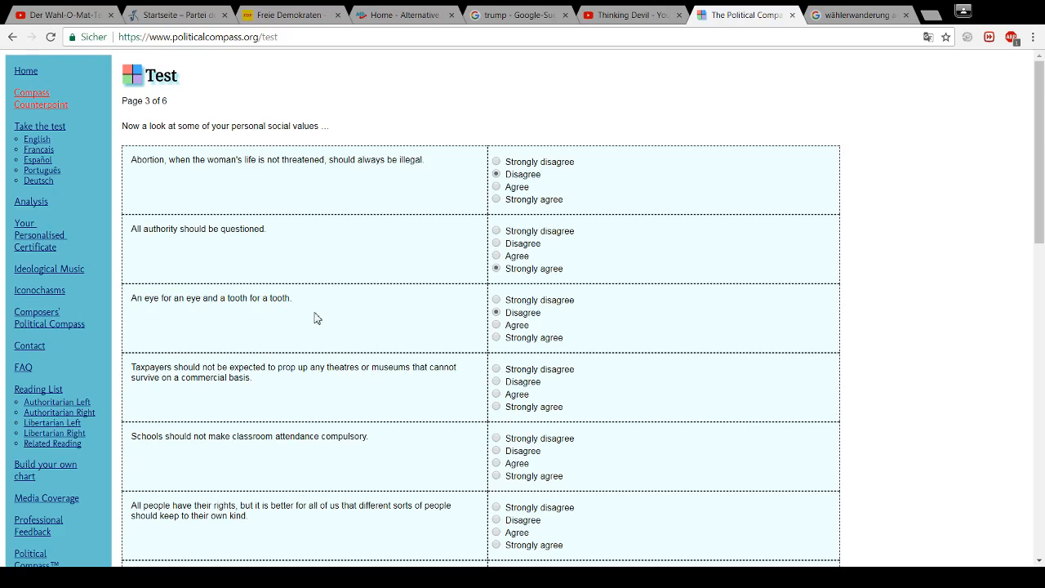
Answer Strongly disagree on taxpayer-funded theatres and Disagree that different sorts of people should stay apart
{"action": "scroll", "scroll_direction": "down", "scroll_amount": 3}
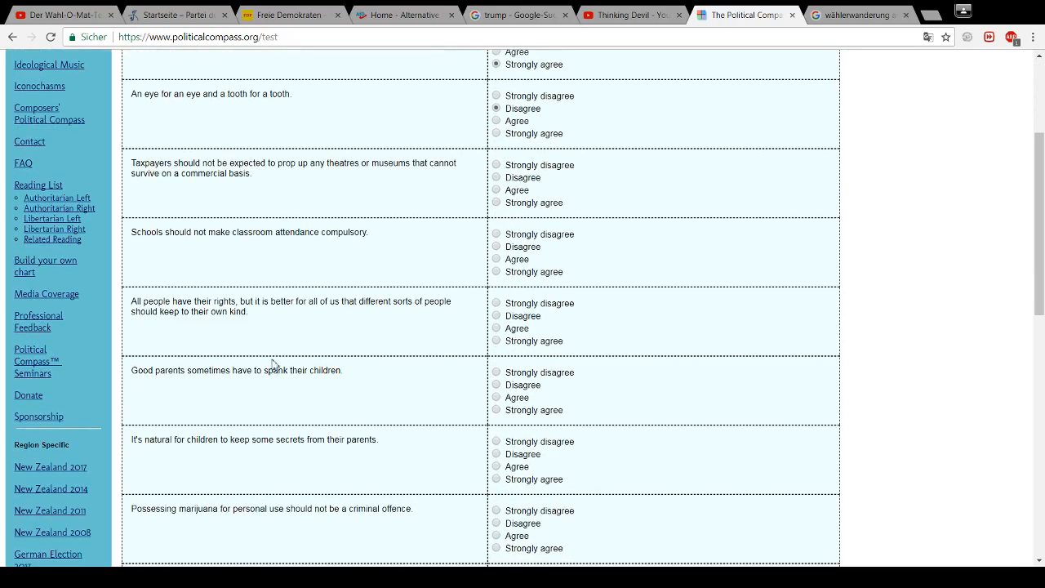
{"action": "mouse_move", "coordinate": [262, 194]}
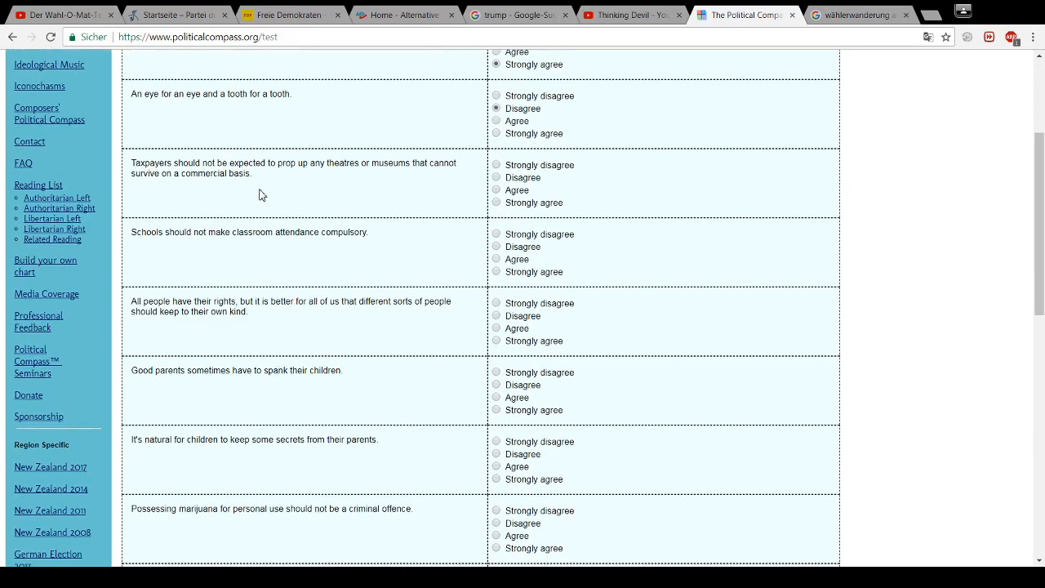
{"action": "mouse_move", "coordinate": [300, 188]}
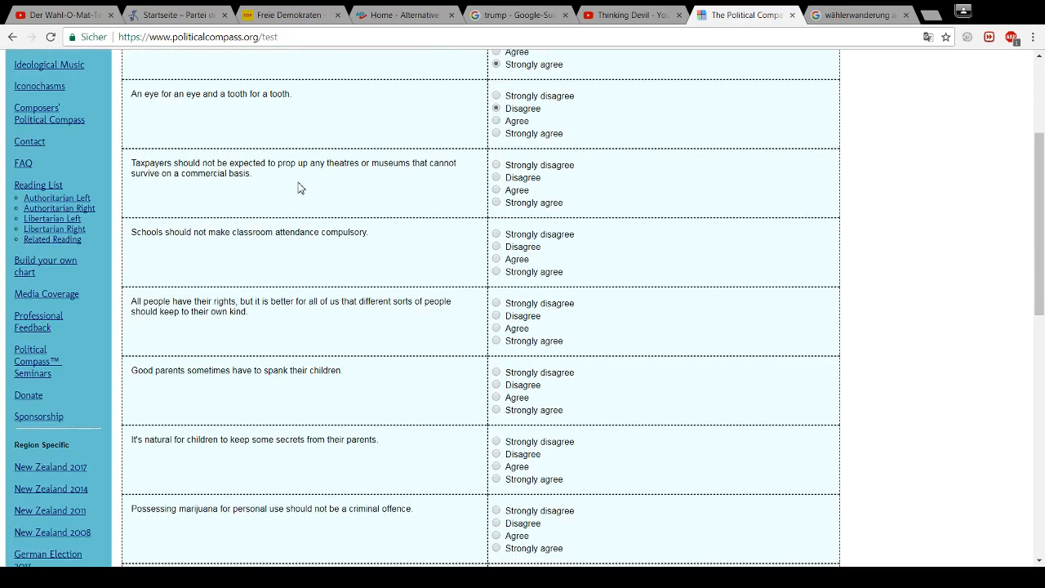
{"action": "mouse_move", "coordinate": [294, 187]}
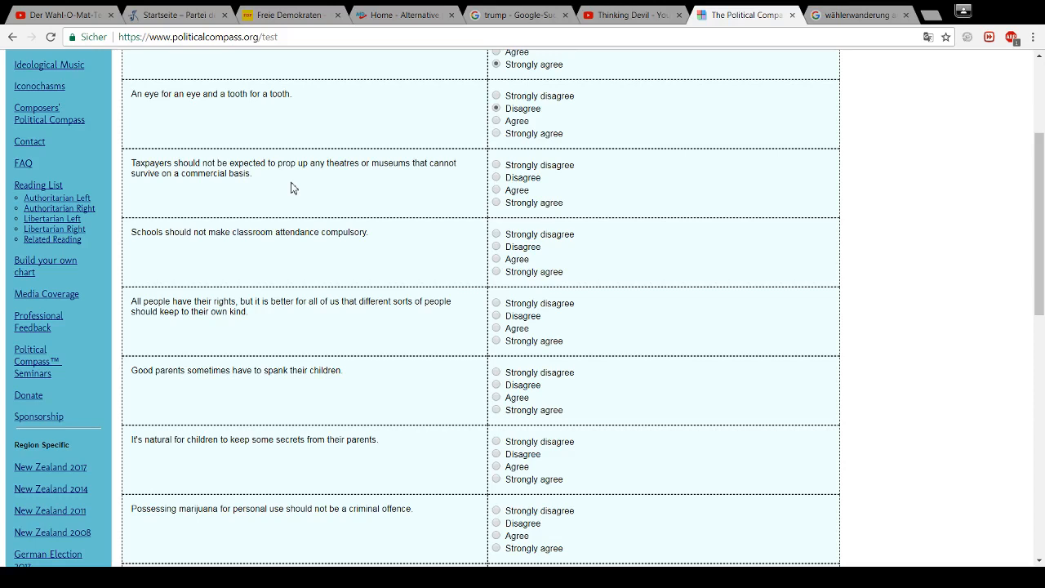
{"action": "mouse_move", "coordinate": [275, 174]}
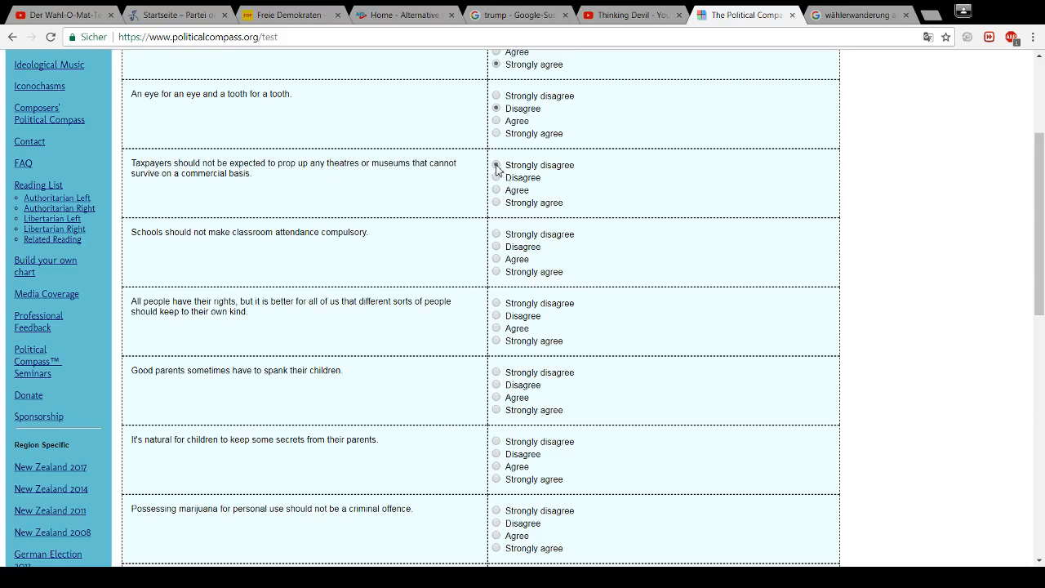
{"action": "left_click", "coordinate": [497, 165]}
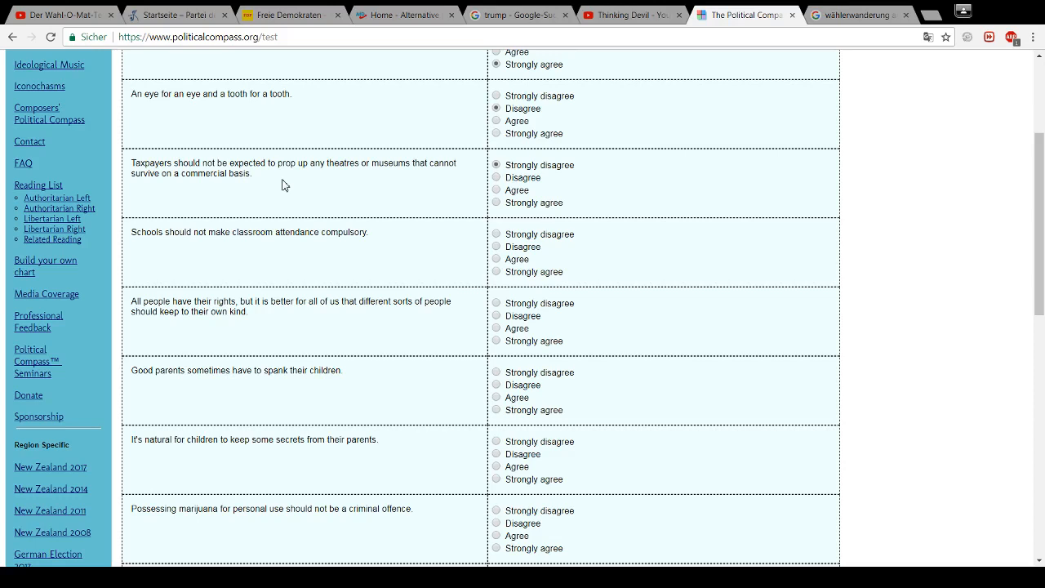
{"action": "mouse_move", "coordinate": [200, 266]}
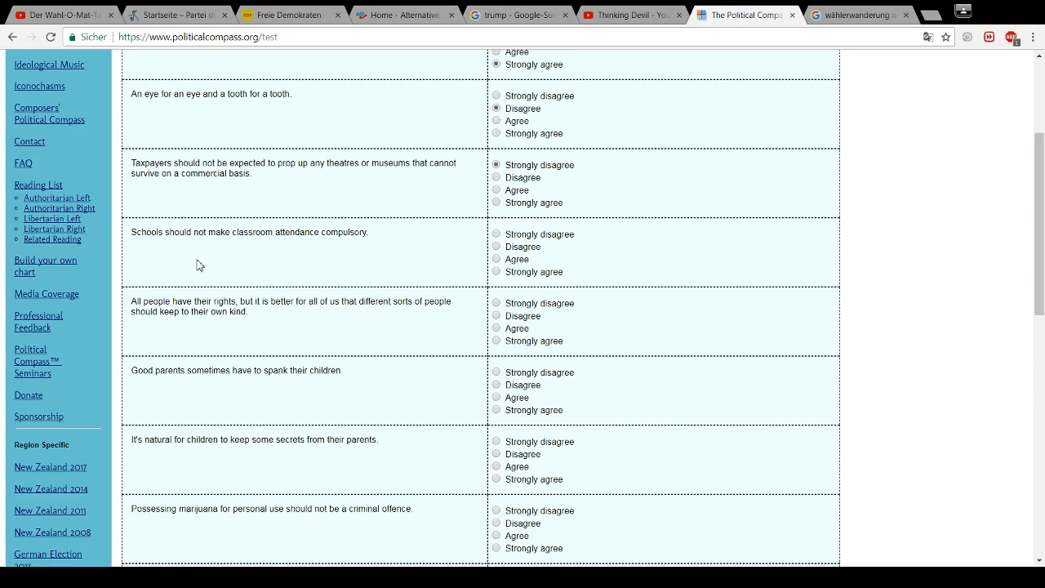
{"action": "mouse_move", "coordinate": [264, 251]}
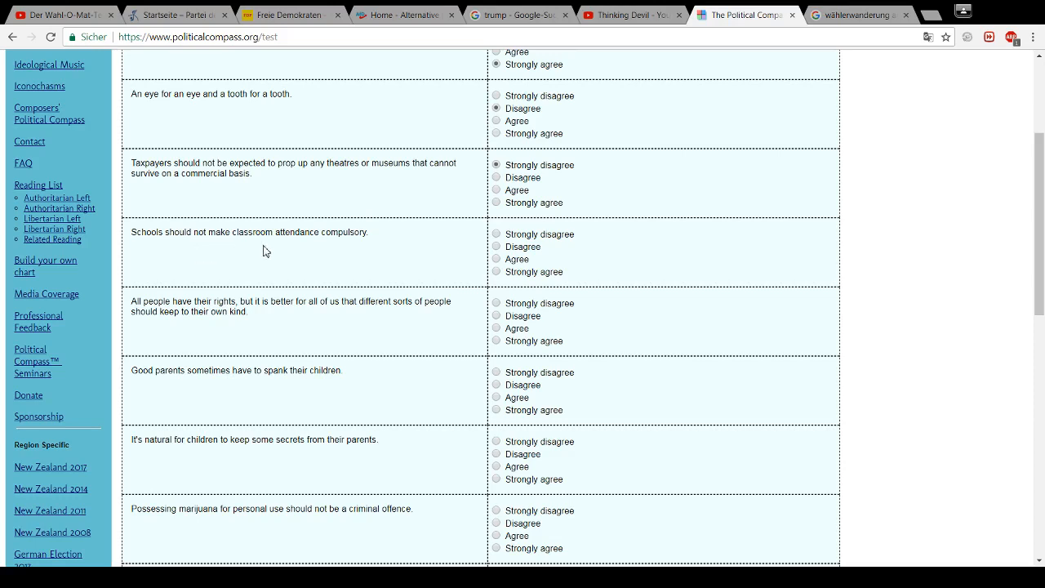
{"action": "mouse_move", "coordinate": [341, 248]}
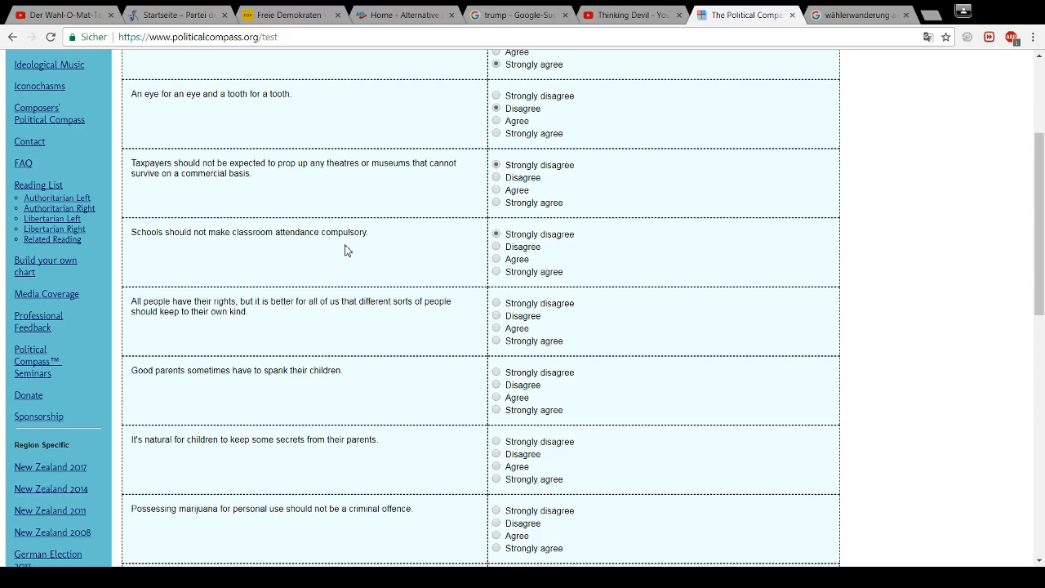
{"action": "mouse_move", "coordinate": [311, 281]}
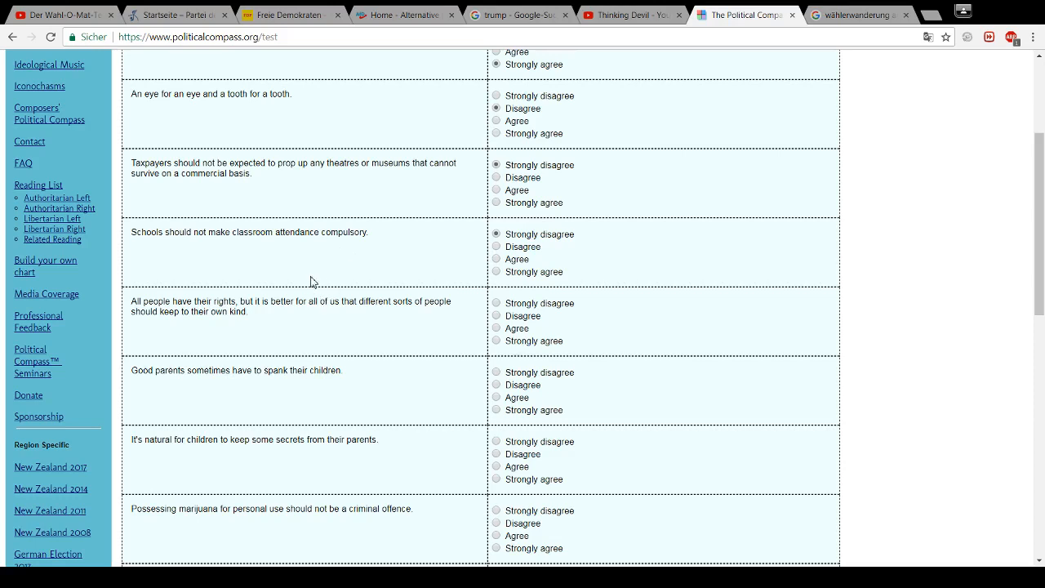
{"action": "mouse_move", "coordinate": [282, 320]}
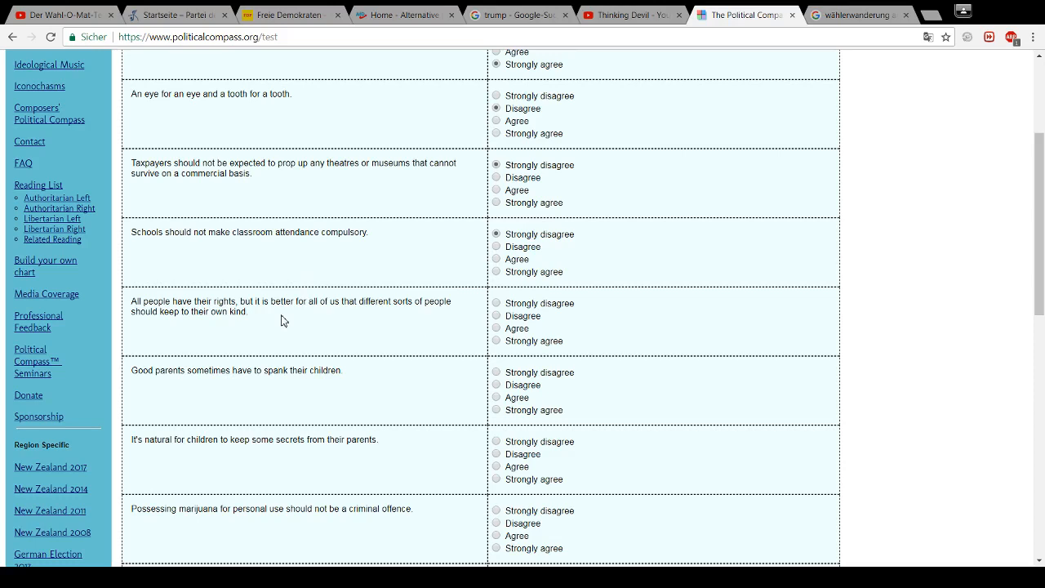
{"action": "mouse_move", "coordinate": [280, 321]}
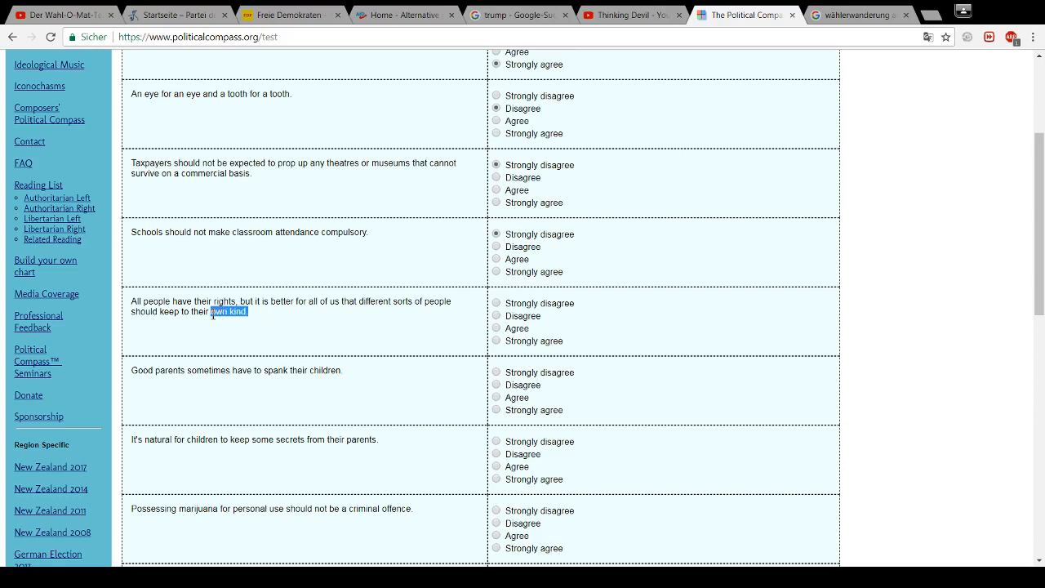
{"action": "mouse_move", "coordinate": [282, 319]}
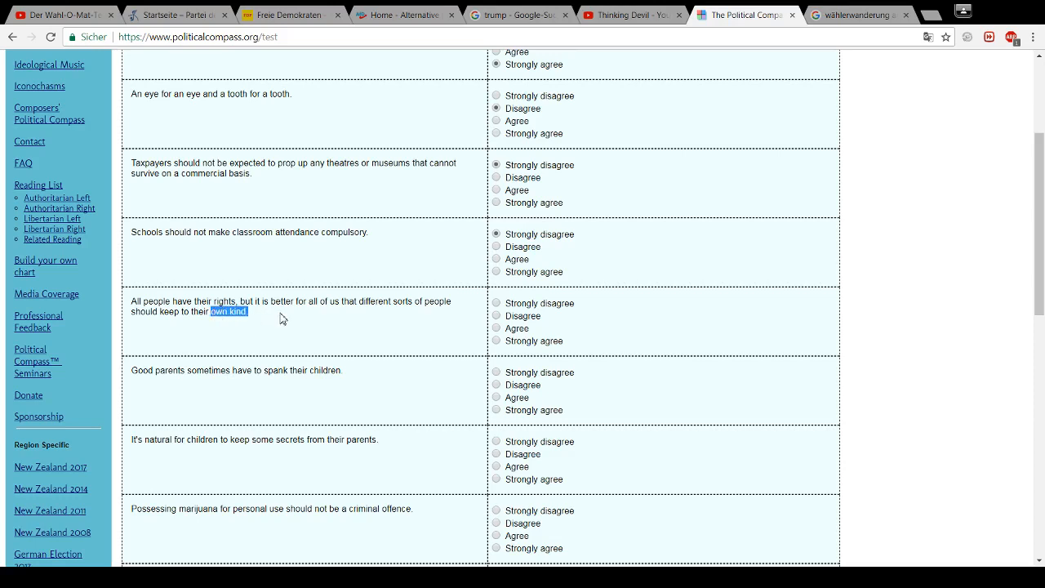
{"action": "mouse_move", "coordinate": [312, 321]}
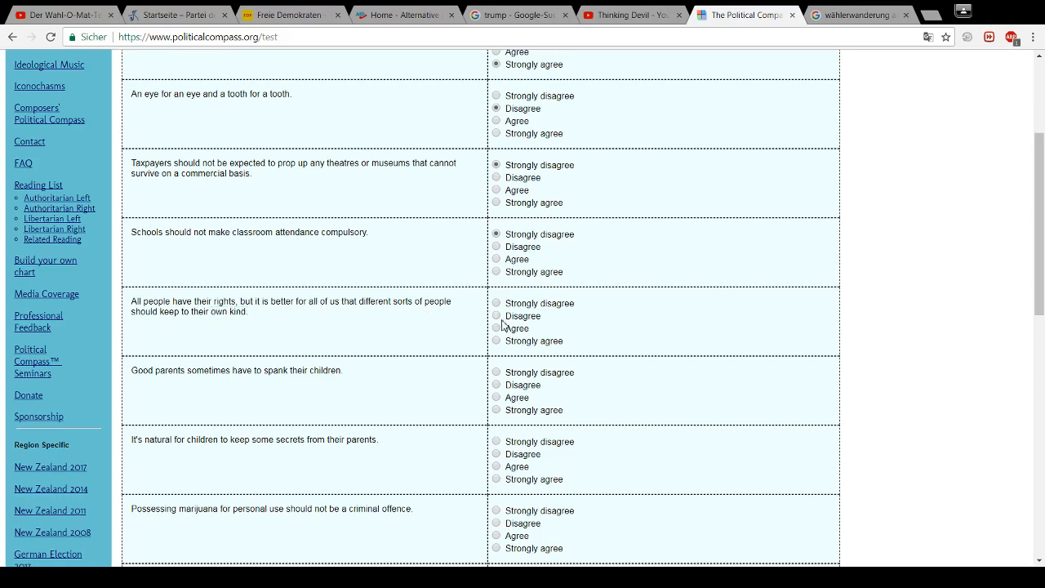
{"action": "left_click", "coordinate": [495, 316]}
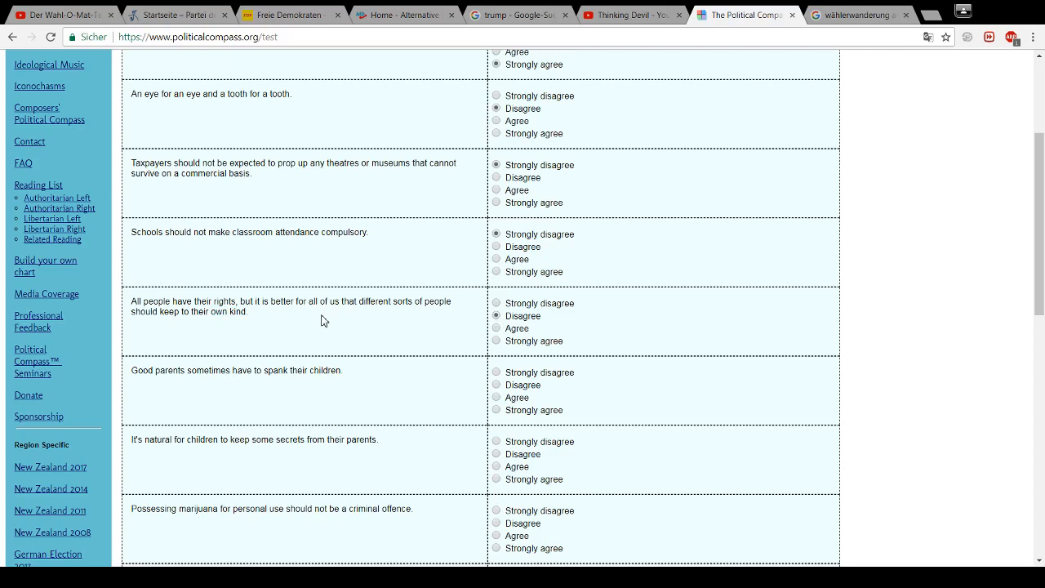
{"action": "scroll", "scroll_direction": "down", "scroll_amount": 3}
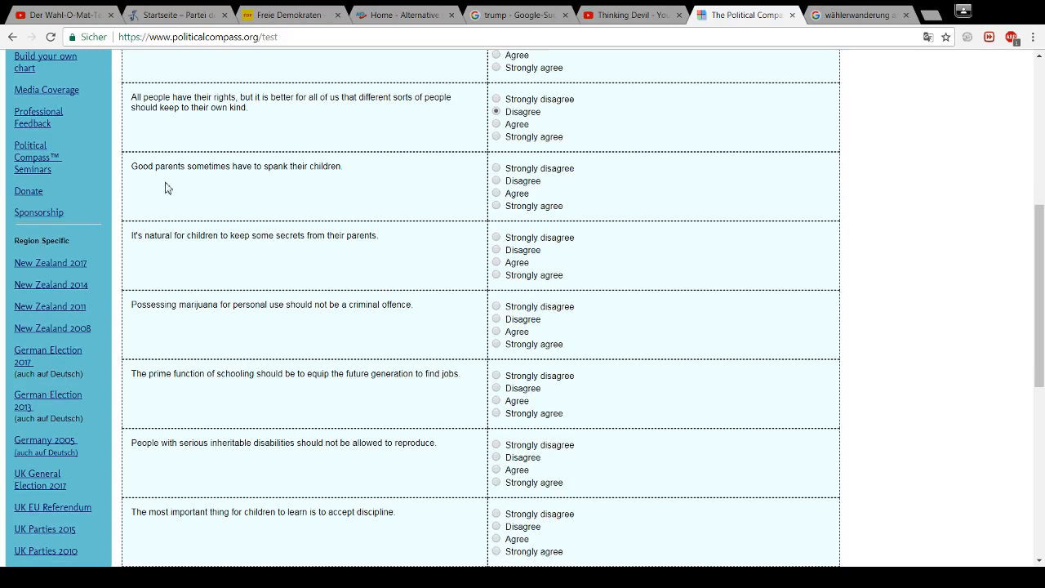
{"action": "mouse_move", "coordinate": [172, 188]}
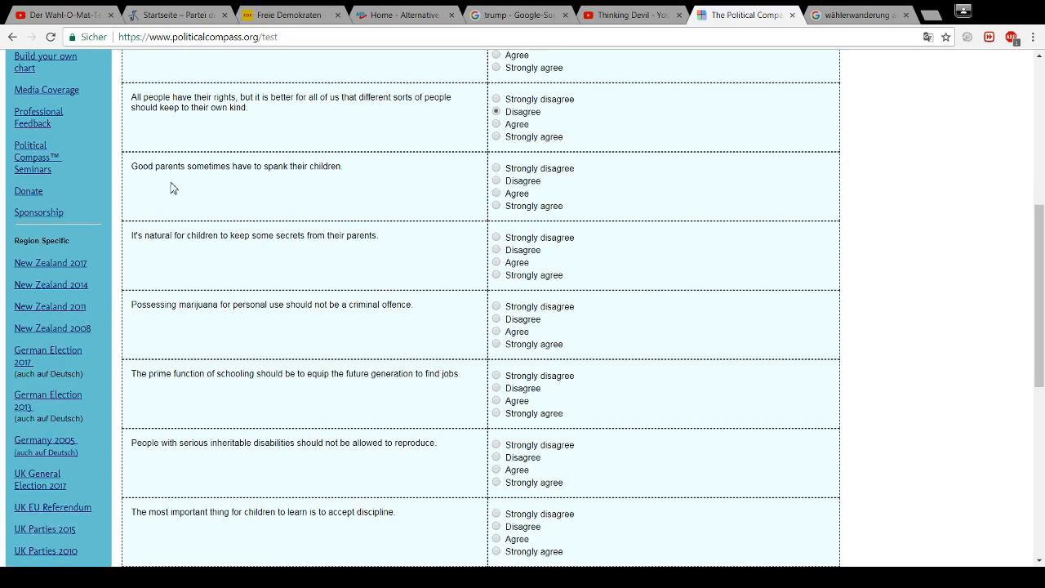
{"action": "mouse_move", "coordinate": [330, 185]}
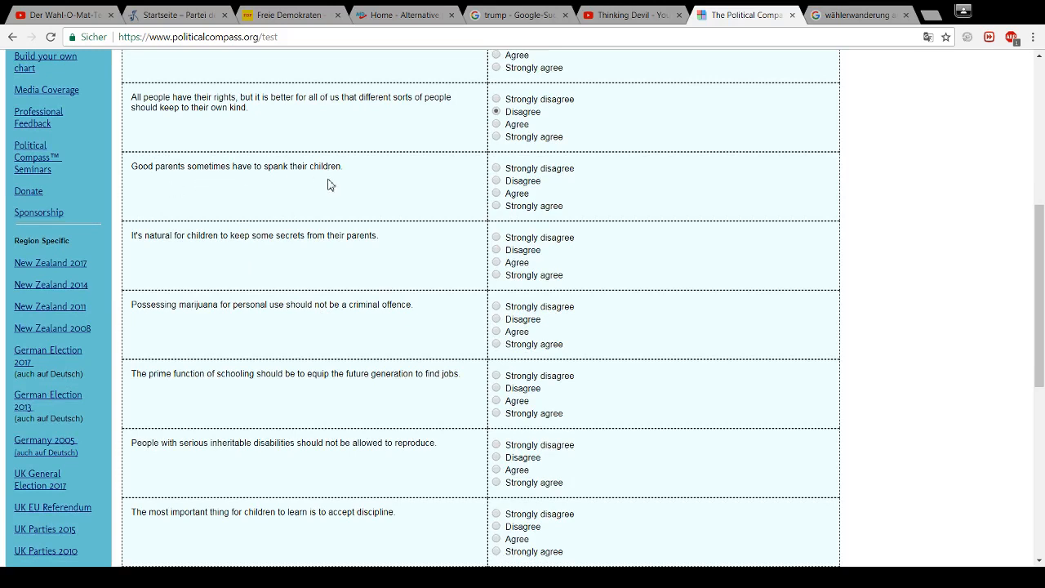
Answer Agree that good parents sometimes have to spank, then read the children's-secrets statement
{"action": "left_click", "coordinate": [495, 193]}
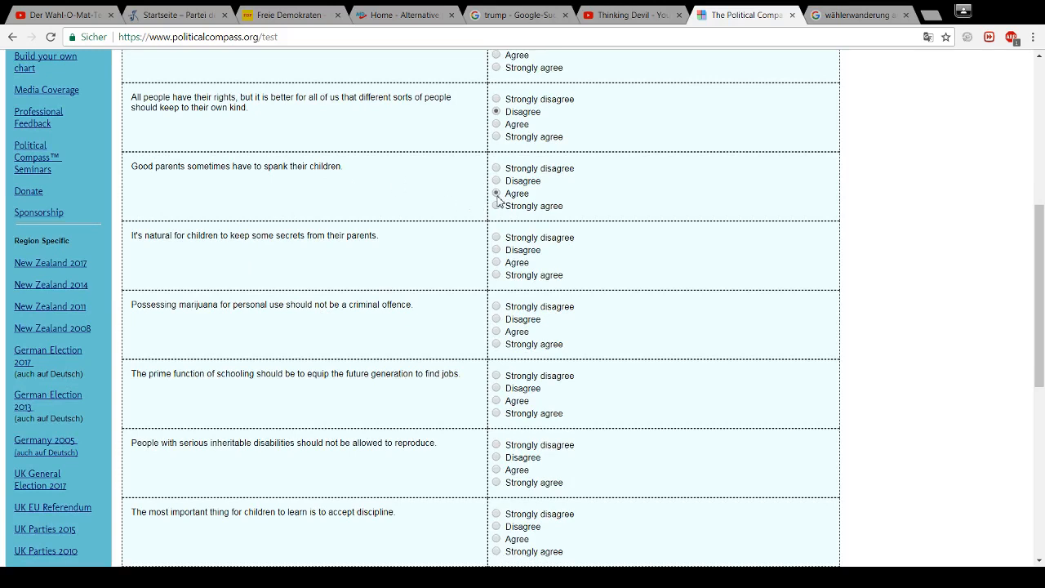
{"action": "mouse_move", "coordinate": [309, 202]}
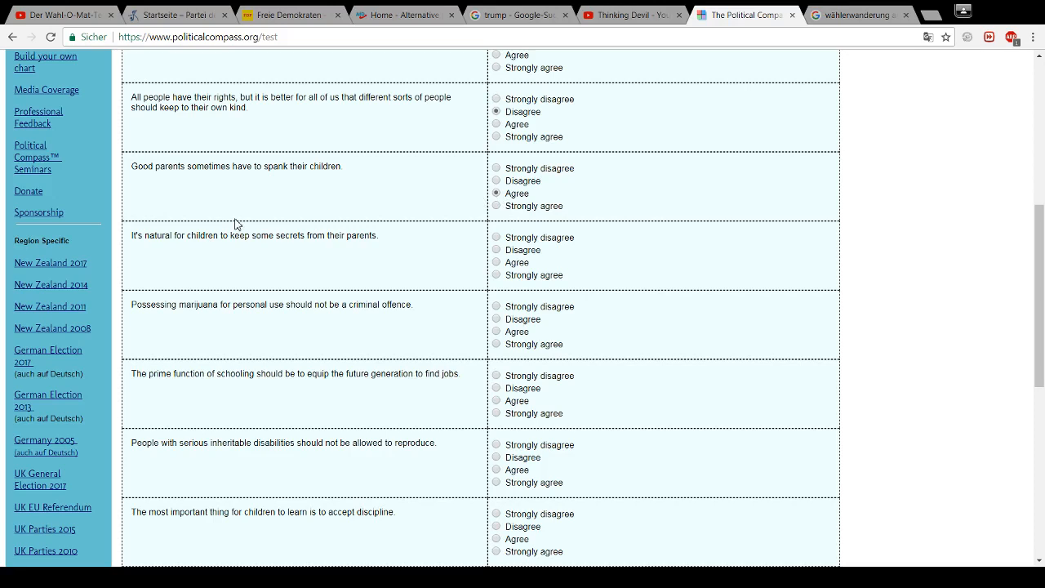
{"action": "mouse_move", "coordinate": [241, 145]}
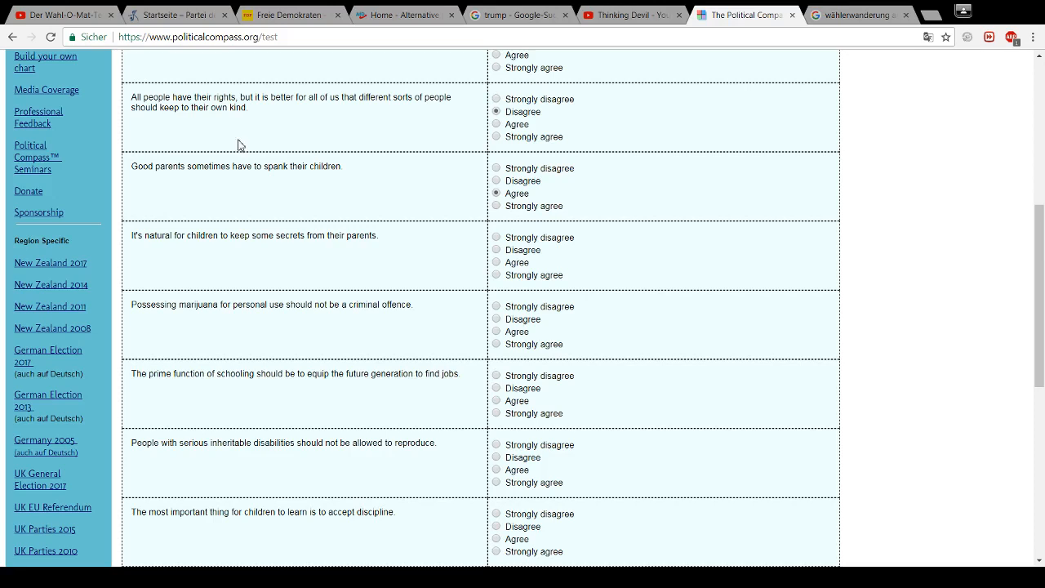
{"action": "mouse_move", "coordinate": [216, 263]}
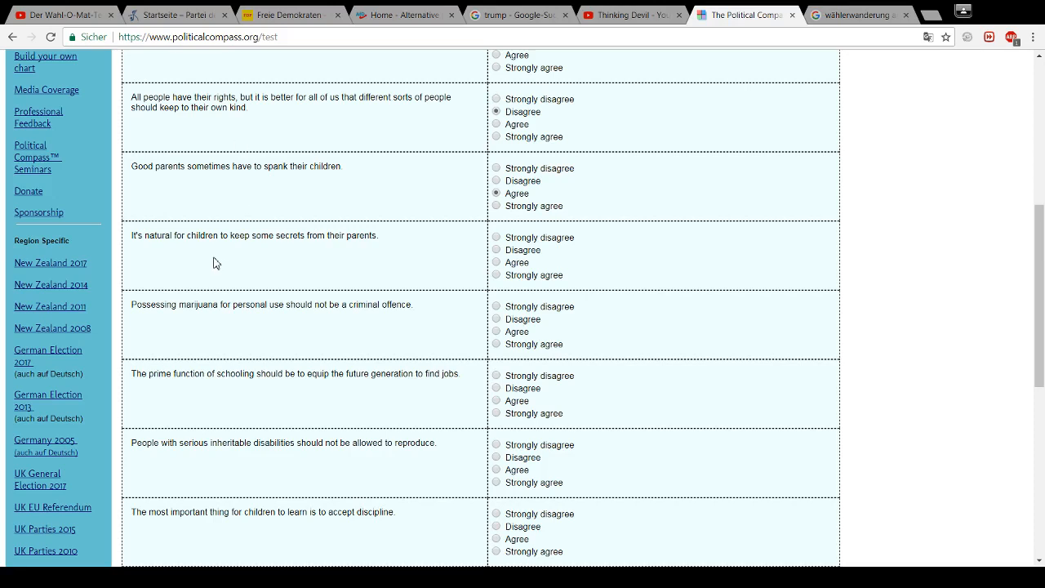
{"action": "mouse_move", "coordinate": [154, 242]}
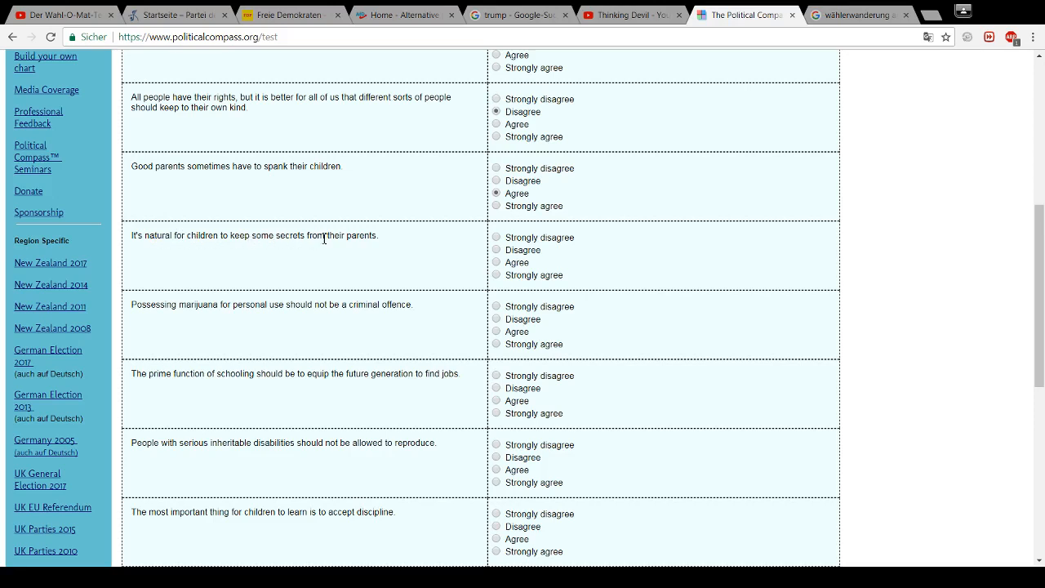
{"action": "mouse_move", "coordinate": [309, 247]}
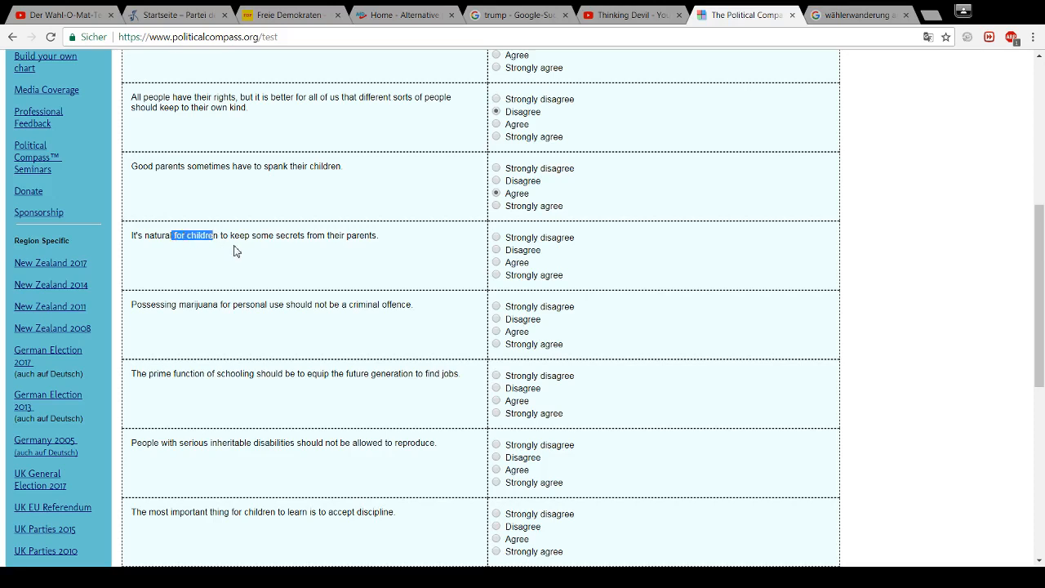
{"action": "double_click", "coordinate": [204, 235]}
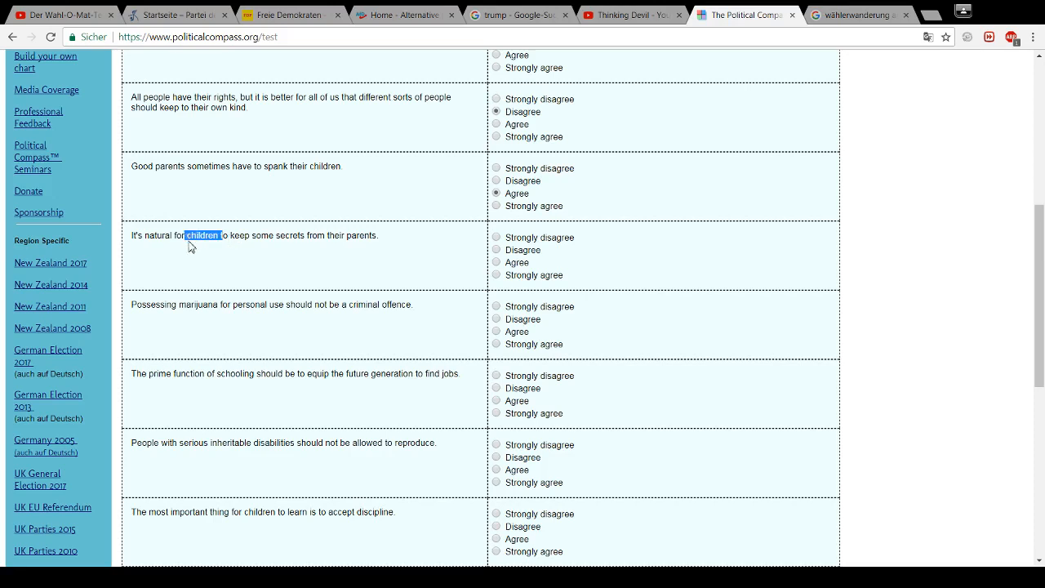
{"action": "mouse_move", "coordinate": [203, 238]}
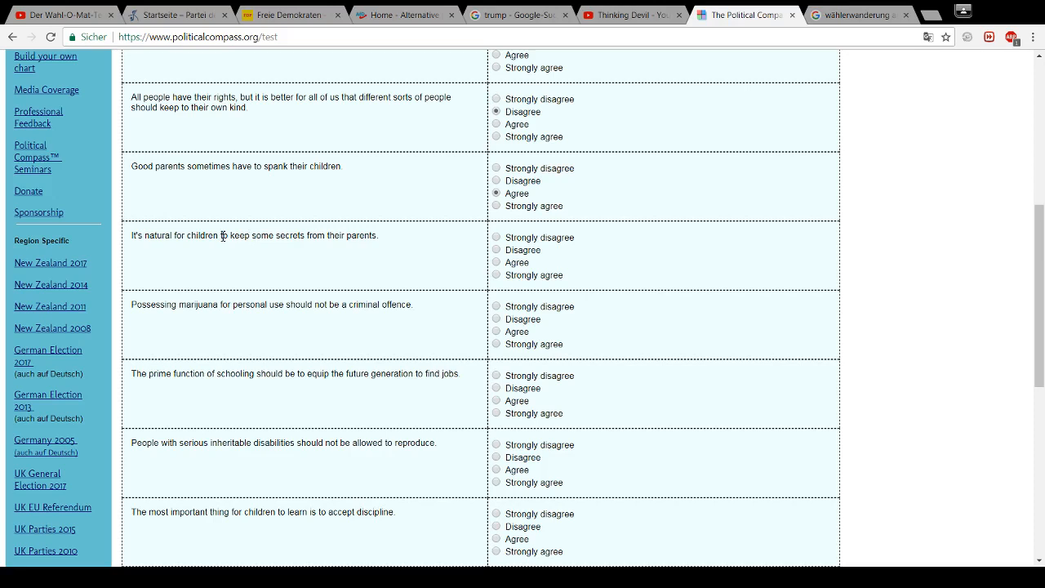
{"action": "mouse_move", "coordinate": [292, 250]}
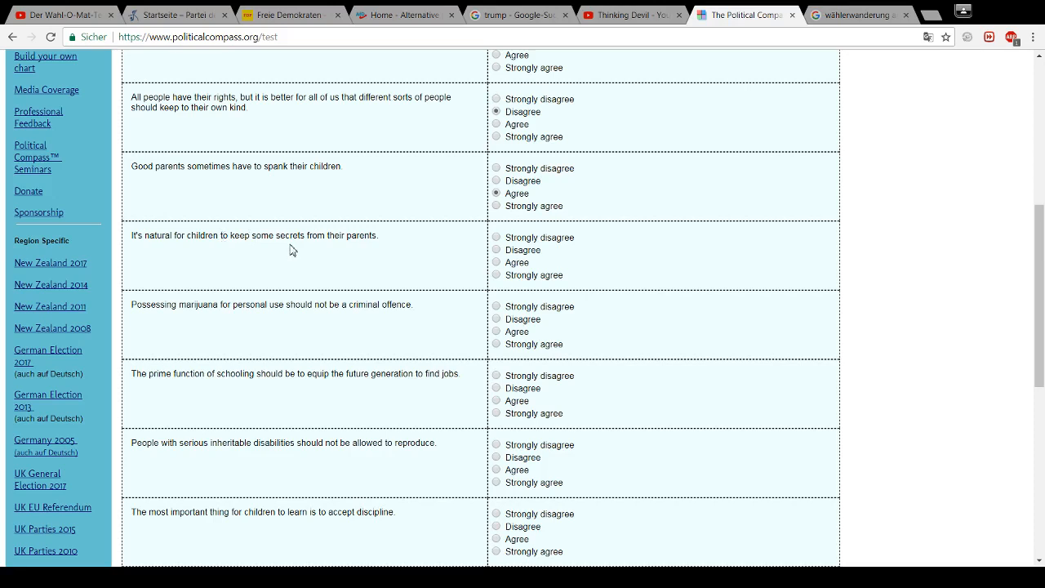
{"action": "mouse_move", "coordinate": [418, 242]}
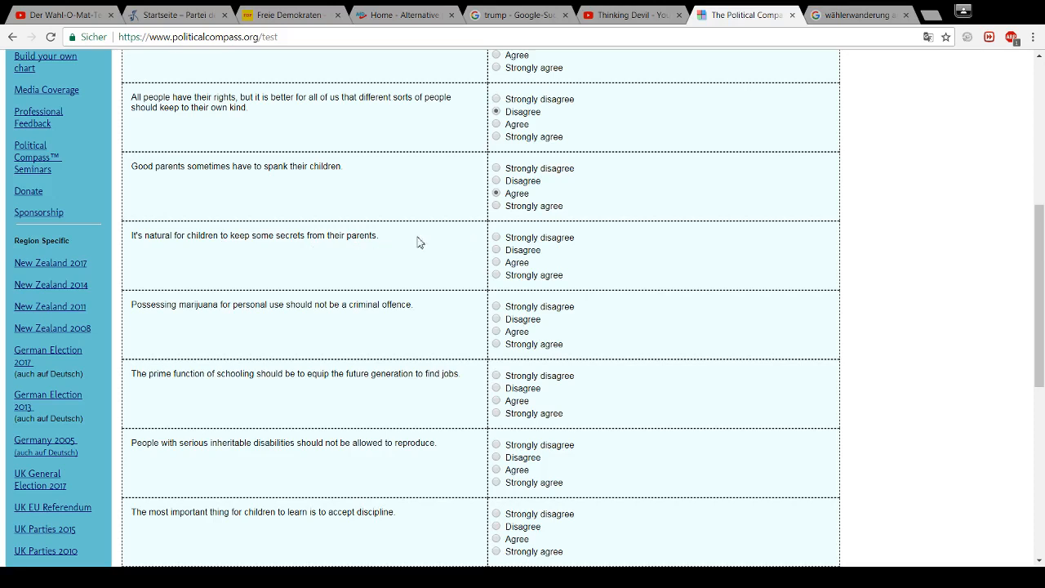
{"action": "mouse_move", "coordinate": [474, 251]}
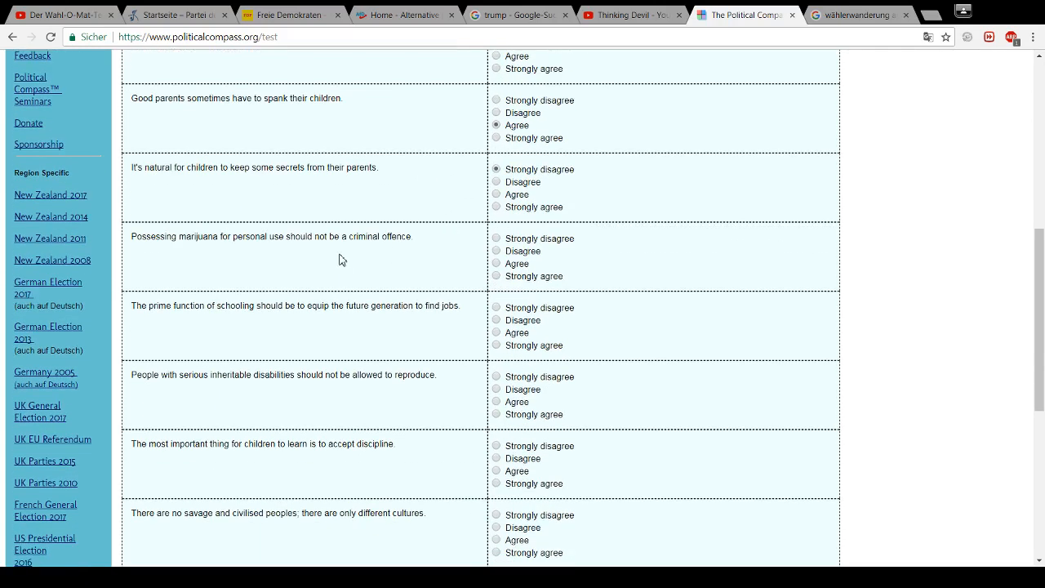
{"action": "mouse_move", "coordinate": [363, 258]}
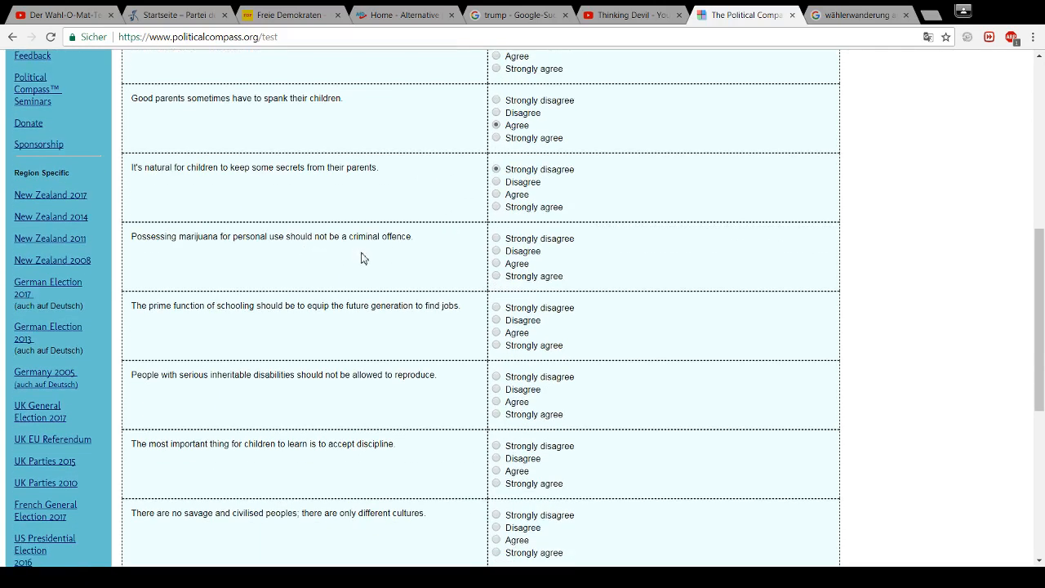
{"action": "mouse_move", "coordinate": [446, 263]}
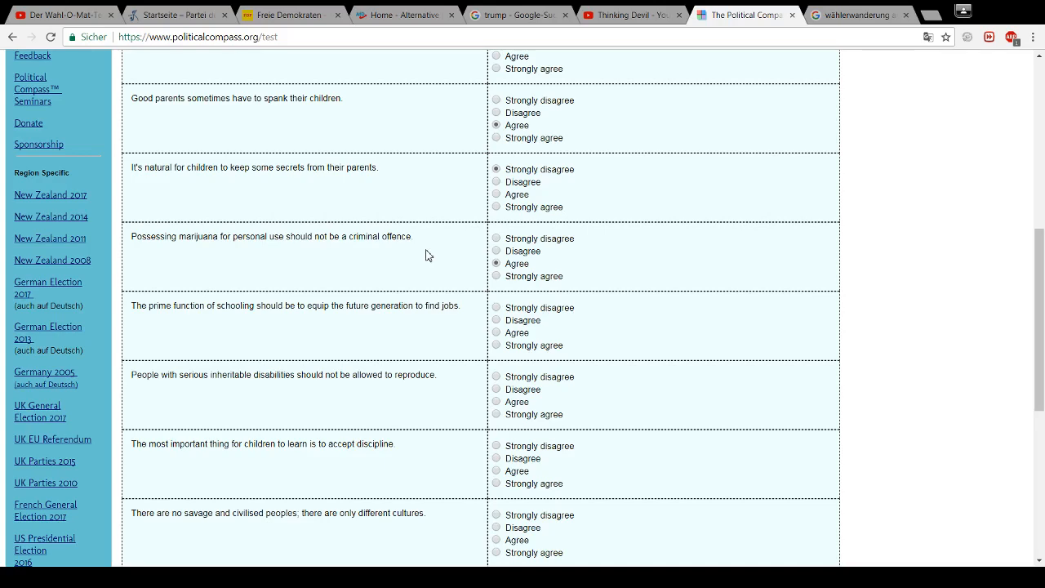
Answer Strongly disagree that schooling's prime function is preparing children for jobs
{"action": "scroll", "scroll_direction": "down", "scroll_amount": 3}
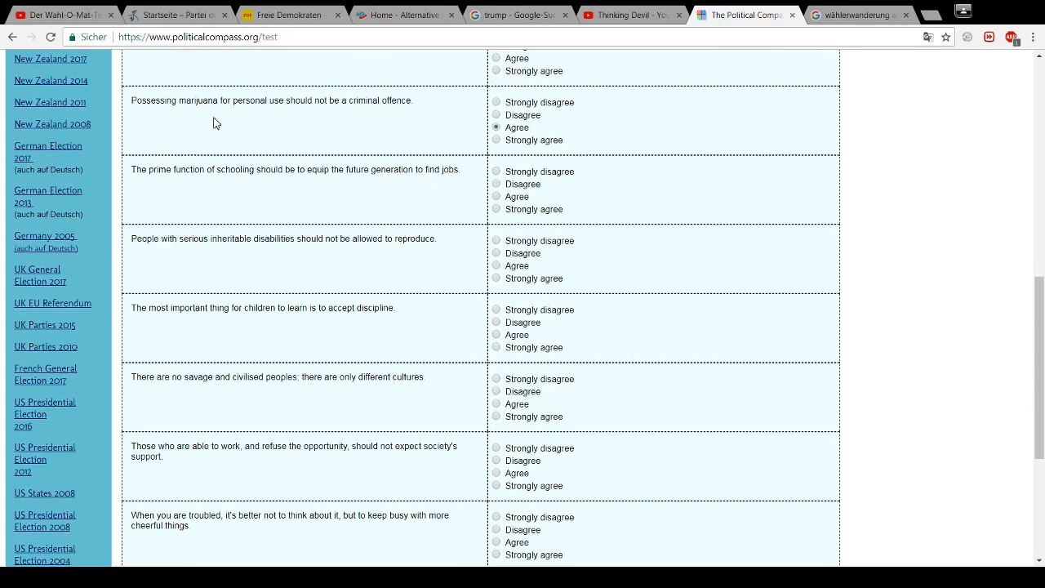
{"action": "mouse_move", "coordinate": [196, 194]}
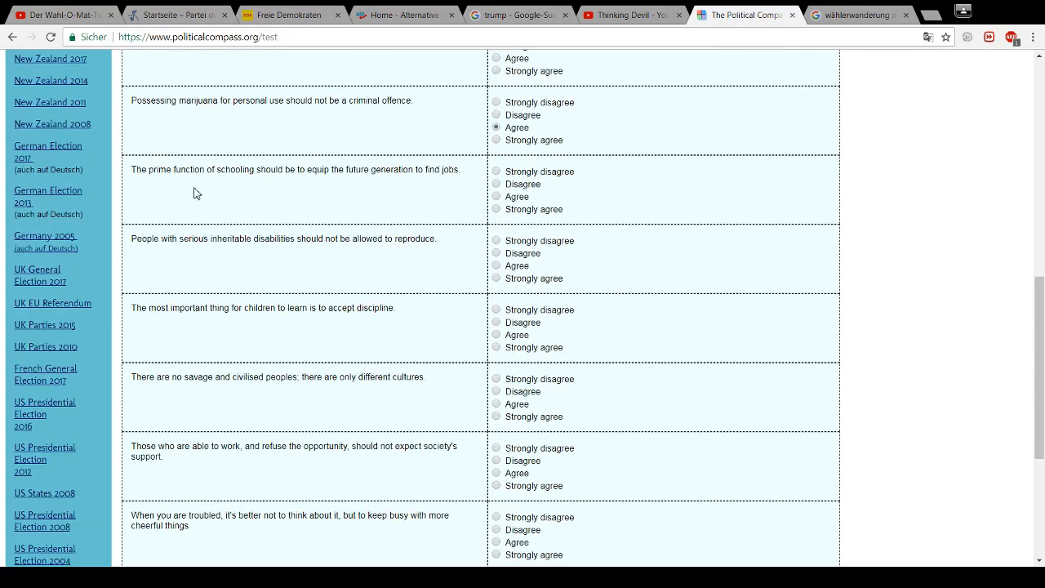
{"action": "mouse_move", "coordinate": [271, 195]}
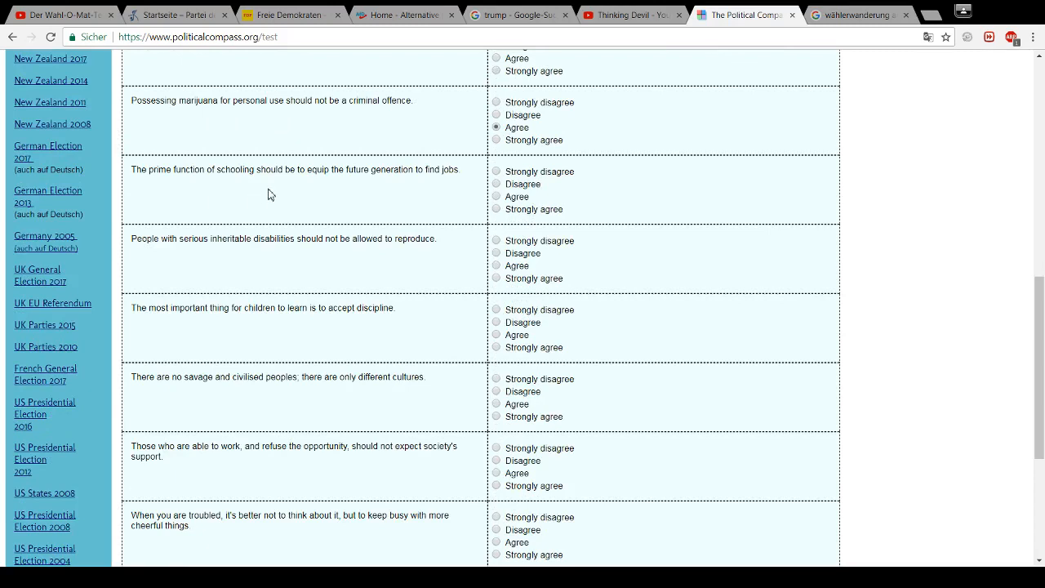
{"action": "mouse_move", "coordinate": [438, 183]}
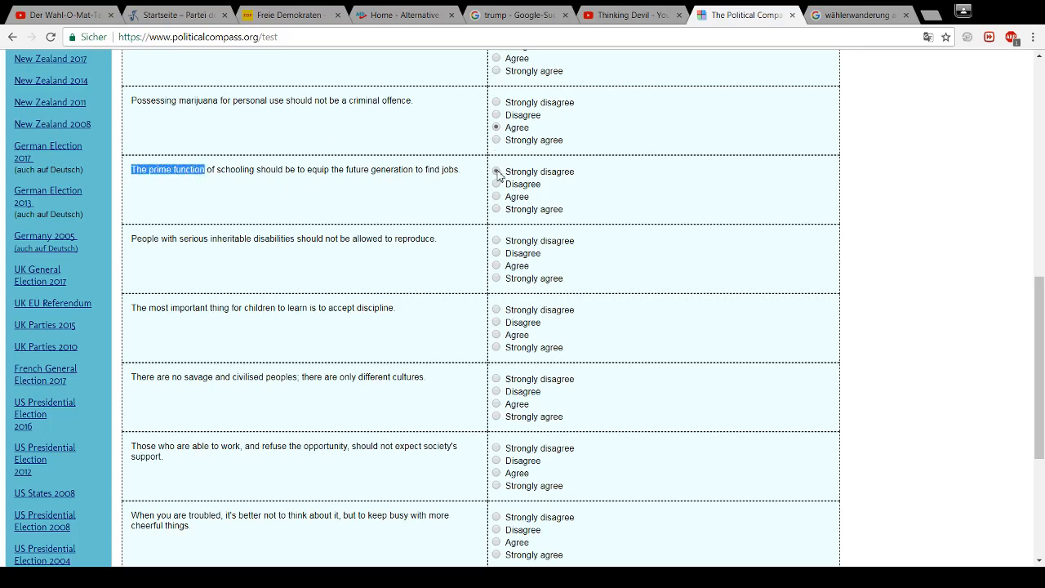
{"action": "left_click", "coordinate": [496, 171]}
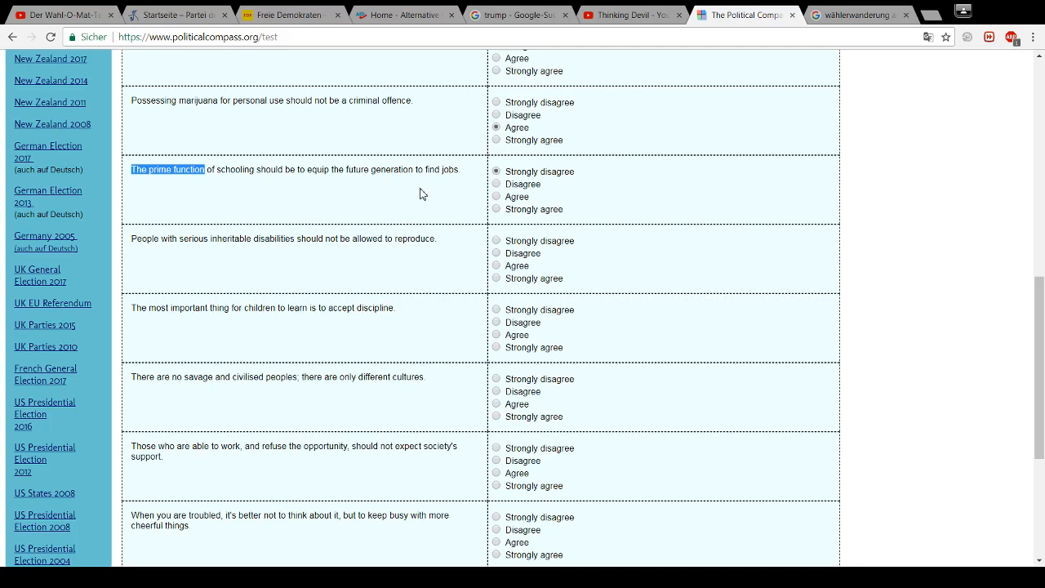
{"action": "mouse_move", "coordinate": [341, 191]}
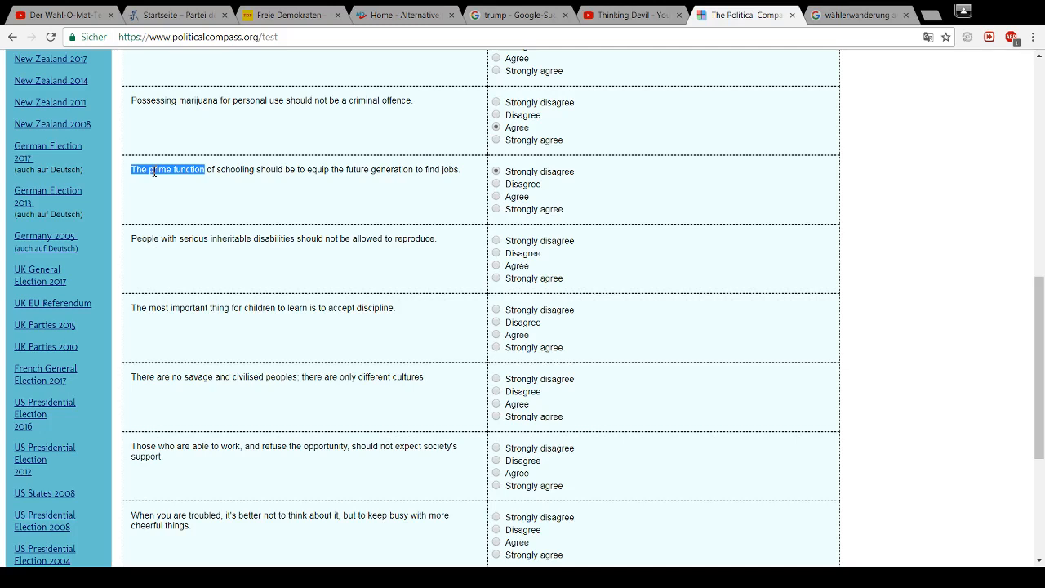
{"action": "mouse_move", "coordinate": [306, 211]}
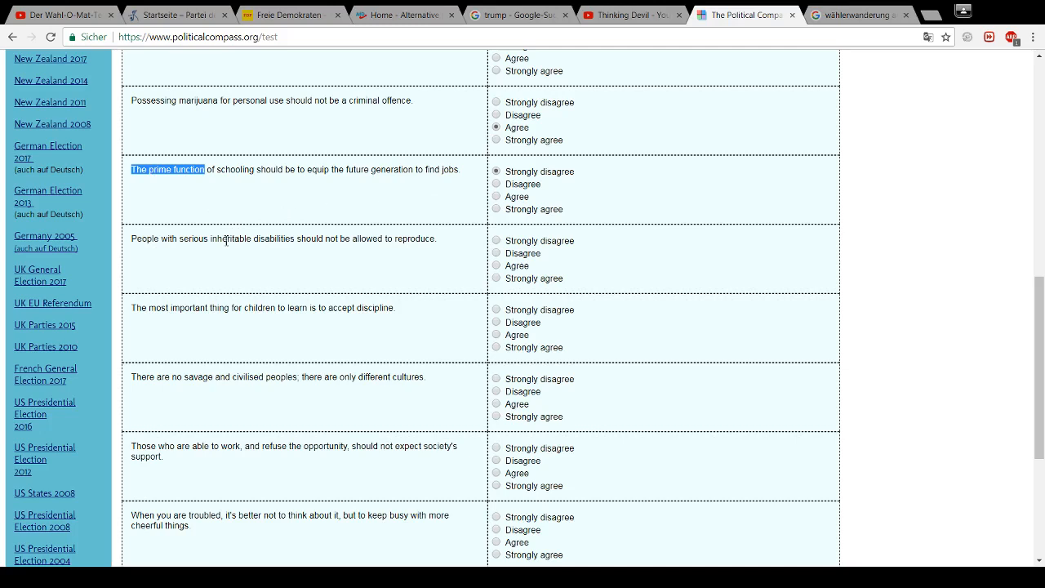
{"action": "mouse_move", "coordinate": [264, 250]}
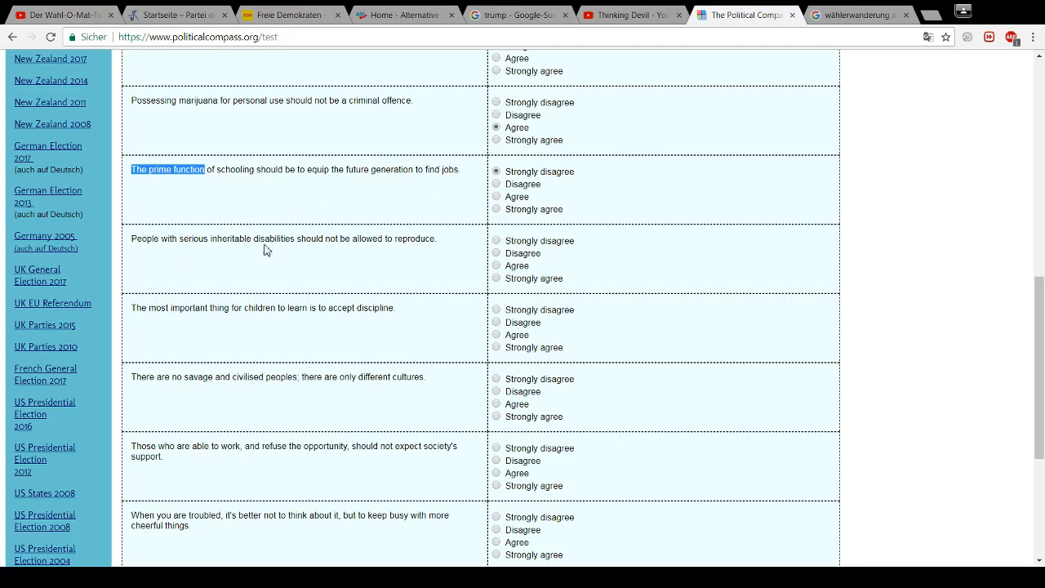
{"action": "mouse_move", "coordinate": [384, 253]}
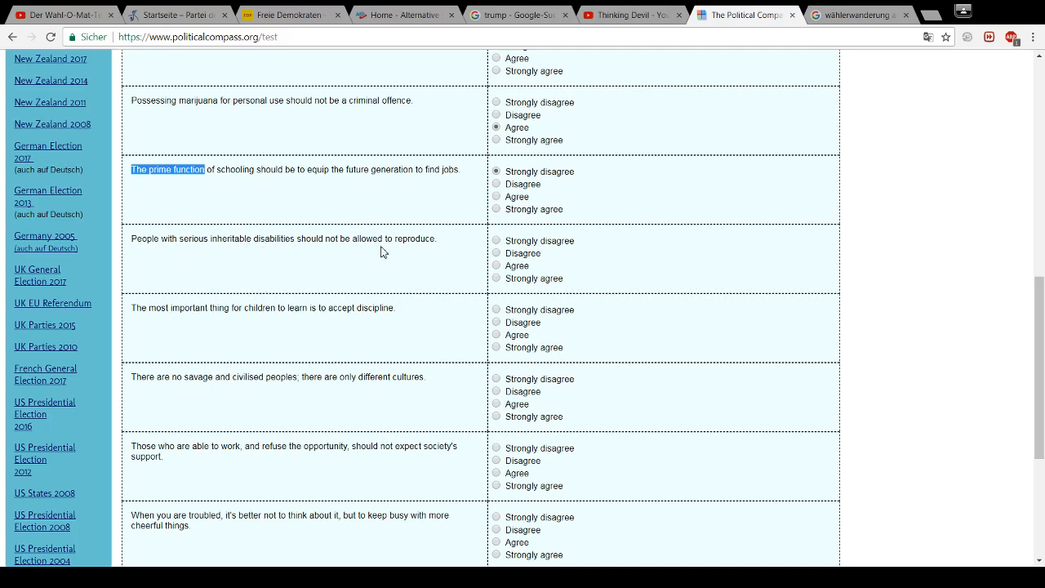
{"action": "mouse_move", "coordinate": [402, 251]}
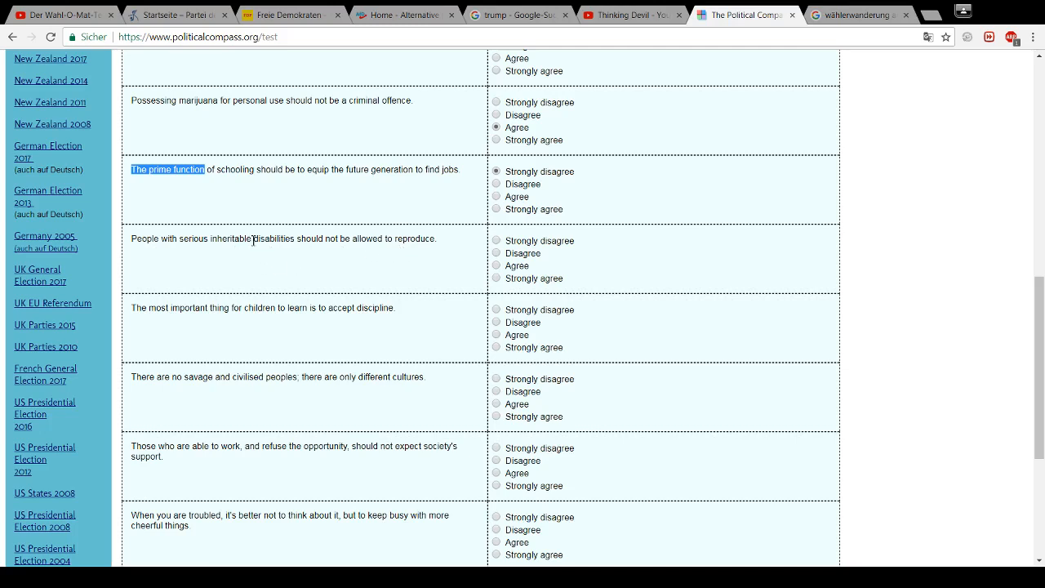
Answer Disagree that people with serious inheritable disabilities shouldn't reproduce
{"action": "double_click", "coordinate": [251, 239]}
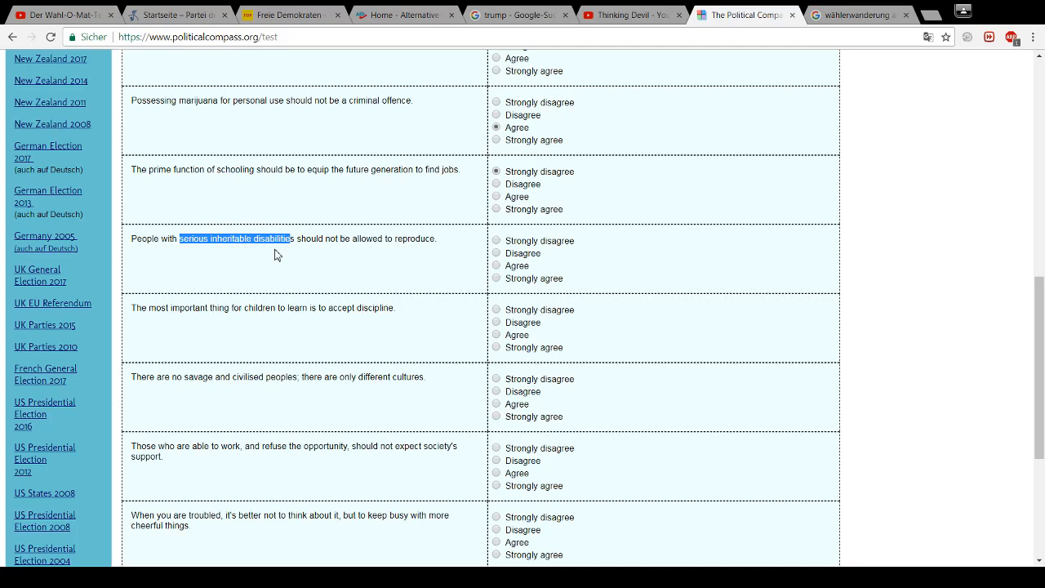
{"action": "mouse_move", "coordinate": [454, 252]}
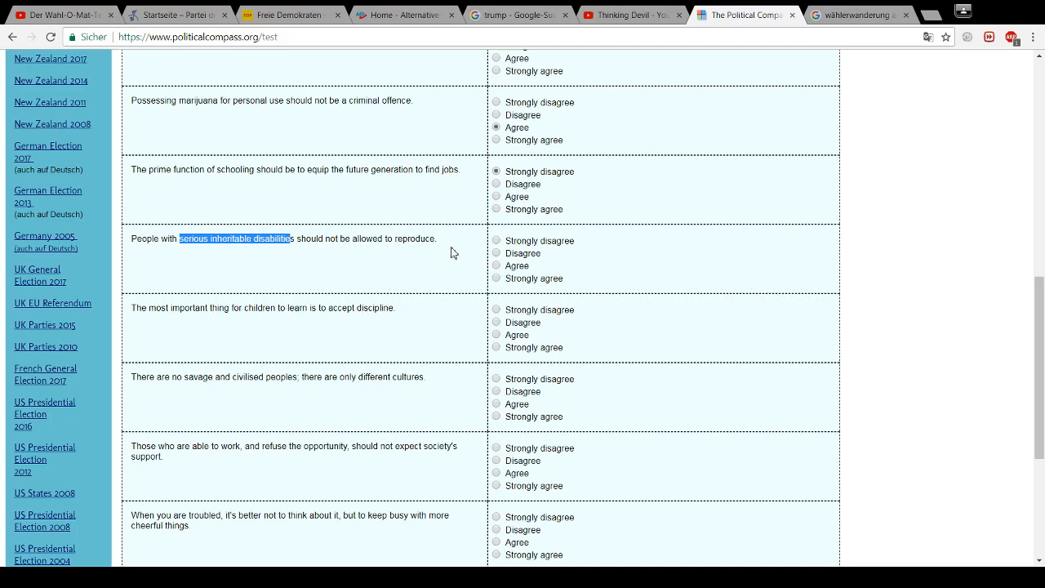
{"action": "left_click", "coordinate": [495, 252]}
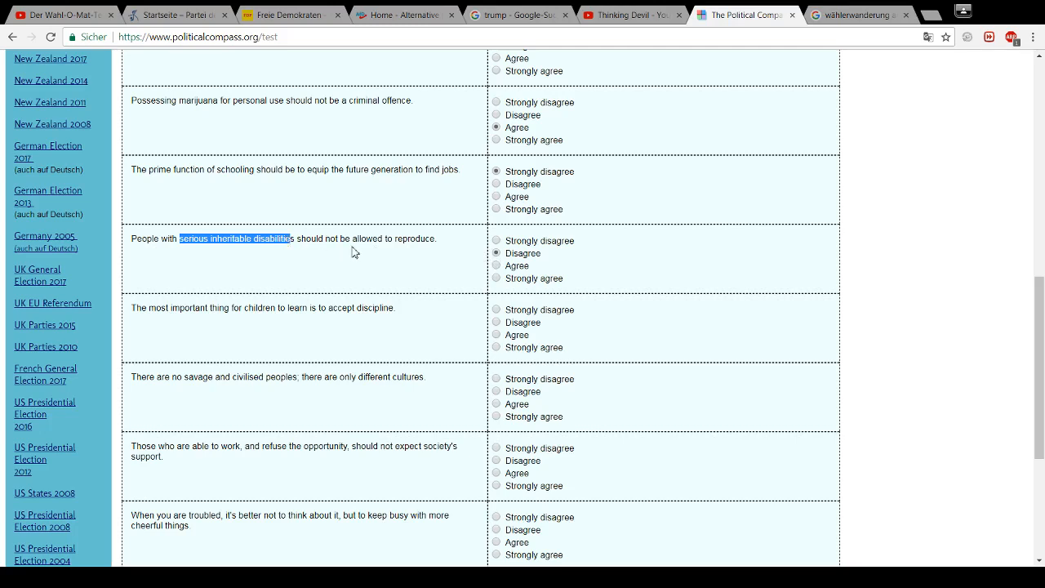
{"action": "mouse_move", "coordinate": [271, 258]}
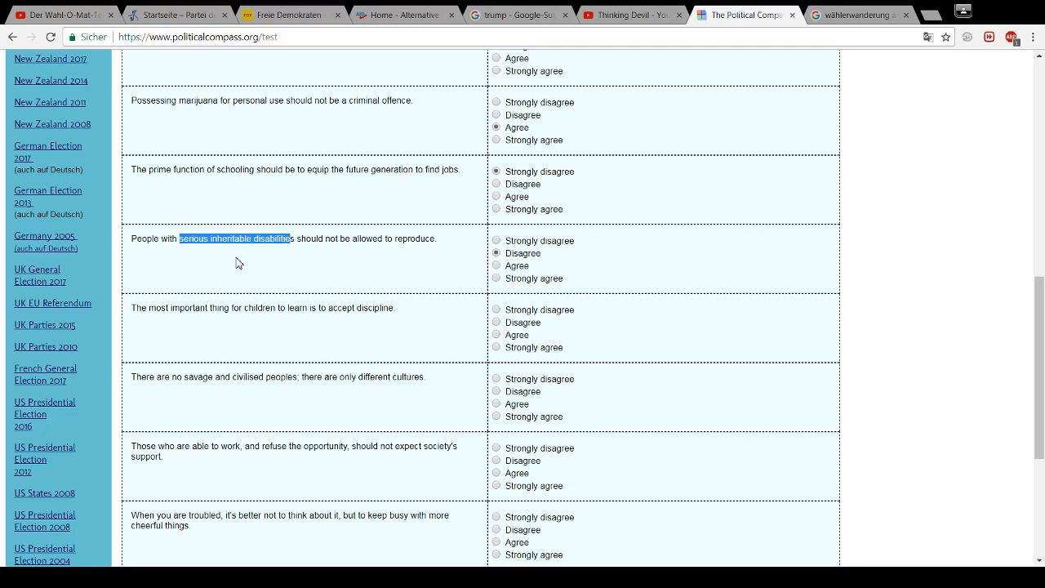
{"action": "mouse_move", "coordinate": [218, 259]}
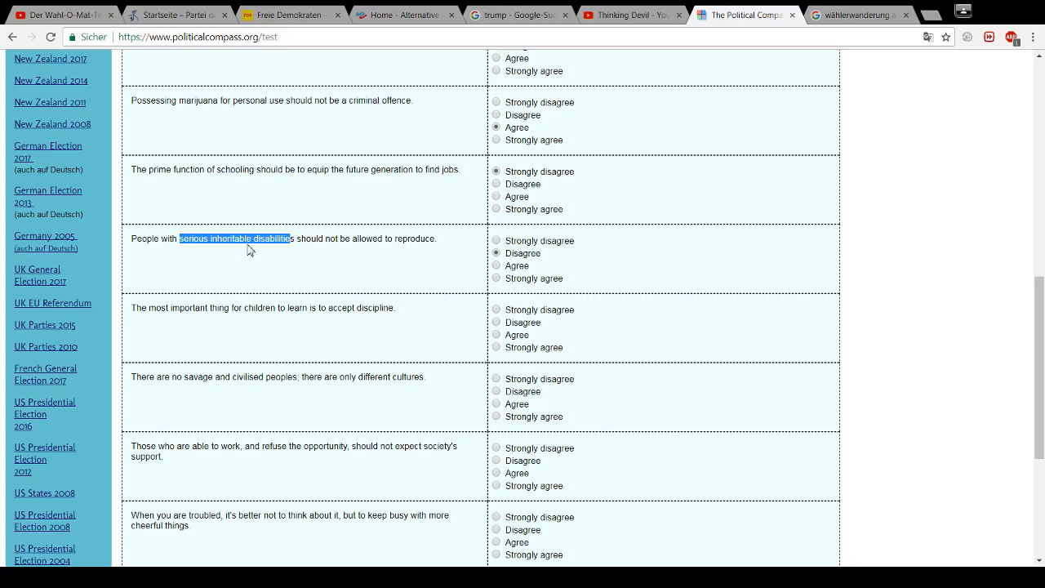
{"action": "mouse_move", "coordinate": [278, 250]}
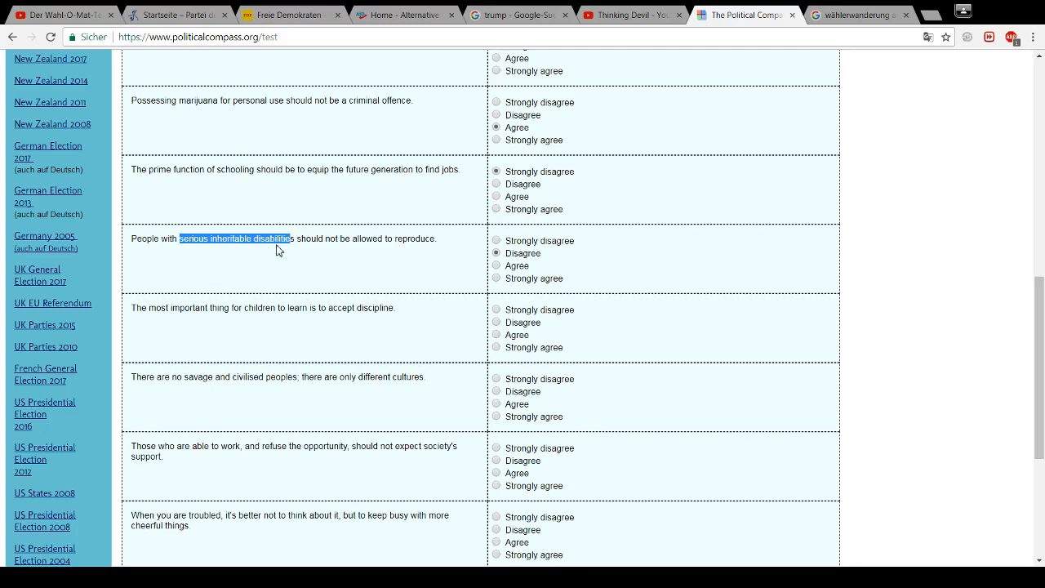
{"action": "mouse_move", "coordinate": [393, 251]}
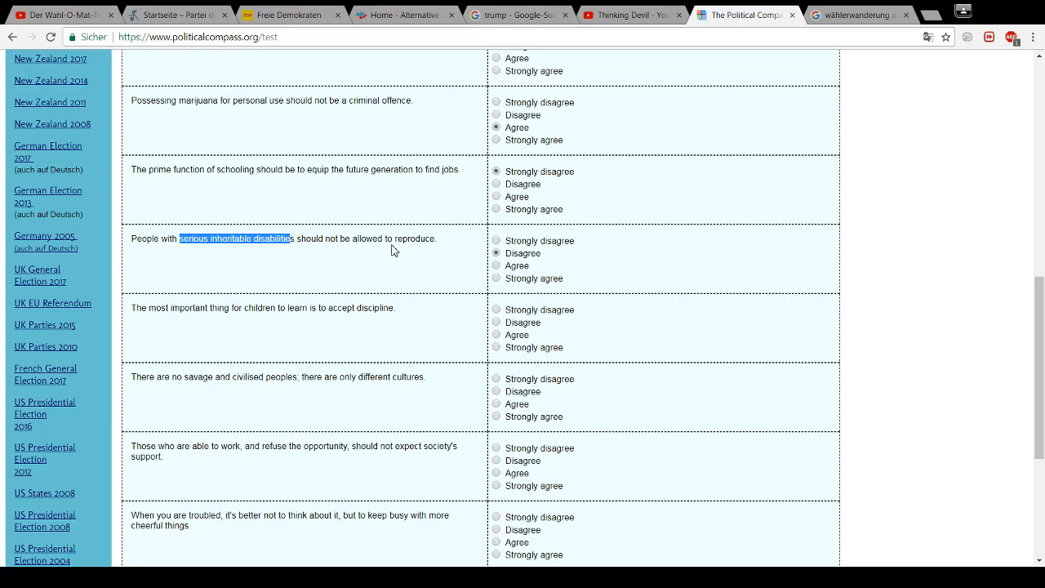
{"action": "scroll", "scroll_direction": "down", "scroll_amount": 3}
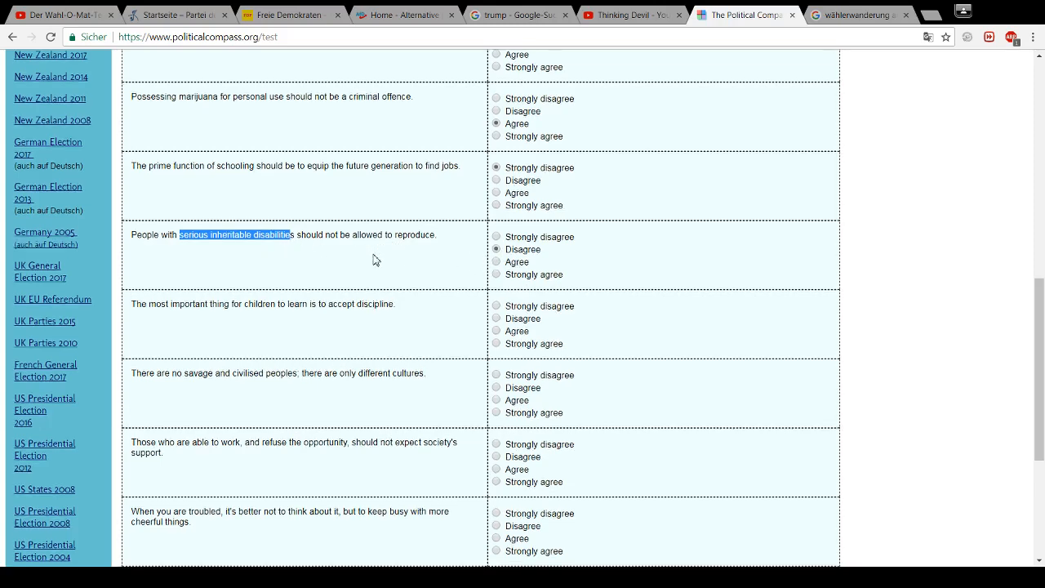
Answer Strongly disagree that there are no savage and civilised peoples, only different cultures
{"action": "scroll", "scroll_direction": "down", "scroll_amount": 3}
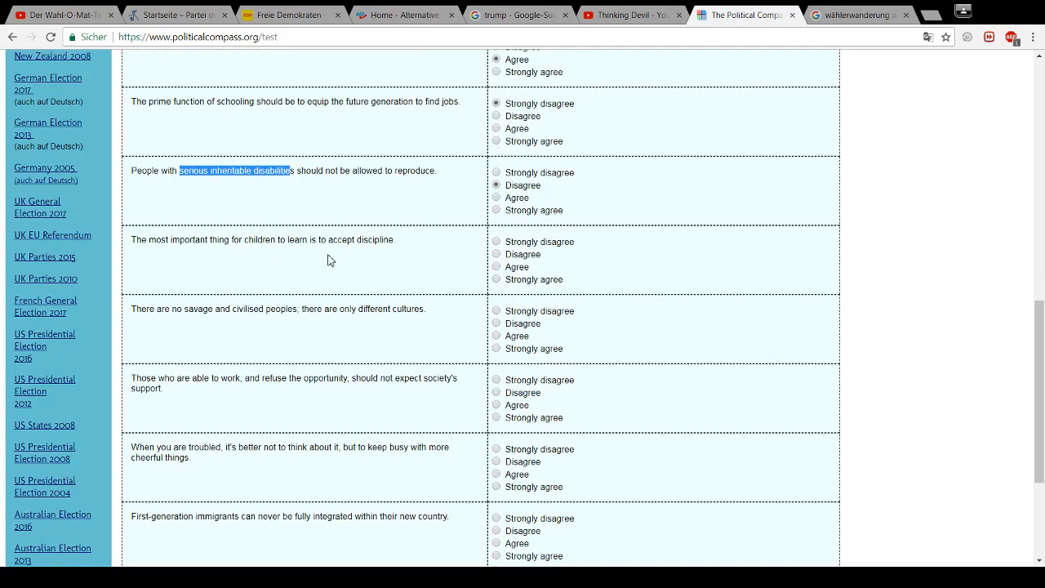
{"action": "mouse_move", "coordinate": [309, 253]}
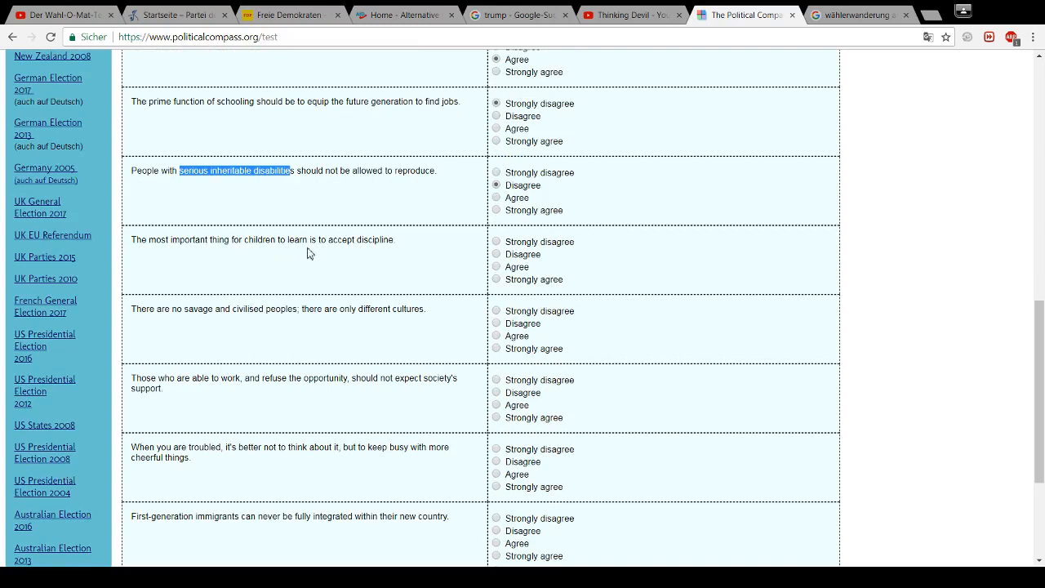
{"action": "mouse_move", "coordinate": [382, 256]}
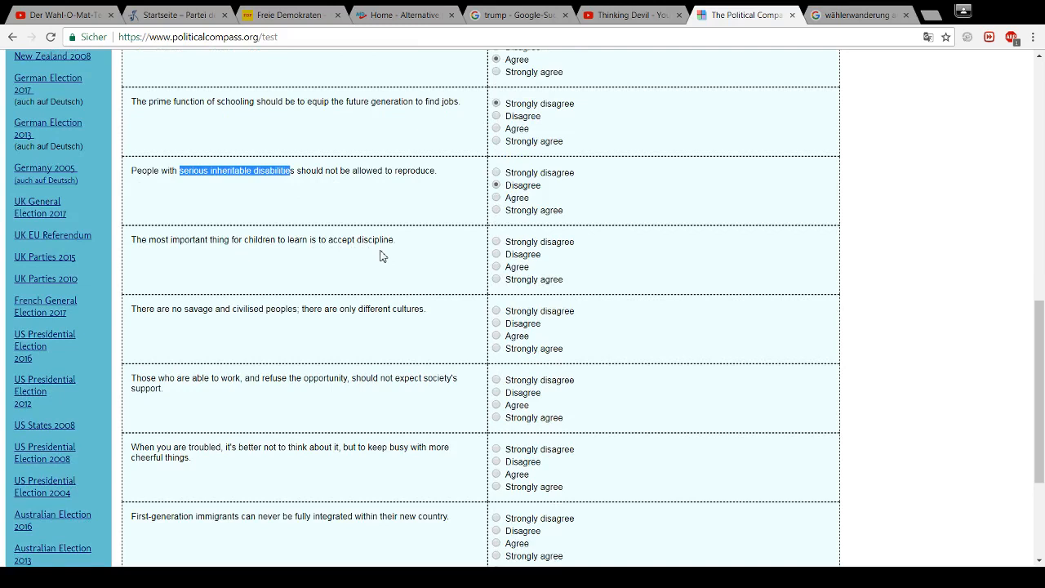
{"action": "mouse_move", "coordinate": [362, 260]}
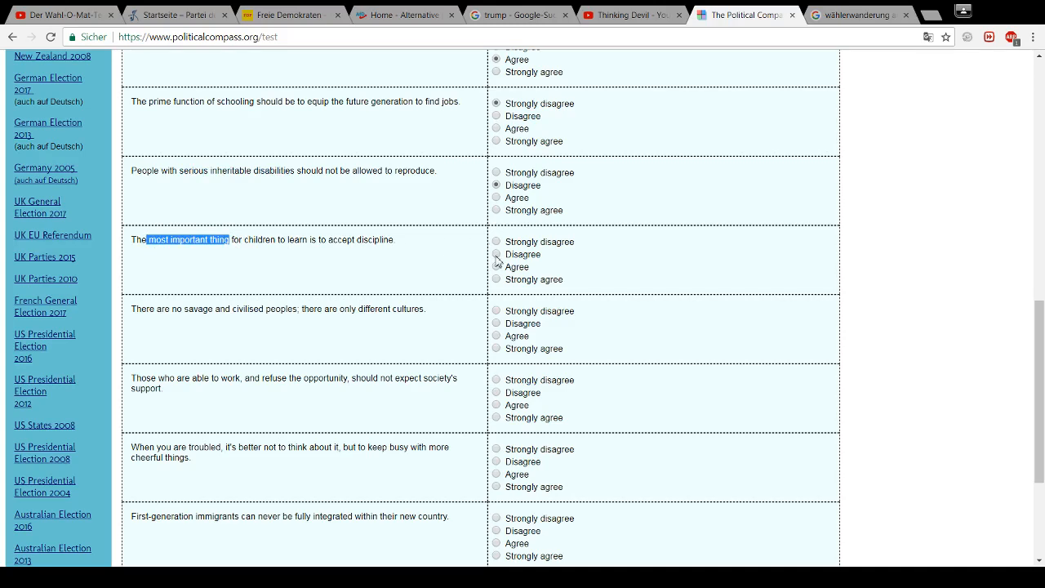
{"action": "mouse_move", "coordinate": [374, 260]}
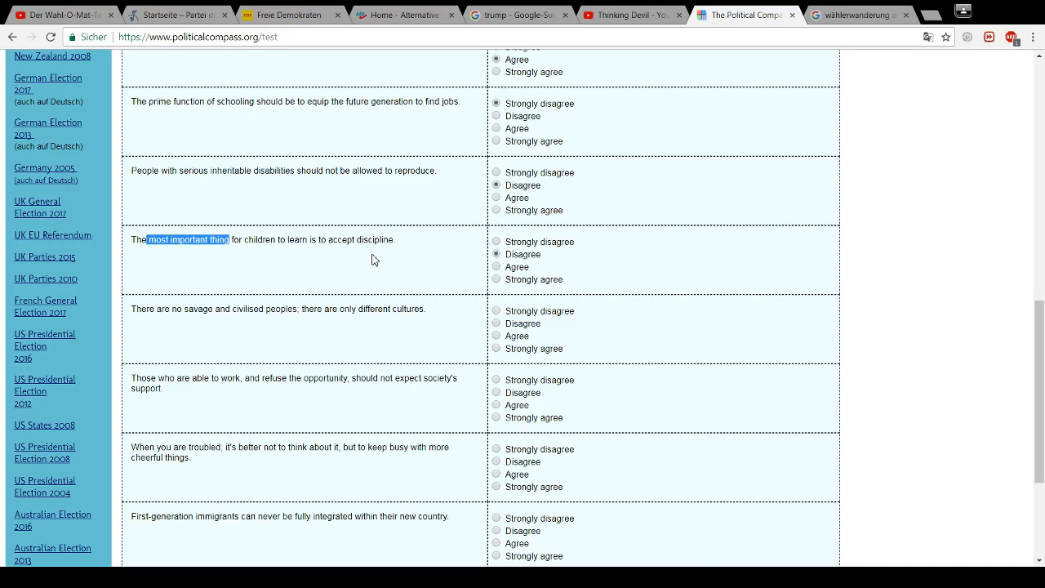
{"action": "scroll", "scroll_direction": "down", "scroll_amount": 3}
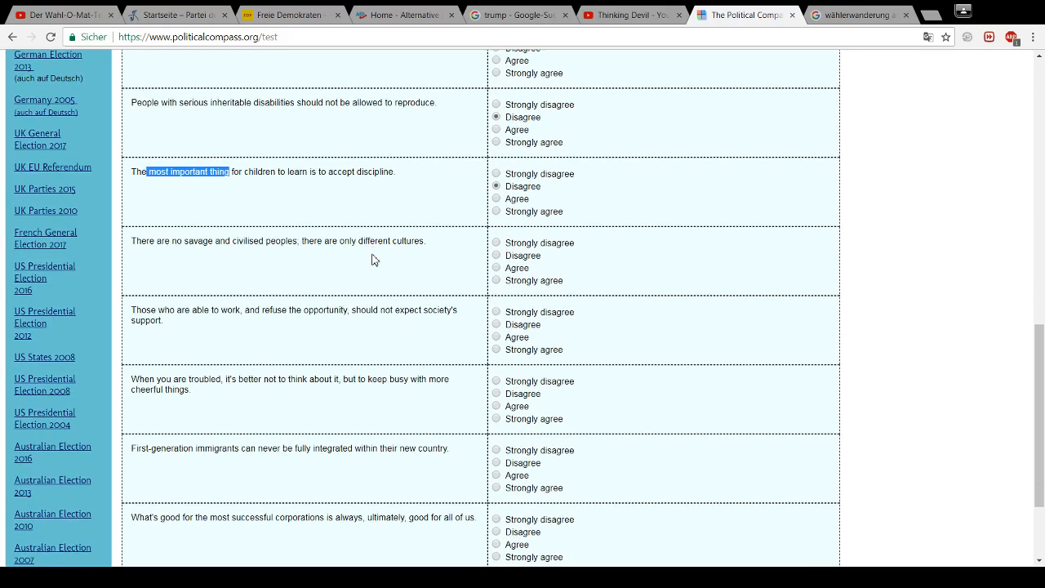
{"action": "mouse_move", "coordinate": [318, 270]}
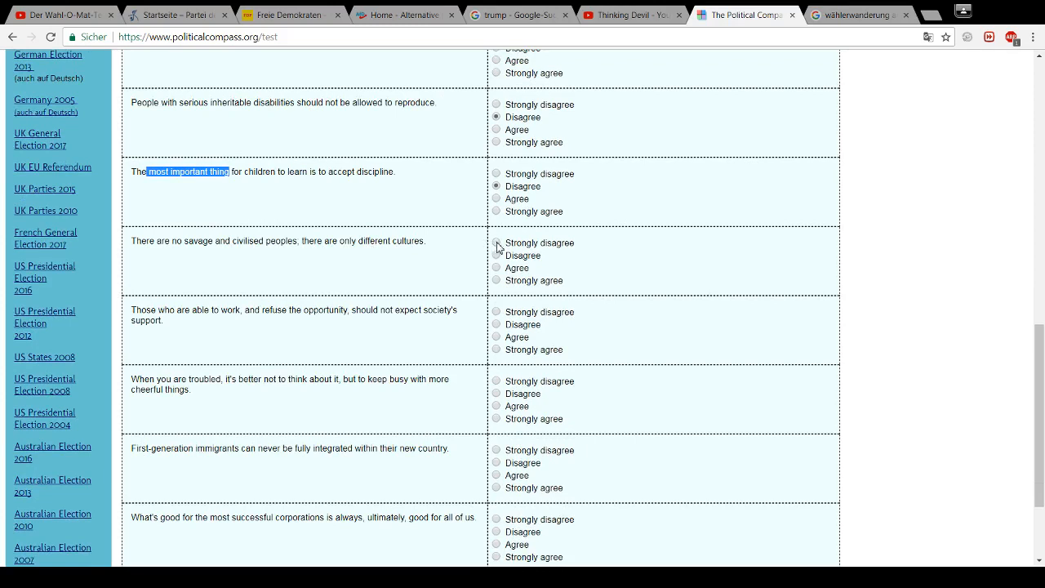
{"action": "left_click", "coordinate": [495, 242]}
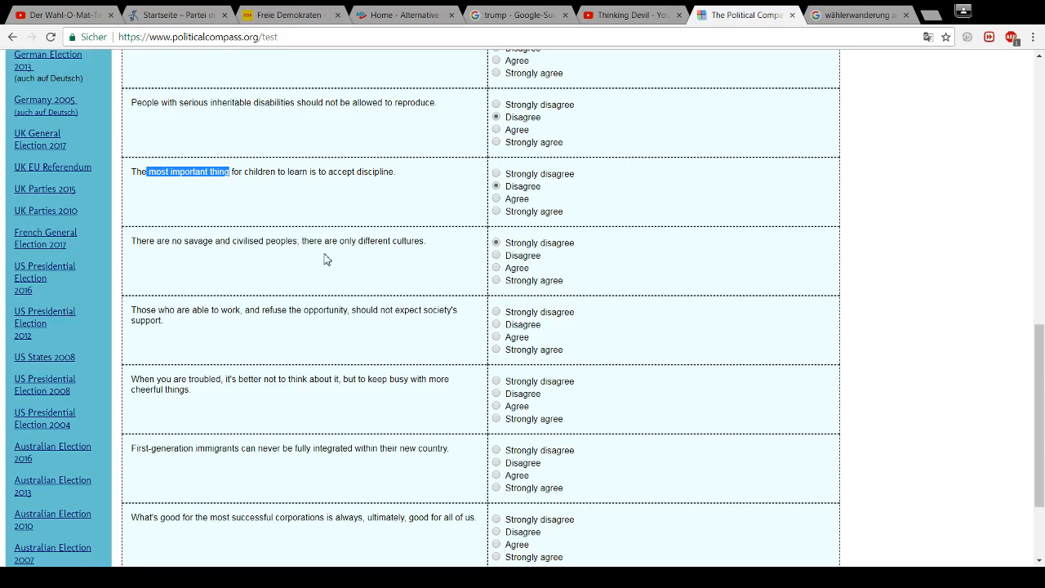
{"action": "mouse_move", "coordinate": [385, 275]}
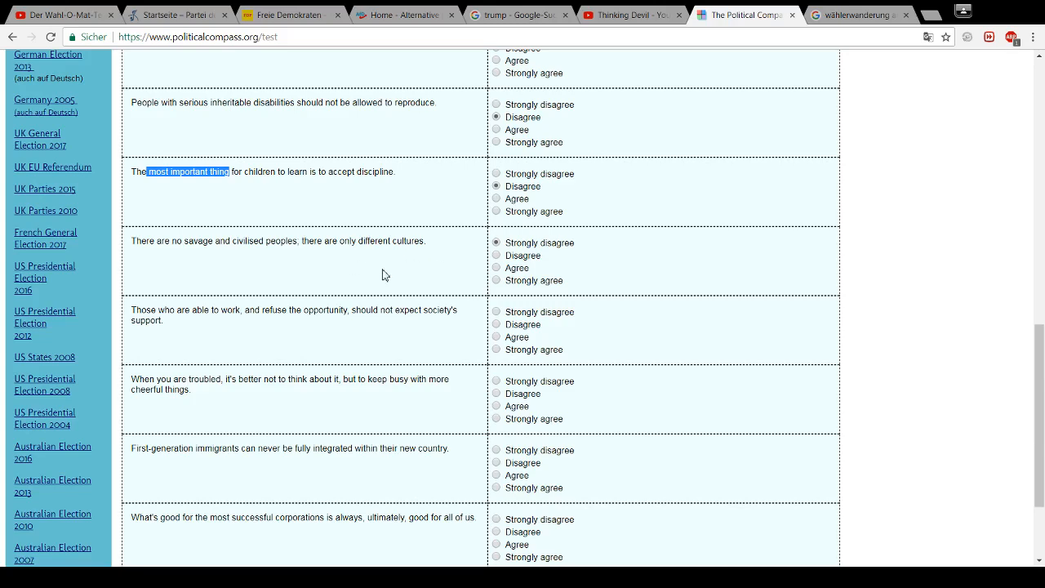
{"action": "scroll", "scroll_direction": "down", "scroll_amount": 3}
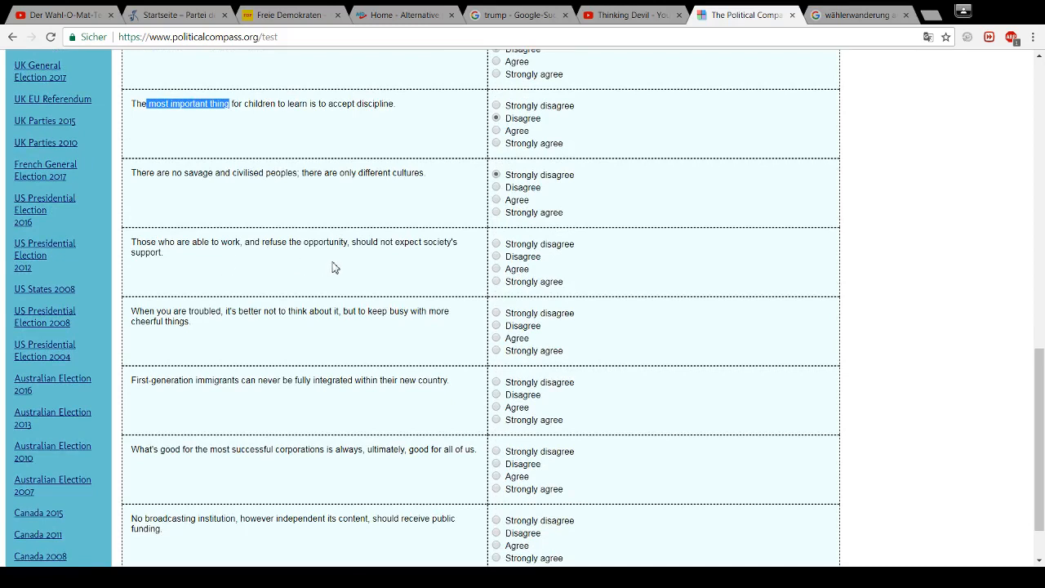
{"action": "mouse_move", "coordinate": [193, 270]}
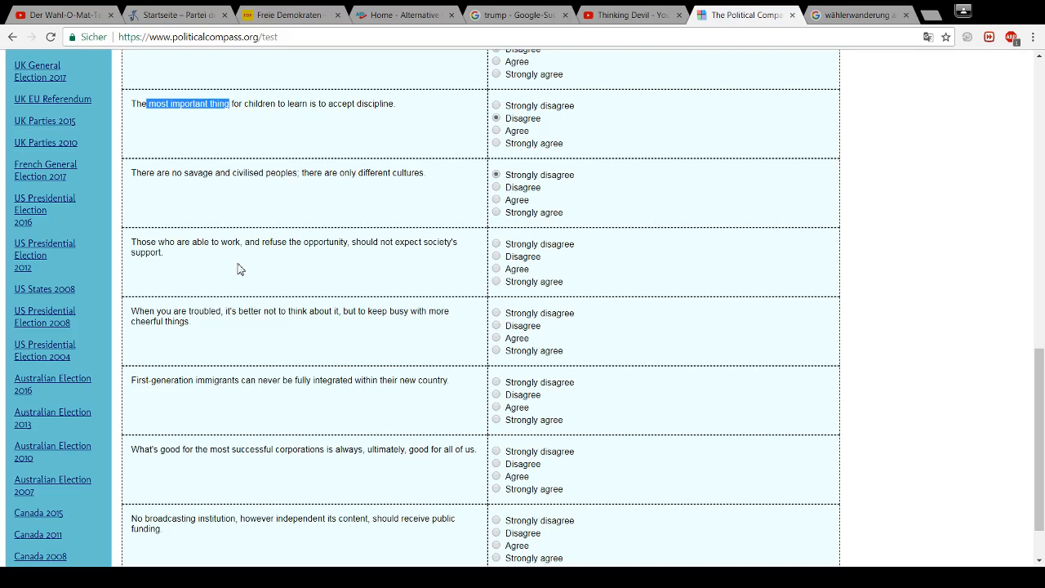
{"action": "mouse_move", "coordinate": [220, 264]}
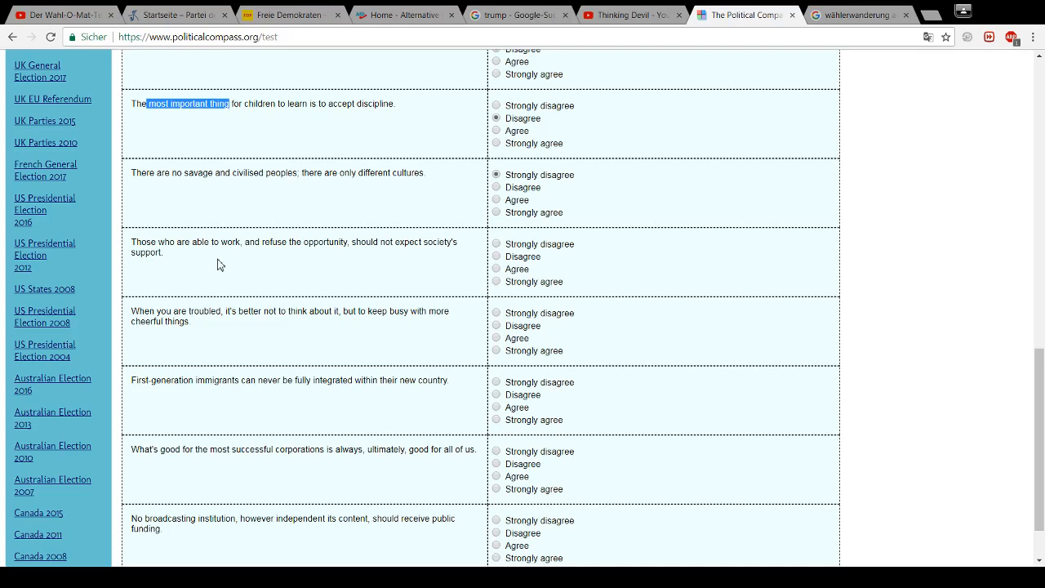
{"action": "mouse_move", "coordinate": [338, 260]}
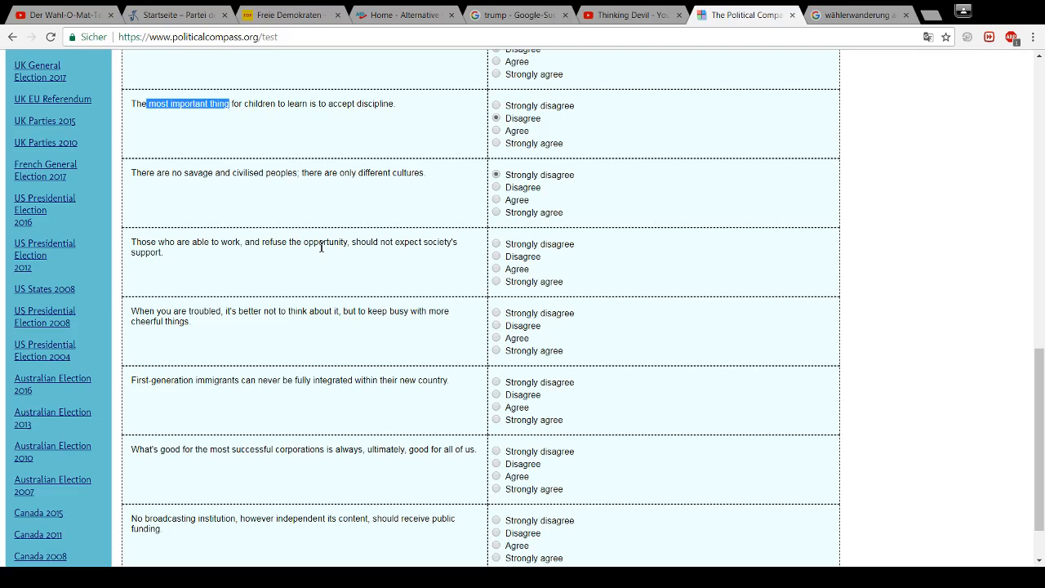
{"action": "mouse_move", "coordinate": [342, 194]}
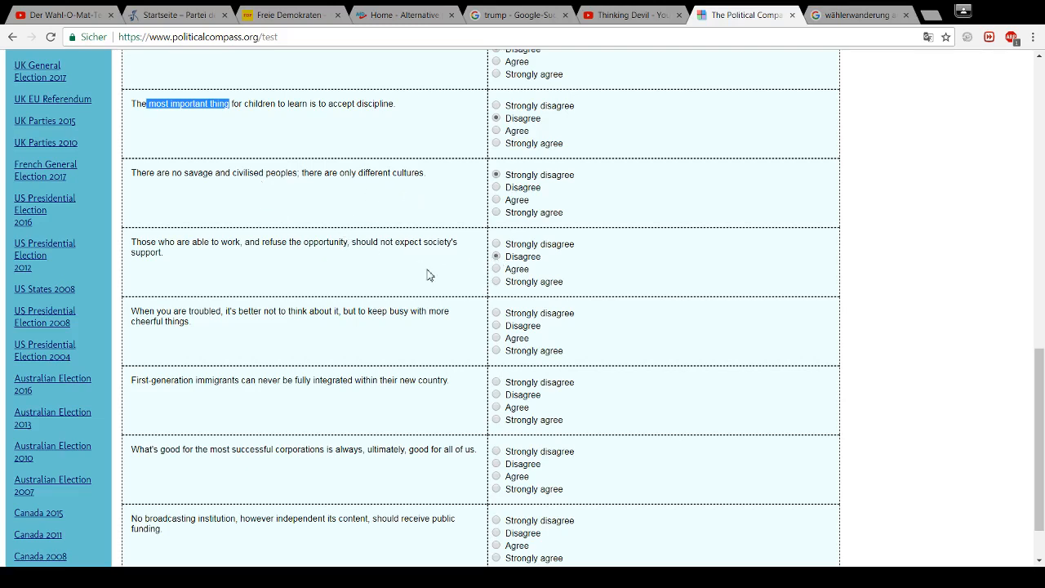
Answer Strongly disagree on keeping busy when troubled, then read the first-generation immigrants statement
{"action": "scroll", "scroll_direction": "down", "scroll_amount": 3}
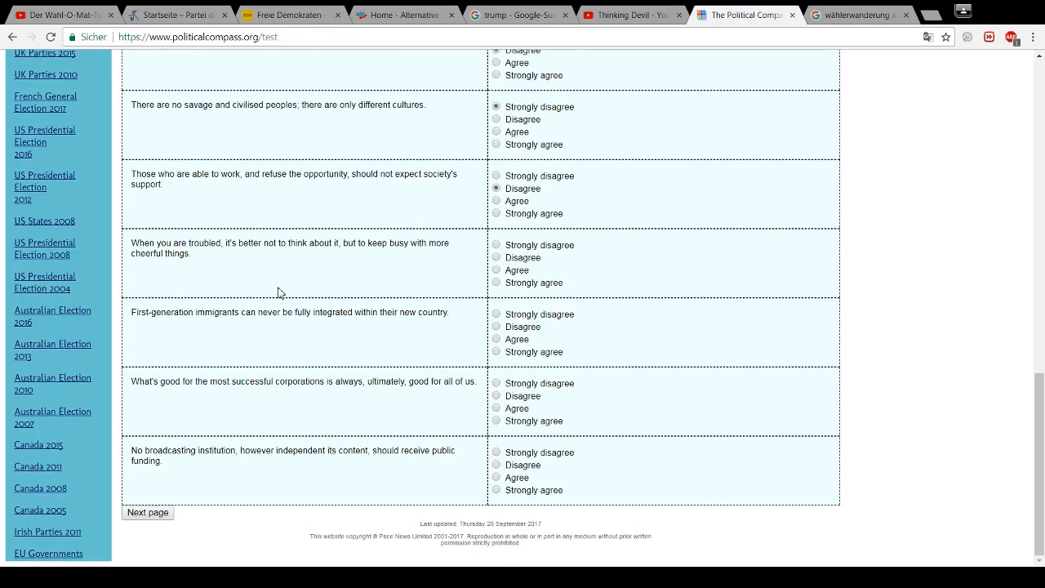
{"action": "mouse_move", "coordinate": [264, 272]}
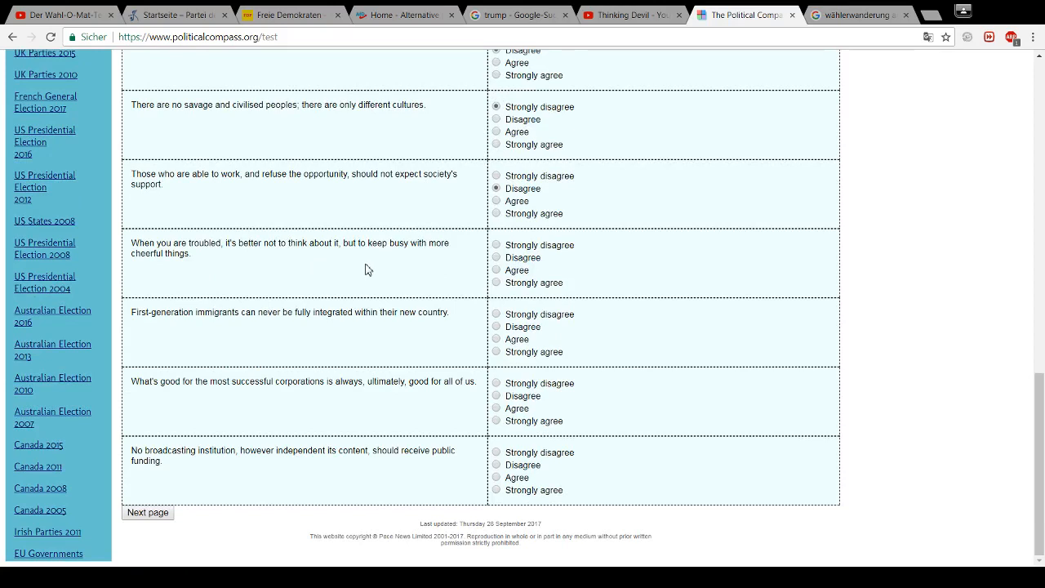
{"action": "mouse_move", "coordinate": [359, 275]}
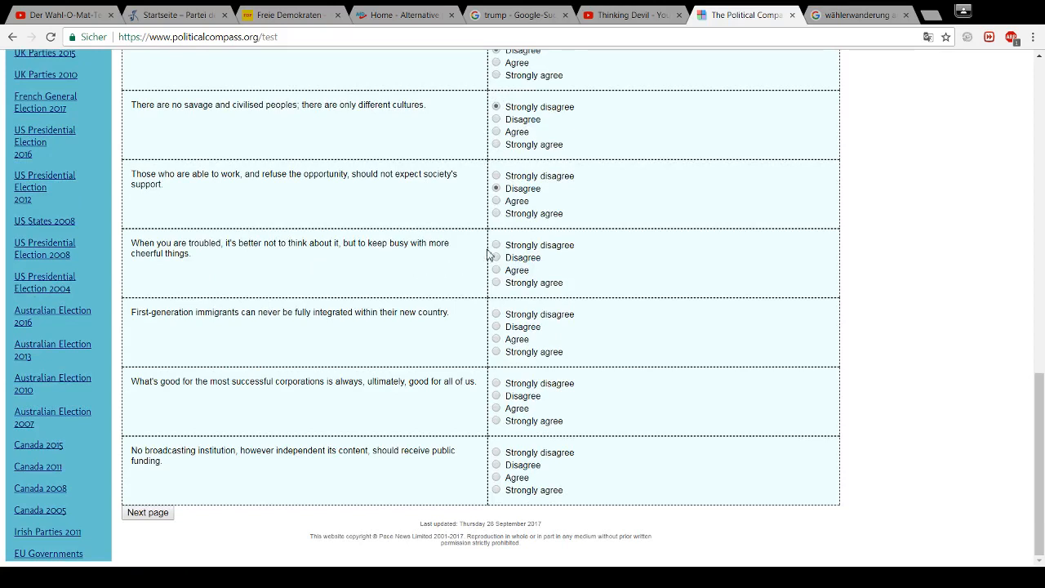
{"action": "left_click", "coordinate": [497, 245]}
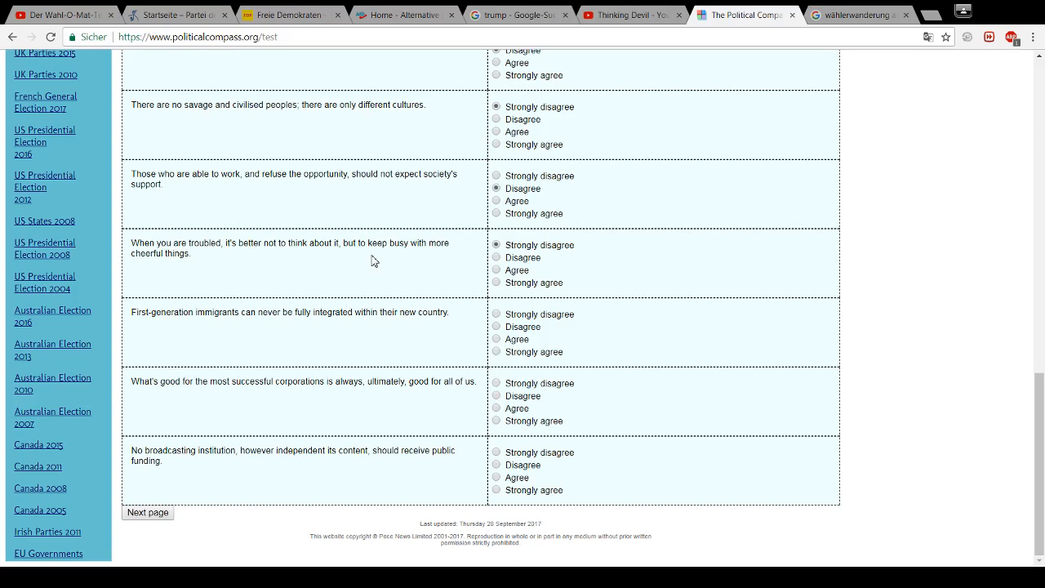
{"action": "mouse_move", "coordinate": [347, 261]}
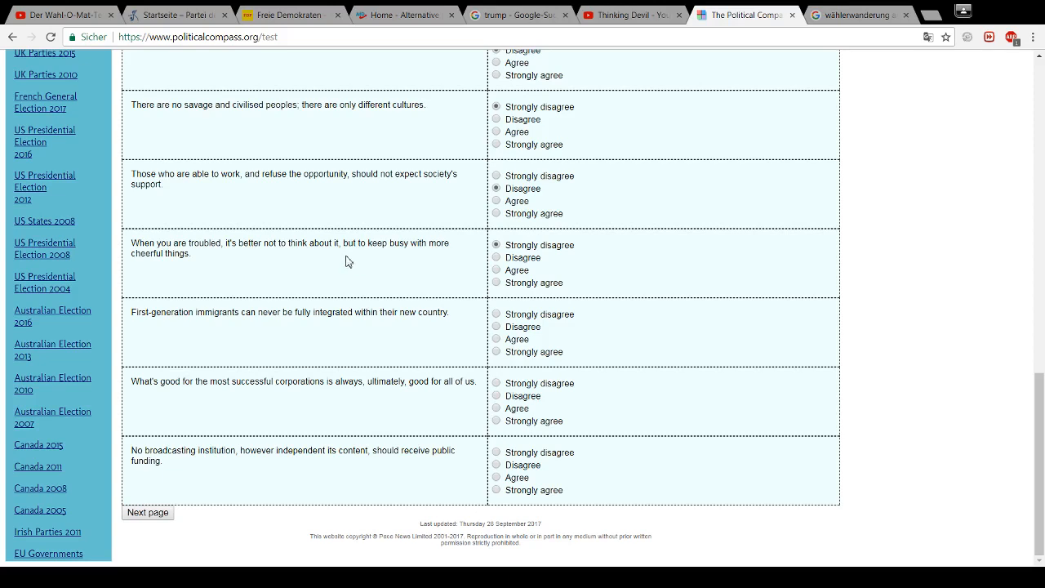
{"action": "mouse_move", "coordinate": [156, 258]}
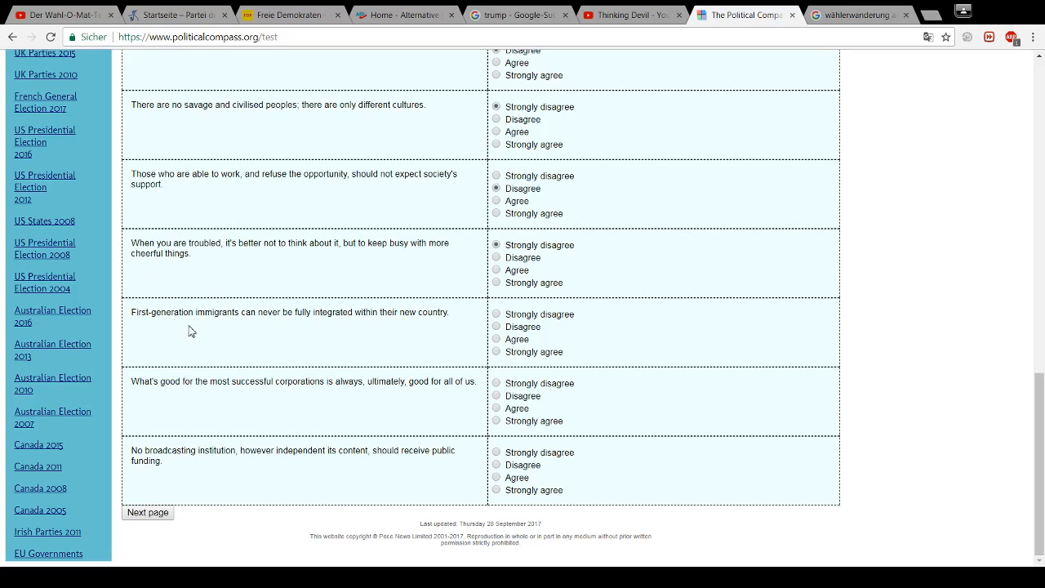
{"action": "mouse_move", "coordinate": [248, 339]}
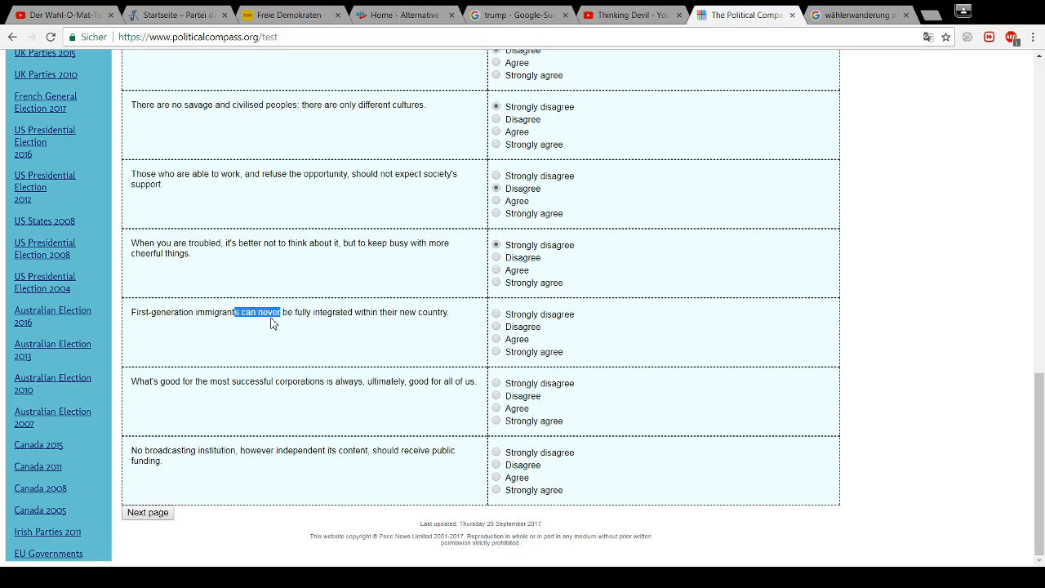
{"action": "mouse_move", "coordinate": [280, 326]}
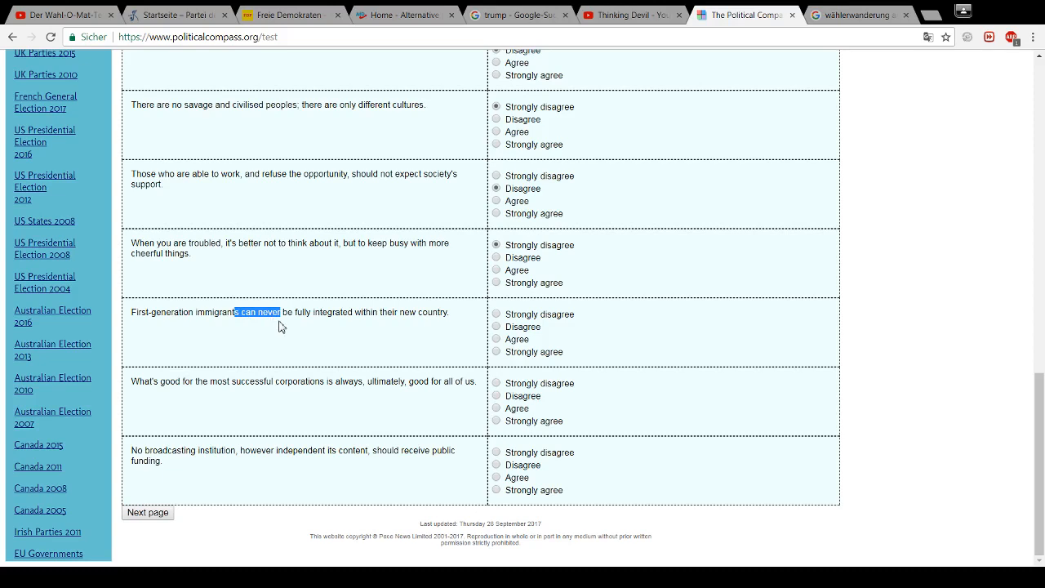
{"action": "left_click", "coordinate": [256, 312]}
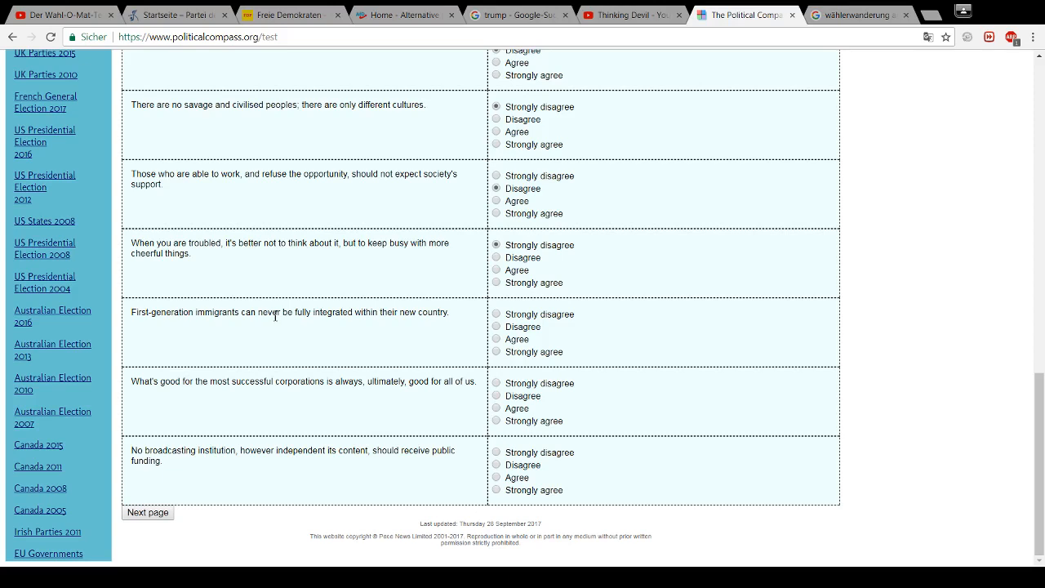
{"action": "left_click_drag", "start_coordinate": [233, 312], "coordinate": [280, 311]}
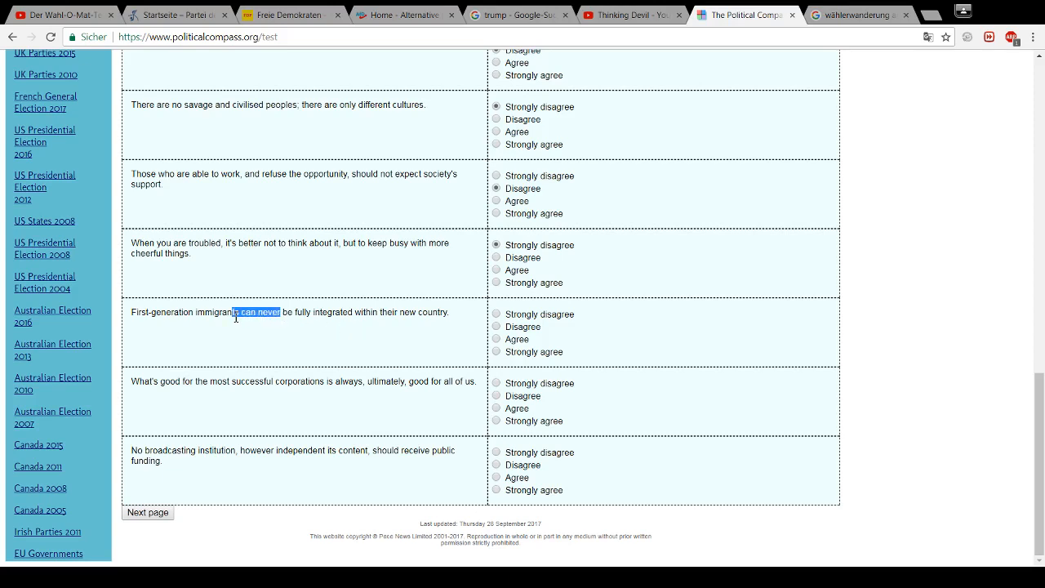
{"action": "mouse_move", "coordinate": [279, 329]}
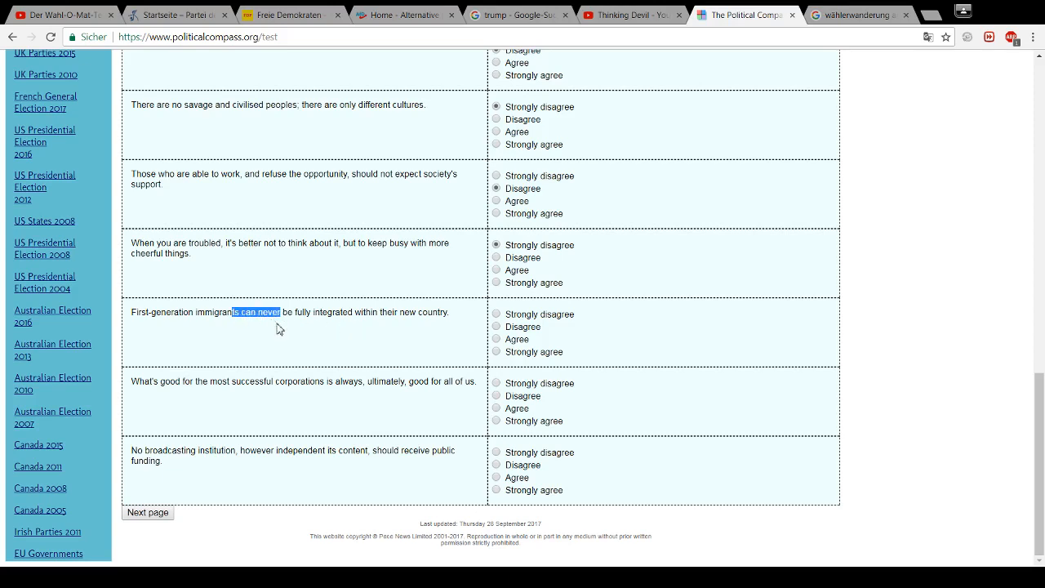
{"action": "mouse_move", "coordinate": [446, 323]}
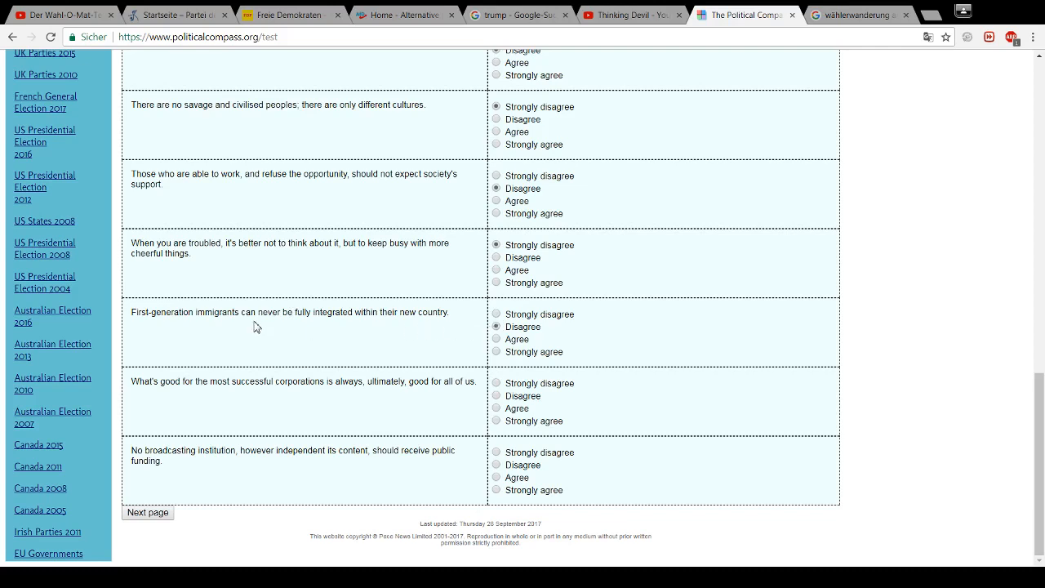
{"action": "mouse_move", "coordinate": [272, 324]}
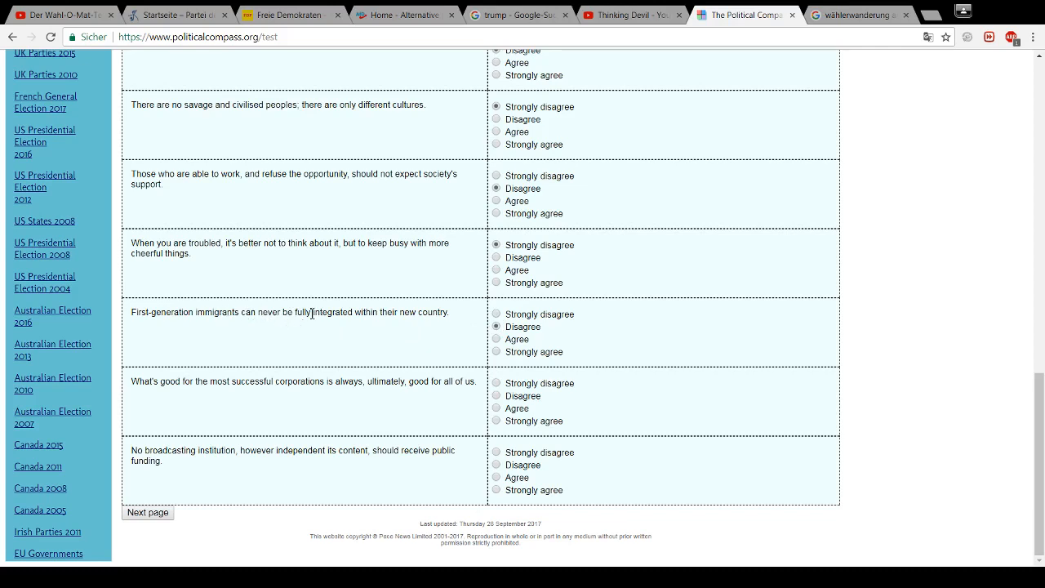
{"action": "mouse_move", "coordinate": [227, 370]}
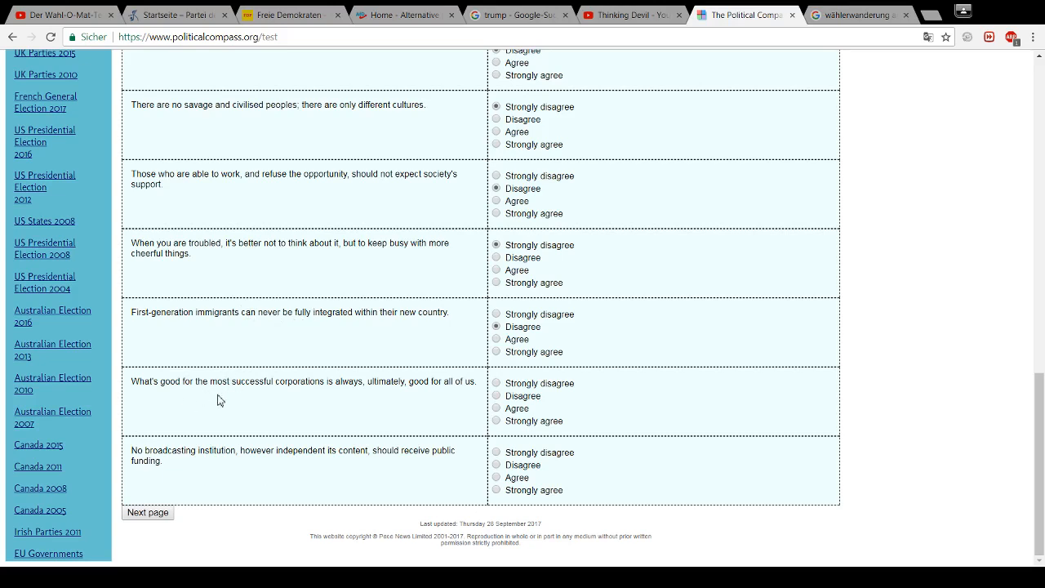
{"action": "mouse_move", "coordinate": [349, 393]}
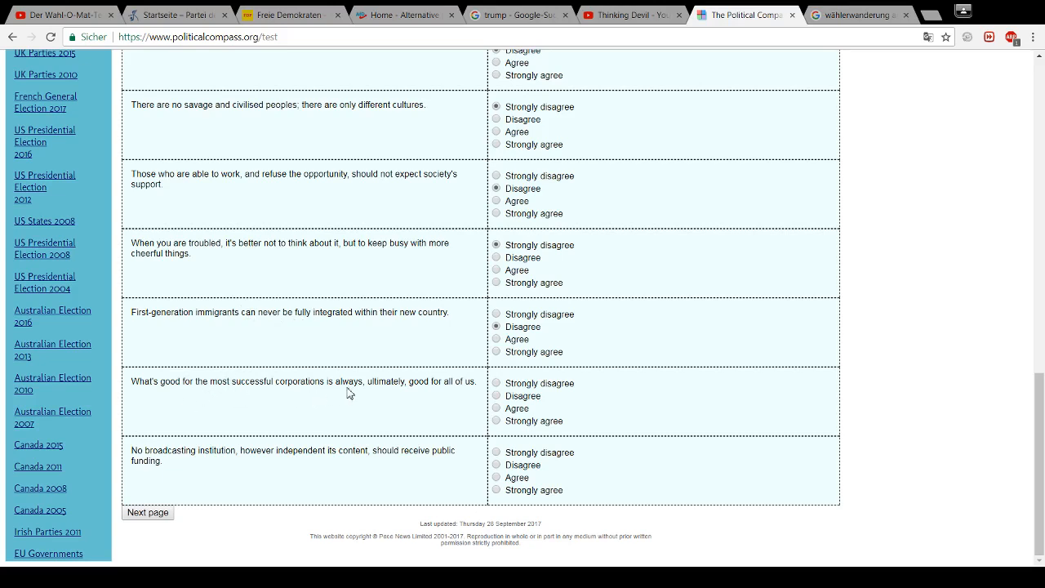
{"action": "mouse_move", "coordinate": [432, 395]}
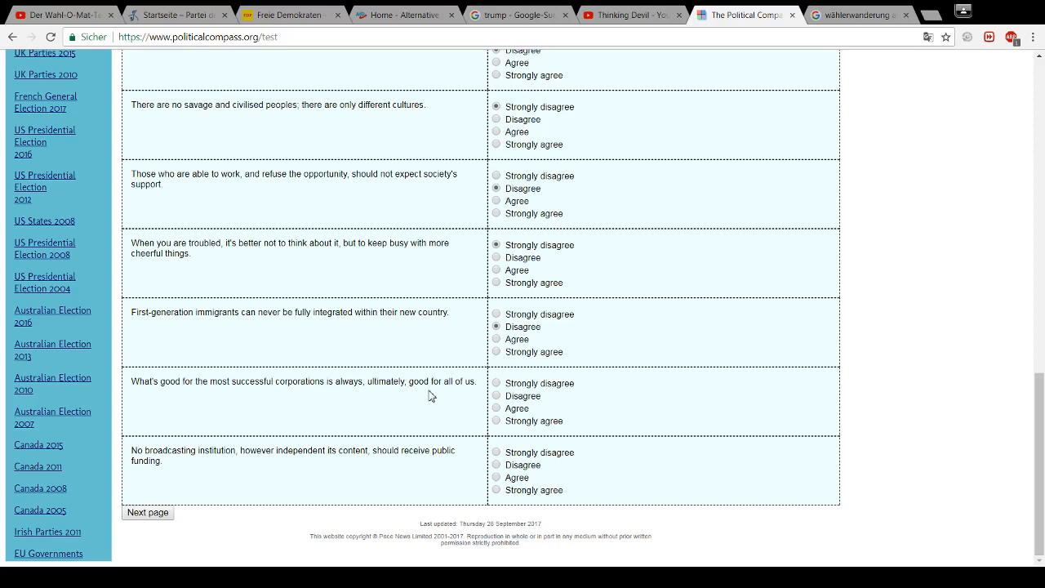
Answer Disagree to the public broadcasting funding statement and move on to the next page
{"action": "left_click", "coordinate": [496, 383]}
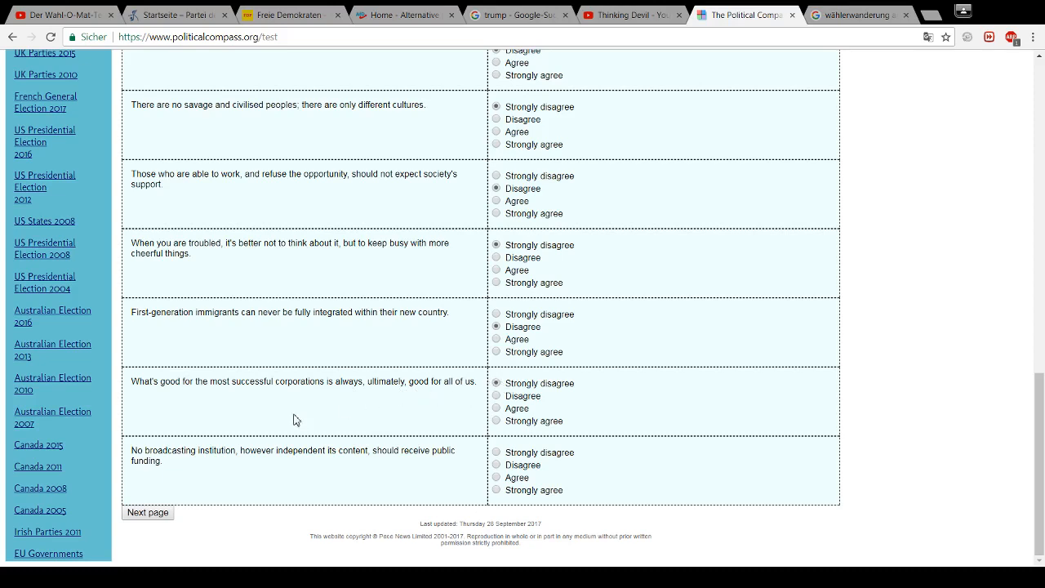
{"action": "mouse_move", "coordinate": [241, 395]}
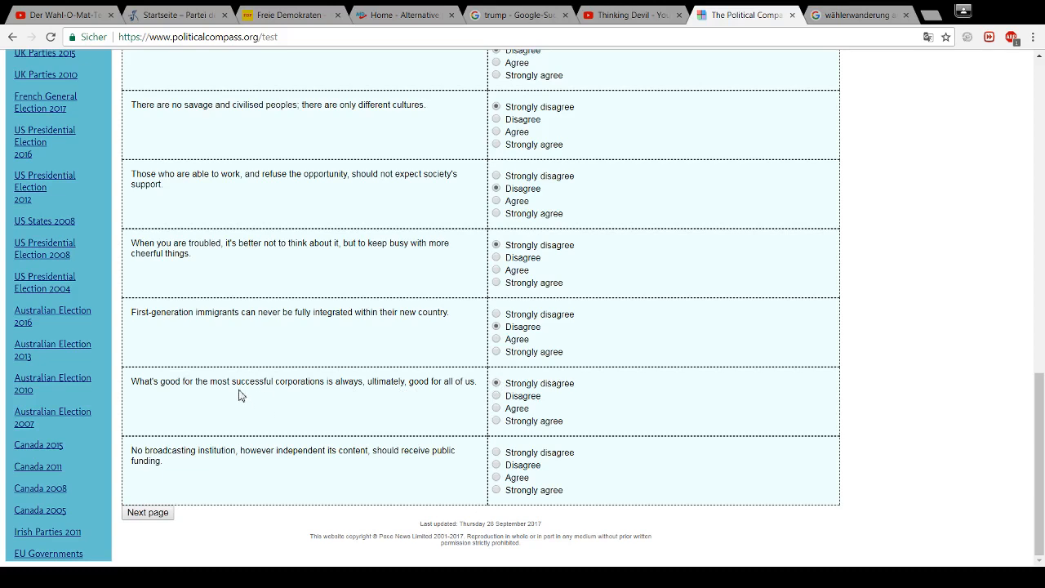
{"action": "mouse_move", "coordinate": [100, 401]}
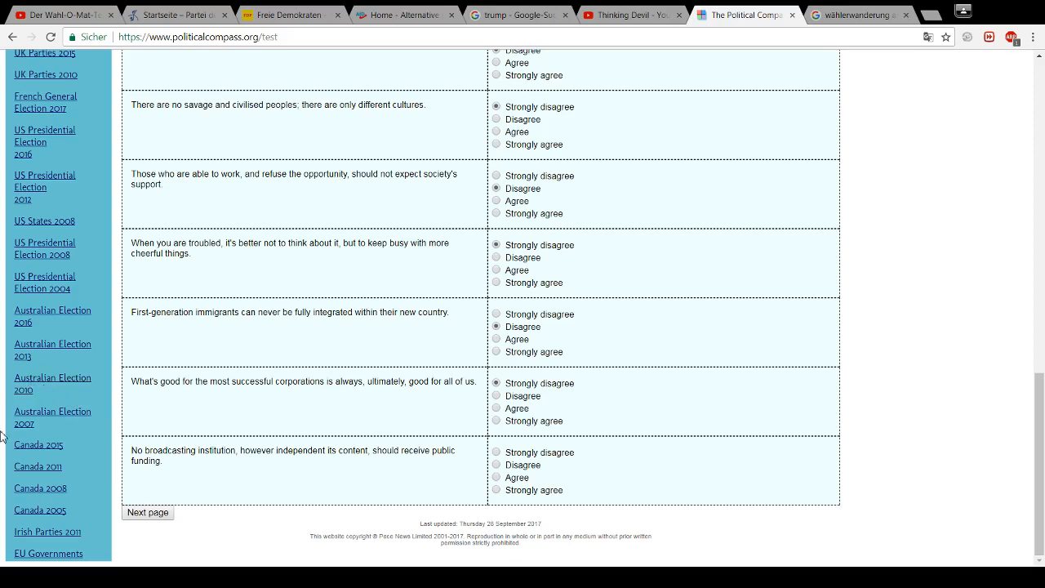
{"action": "mouse_move", "coordinate": [187, 474]}
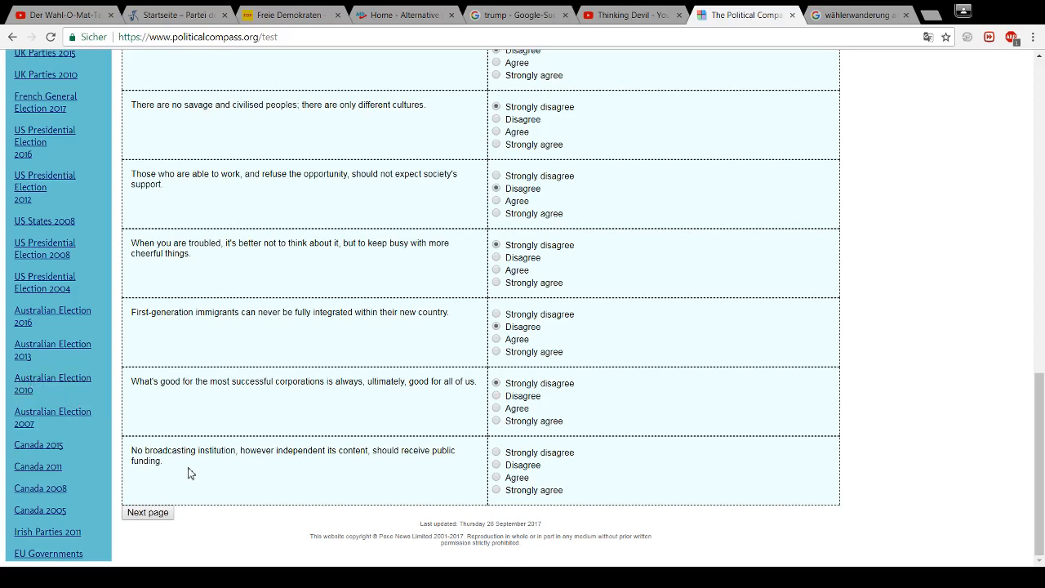
{"action": "mouse_move", "coordinate": [318, 469]}
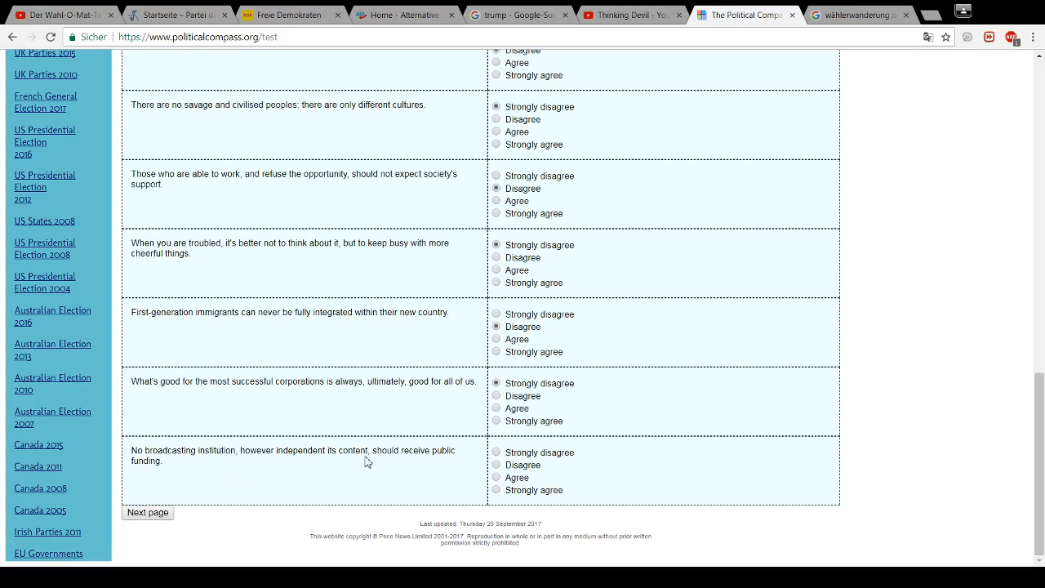
{"action": "mouse_move", "coordinate": [208, 469]}
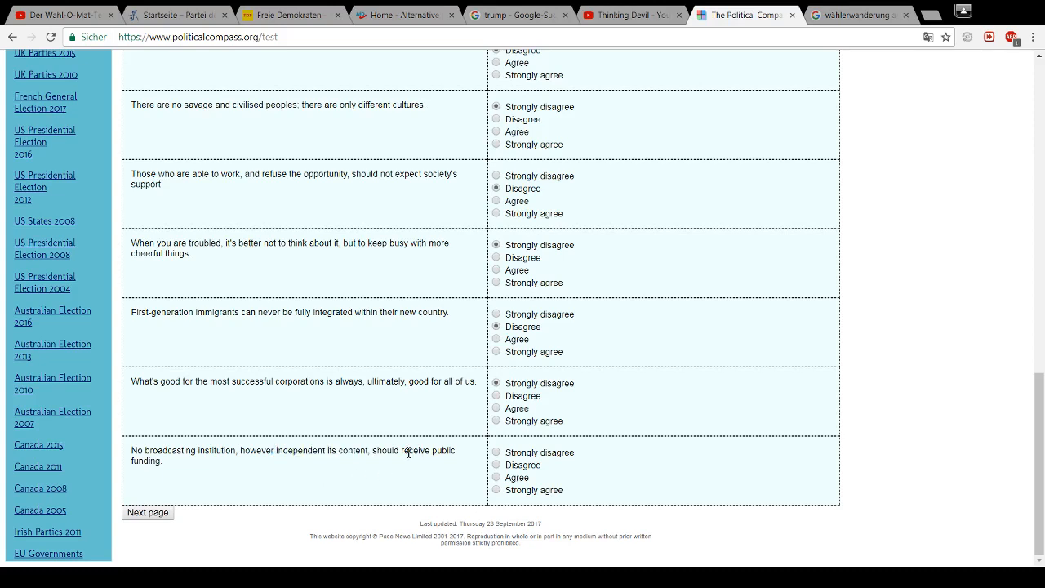
{"action": "double_click", "coordinate": [385, 450]}
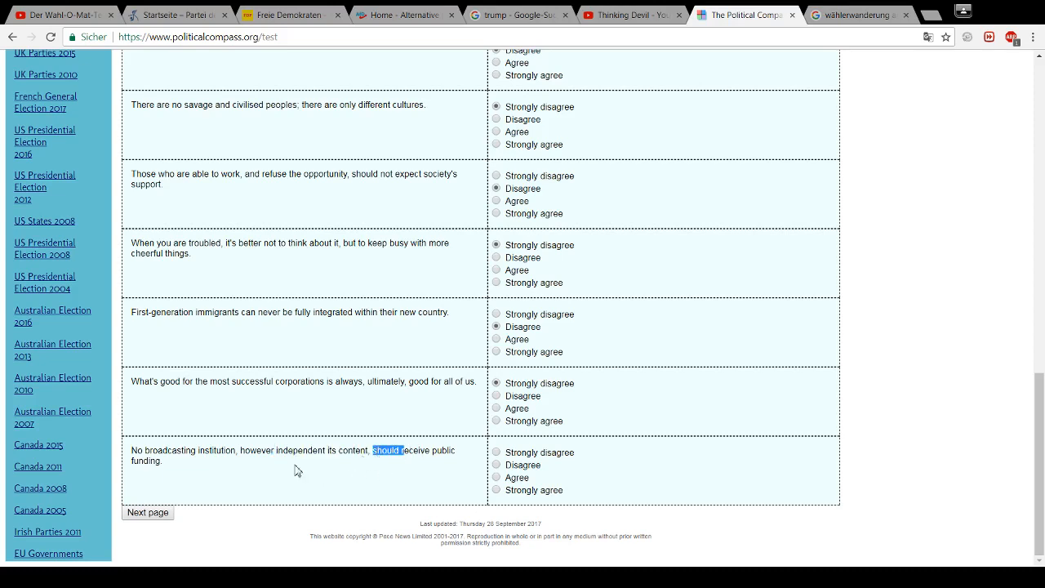
{"action": "mouse_move", "coordinate": [434, 471]}
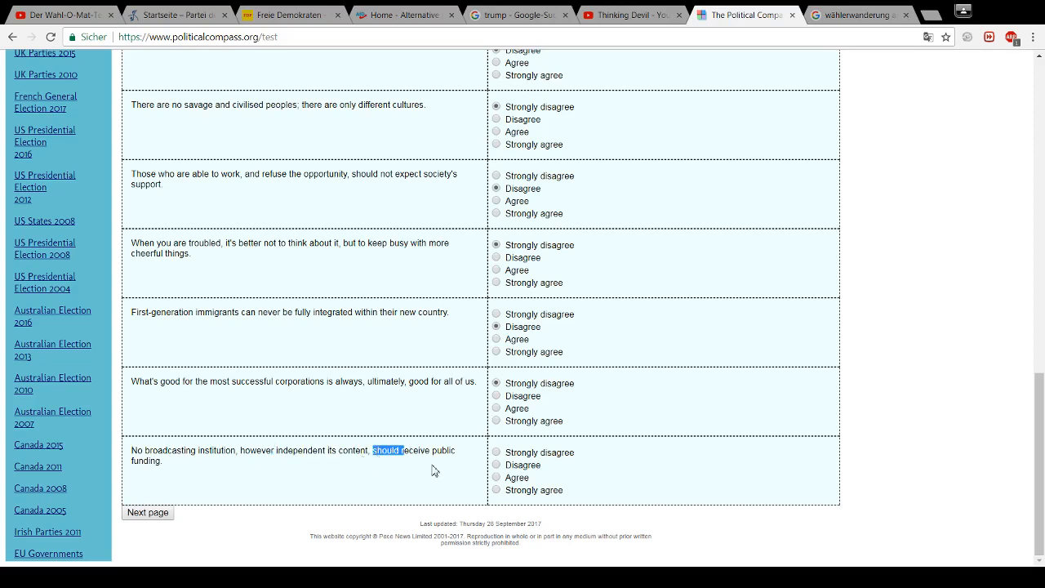
{"action": "mouse_move", "coordinate": [424, 465]}
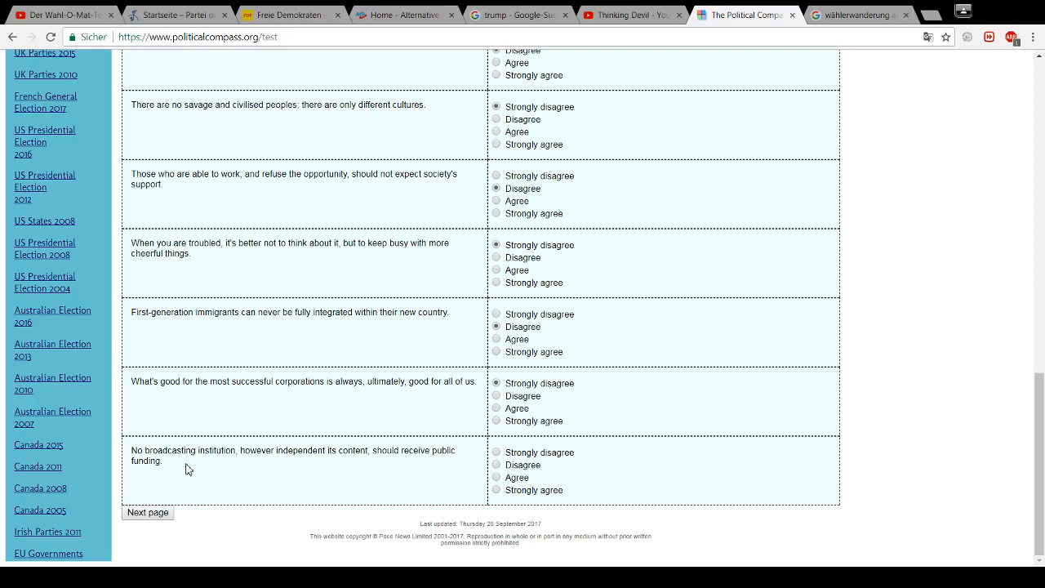
{"action": "mouse_move", "coordinate": [497, 476]}
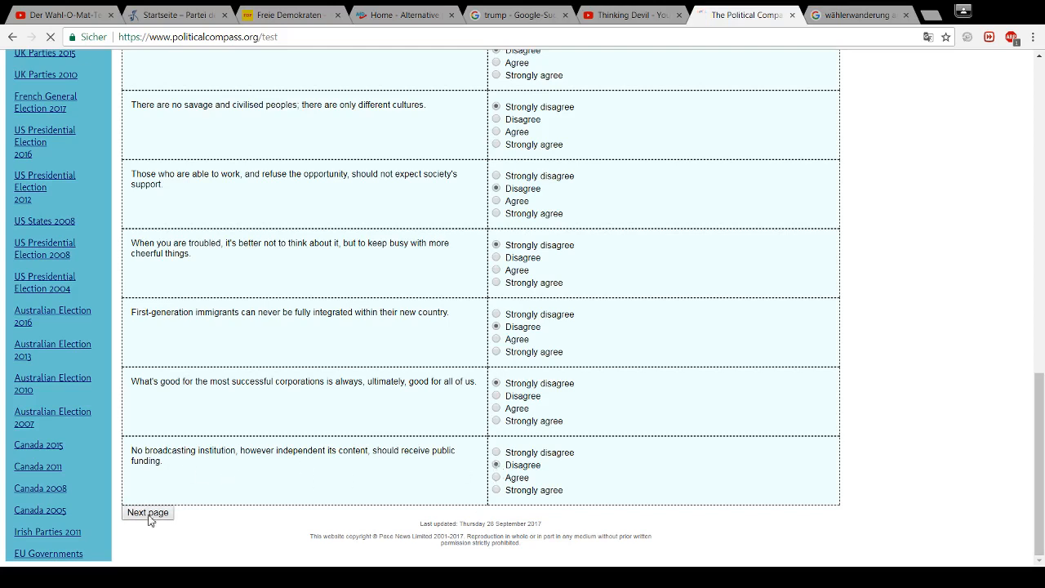
On page 4, answer the civil-liberties, surveillance and death-penalty statements, strongly disagreeing with the death penalty
{"action": "left_click", "coordinate": [147, 512]}
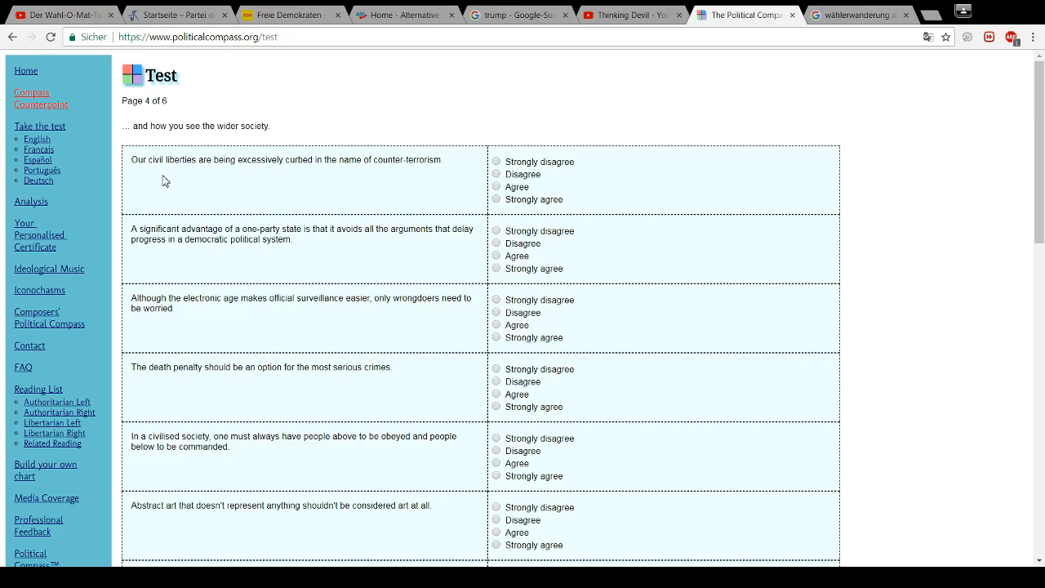
{"action": "mouse_move", "coordinate": [176, 160]}
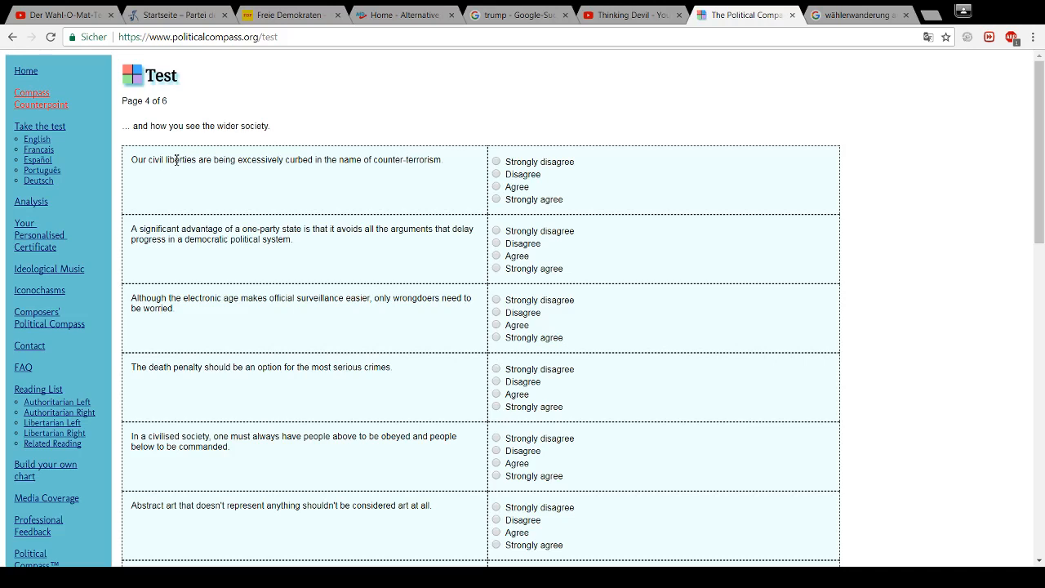
{"action": "mouse_move", "coordinate": [227, 178]}
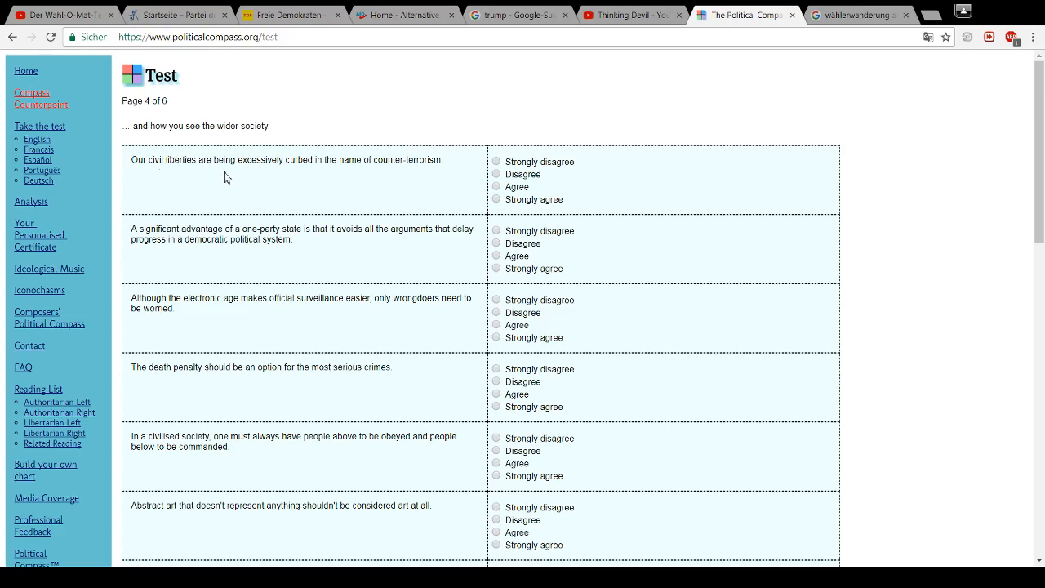
{"action": "mouse_move", "coordinate": [364, 166]}
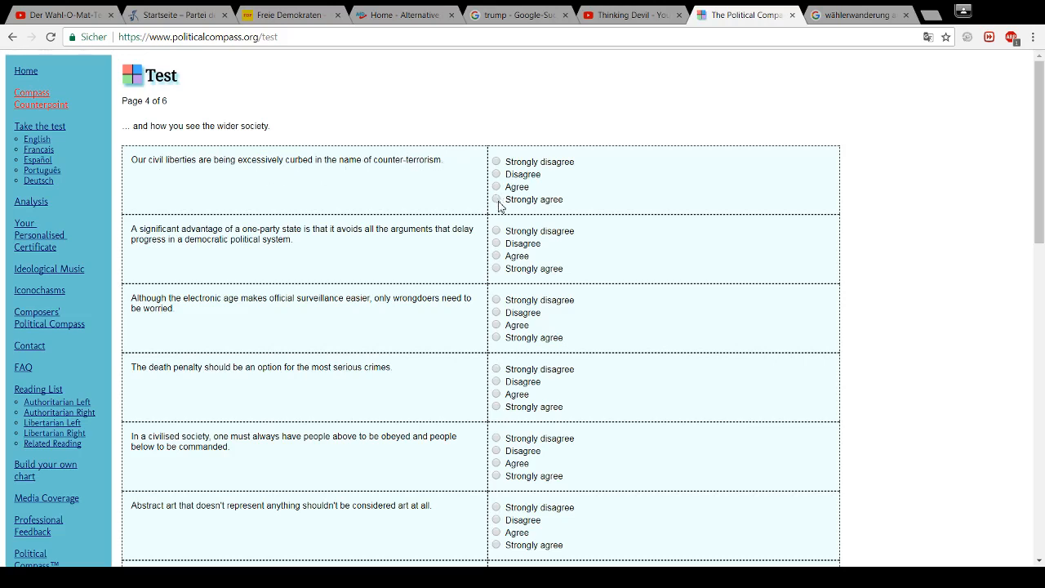
{"action": "left_click", "coordinate": [496, 200]}
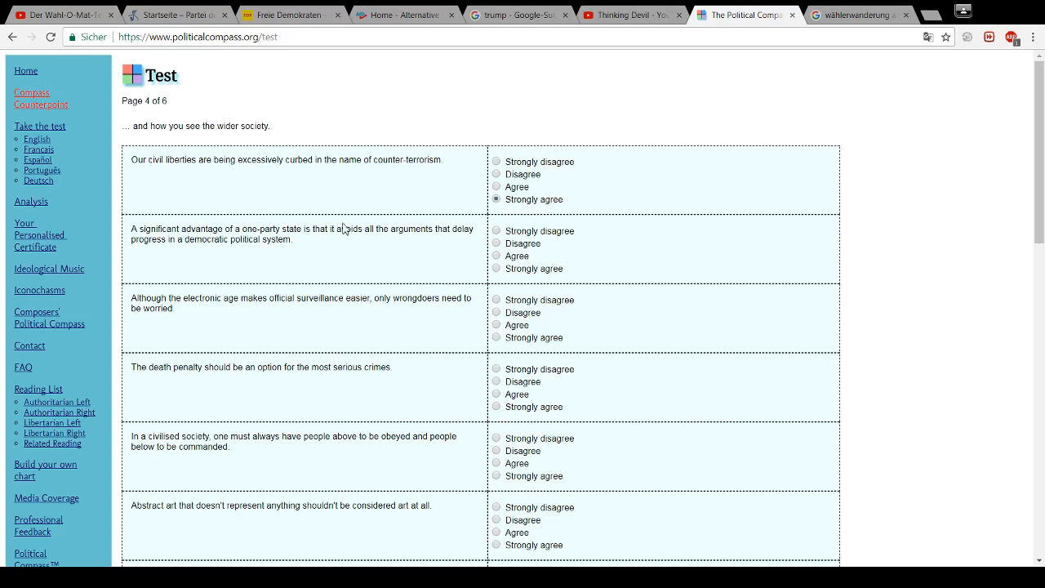
{"action": "mouse_move", "coordinate": [278, 267]}
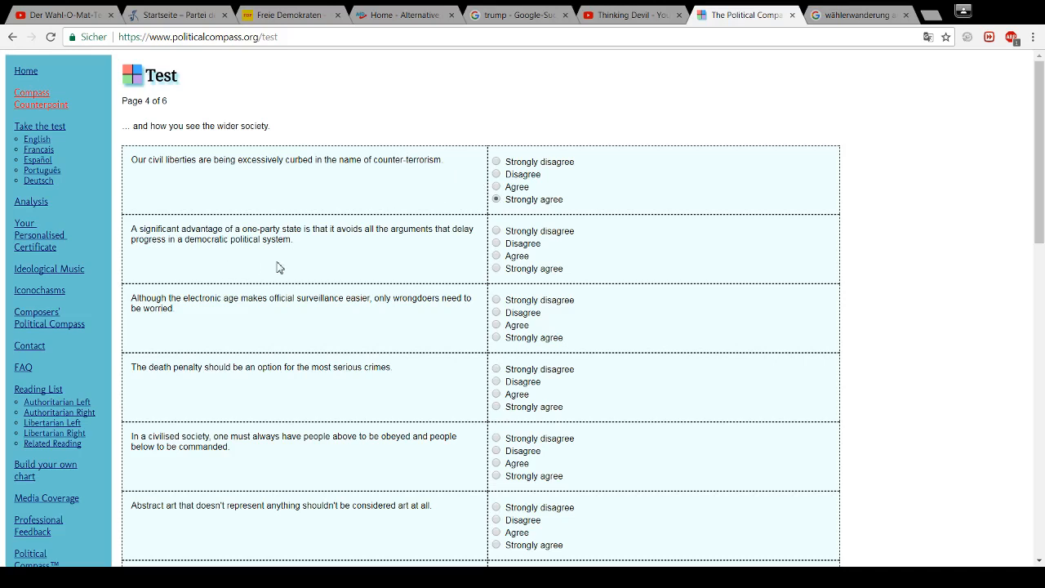
{"action": "mouse_move", "coordinate": [345, 267]}
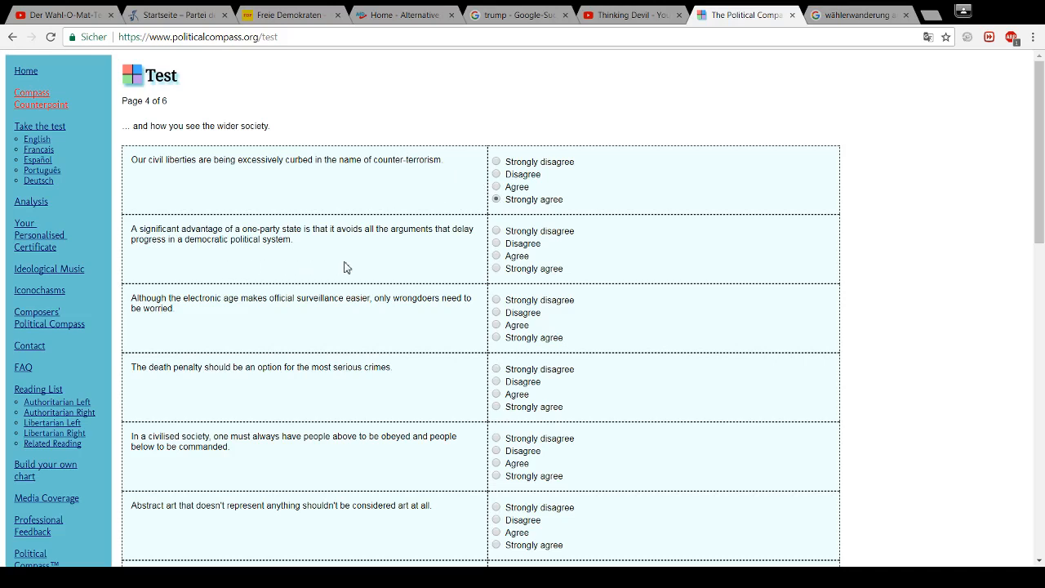
{"action": "mouse_move", "coordinate": [308, 263]}
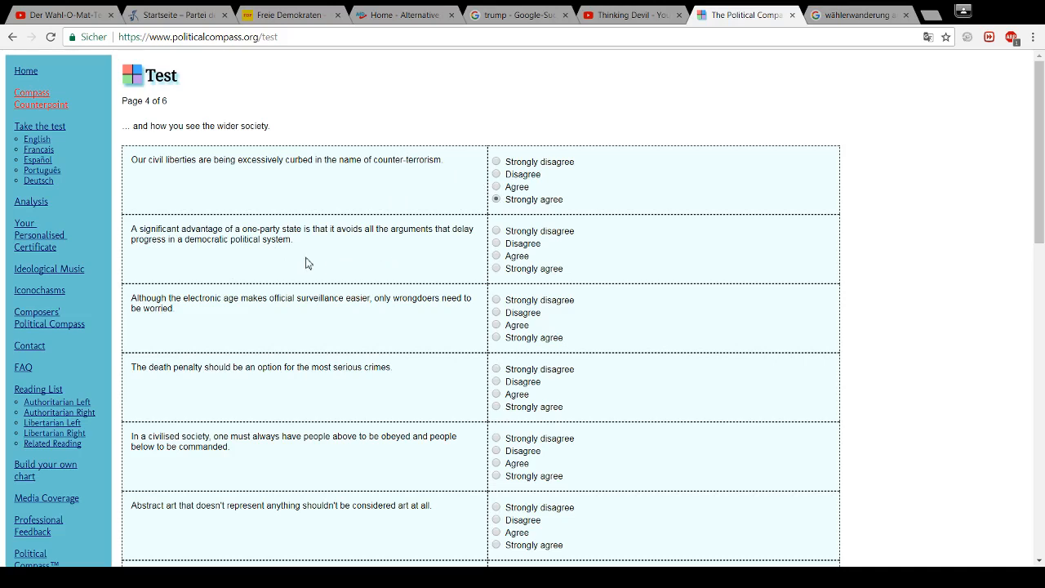
{"action": "mouse_move", "coordinate": [300, 262]}
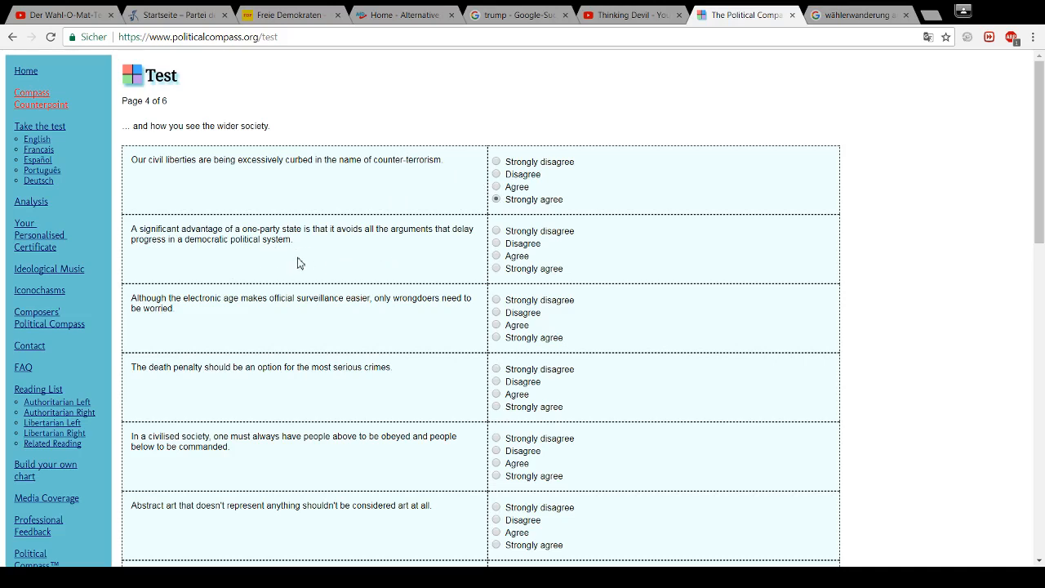
{"action": "mouse_move", "coordinate": [309, 263]}
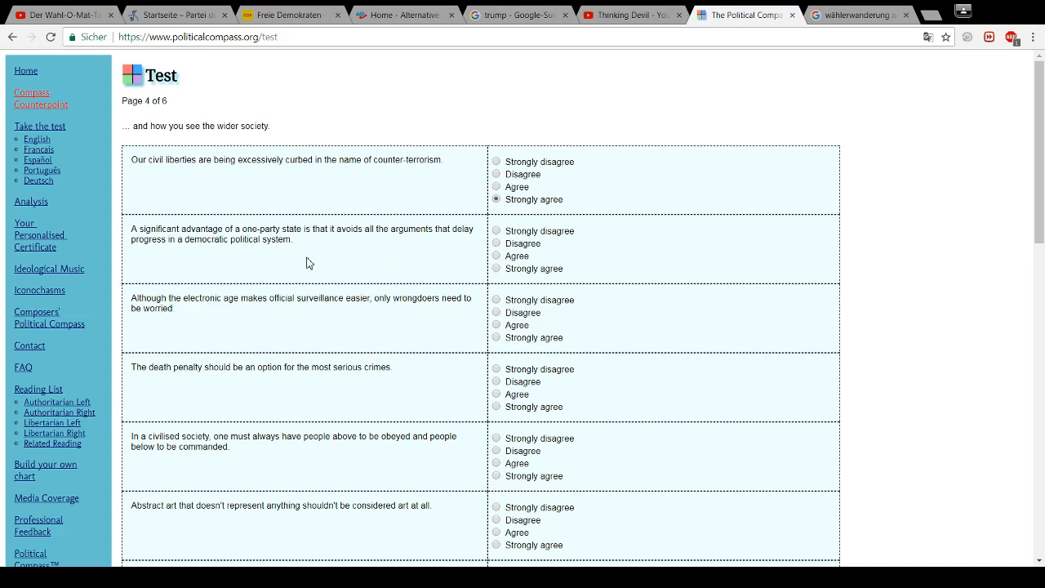
{"action": "mouse_move", "coordinate": [321, 267]}
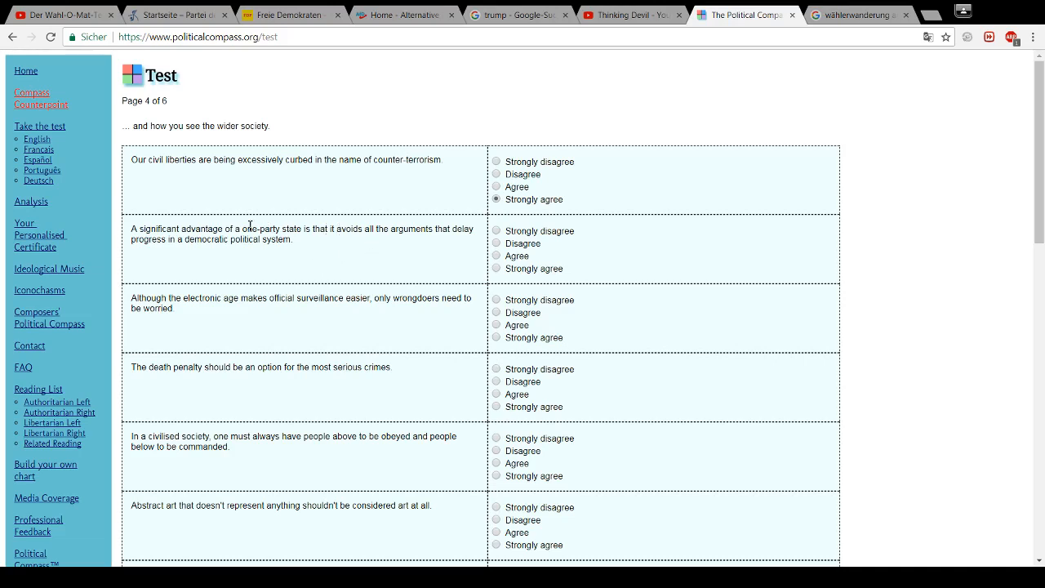
{"action": "mouse_move", "coordinate": [253, 243]}
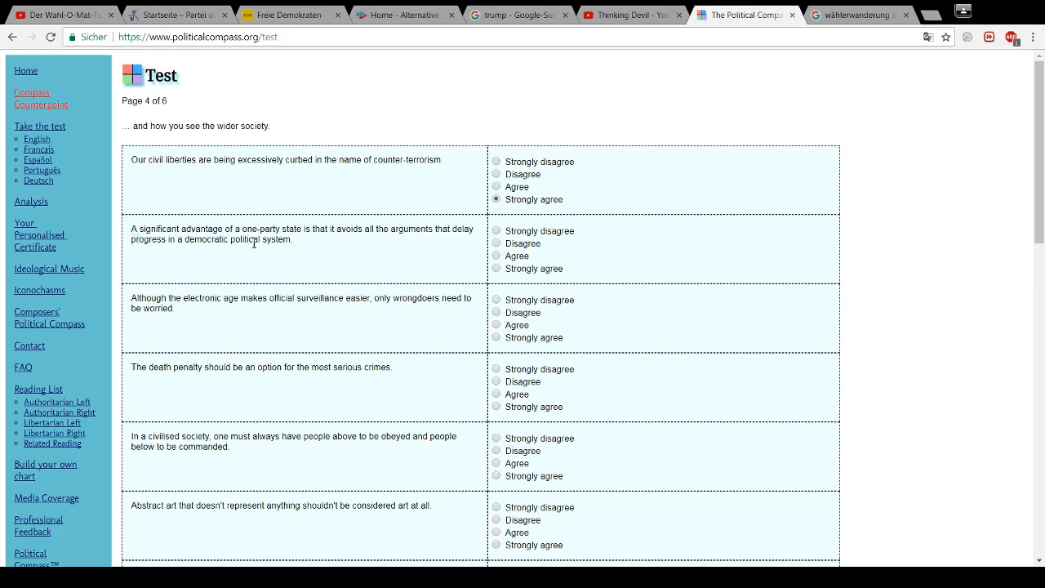
{"action": "mouse_move", "coordinate": [498, 245]}
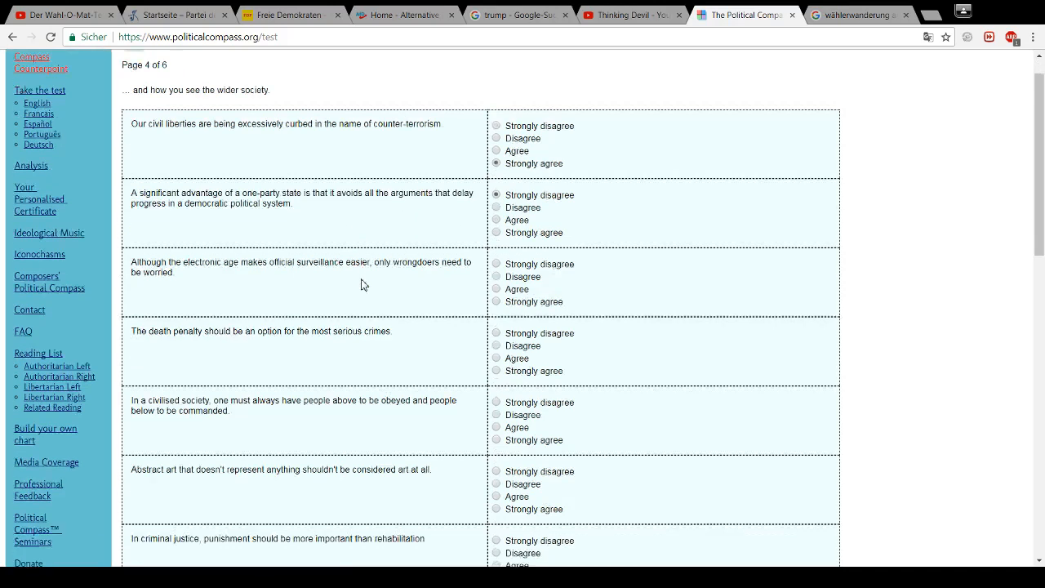
{"action": "scroll", "scroll_direction": "down", "scroll_amount": 3}
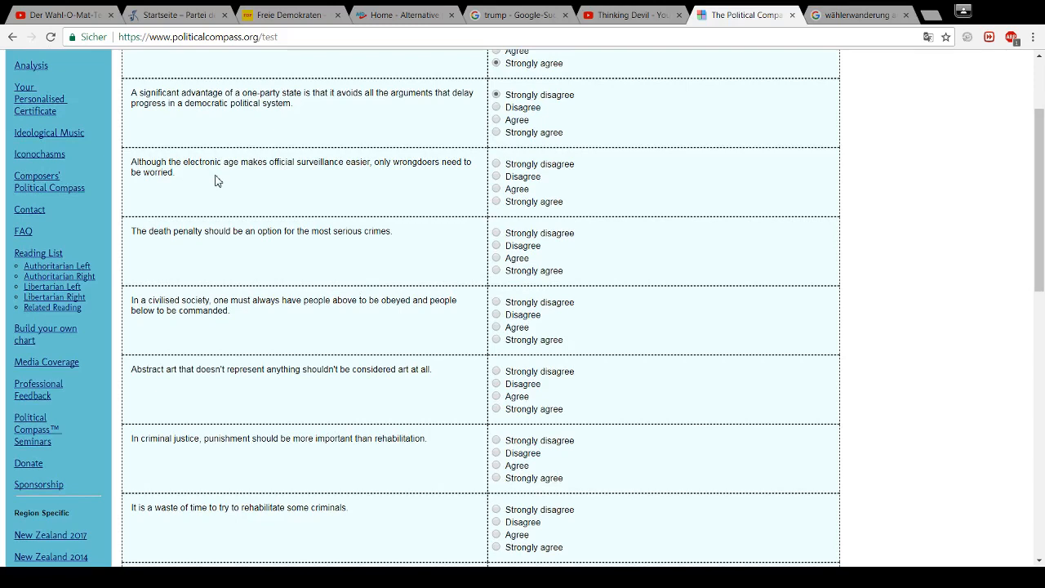
{"action": "mouse_move", "coordinate": [300, 178]}
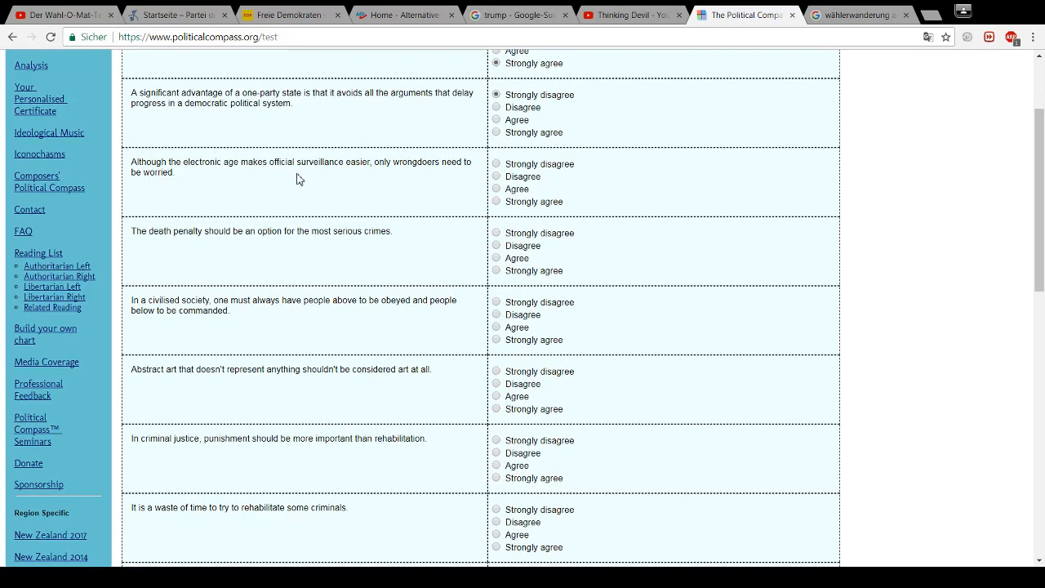
{"action": "mouse_move", "coordinate": [410, 174]}
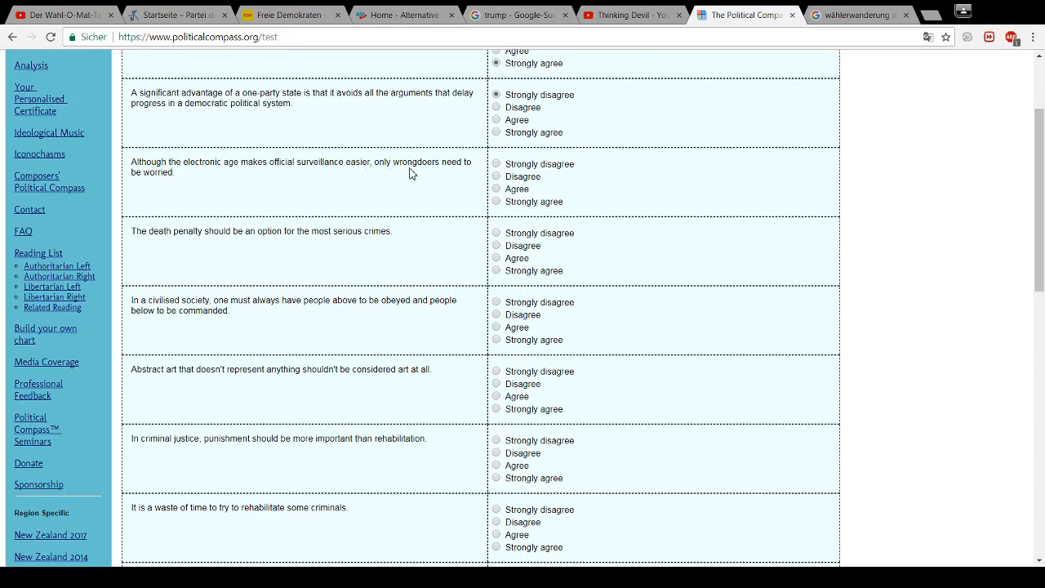
{"action": "mouse_move", "coordinate": [500, 189]}
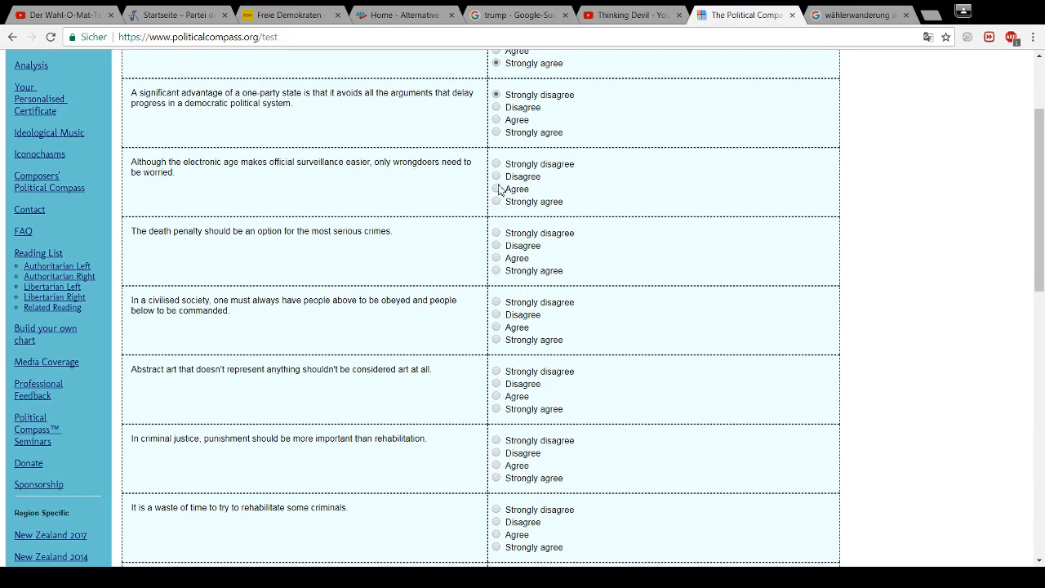
{"action": "left_click", "coordinate": [496, 163]}
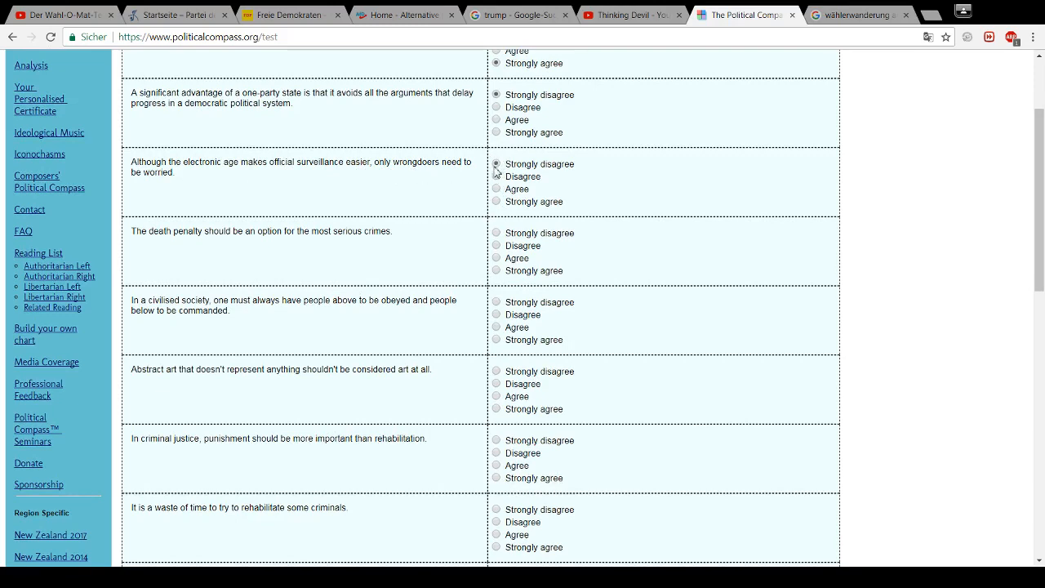
{"action": "left_click", "coordinate": [496, 164]}
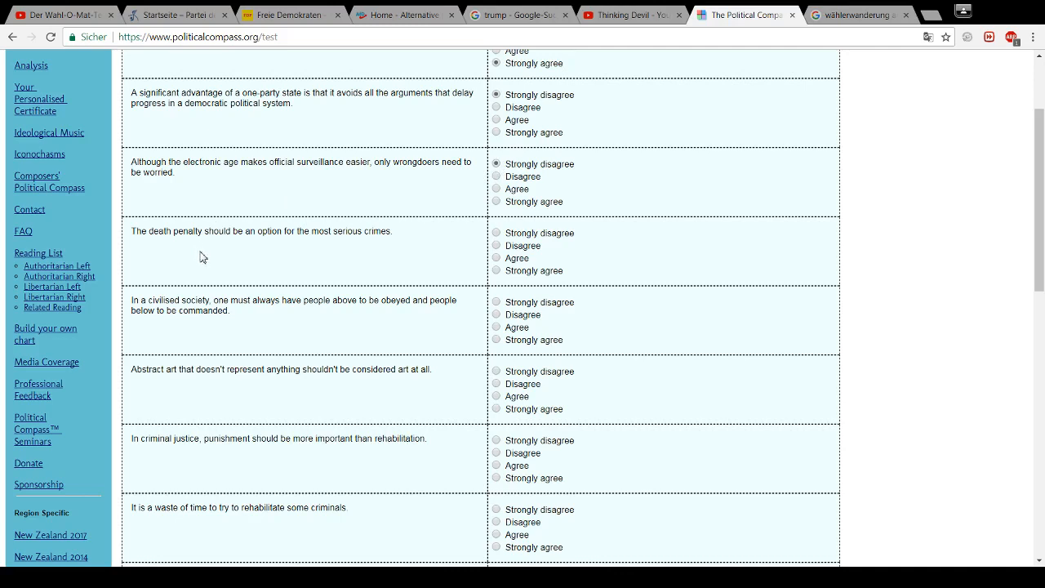
{"action": "mouse_move", "coordinate": [285, 248]}
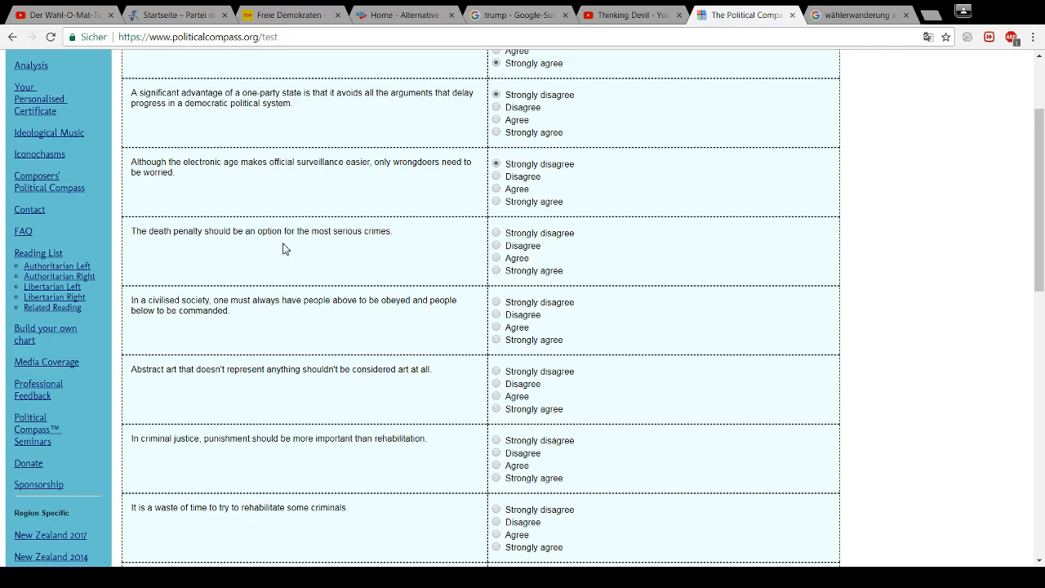
{"action": "mouse_move", "coordinate": [401, 247]}
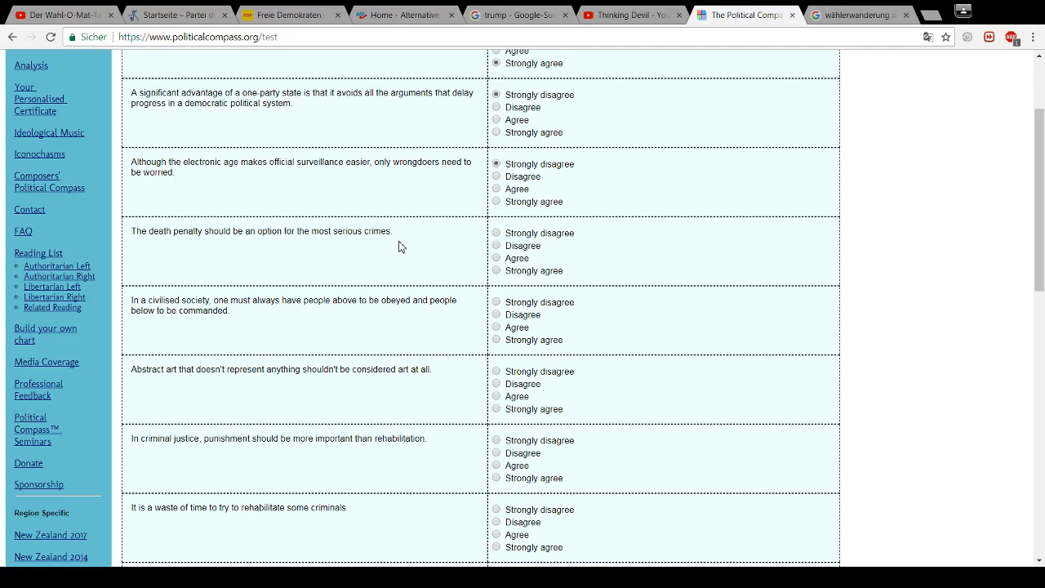
{"action": "left_click", "coordinate": [497, 233]}
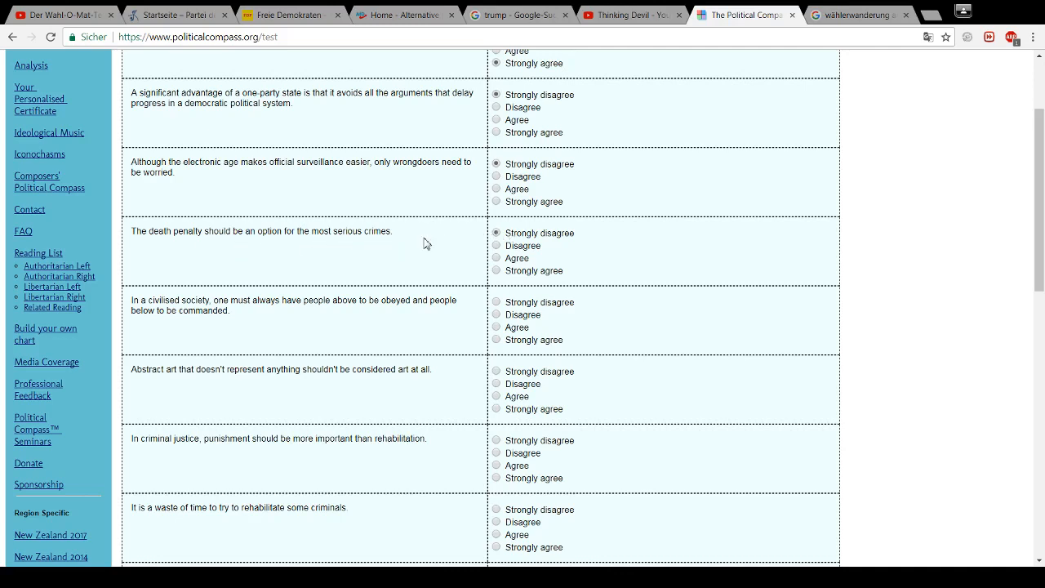
{"action": "mouse_move", "coordinate": [356, 254]}
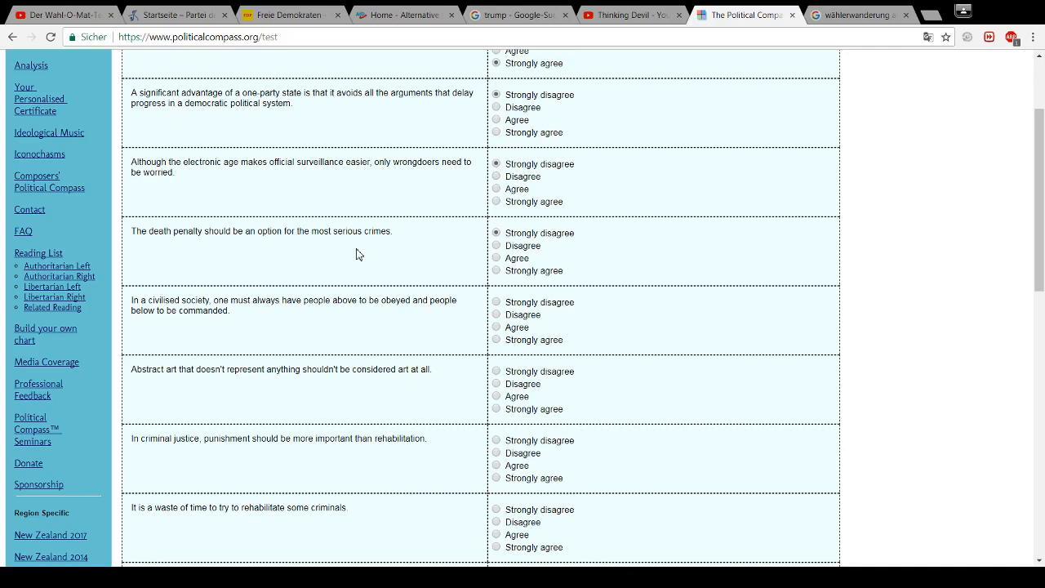
{"action": "mouse_move", "coordinate": [309, 254]}
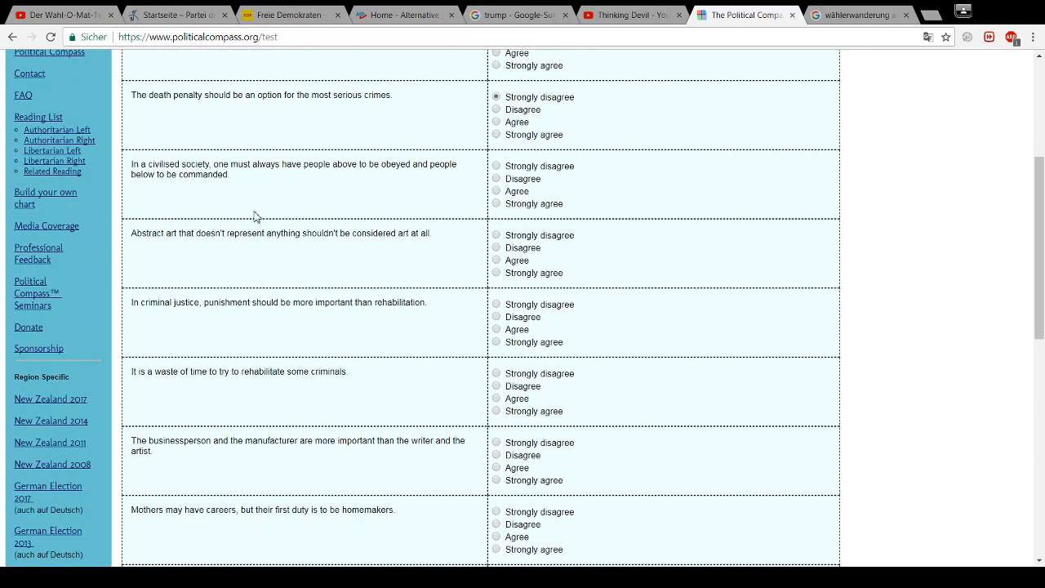
{"action": "mouse_move", "coordinate": [248, 199]}
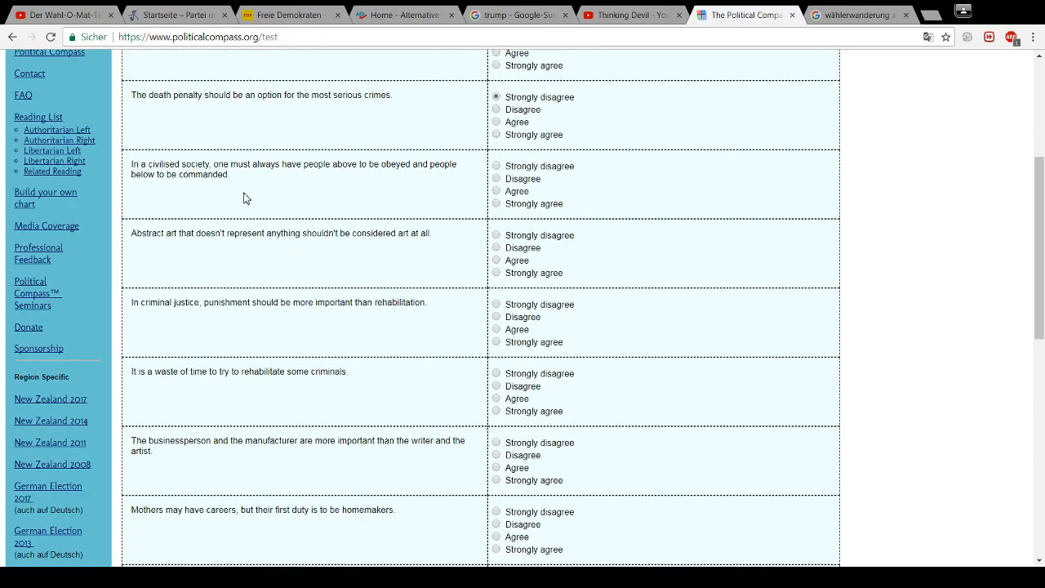
{"action": "mouse_move", "coordinate": [255, 193]}
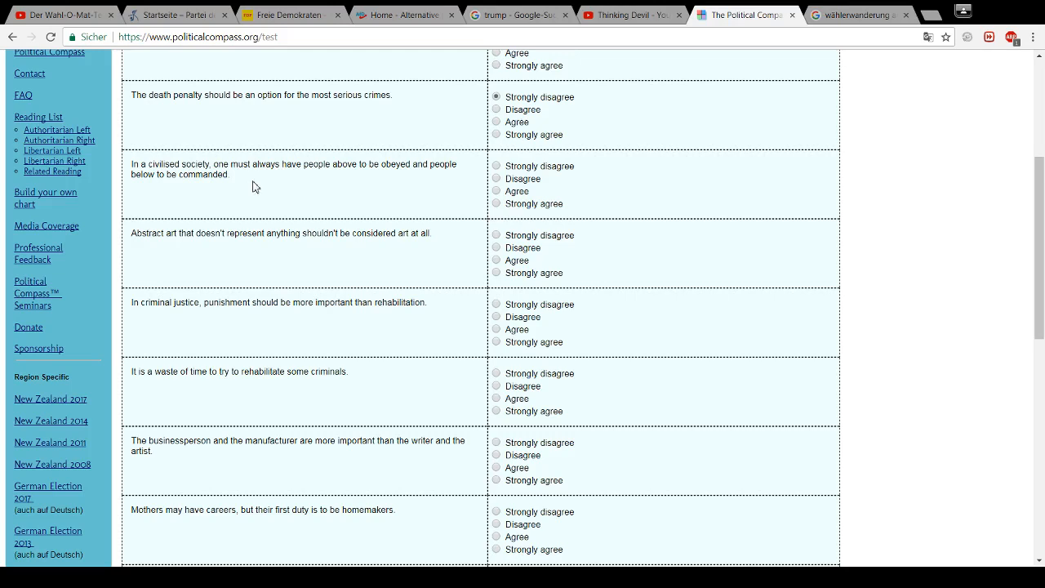
Strongly disagree with commanding-and-obeying and abstract-art statements; strongly agree punishment outweighs rehabilitation
{"action": "left_click", "coordinate": [496, 166]}
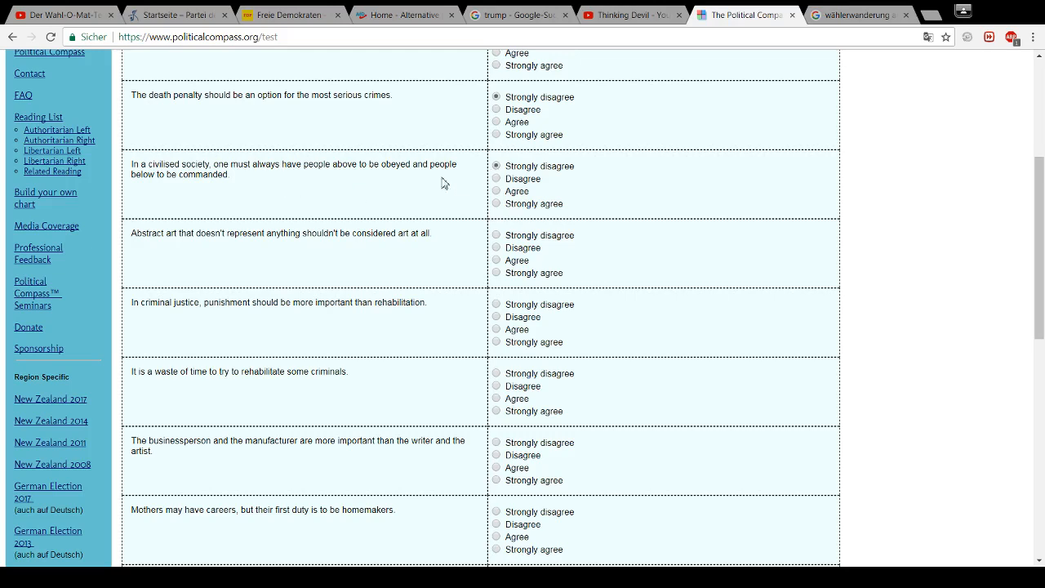
{"action": "mouse_move", "coordinate": [341, 192]}
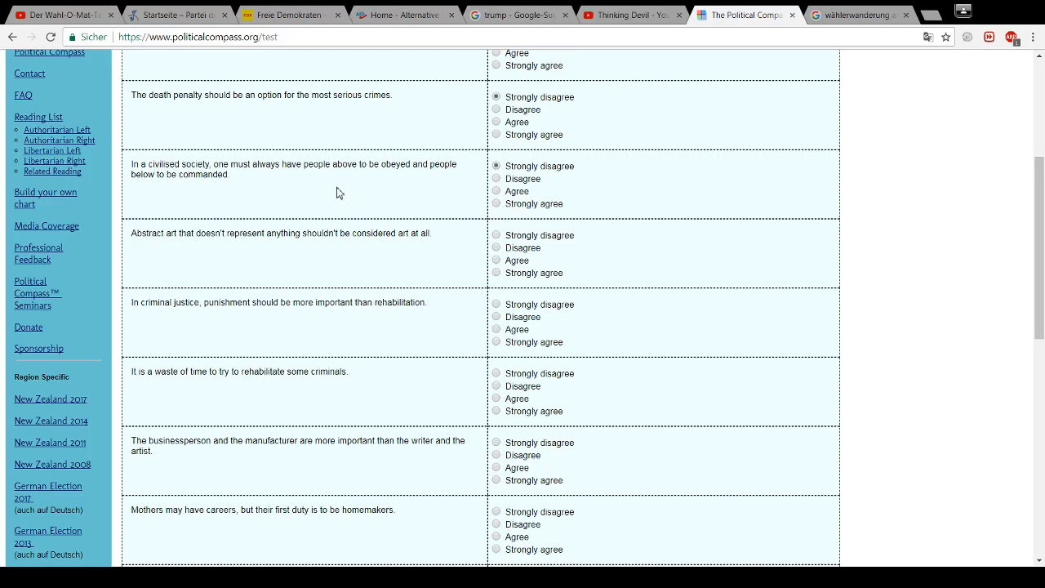
{"action": "mouse_move", "coordinate": [231, 259]}
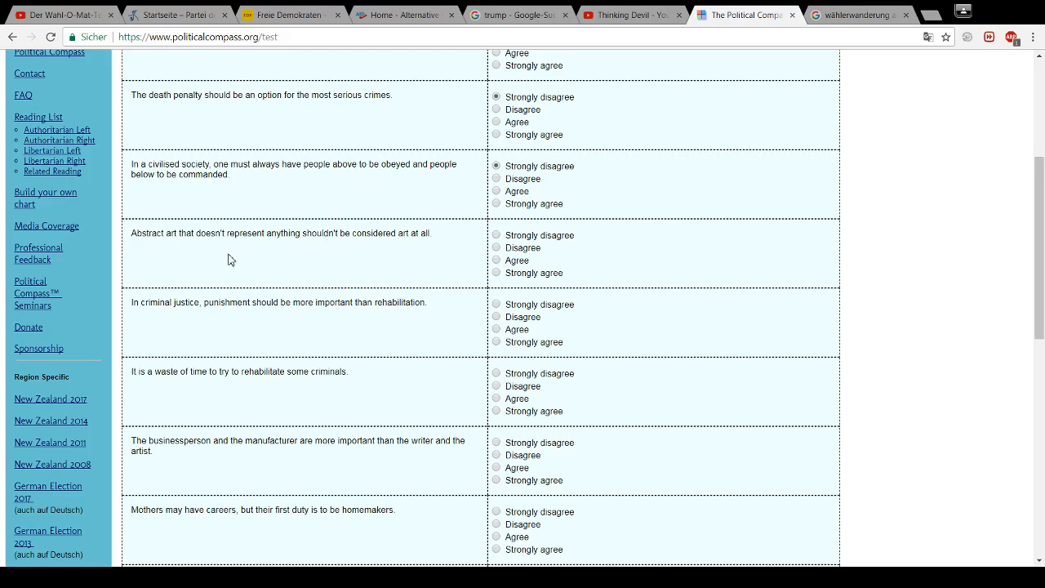
{"action": "mouse_move", "coordinate": [242, 260]}
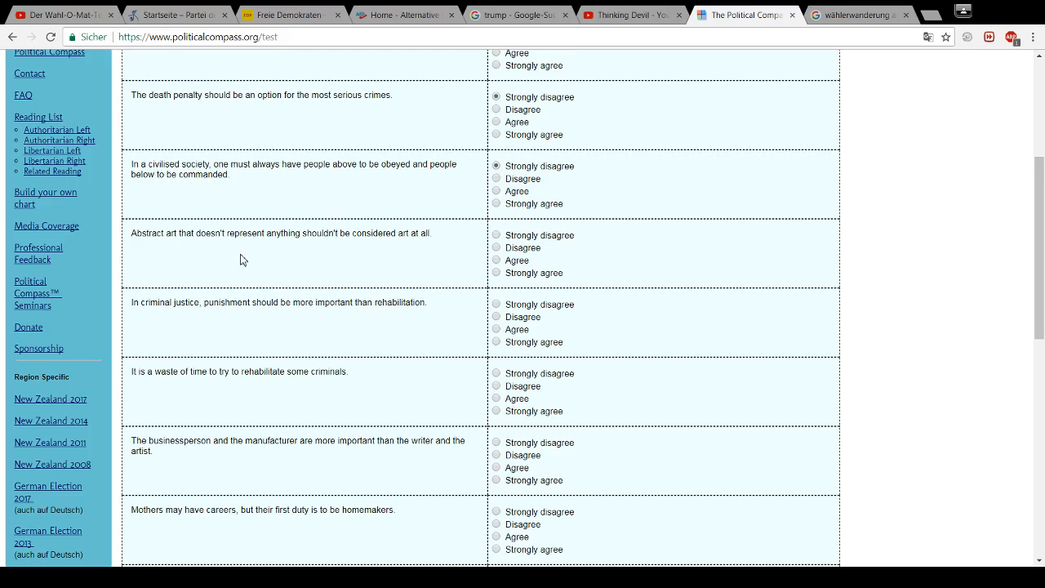
{"action": "mouse_move", "coordinate": [378, 253]}
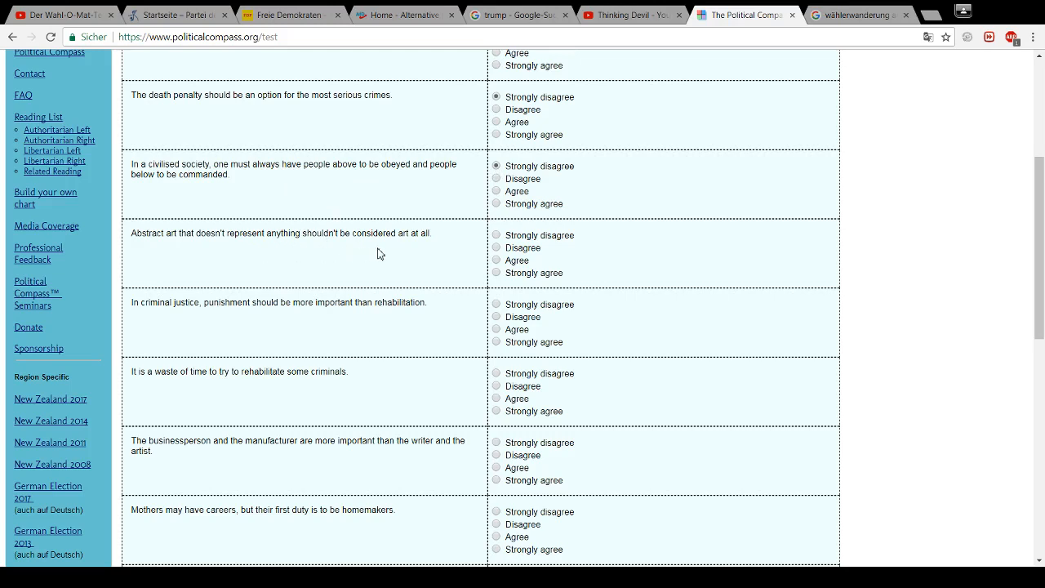
{"action": "mouse_move", "coordinate": [497, 236]}
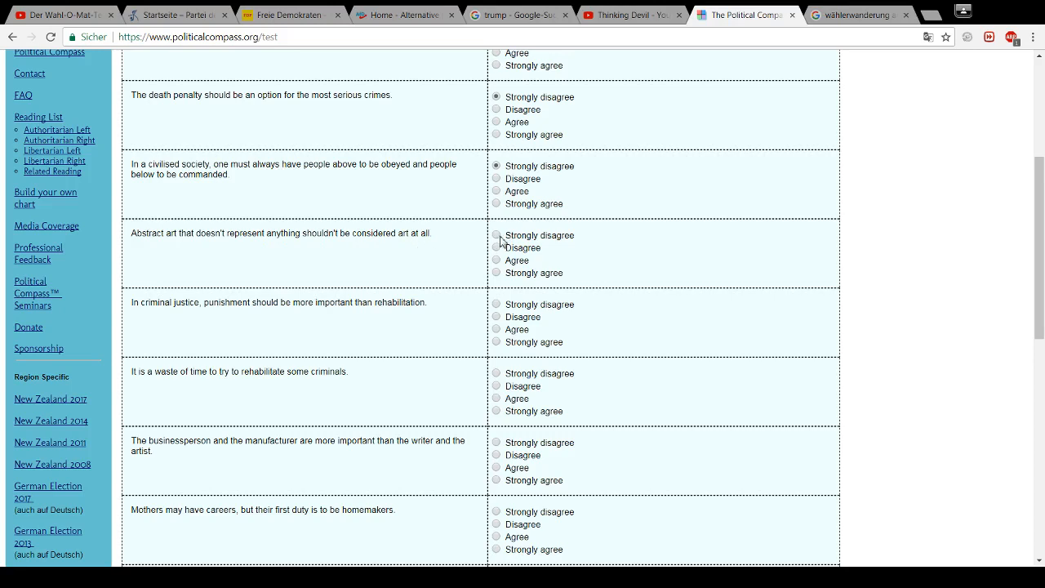
{"action": "left_click", "coordinate": [495, 235]}
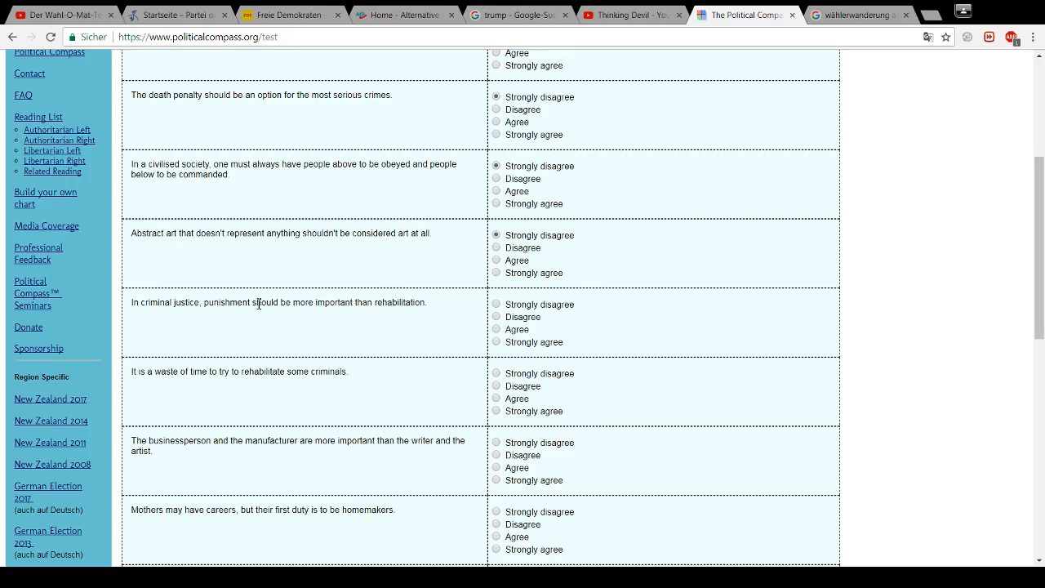
{"action": "mouse_move", "coordinate": [233, 317]}
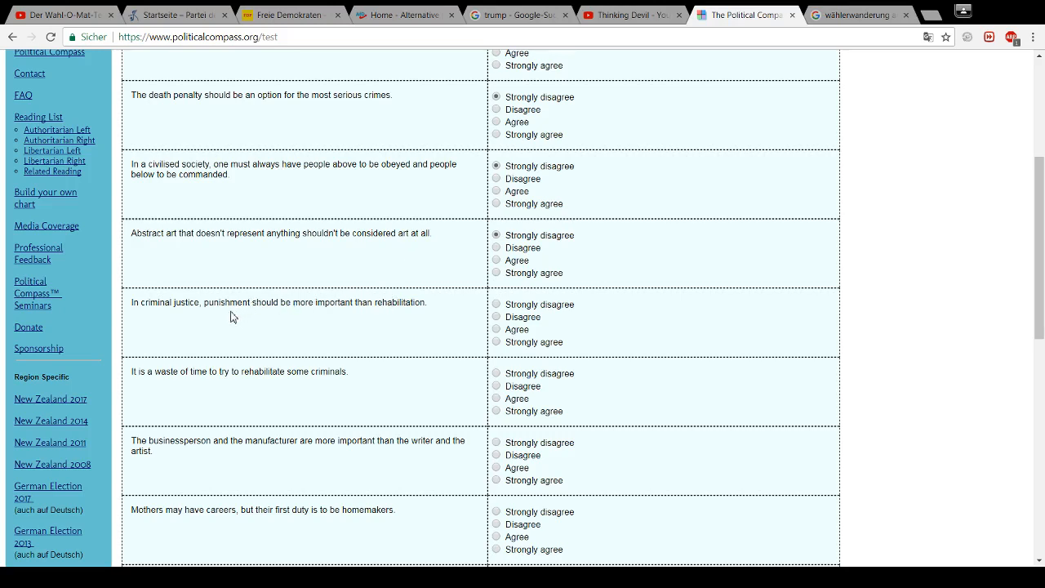
{"action": "mouse_move", "coordinate": [292, 316]}
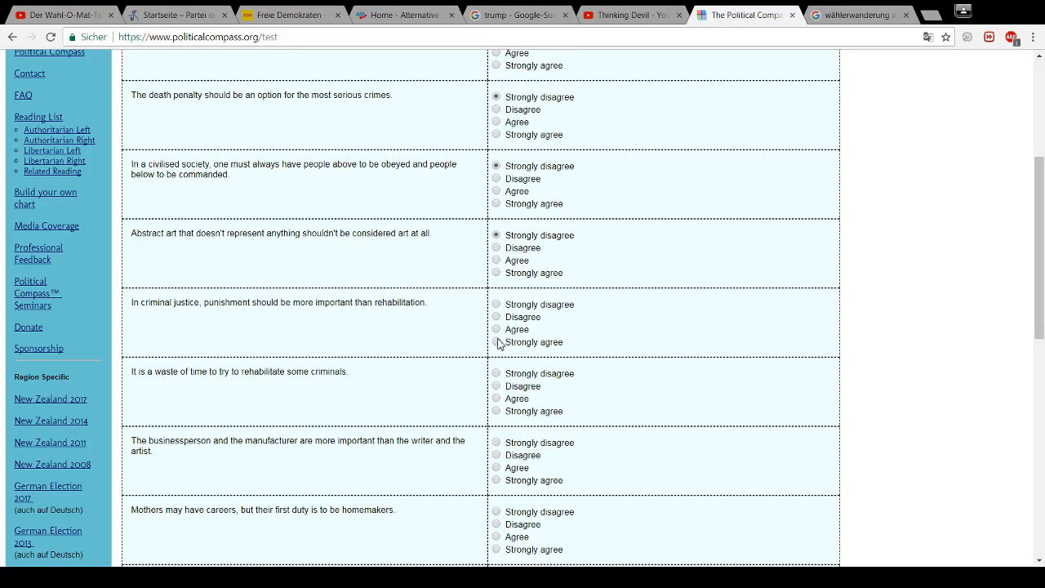
{"action": "left_click", "coordinate": [496, 341]}
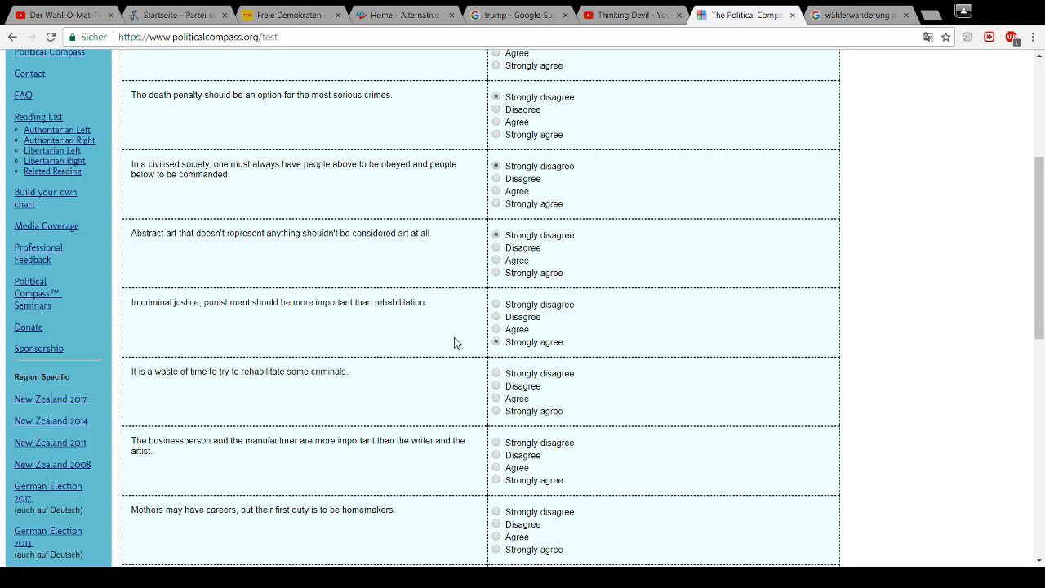
{"action": "mouse_move", "coordinate": [240, 323]}
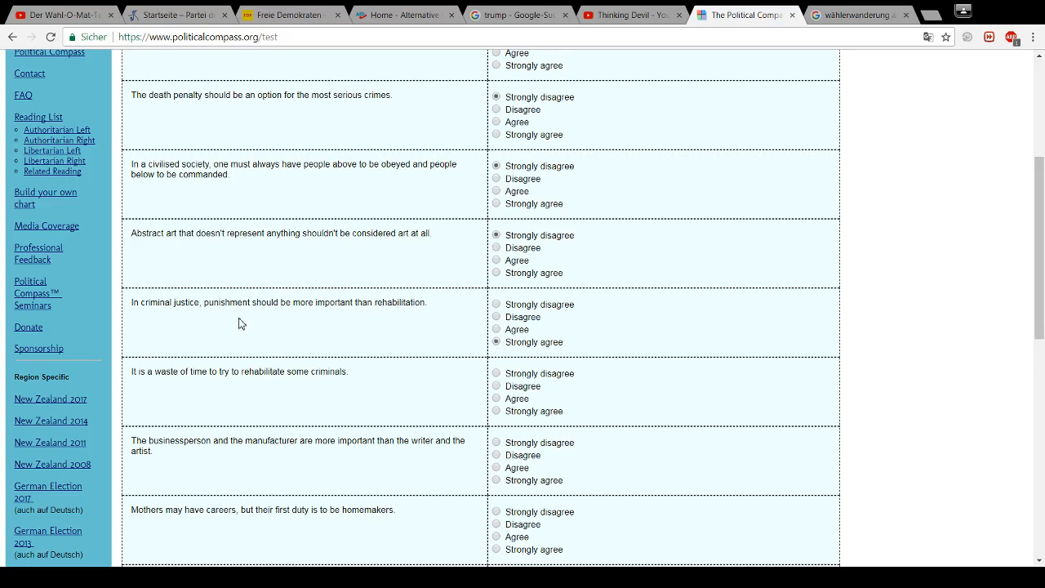
{"action": "mouse_move", "coordinate": [209, 320]}
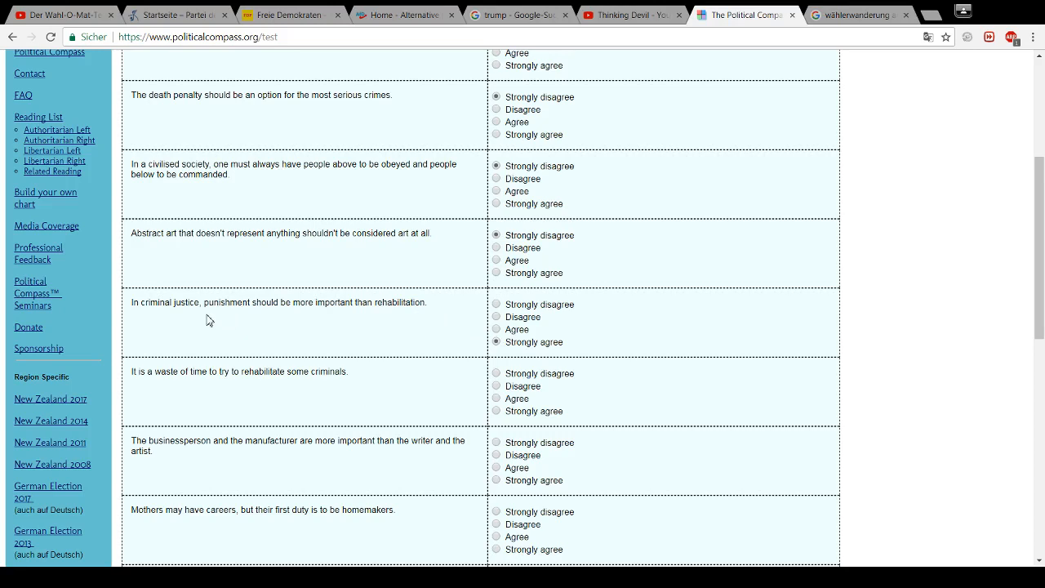
{"action": "mouse_move", "coordinate": [229, 316]}
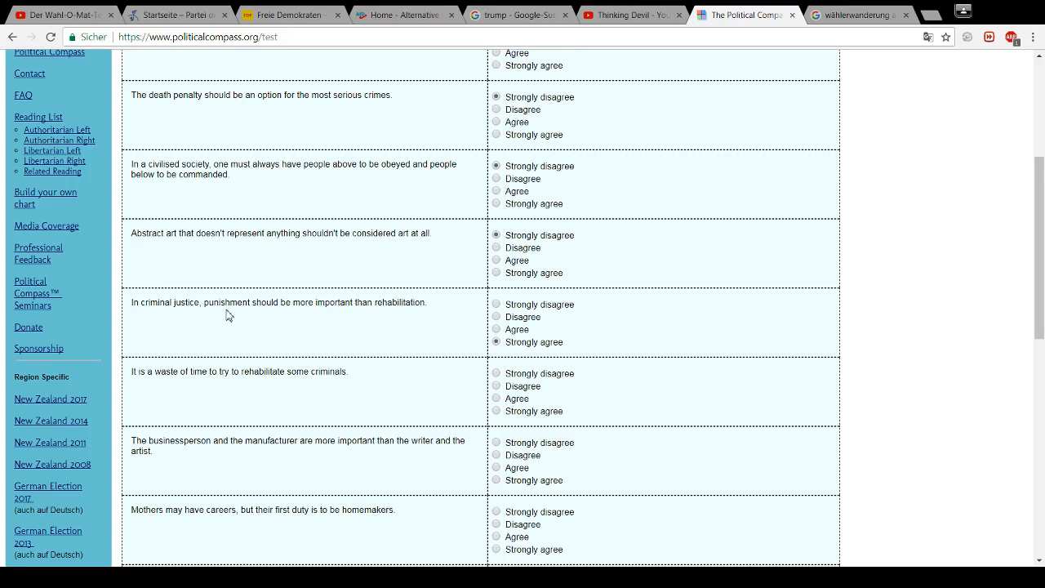
{"action": "mouse_move", "coordinate": [257, 319]}
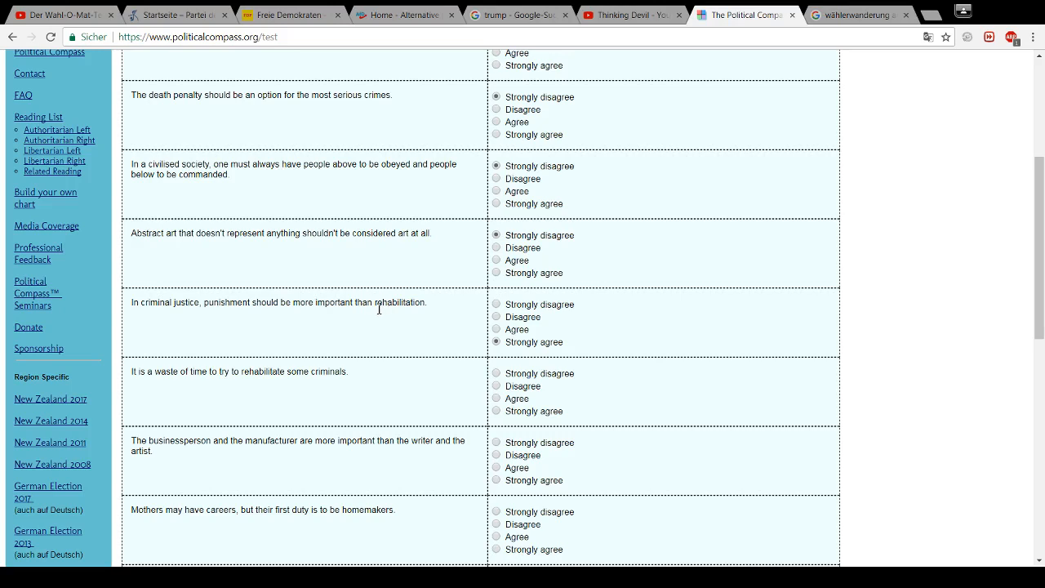
{"action": "mouse_move", "coordinate": [329, 339]}
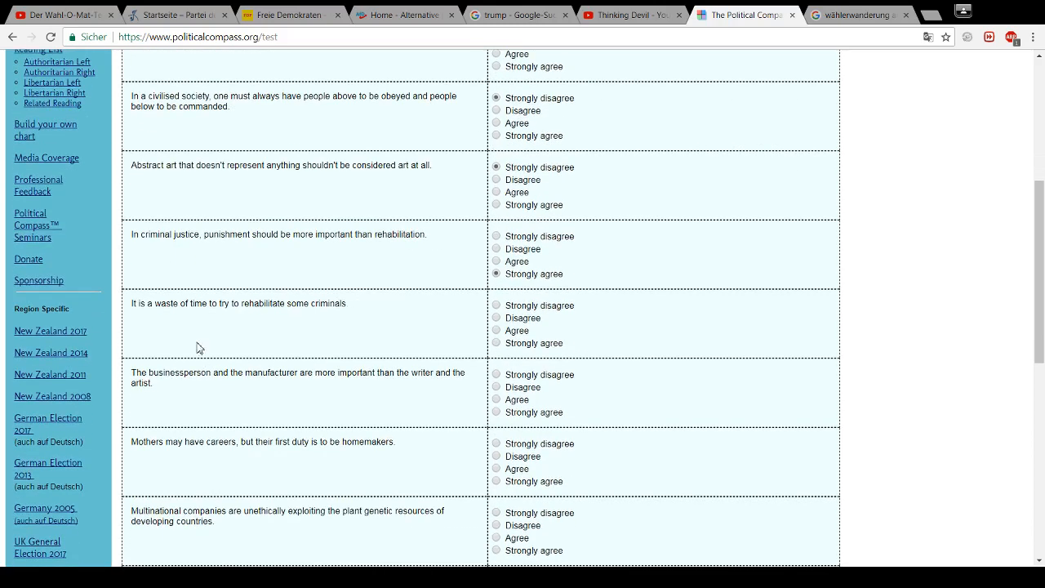
{"action": "mouse_move", "coordinate": [280, 321]}
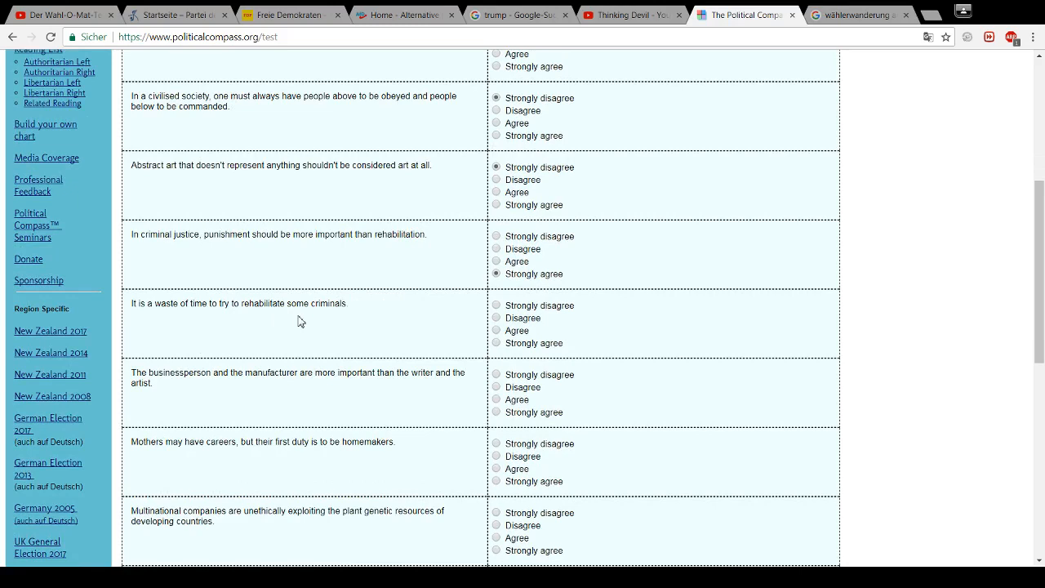
Strongly agree rehabilitating some criminals wastes time; strongly disagree with businessperson-over-artist and mothers-as-homemakers
{"action": "double_click", "coordinate": [297, 303]}
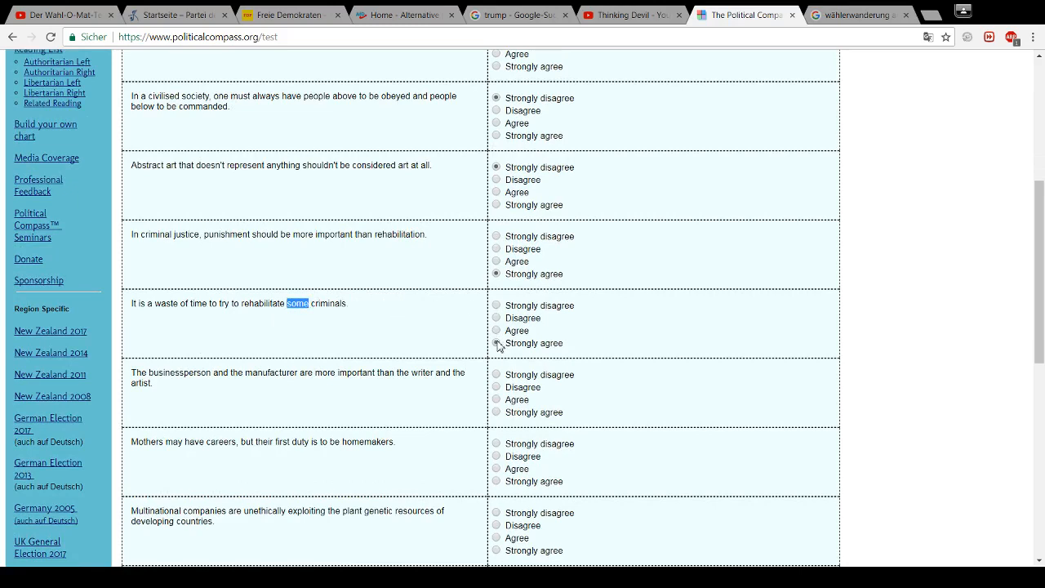
{"action": "left_click", "coordinate": [495, 342]}
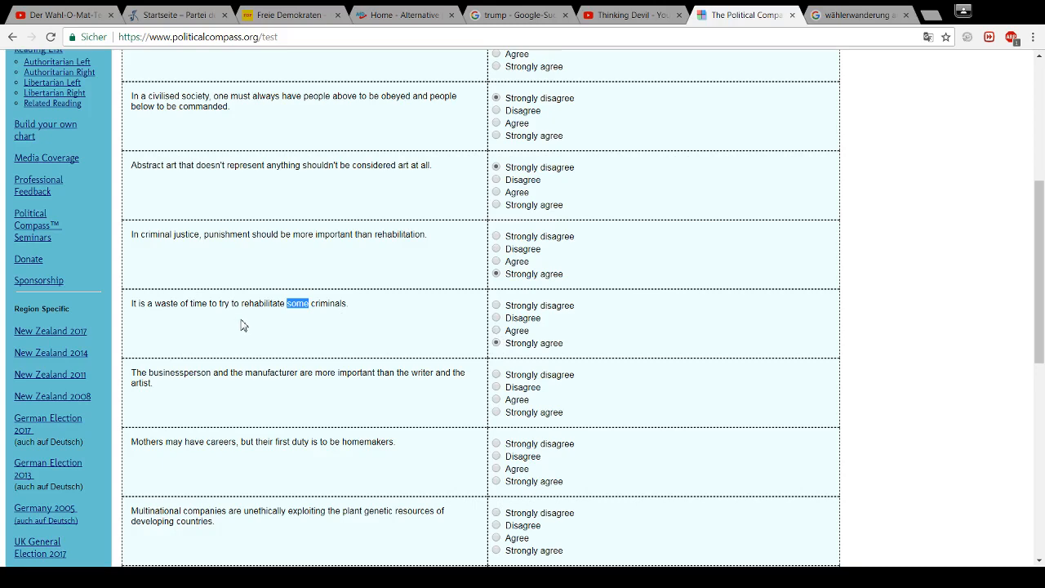
{"action": "scroll", "scroll_direction": "down", "scroll_amount": 3}
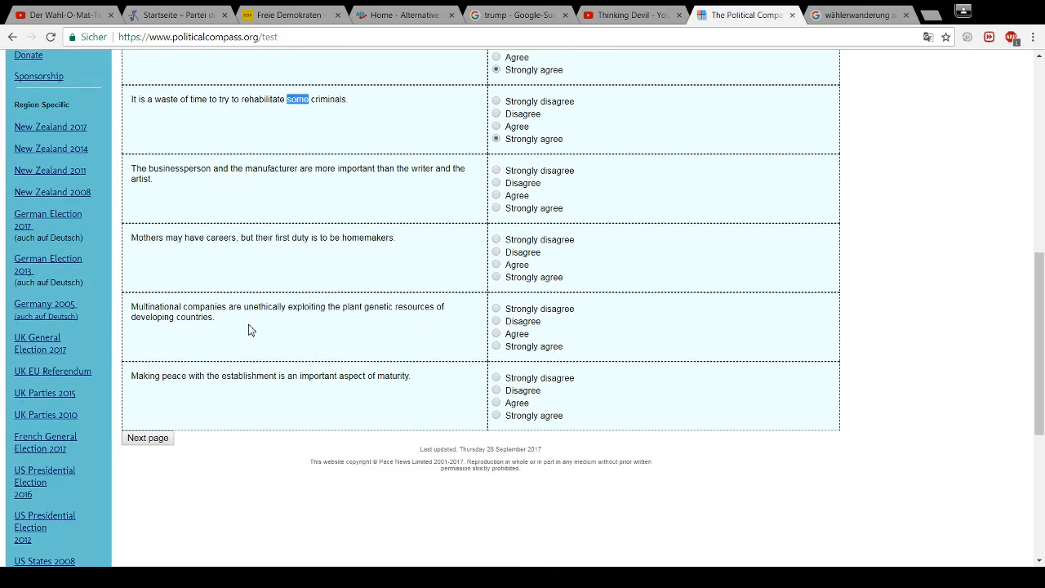
{"action": "mouse_move", "coordinate": [196, 196]}
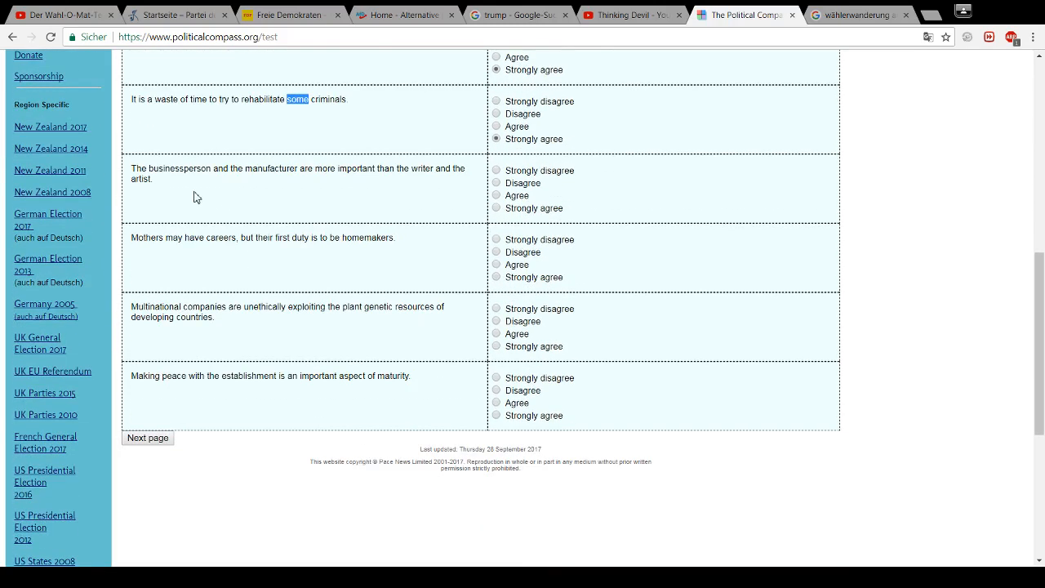
{"action": "mouse_move", "coordinate": [308, 185]}
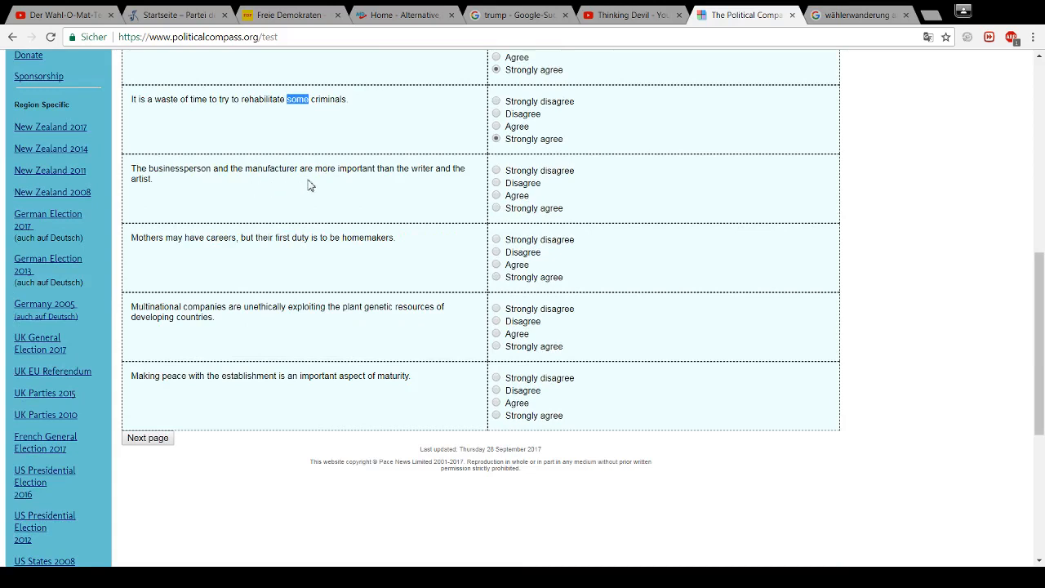
{"action": "mouse_move", "coordinate": [431, 187]}
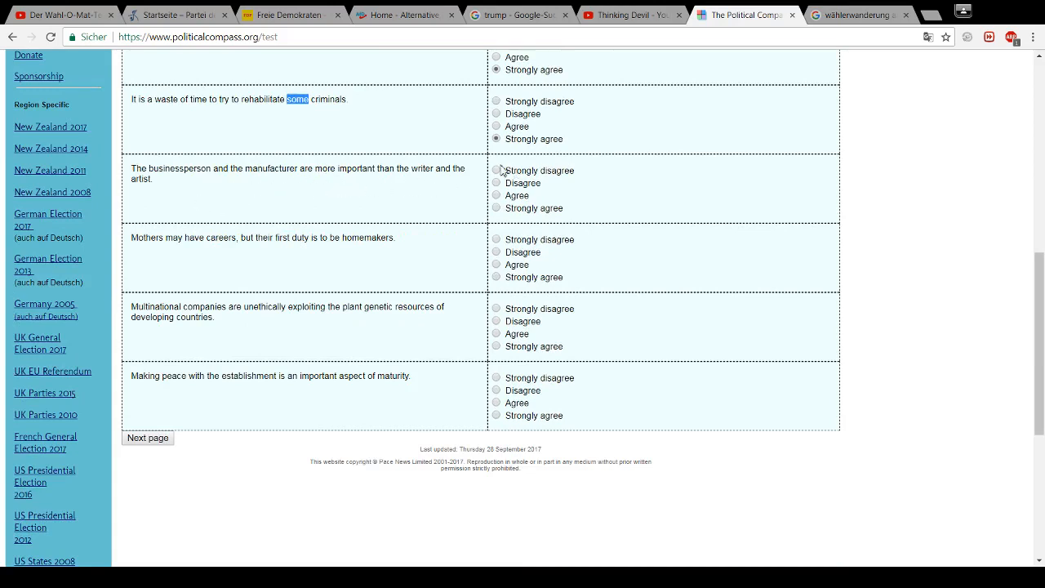
{"action": "left_click", "coordinate": [496, 170]}
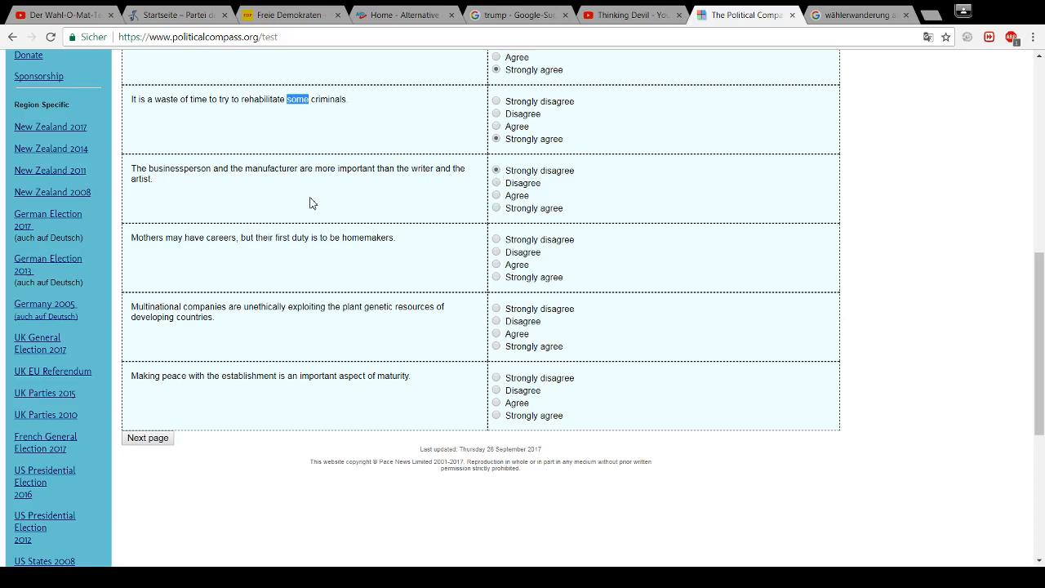
{"action": "mouse_move", "coordinate": [296, 214]}
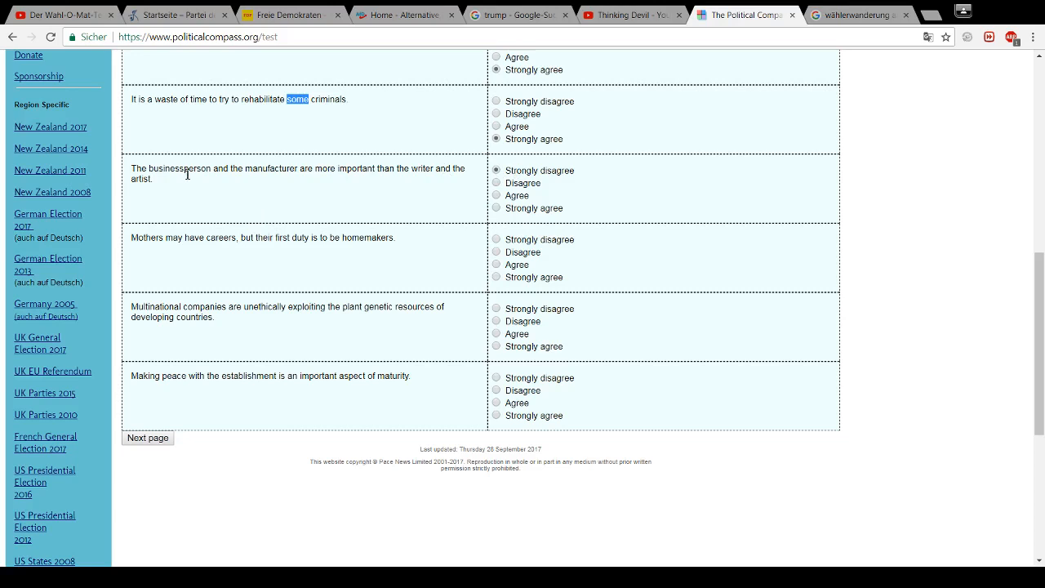
{"action": "mouse_move", "coordinate": [406, 186]}
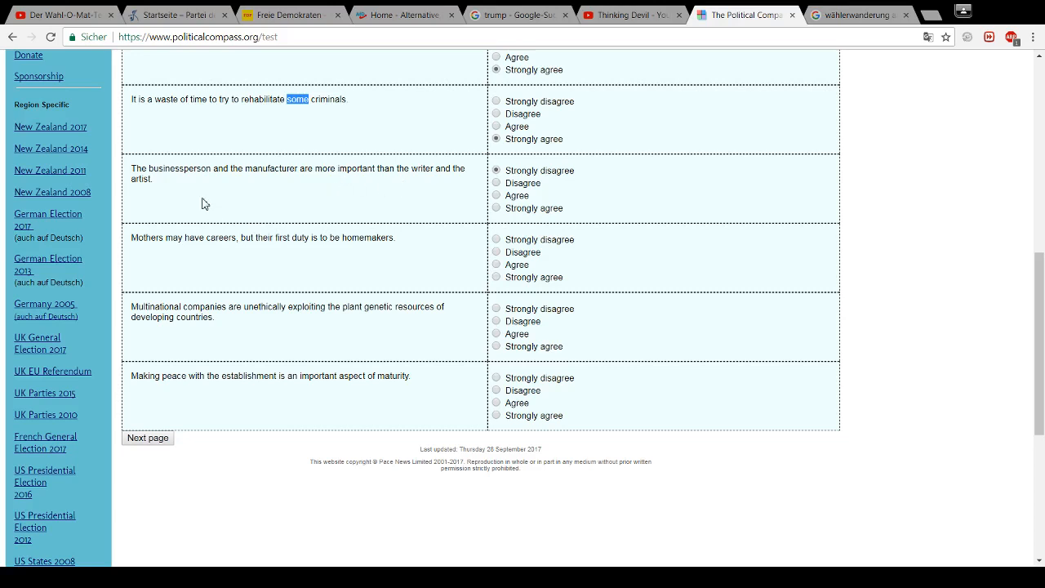
{"action": "mouse_move", "coordinate": [272, 173]}
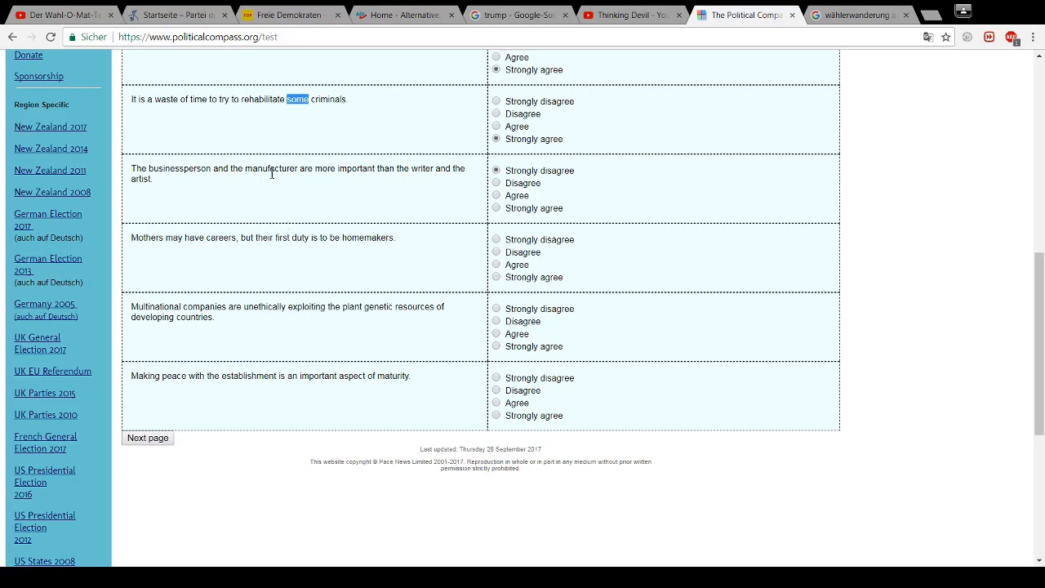
{"action": "mouse_move", "coordinate": [218, 180]}
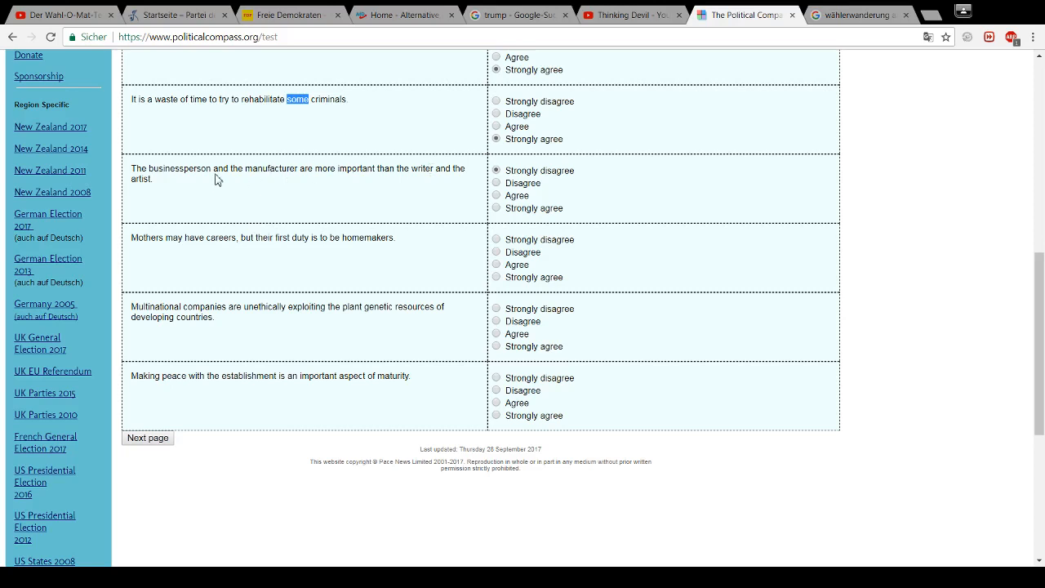
{"action": "mouse_move", "coordinate": [230, 173]}
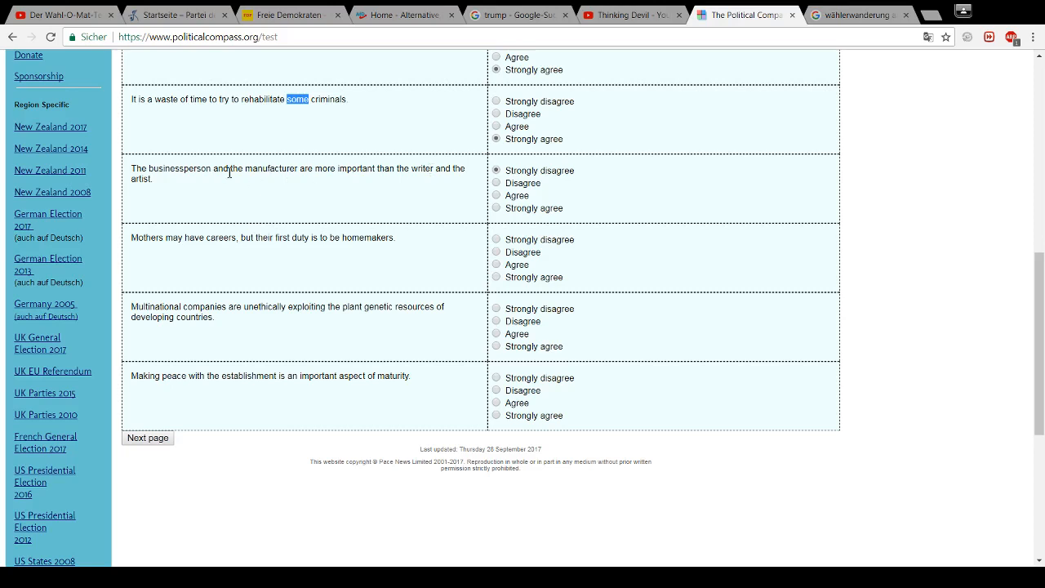
{"action": "mouse_move", "coordinate": [289, 188]}
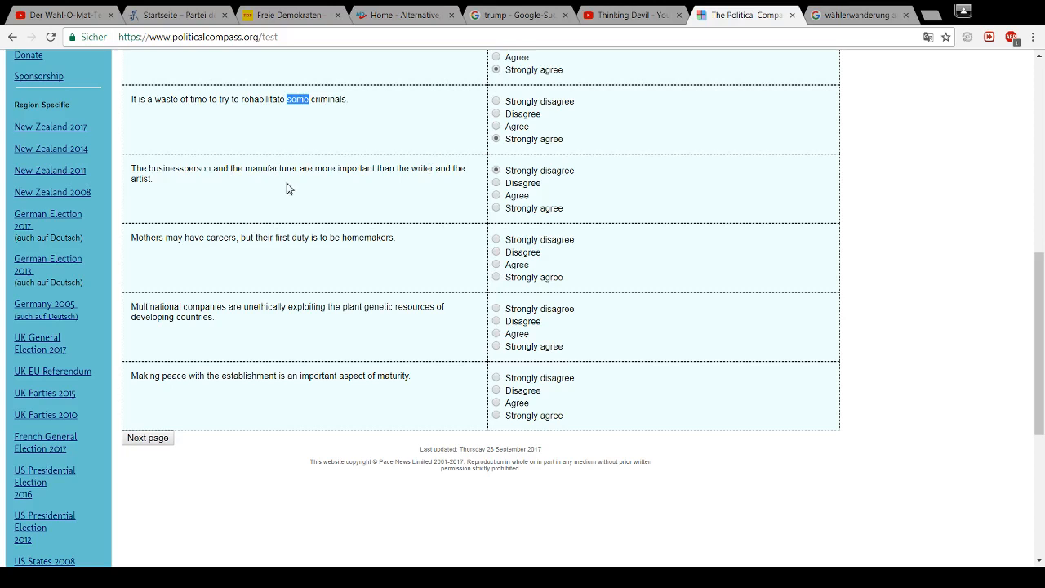
{"action": "mouse_move", "coordinate": [400, 161]}
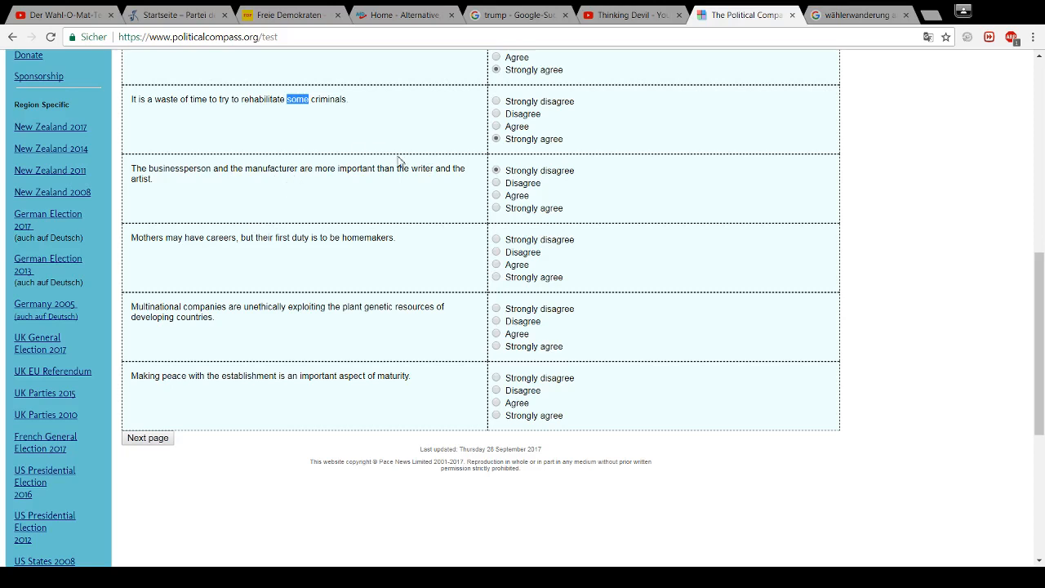
{"action": "mouse_move", "coordinate": [199, 197]}
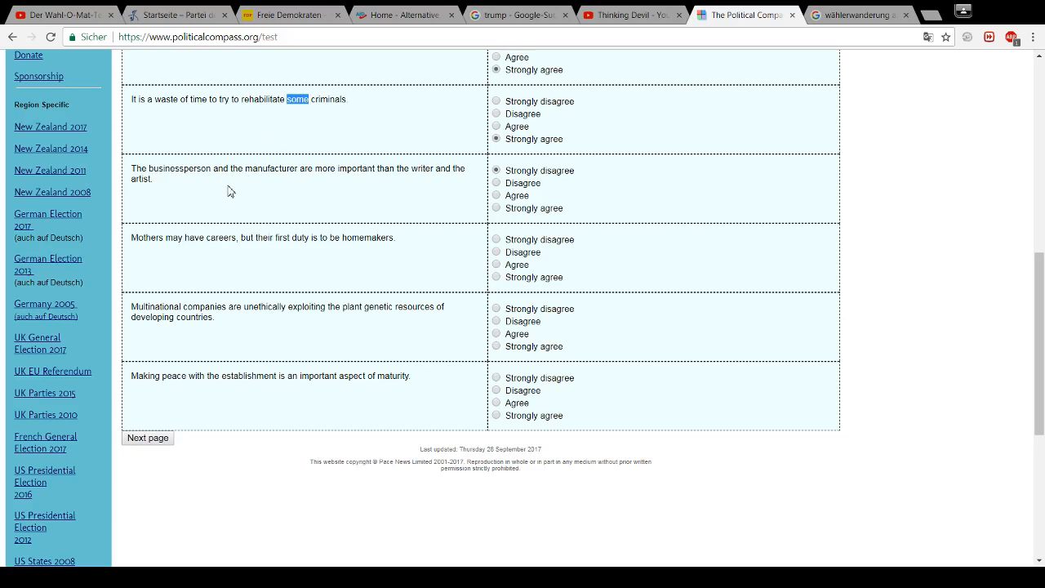
{"action": "mouse_move", "coordinate": [263, 204]}
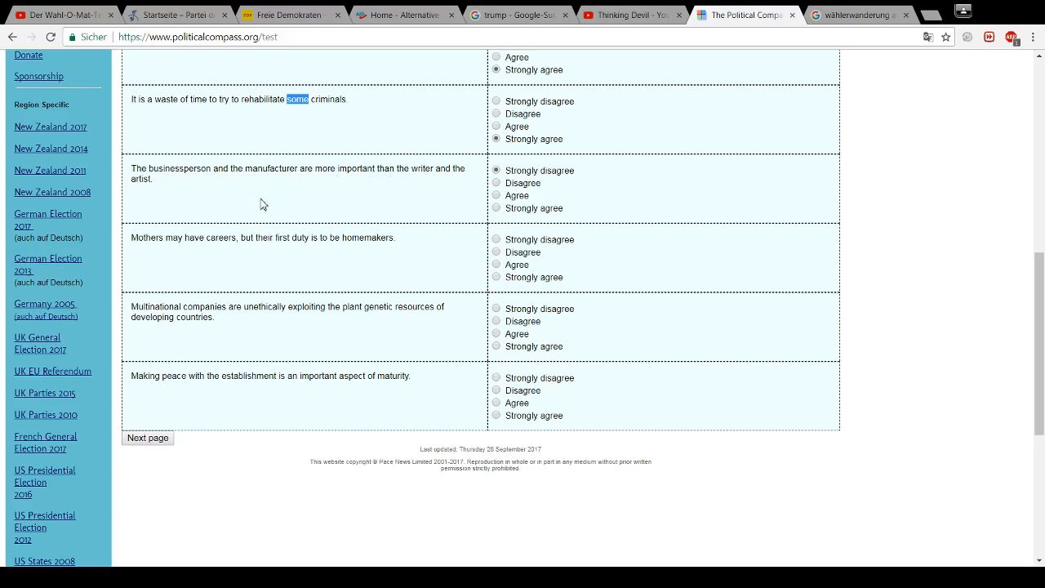
{"action": "mouse_move", "coordinate": [219, 186]}
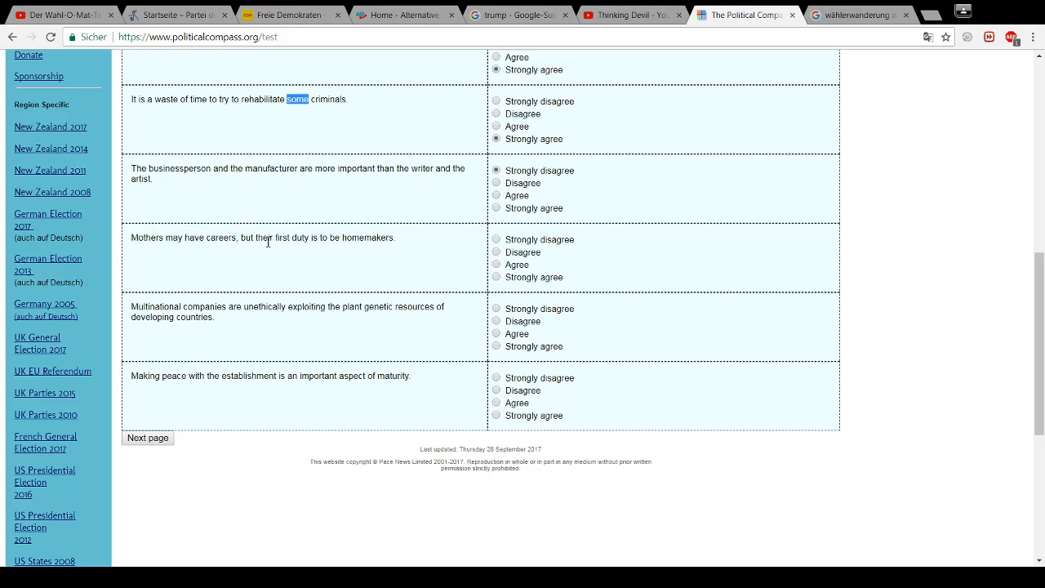
{"action": "mouse_move", "coordinate": [356, 242]}
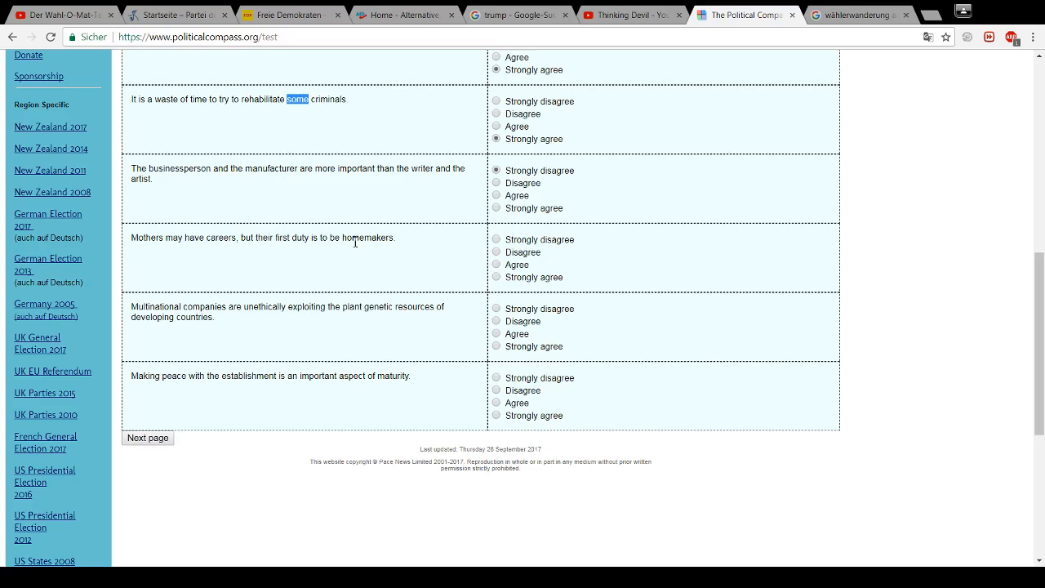
{"action": "left_click", "coordinate": [496, 239]}
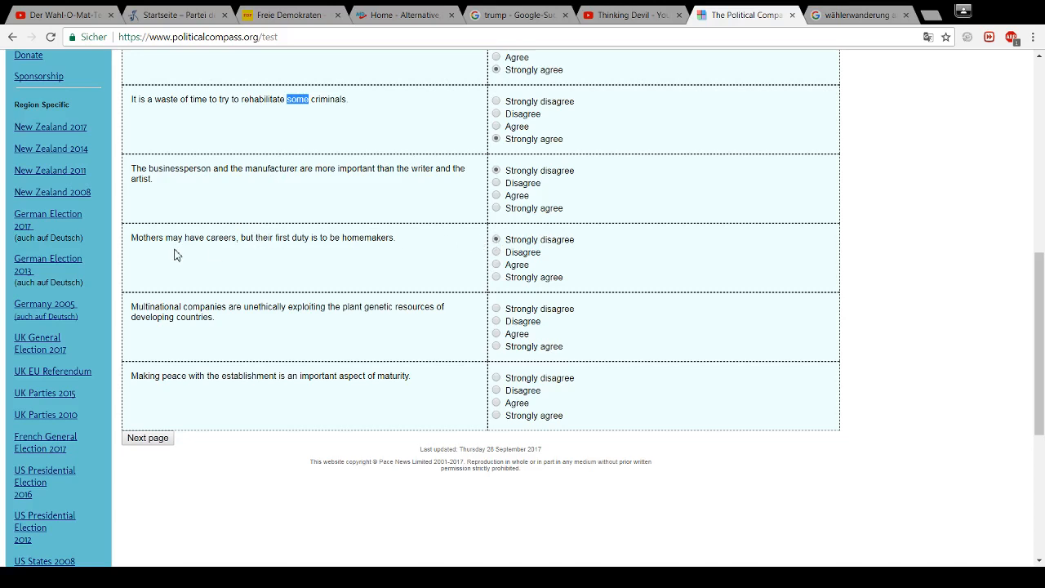
{"action": "double_click", "coordinate": [145, 238]}
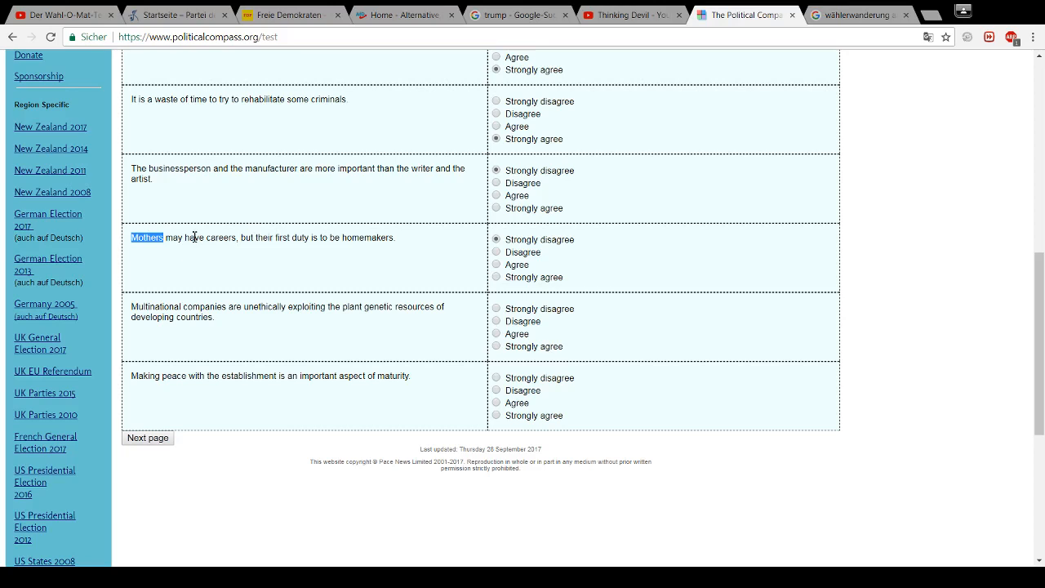
{"action": "mouse_move", "coordinate": [198, 237]}
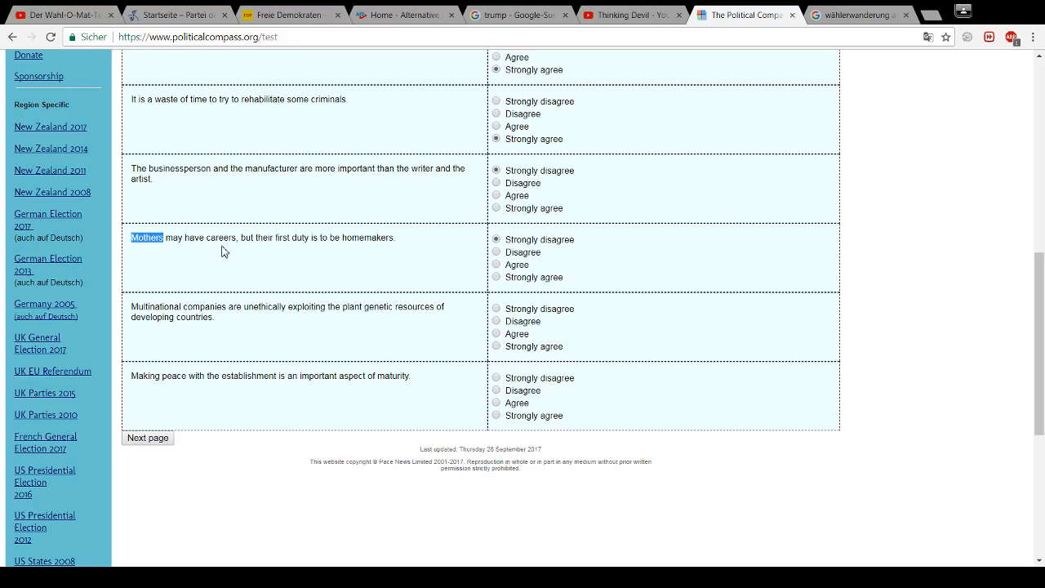
{"action": "mouse_move", "coordinate": [241, 268]}
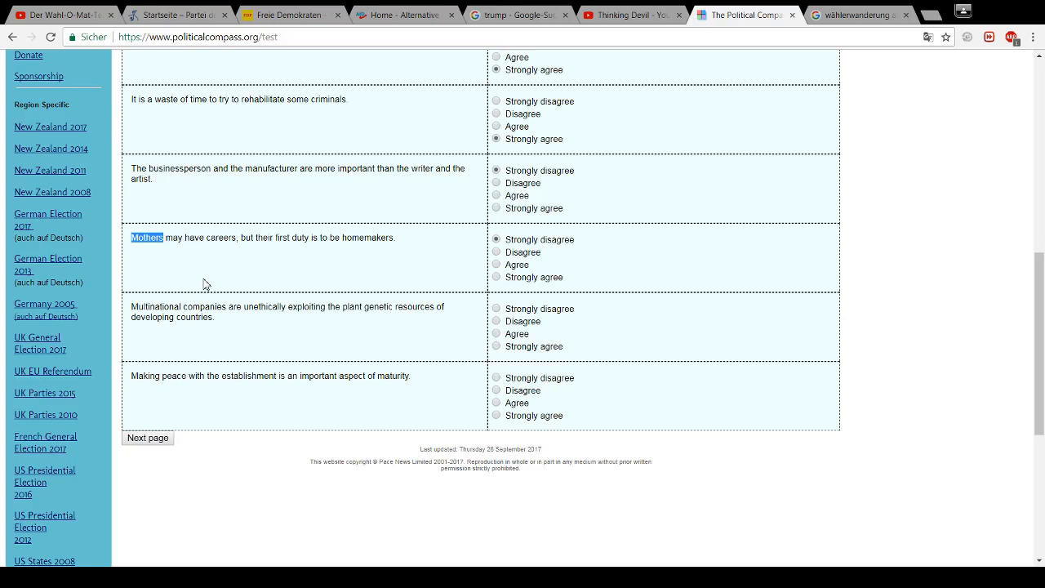
{"action": "mouse_move", "coordinate": [208, 257]}
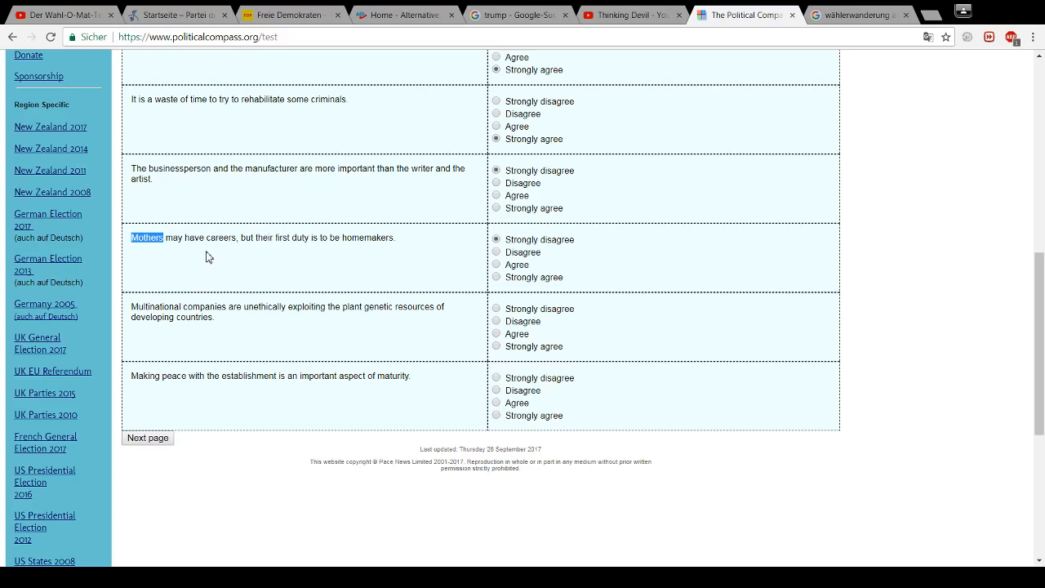
{"action": "mouse_move", "coordinate": [203, 261]}
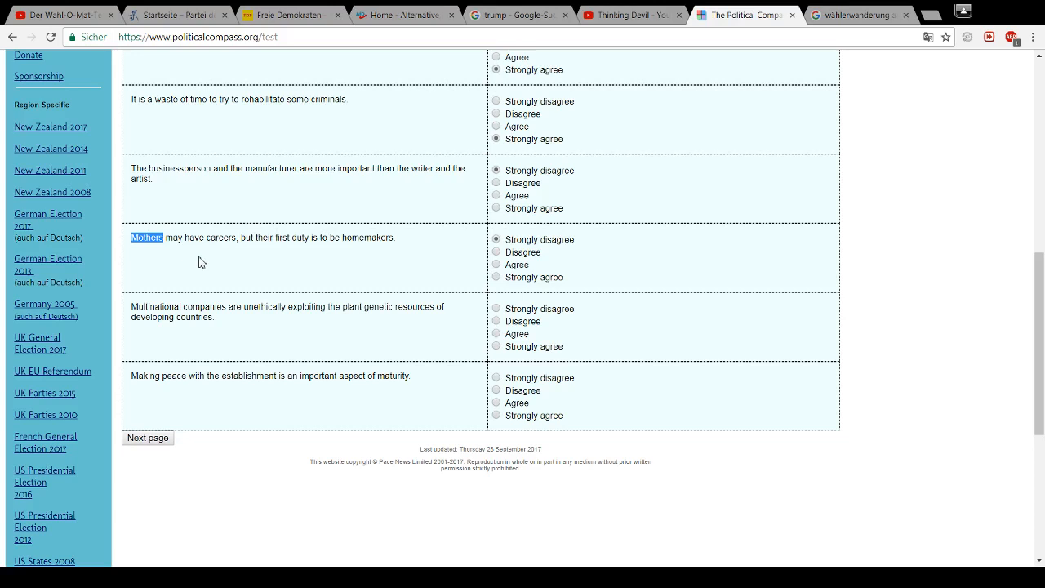
{"action": "mouse_move", "coordinate": [264, 255]}
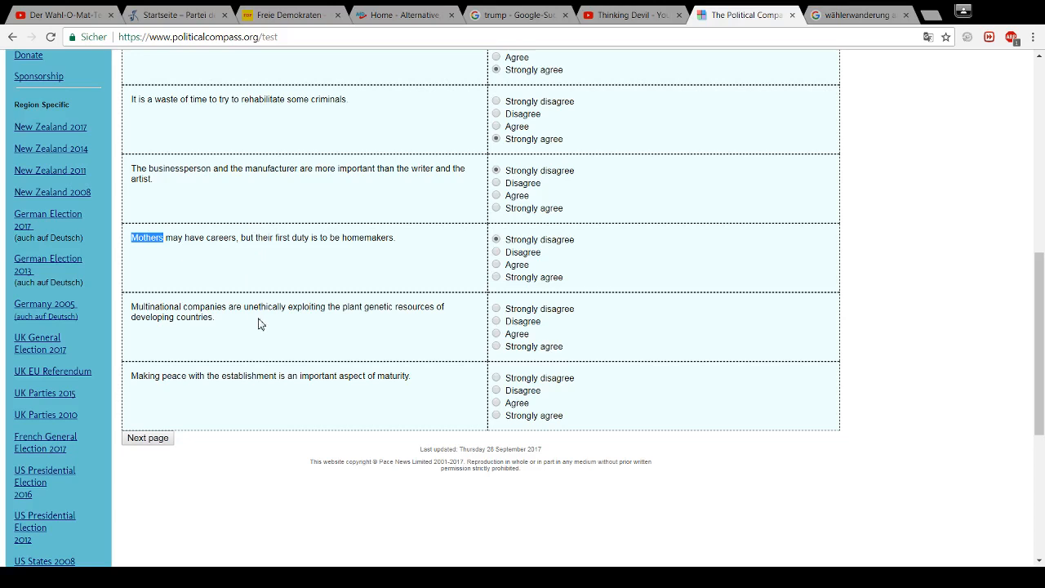
{"action": "mouse_move", "coordinate": [355, 329]}
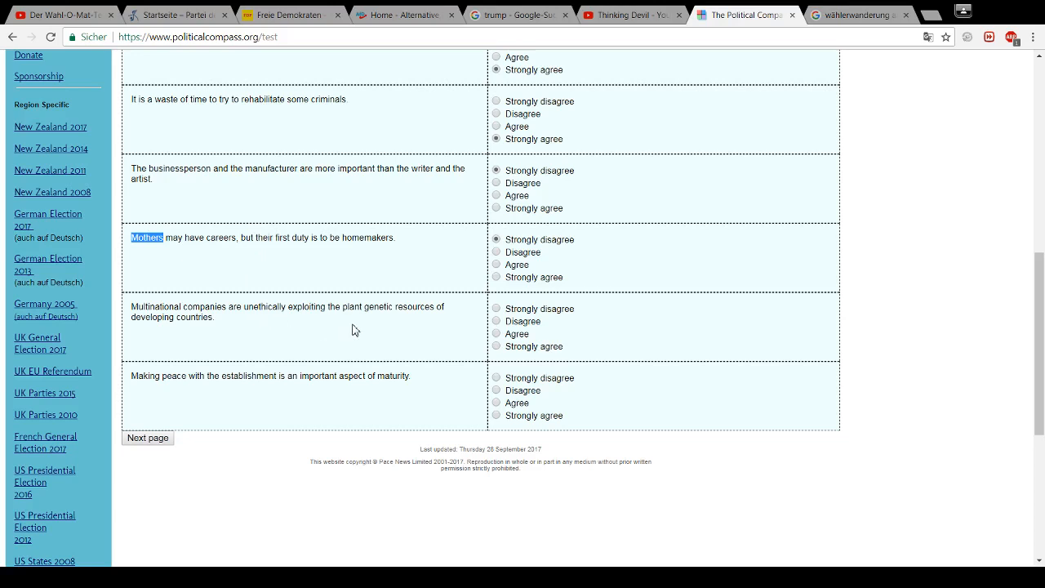
{"action": "mouse_move", "coordinate": [204, 333]}
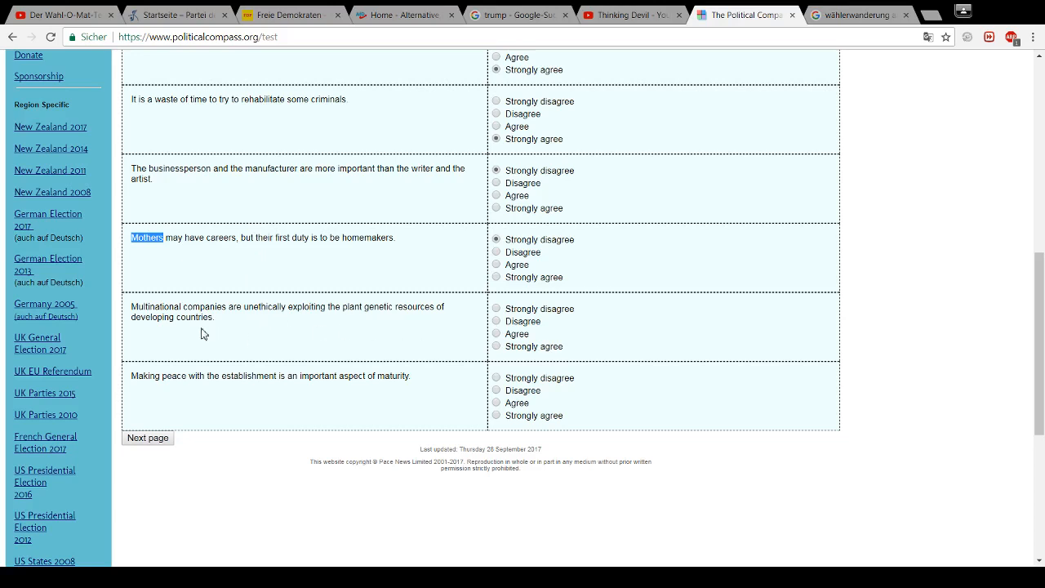
Strongly agree multinationals exploit genetic resources, strongly disagree on peace with the establishment, and submit page 4
{"action": "left_click", "coordinate": [497, 345]}
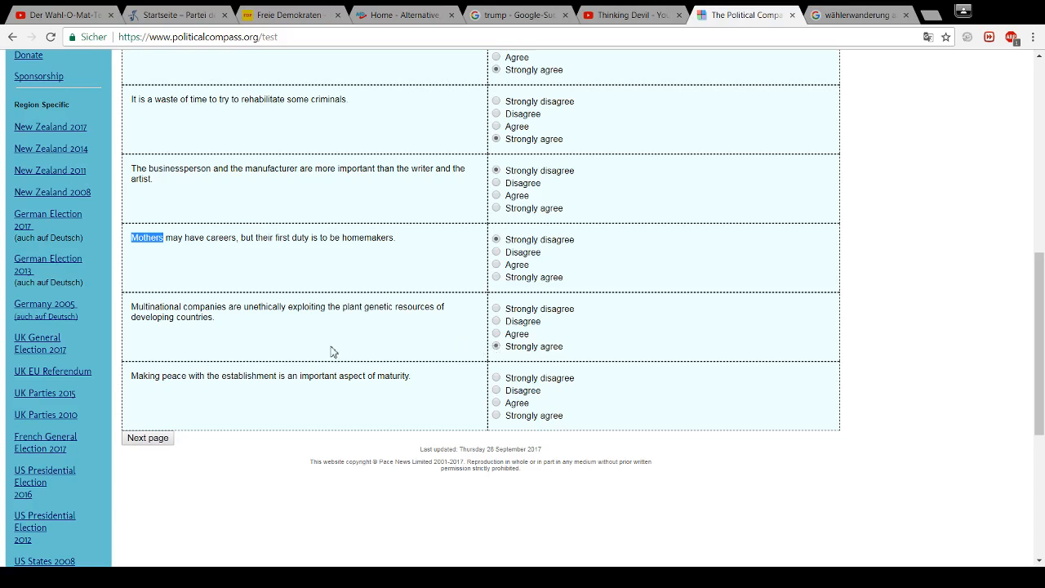
{"action": "mouse_move", "coordinate": [174, 333]}
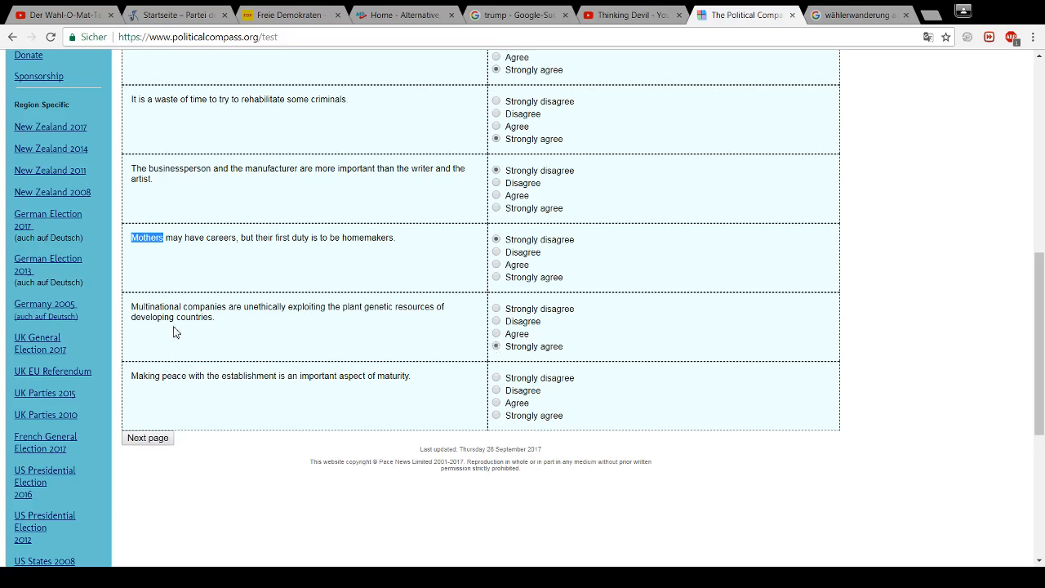
{"action": "scroll", "scroll_direction": "down", "scroll_amount": 3}
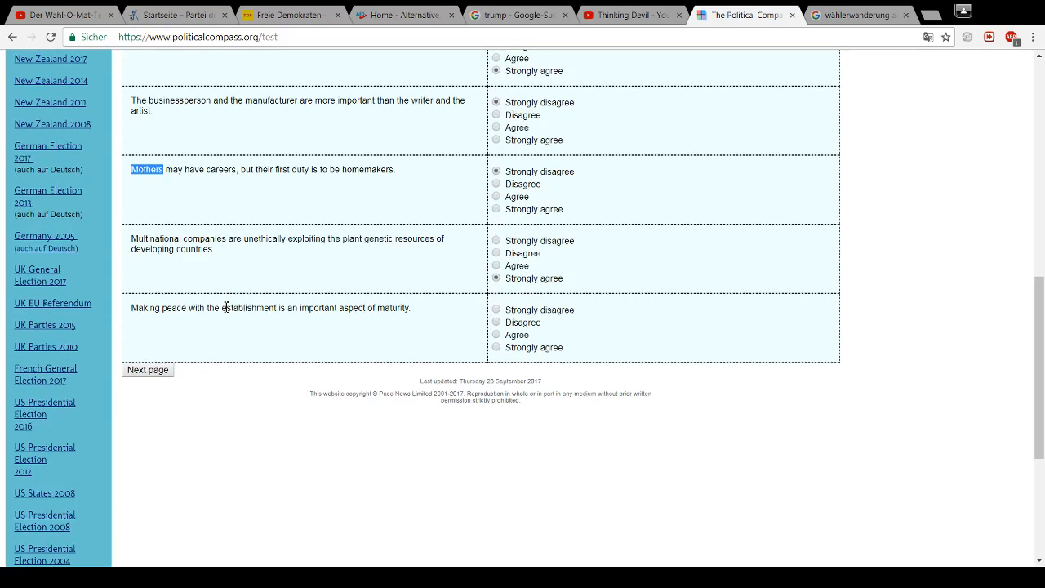
{"action": "mouse_move", "coordinate": [238, 314]}
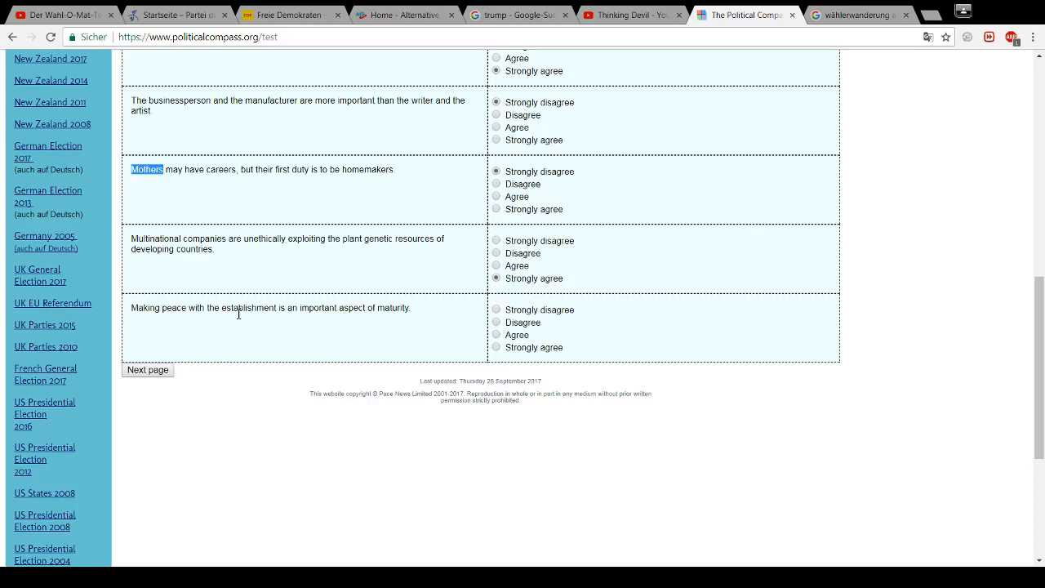
{"action": "mouse_move", "coordinate": [278, 320]}
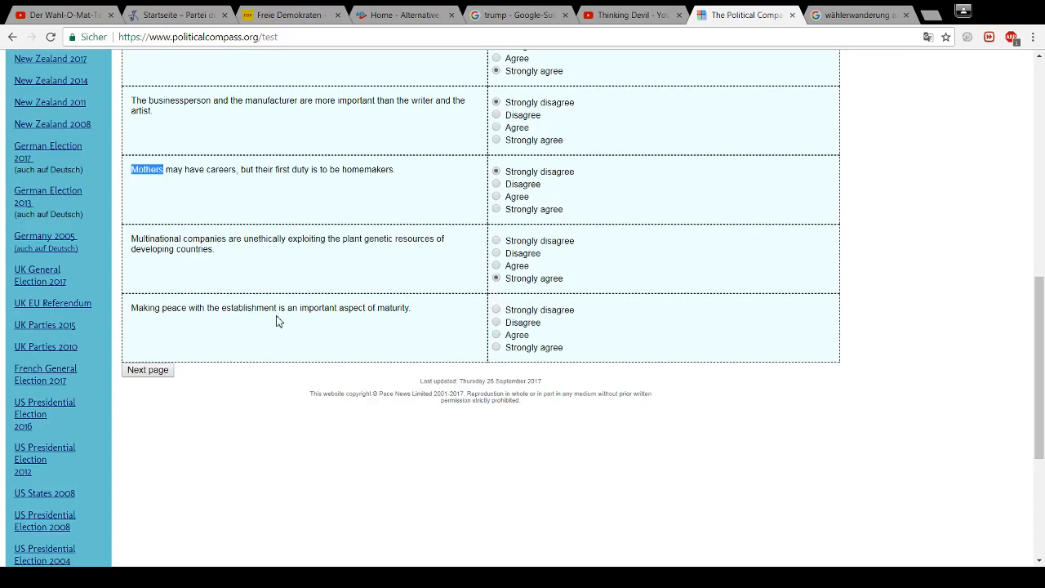
{"action": "mouse_move", "coordinate": [361, 311]}
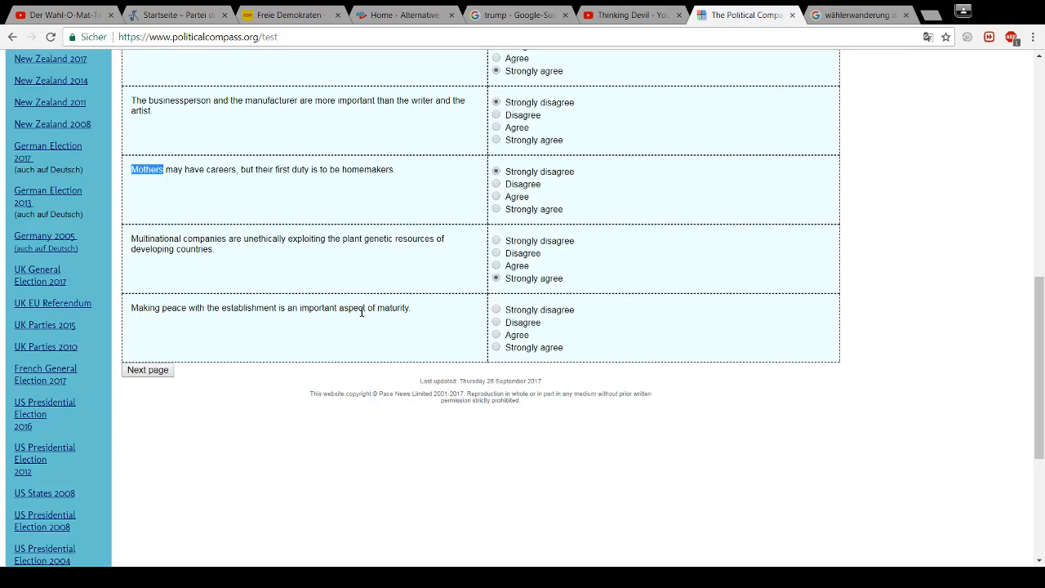
{"action": "left_click", "coordinate": [496, 309]}
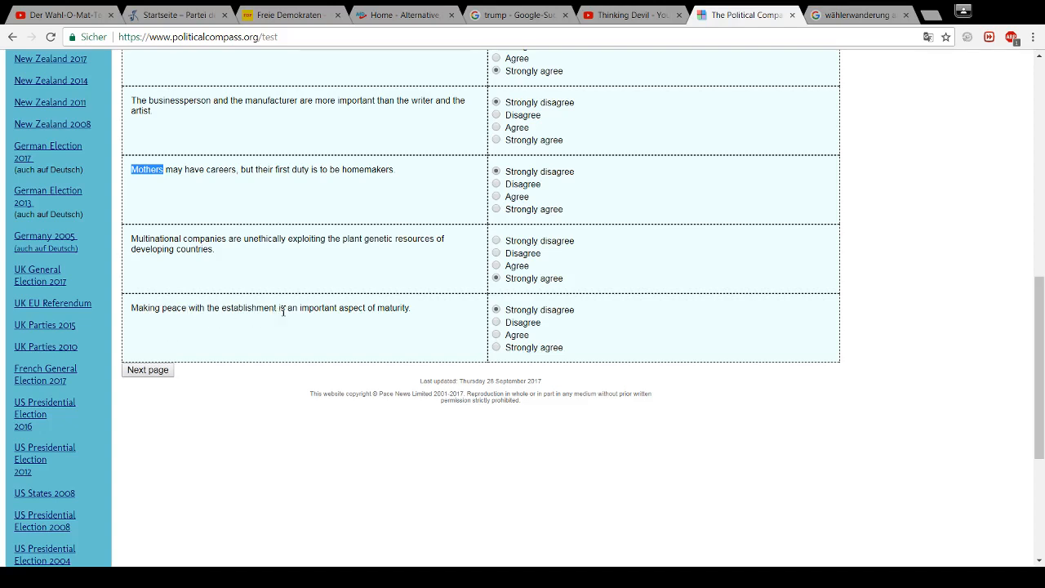
{"action": "left_click_drag", "start_coordinate": [147, 308], "coordinate": [276, 307]}
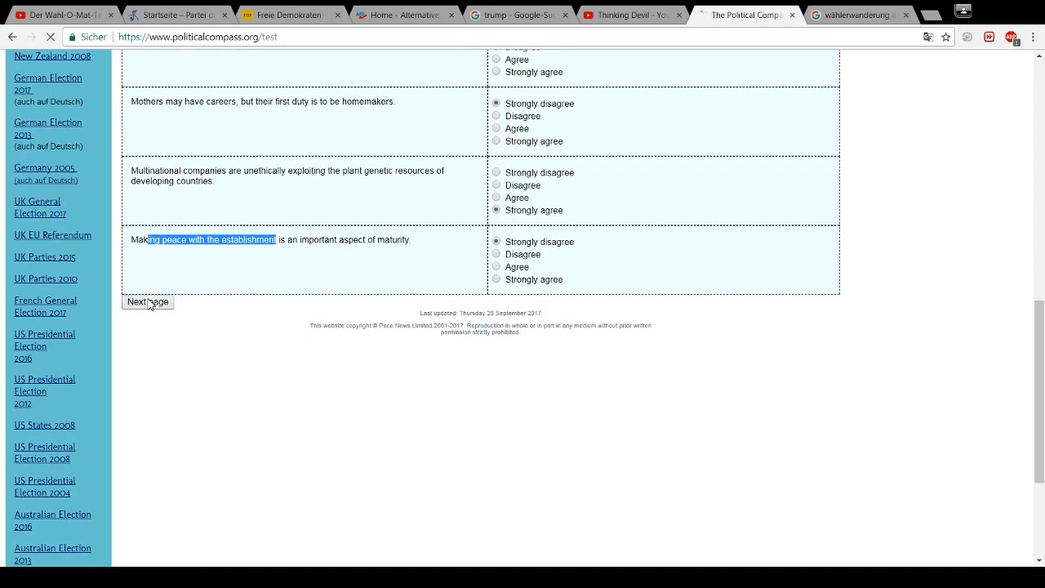
{"action": "left_click", "coordinate": [146, 301]}
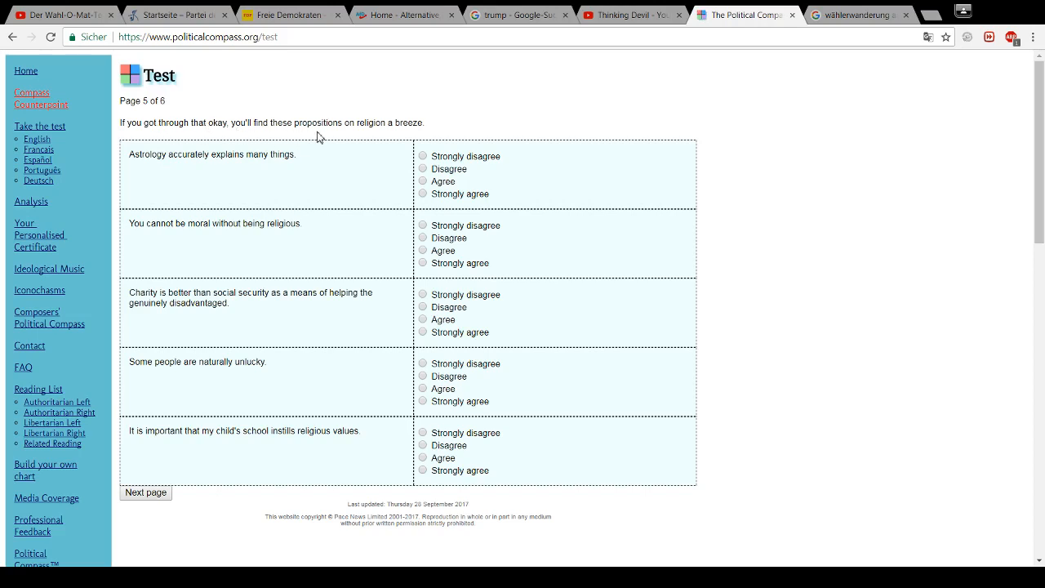
{"action": "mouse_move", "coordinate": [303, 158]}
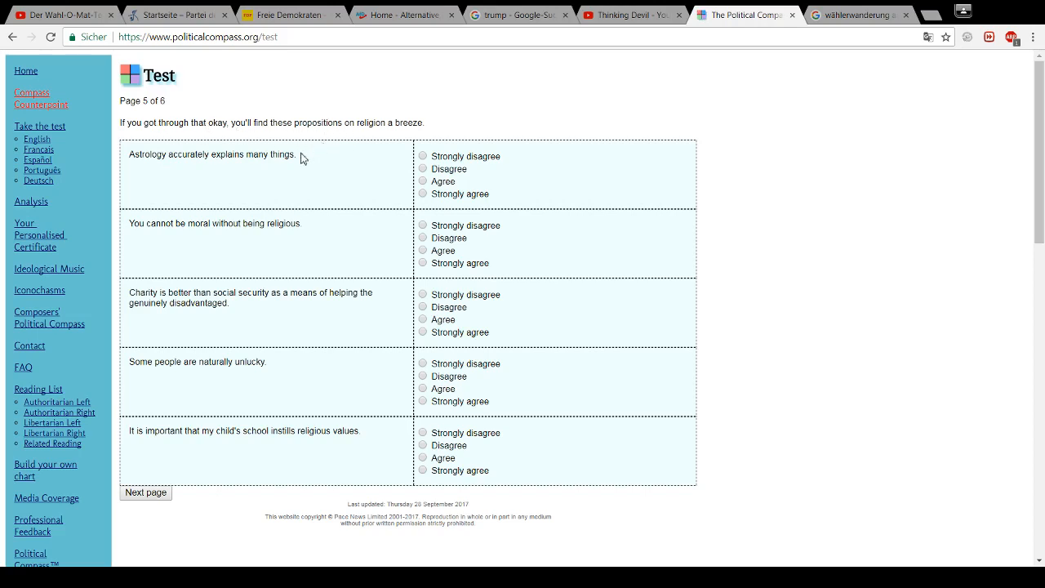
{"action": "mouse_move", "coordinate": [138, 170]}
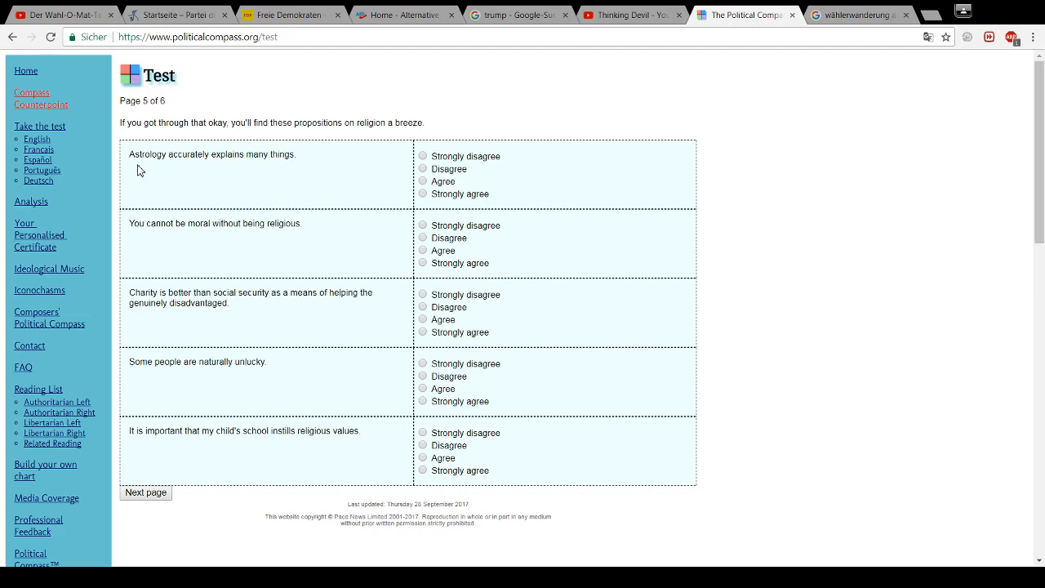
{"action": "mouse_move", "coordinate": [310, 172]}
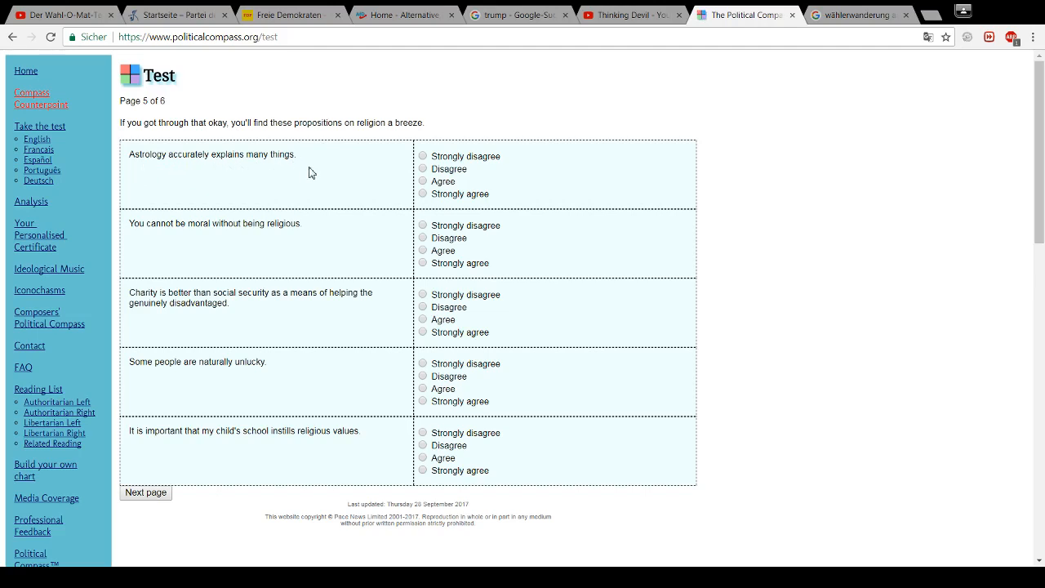
Strongly disagree with the astrology, morality, charity and religious-schools statements, then submit page 5
{"action": "left_click", "coordinate": [423, 156]}
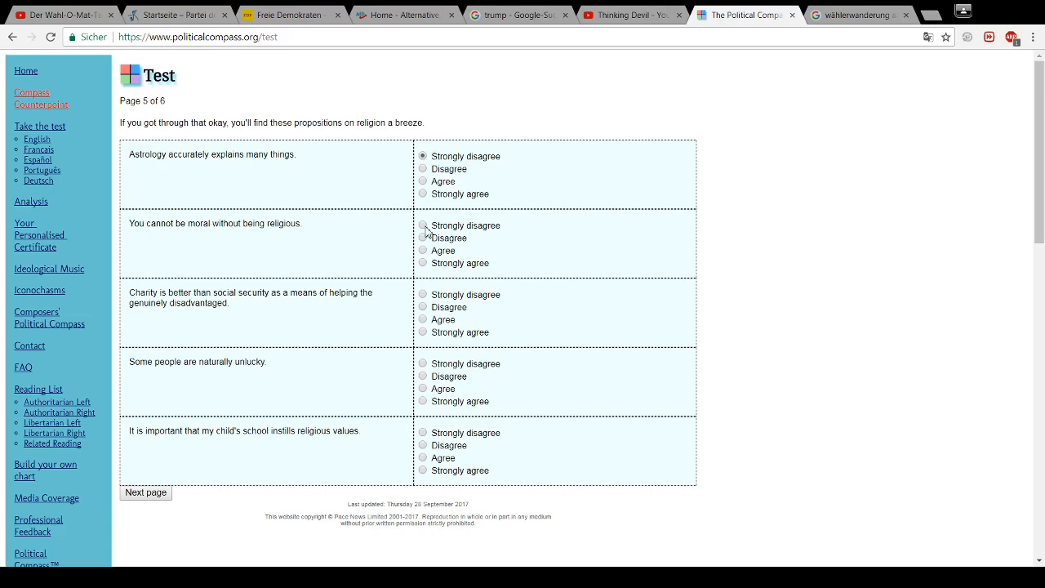
{"action": "left_click", "coordinate": [423, 225]}
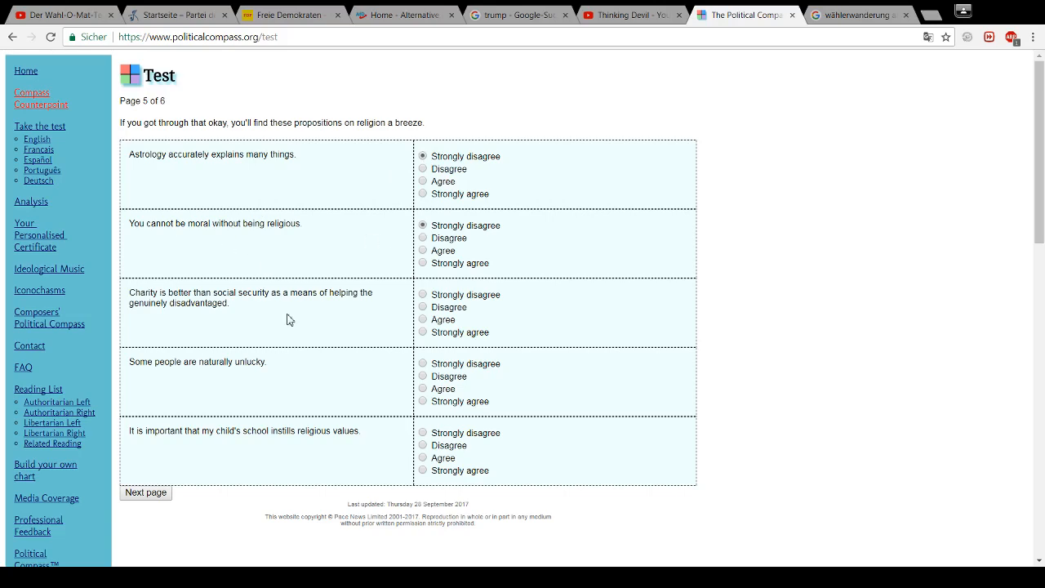
{"action": "scroll", "scroll_direction": "down", "scroll_amount": 3}
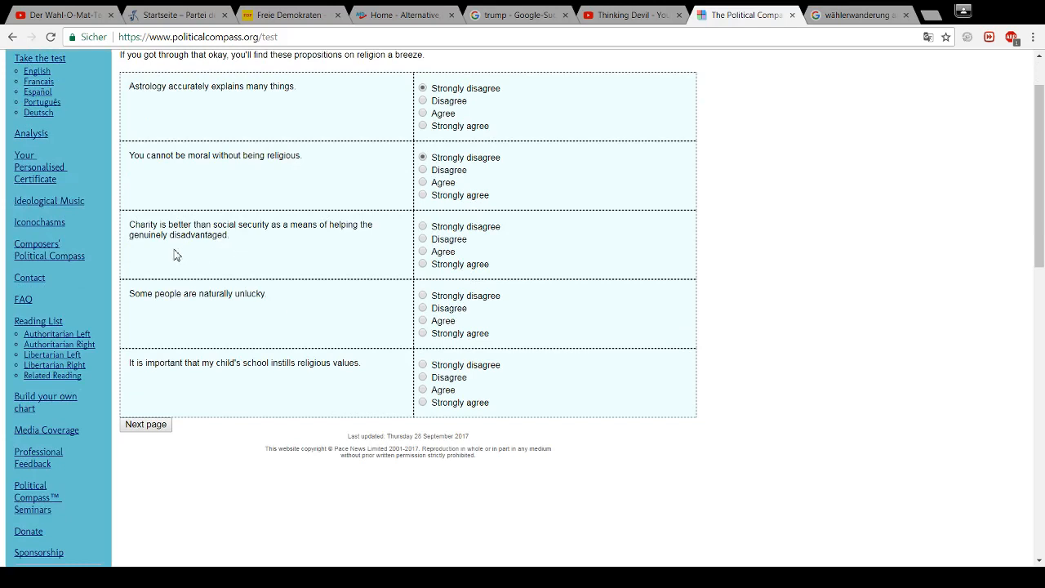
{"action": "mouse_move", "coordinate": [242, 253]}
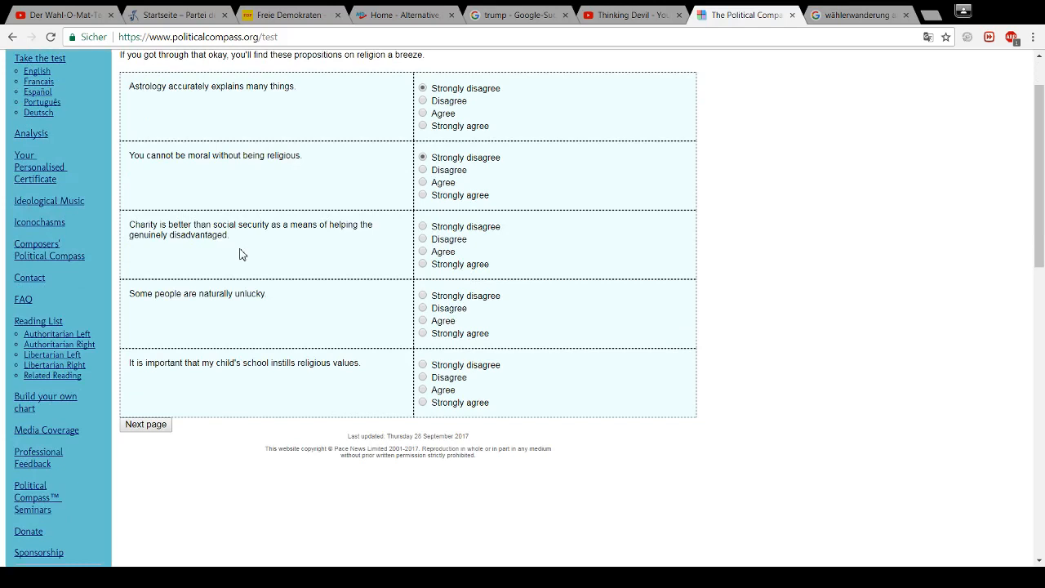
{"action": "mouse_move", "coordinate": [365, 241]}
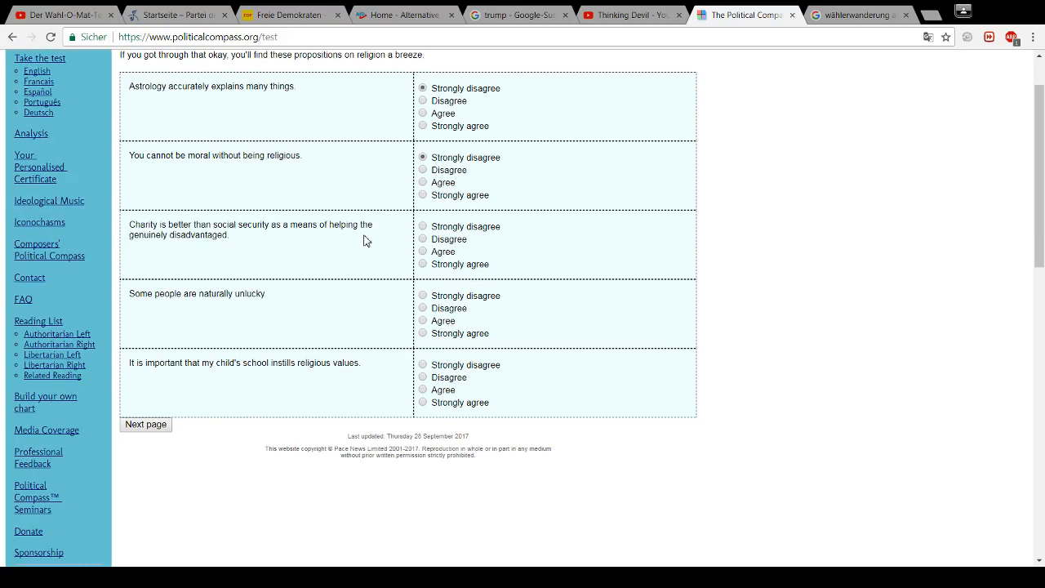
{"action": "left_click", "coordinate": [423, 226]}
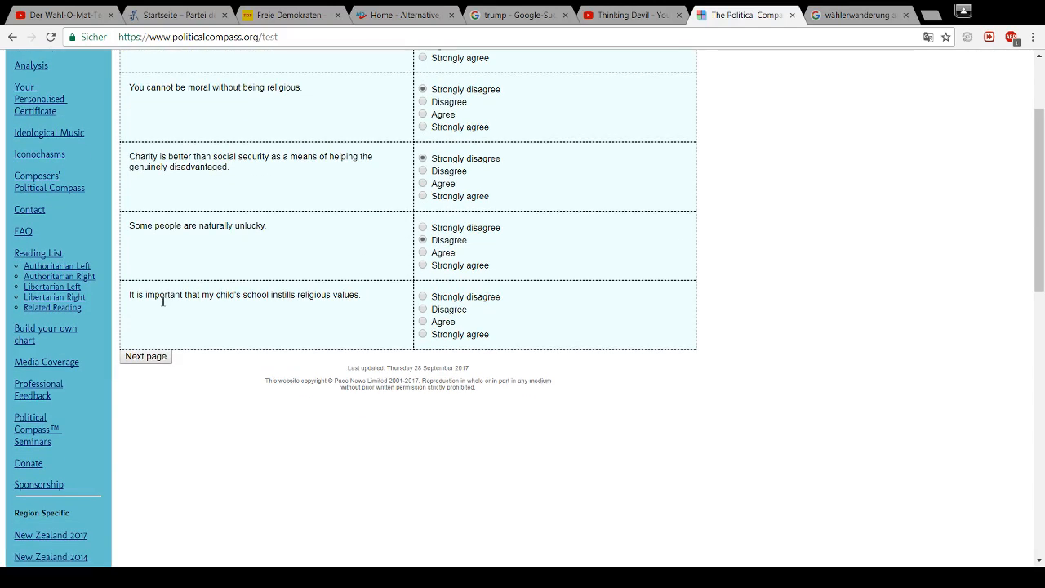
{"action": "mouse_move", "coordinate": [274, 323]}
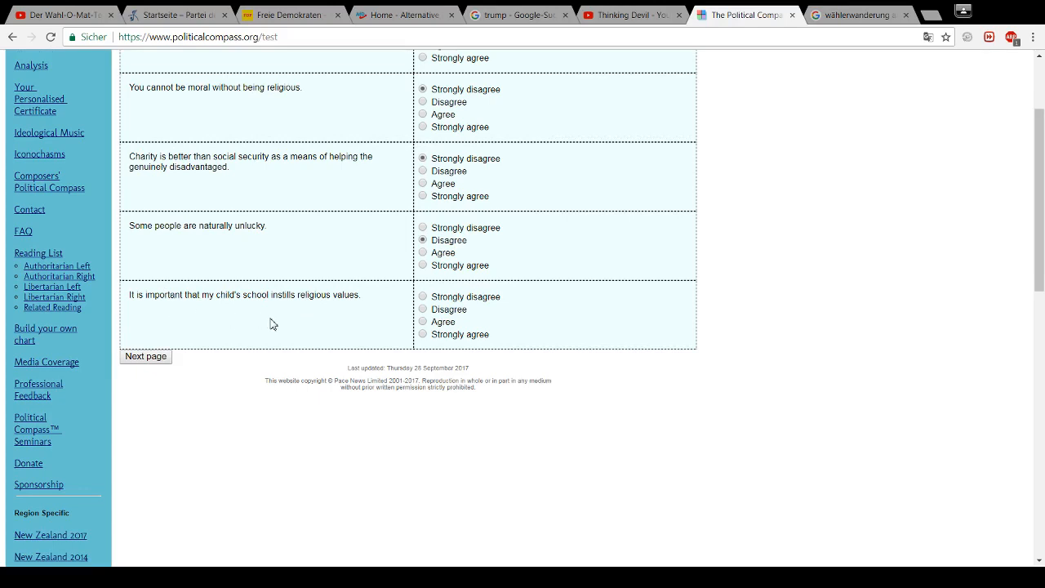
{"action": "left_click", "coordinate": [423, 295]}
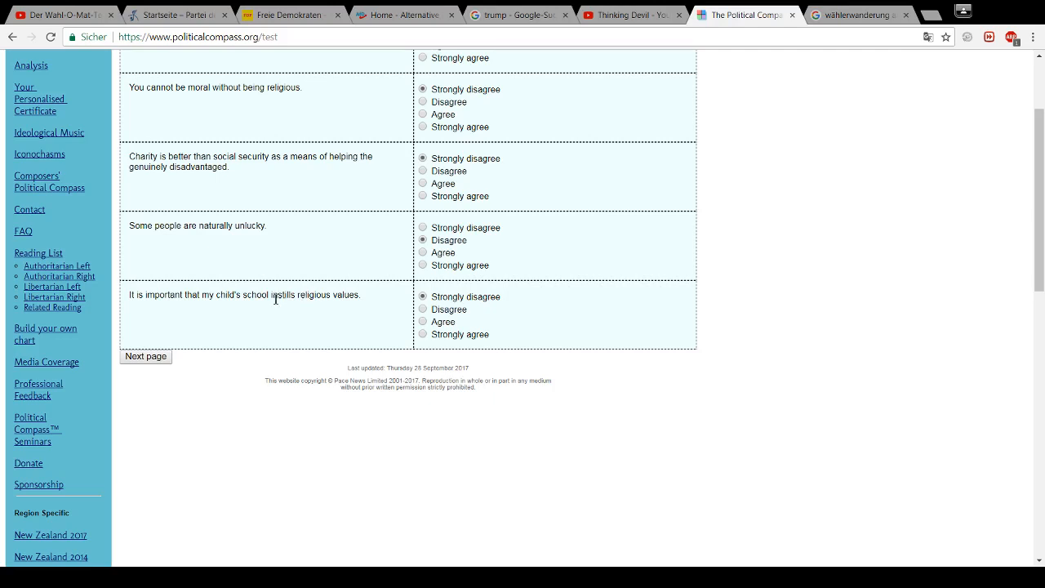
{"action": "left_click", "coordinate": [146, 356]}
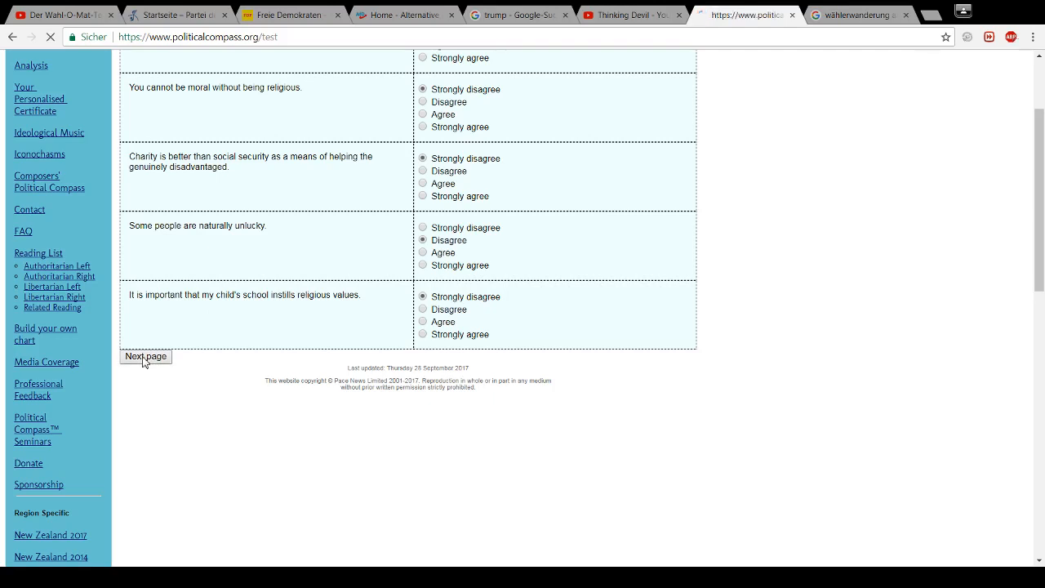
Strongly disagree sex outside marriage is immoral, agree same-sex couples may adopt, strongly agree pornography should be legal
{"action": "left_click", "coordinate": [145, 355]}
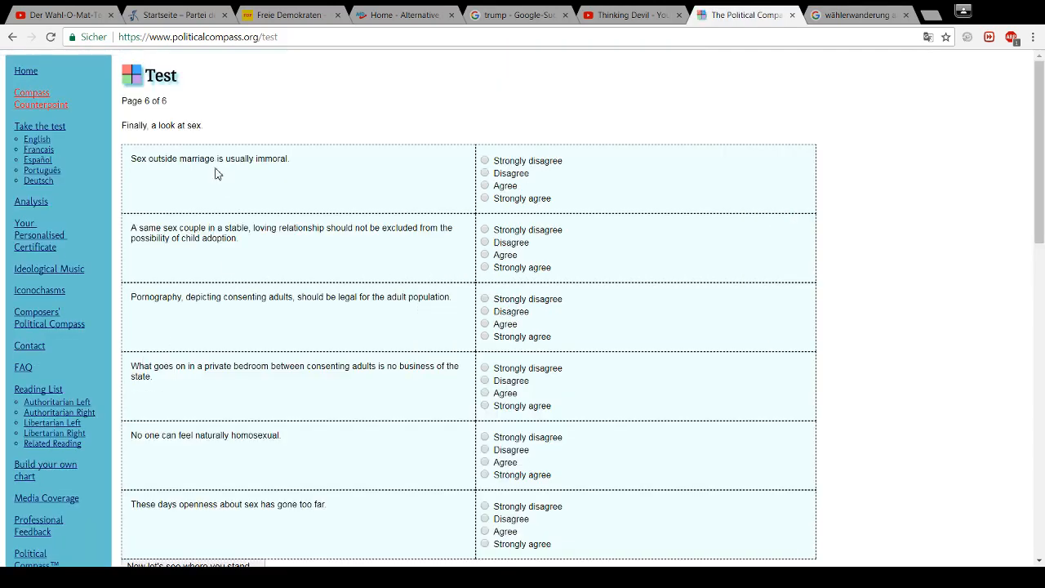
{"action": "mouse_move", "coordinate": [230, 147]}
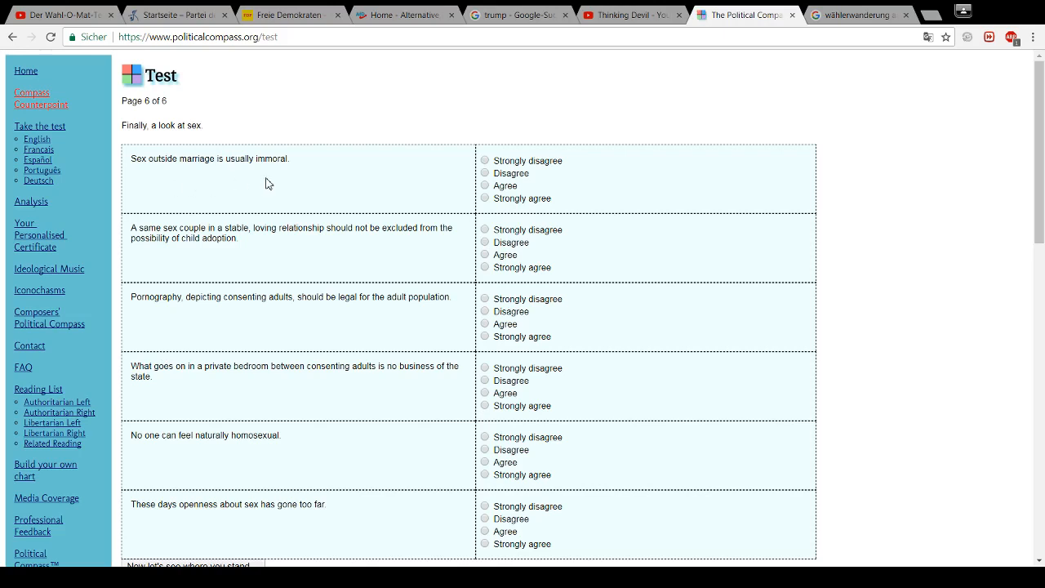
{"action": "left_click", "coordinate": [485, 161]}
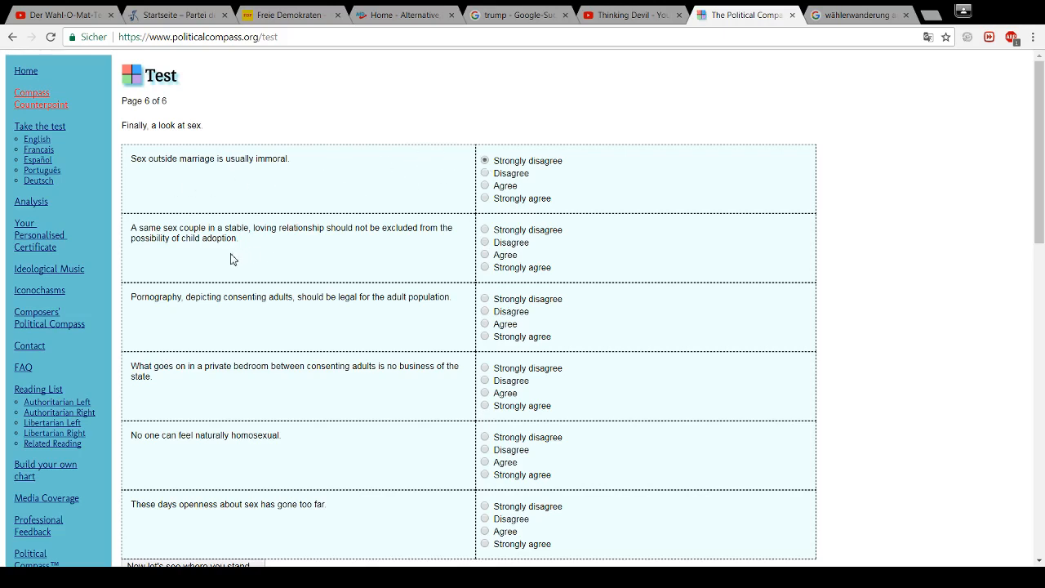
{"action": "mouse_move", "coordinate": [258, 257]}
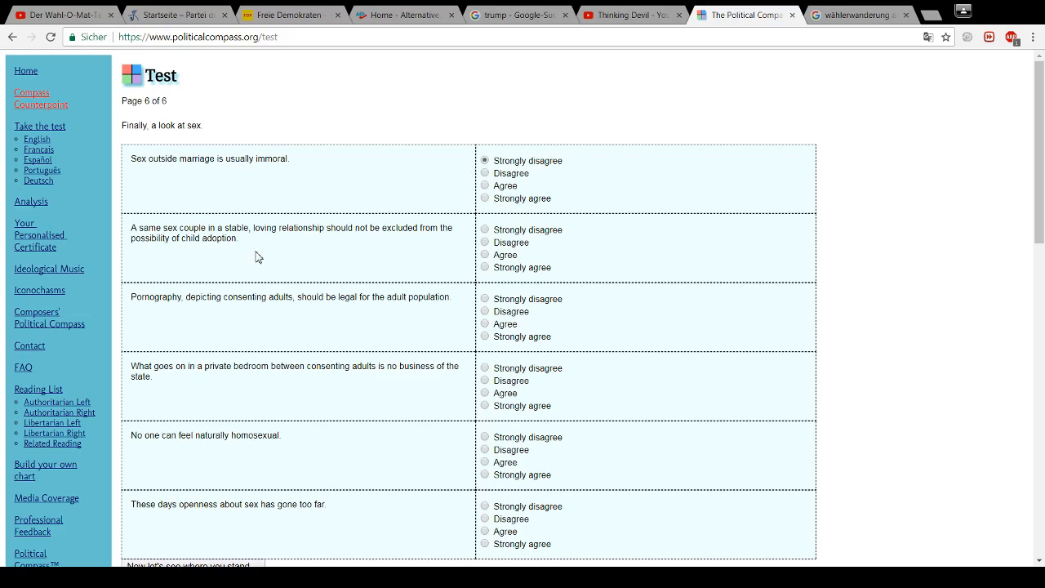
{"action": "mouse_move", "coordinate": [291, 252]}
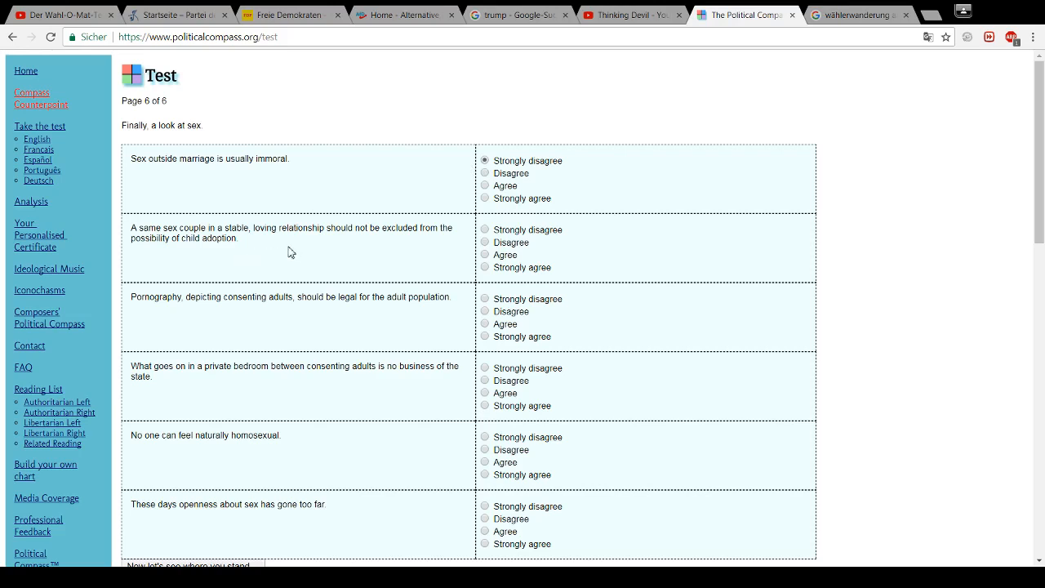
{"action": "mouse_move", "coordinate": [287, 247]}
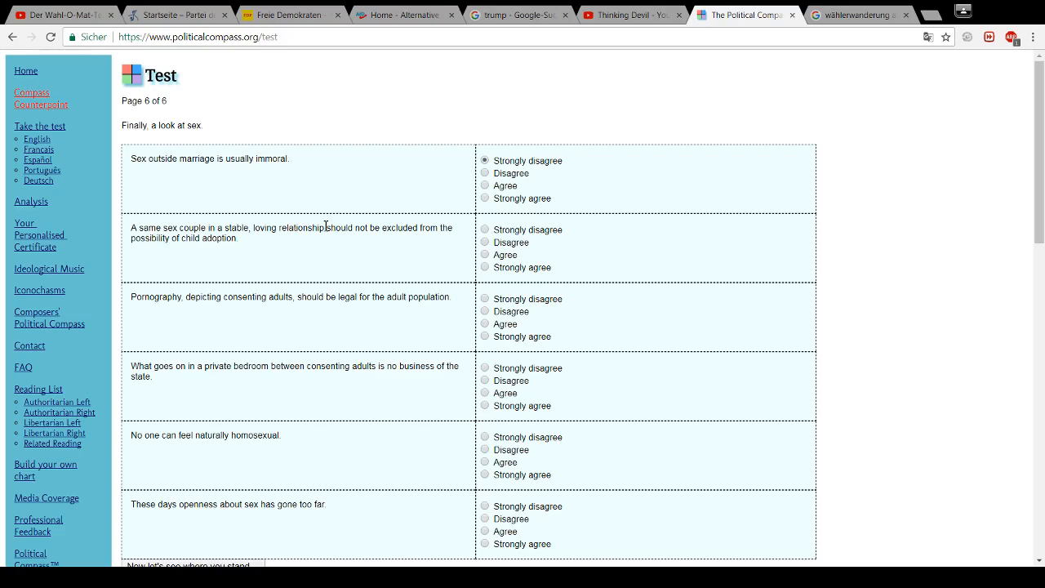
{"action": "left_click_drag", "start_coordinate": [211, 227], "coordinate": [322, 227]}
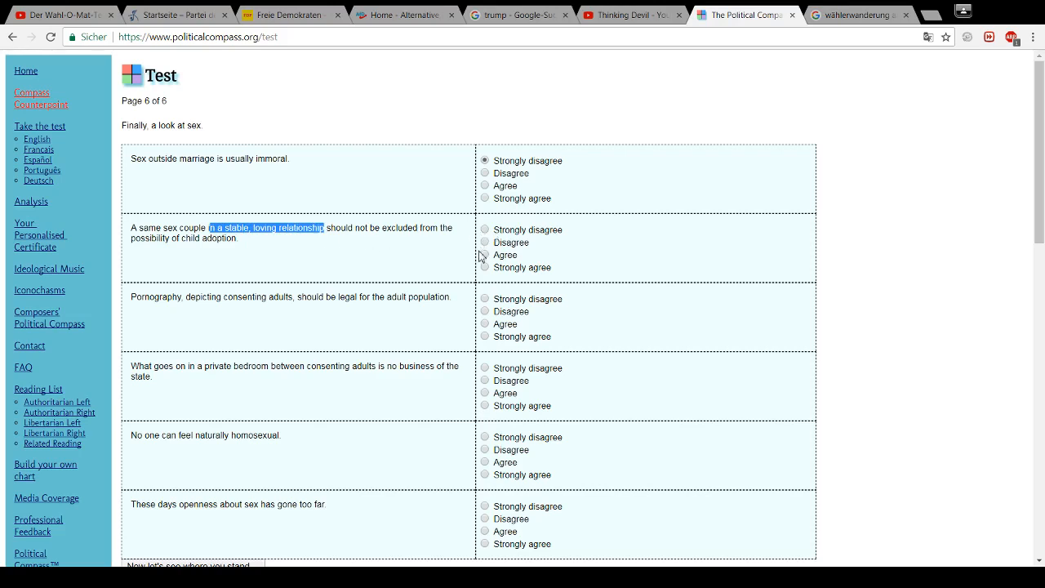
{"action": "left_click", "coordinate": [485, 254]}
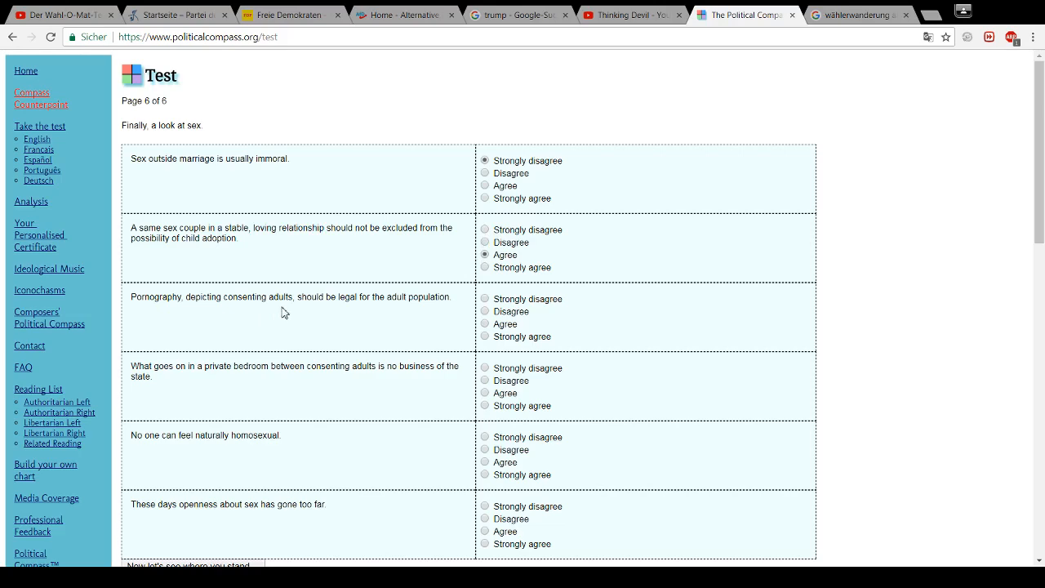
{"action": "mouse_move", "coordinate": [386, 311]}
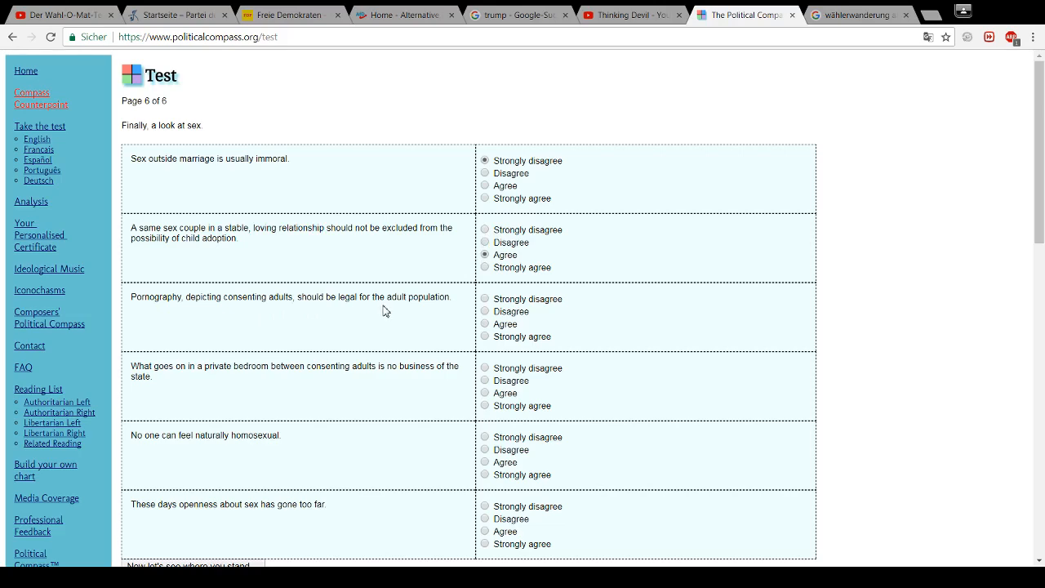
{"action": "left_click", "coordinate": [485, 336]}
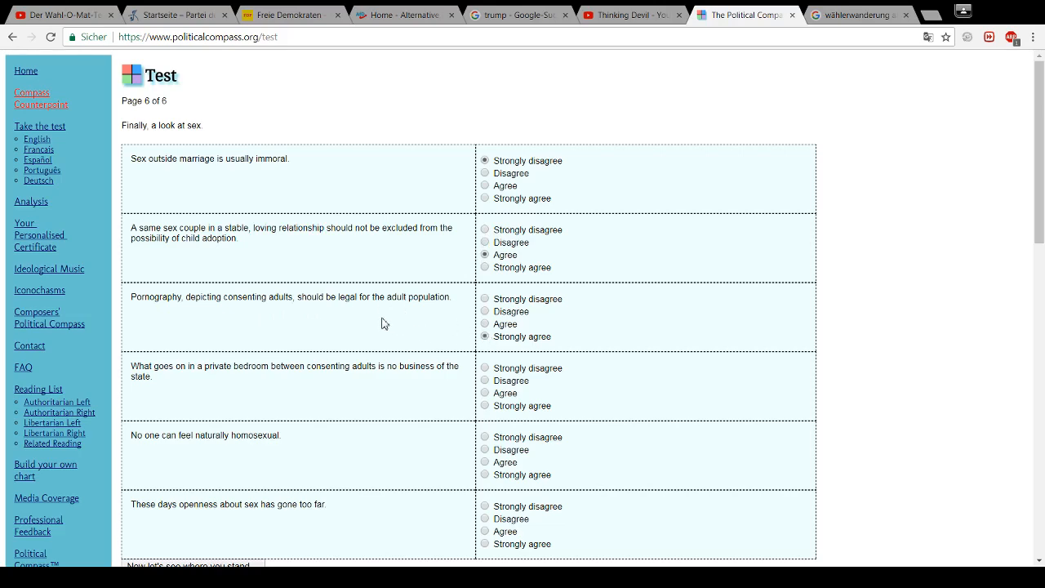
Strongly agree the bedroom is no state business, strongly disagree on natural homosexuality, agree openness about sex went too far
{"action": "scroll", "scroll_direction": "down", "scroll_amount": 3}
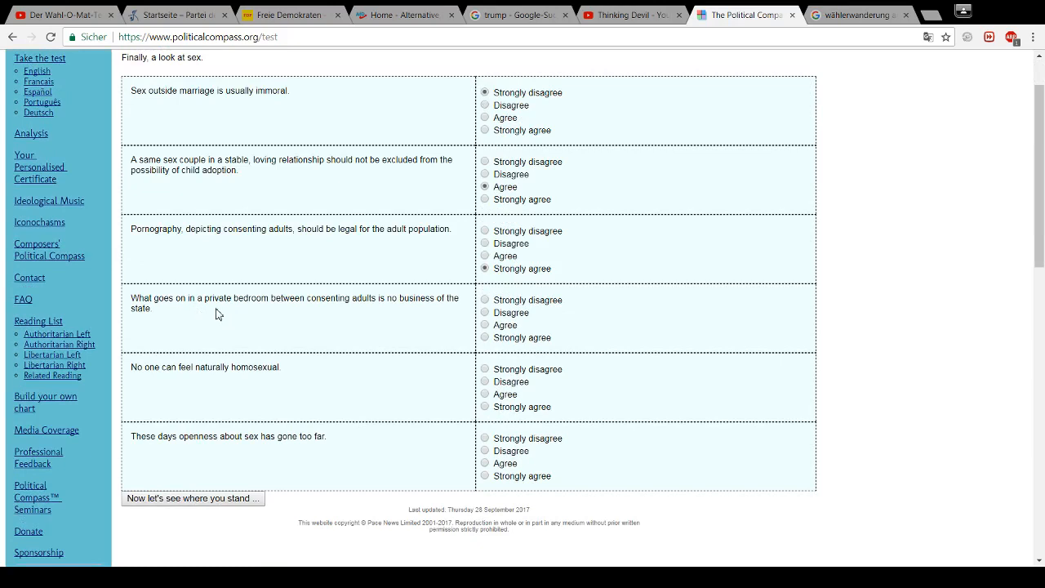
{"action": "mouse_move", "coordinate": [364, 316]}
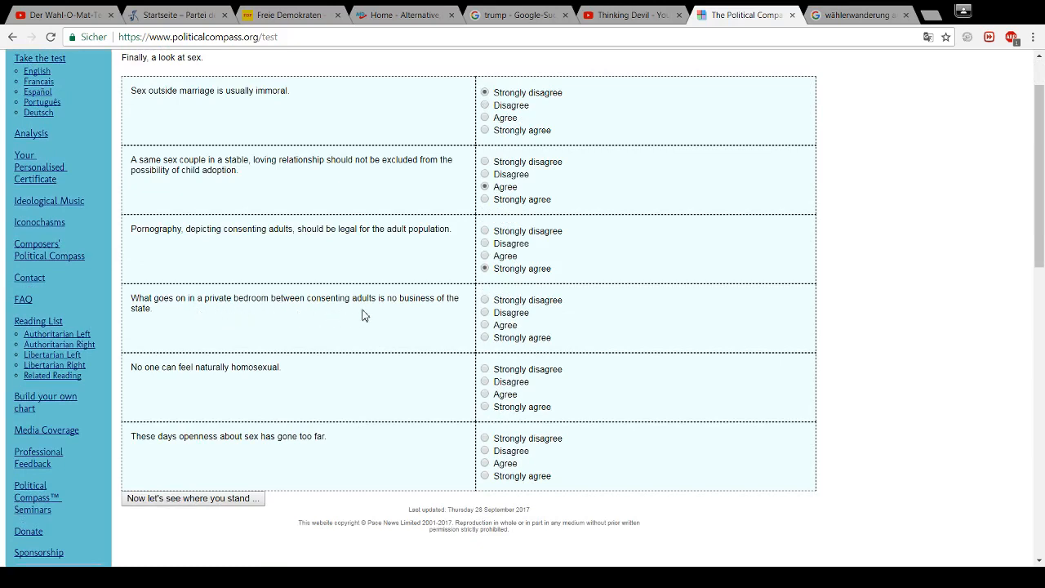
{"action": "mouse_move", "coordinate": [498, 350]}
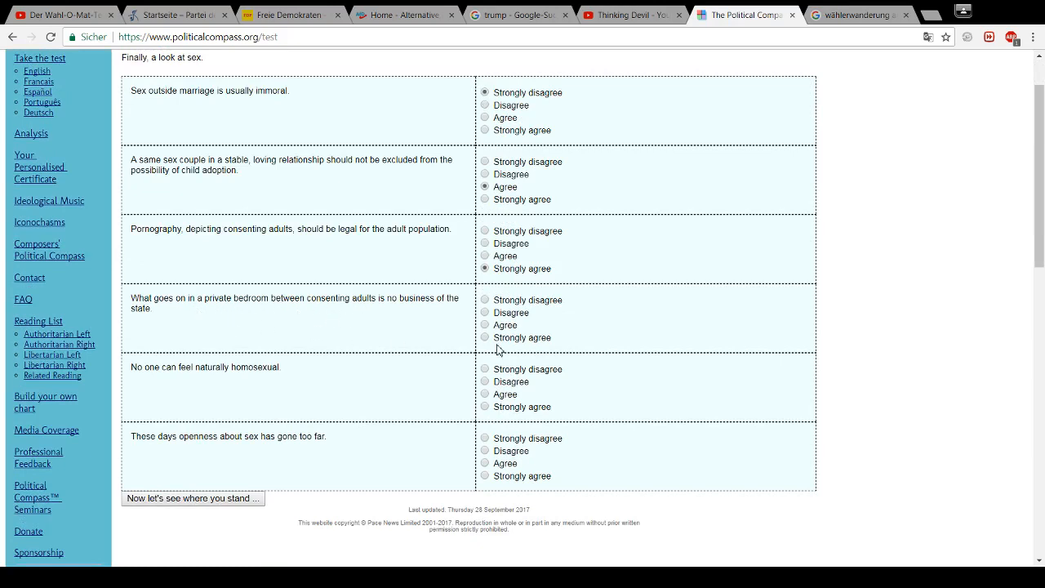
{"action": "left_click", "coordinate": [485, 337]}
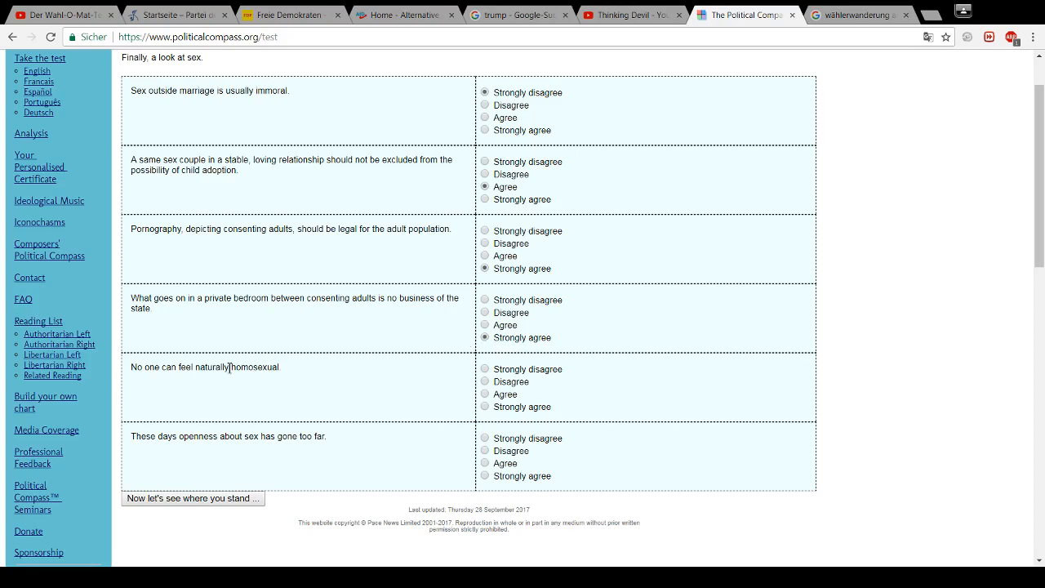
{"action": "mouse_move", "coordinate": [227, 389]}
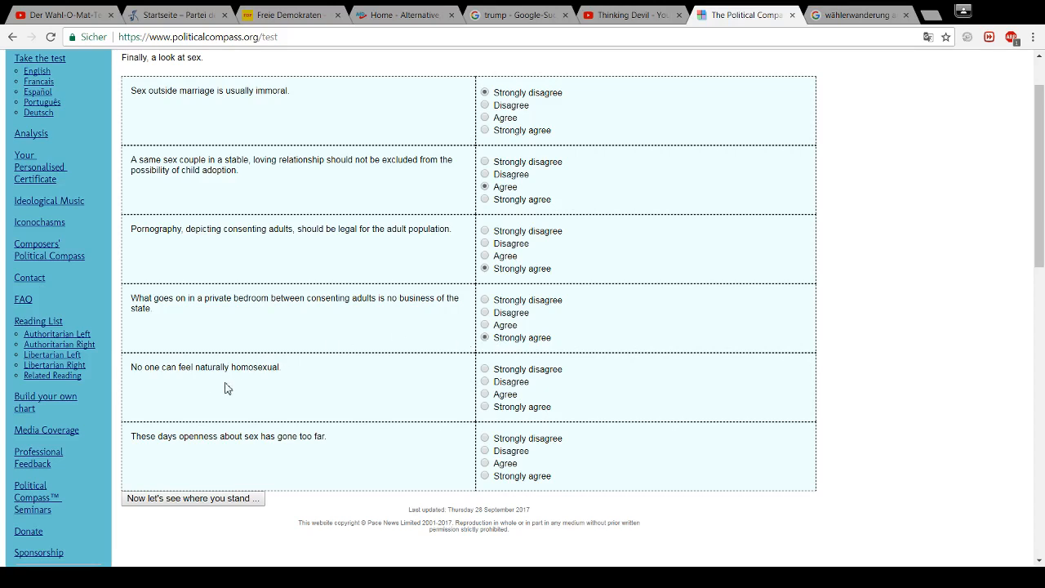
{"action": "left_click", "coordinate": [485, 369]}
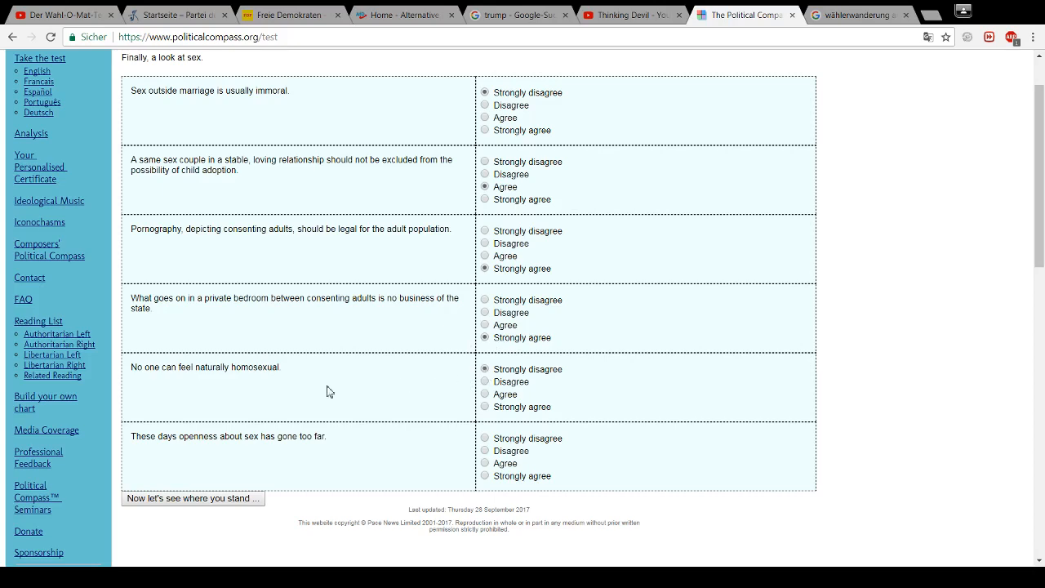
{"action": "scroll", "scroll_direction": "down", "scroll_amount": 3}
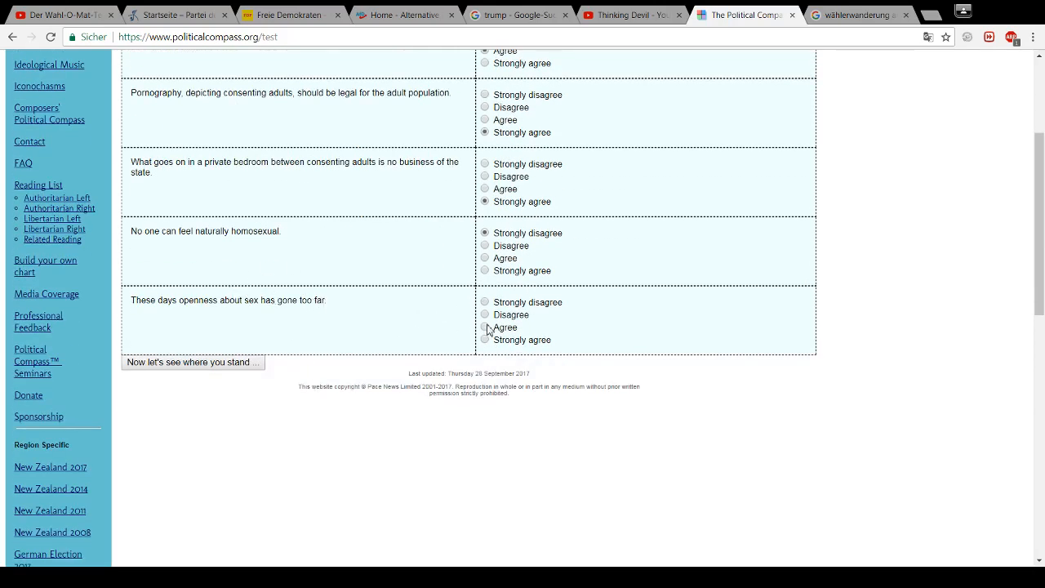
{"action": "left_click", "coordinate": [485, 327]}
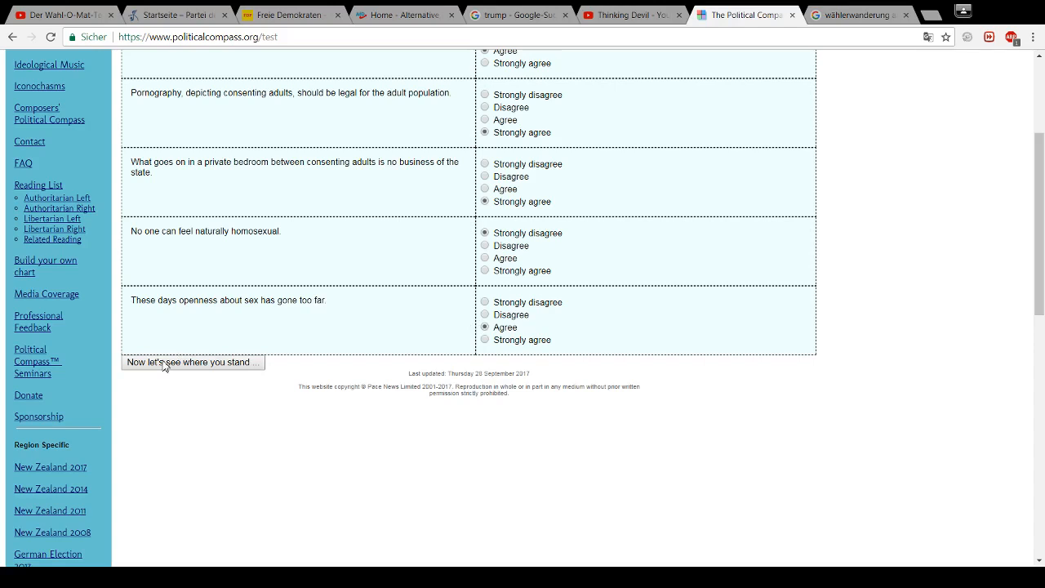
Submit the answers and review the results chart: Economic -3.5, Social -5.03, libertarian-left quadrant
{"action": "left_click", "coordinate": [192, 362]}
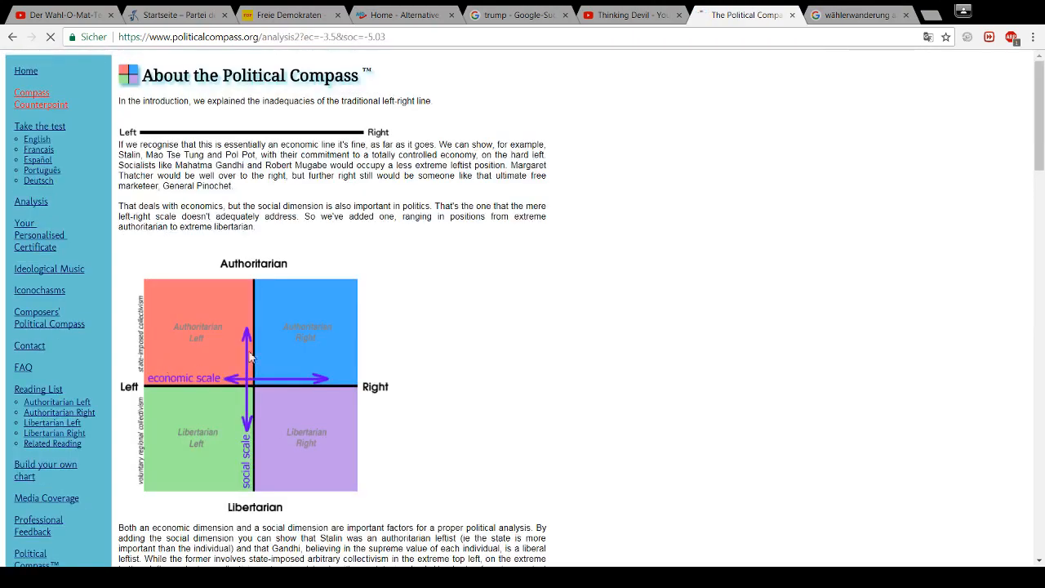
{"action": "scroll", "scroll_direction": "down", "scroll_amount": 3}
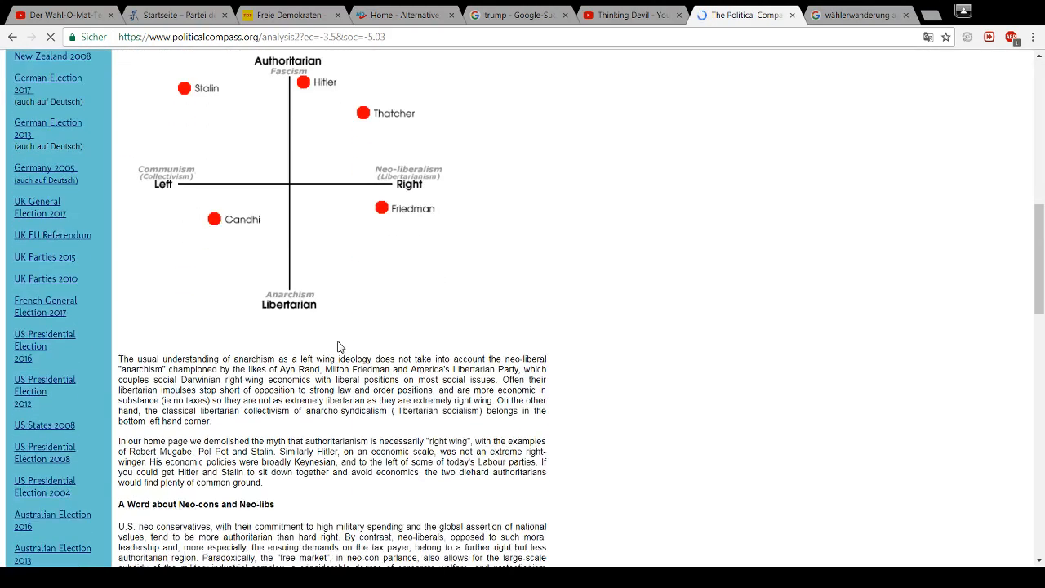
{"action": "scroll", "scroll_direction": "down", "scroll_amount": 3}
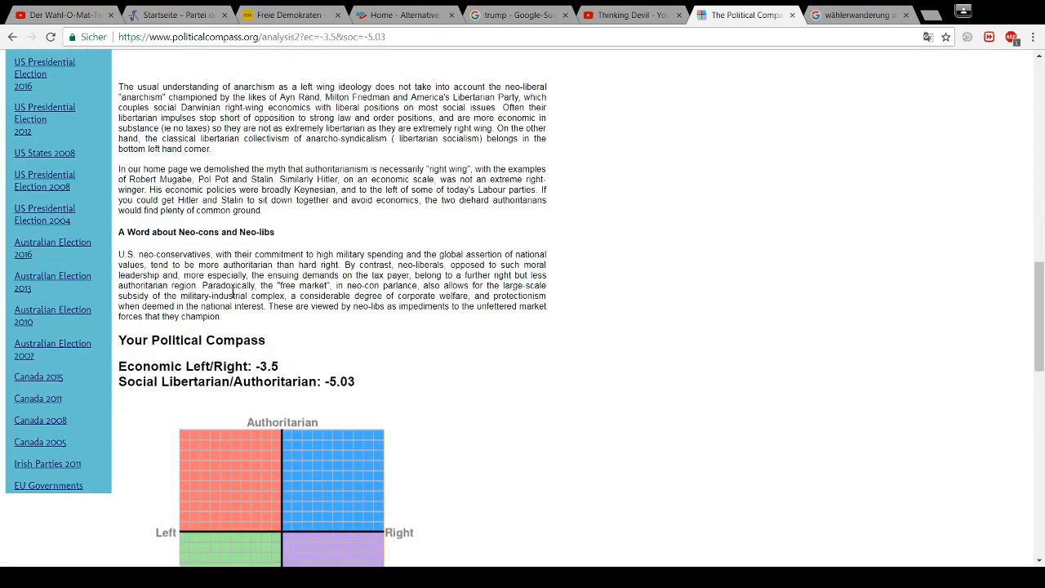
{"action": "scroll", "scroll_direction": "down", "scroll_amount": 3}
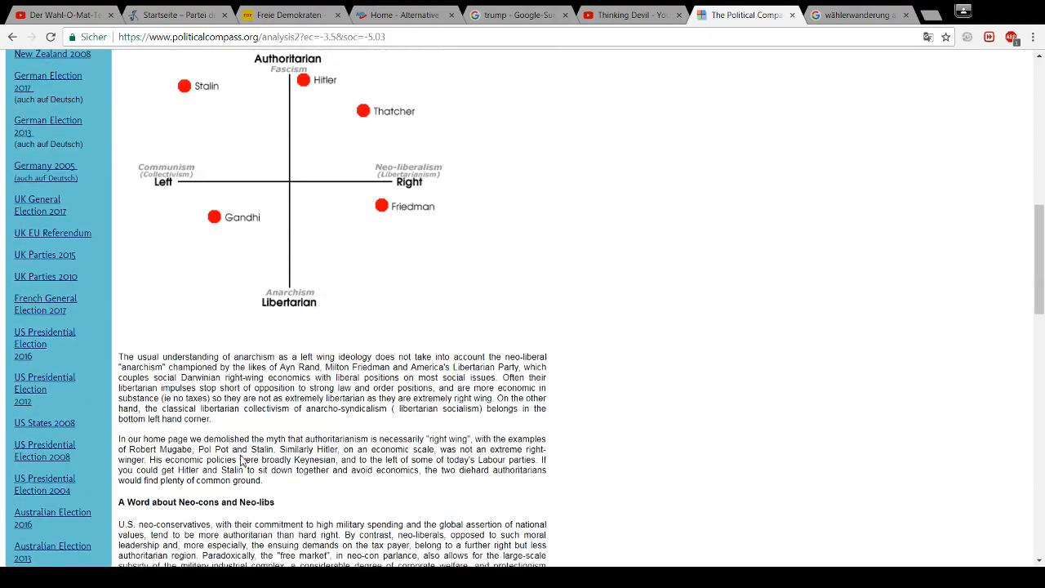
{"action": "scroll", "scroll_direction": "down", "scroll_amount": 3}
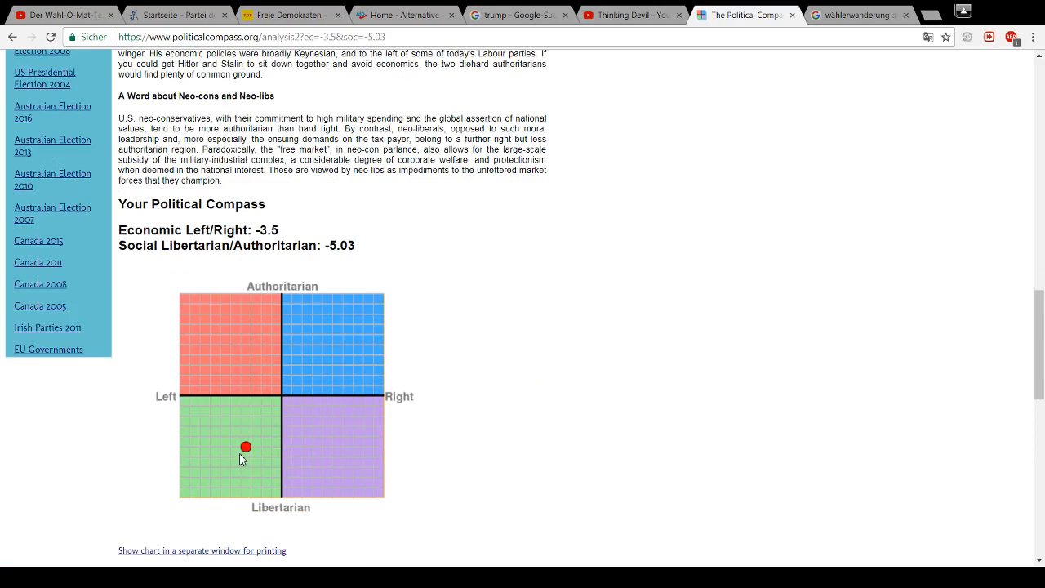
{"action": "mouse_move", "coordinate": [263, 479]}
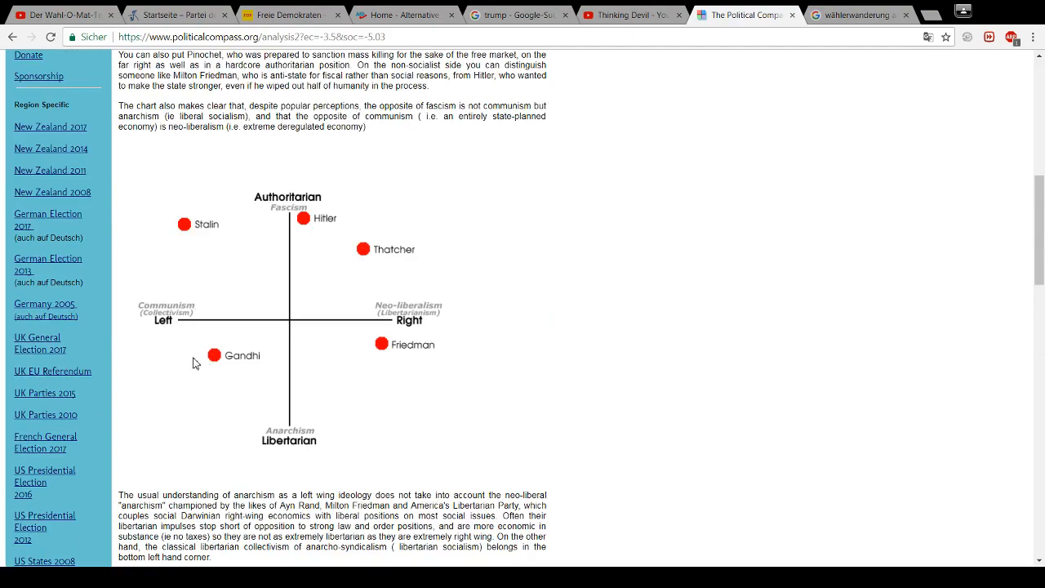
{"action": "scroll", "scroll_direction": "down", "scroll_amount": 3}
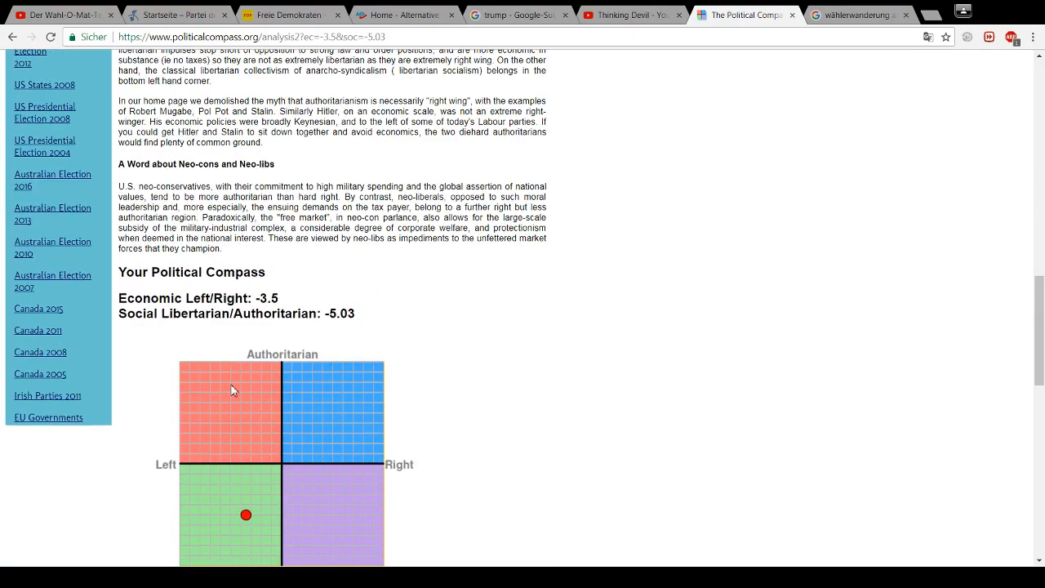
{"action": "scroll", "scroll_direction": "down", "scroll_amount": 3}
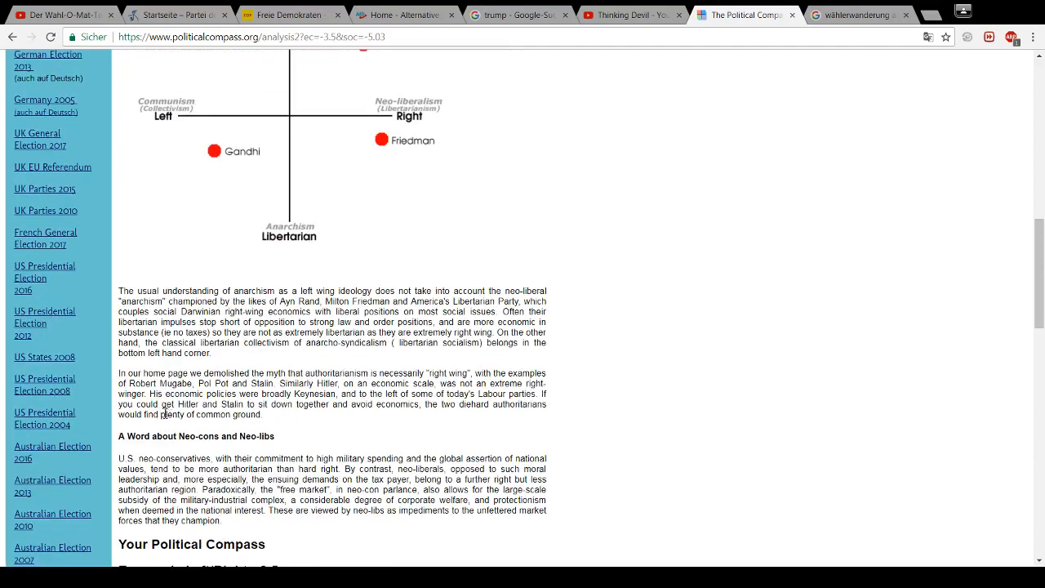
{"action": "scroll", "scroll_direction": "up", "scroll_amount": 3}
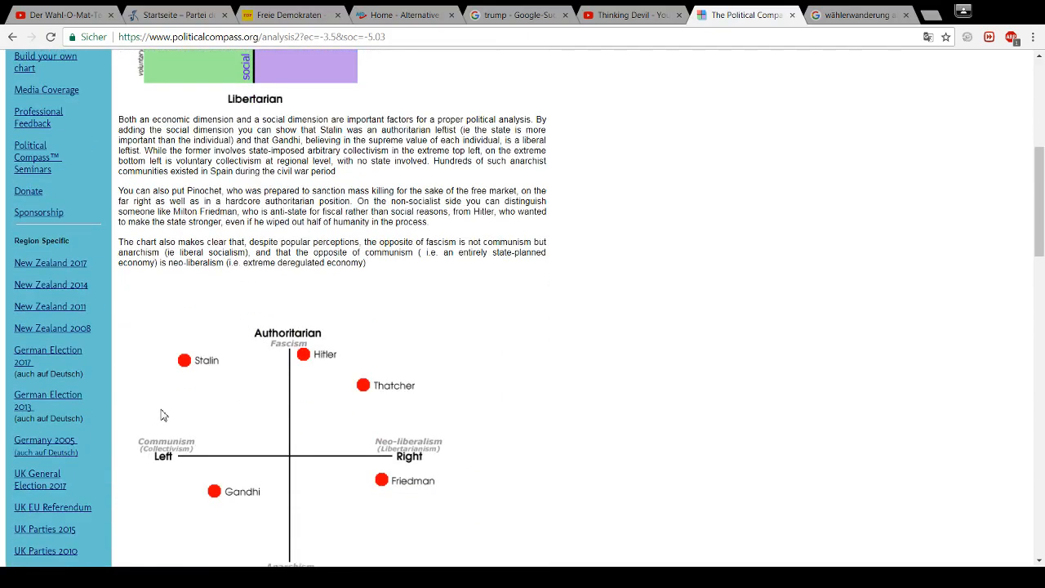
{"action": "scroll", "scroll_direction": "down", "scroll_amount": 3}
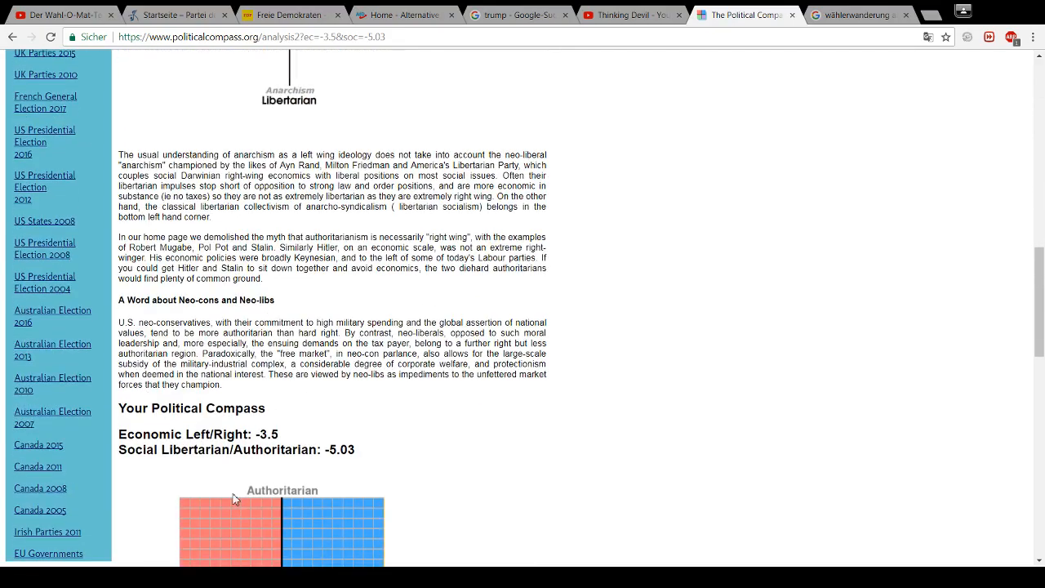
{"action": "scroll", "scroll_direction": "down", "scroll_amount": 3}
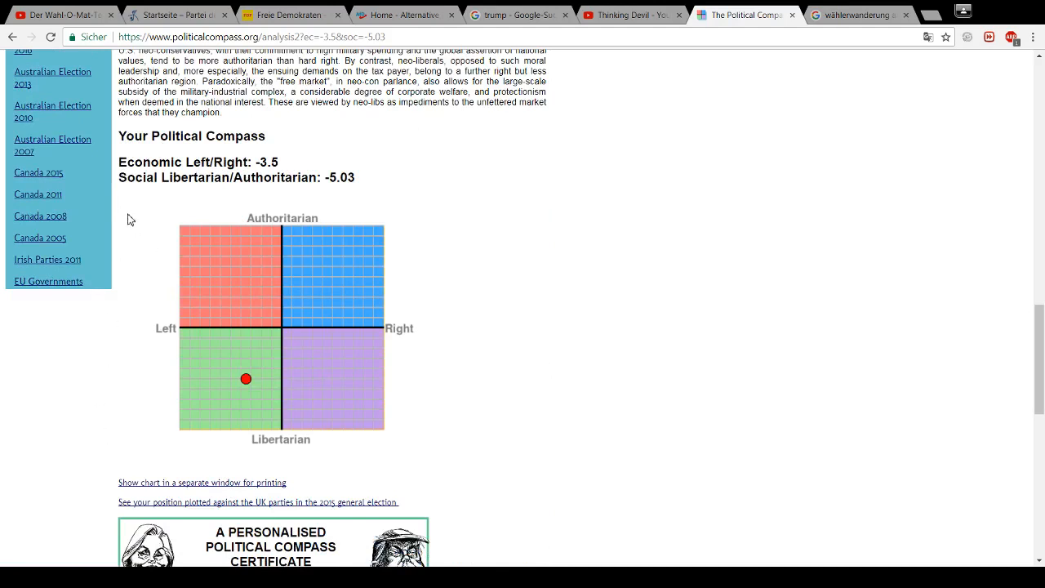
{"action": "mouse_move", "coordinate": [119, 228]}
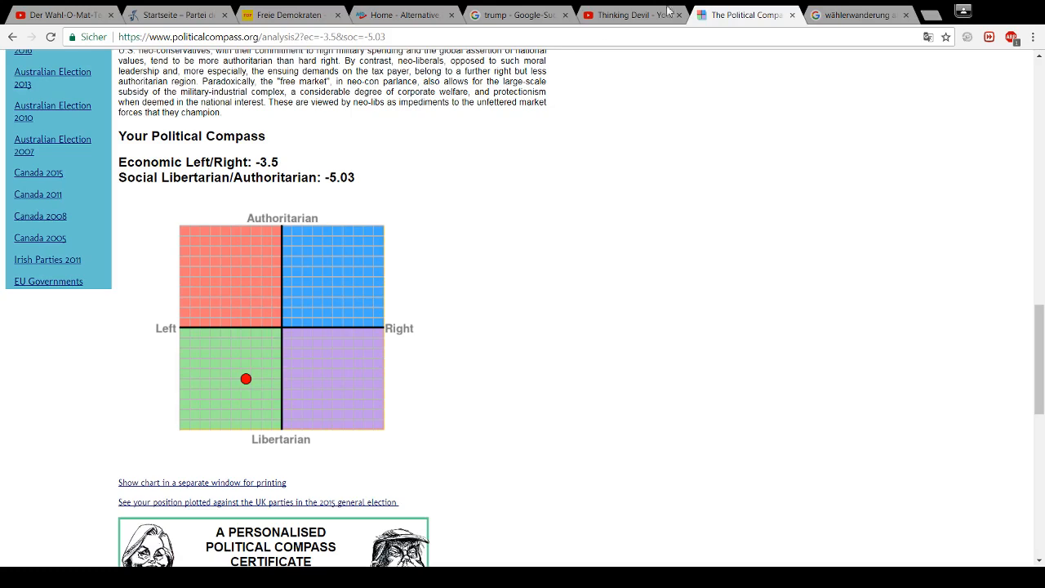
Switch to the Google Images tab showing the enlarged 2017 Wählerwanderung AfD voter-flow chart
{"action": "left_click", "coordinate": [851, 15]}
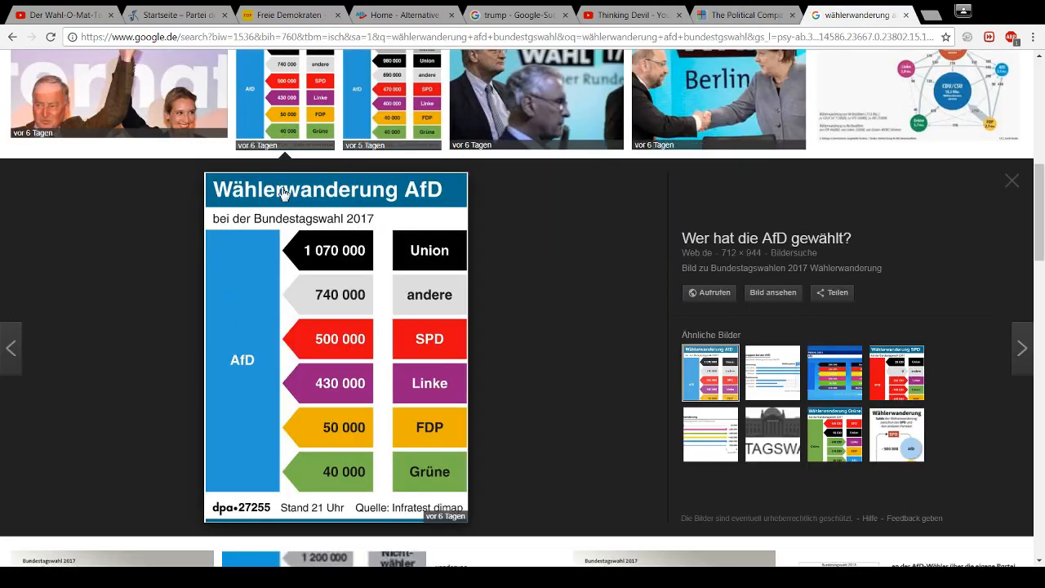
{"action": "mouse_move", "coordinate": [296, 210]}
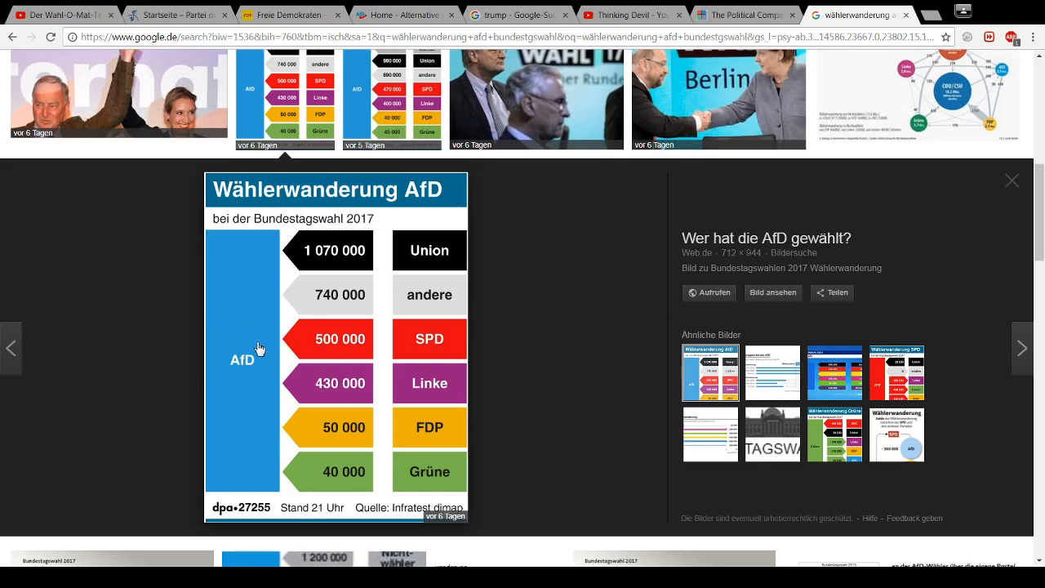
{"action": "mouse_move", "coordinate": [384, 251]}
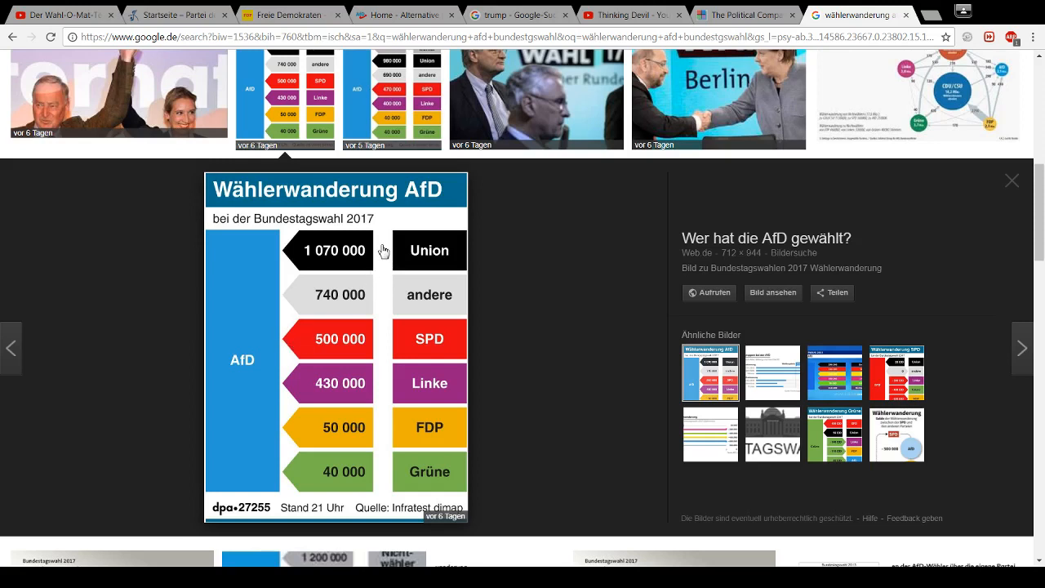
{"action": "mouse_move", "coordinate": [351, 359]}
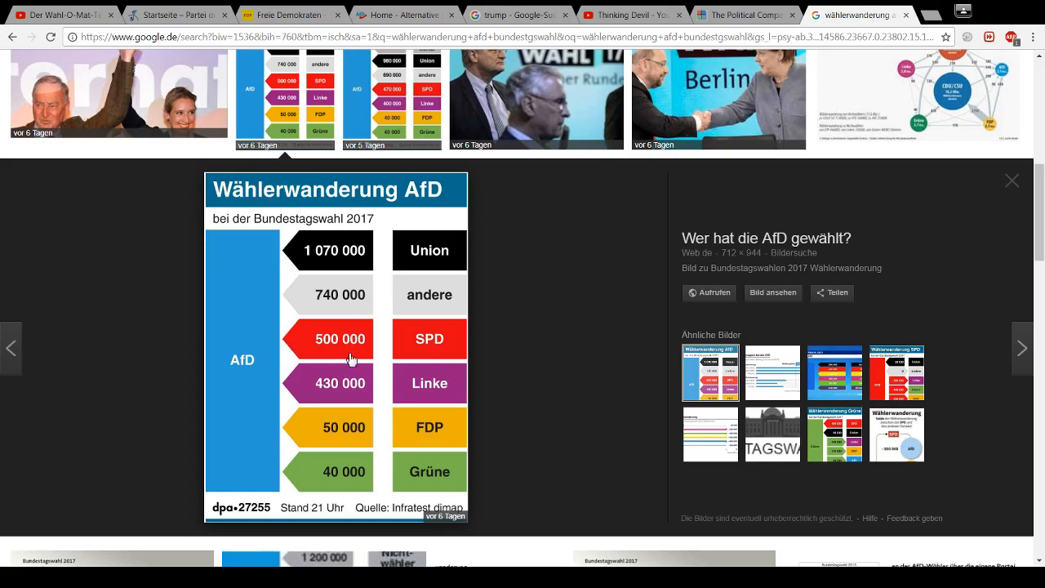
{"action": "mouse_move", "coordinate": [239, 311]}
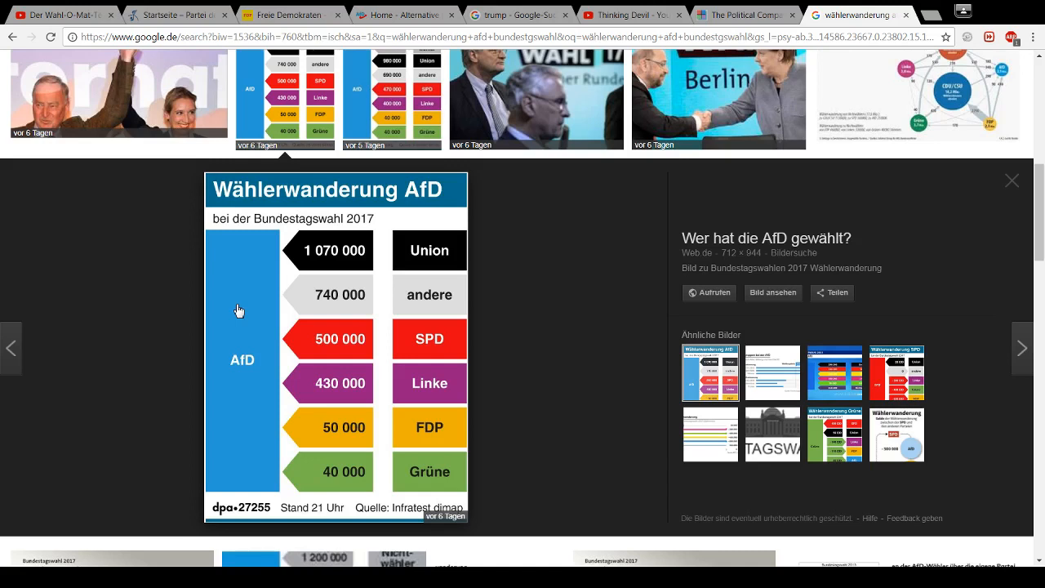
{"action": "mouse_move", "coordinate": [249, 263]}
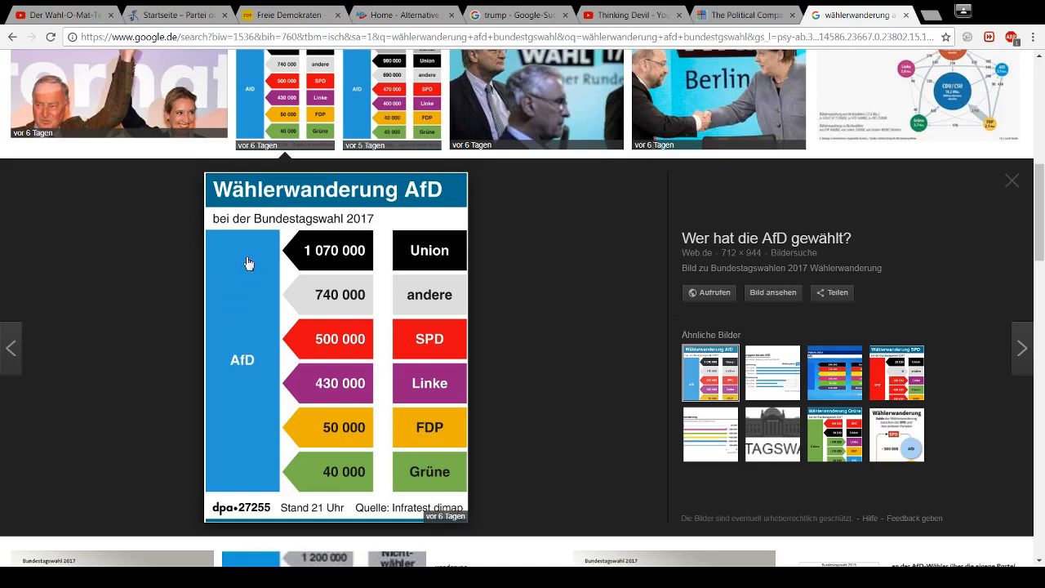
{"action": "mouse_move", "coordinate": [256, 263]}
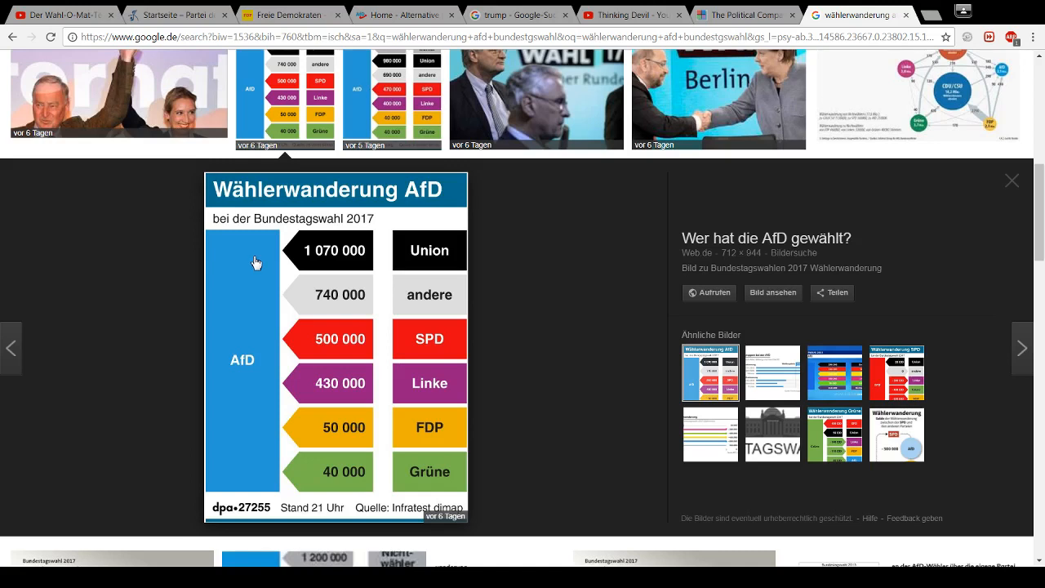
{"action": "mouse_move", "coordinate": [237, 261]}
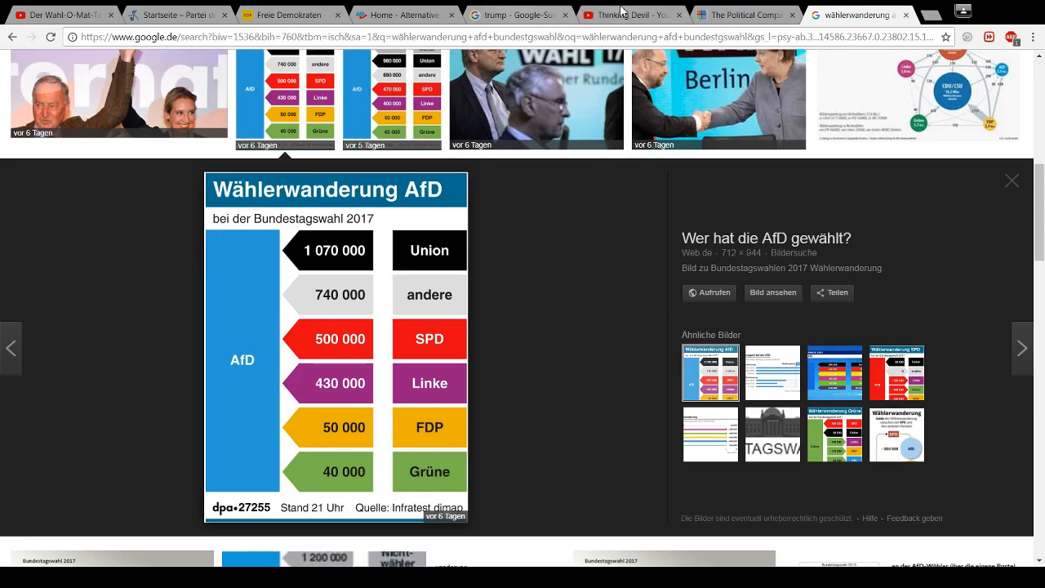
Switch back to the YouTube tab with the Thinking Devil channel's video list
{"action": "left_click", "coordinate": [633, 15]}
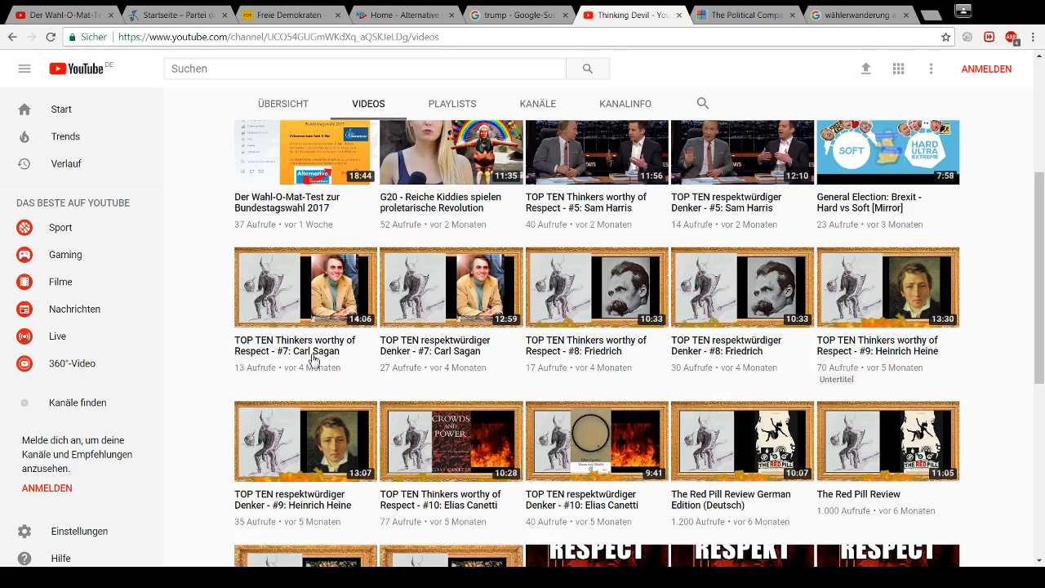
{"action": "mouse_move", "coordinate": [331, 365]}
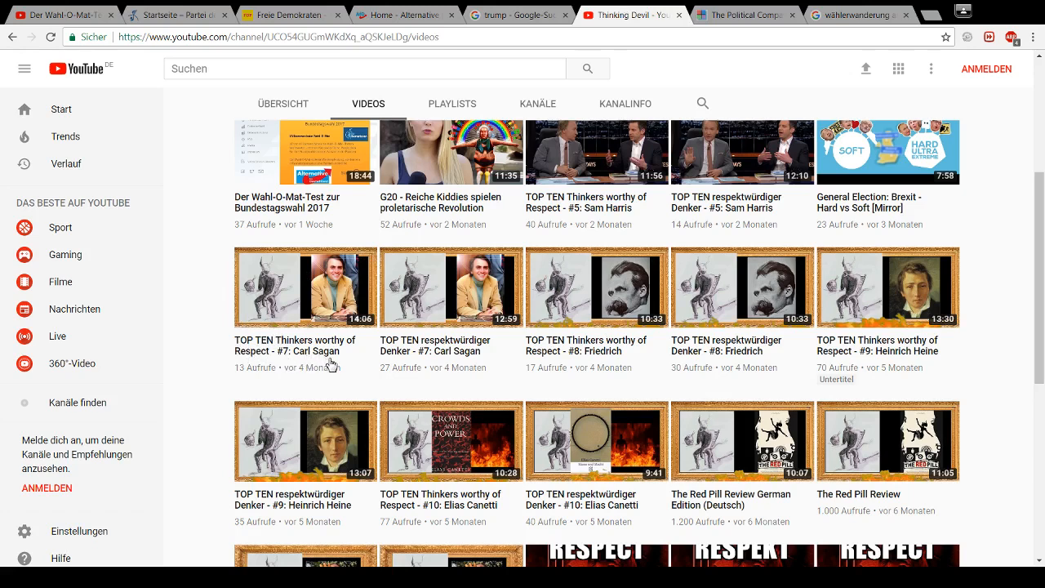
{"action": "mouse_move", "coordinate": [310, 367]}
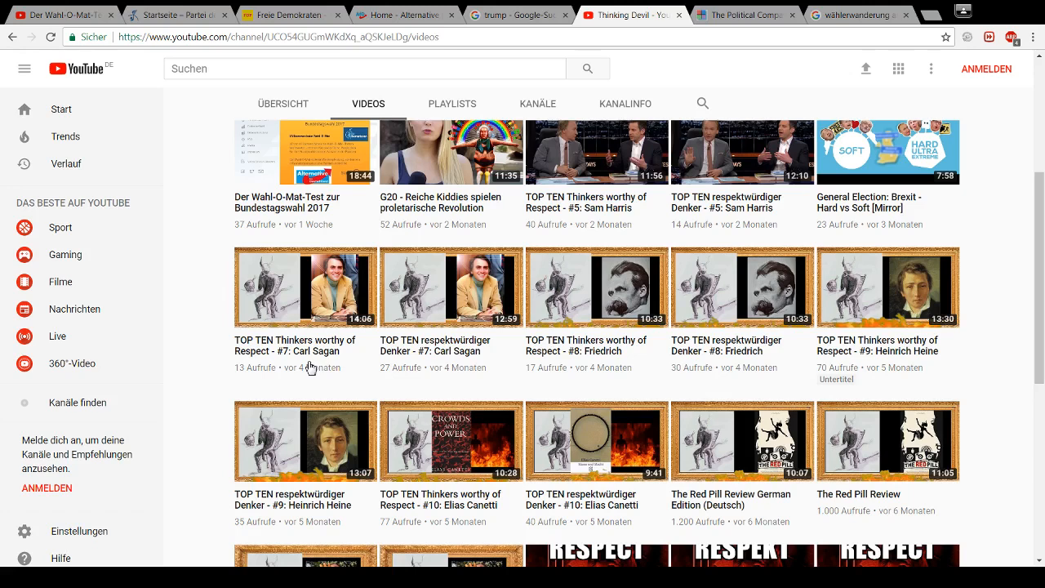
{"action": "mouse_move", "coordinate": [326, 366]}
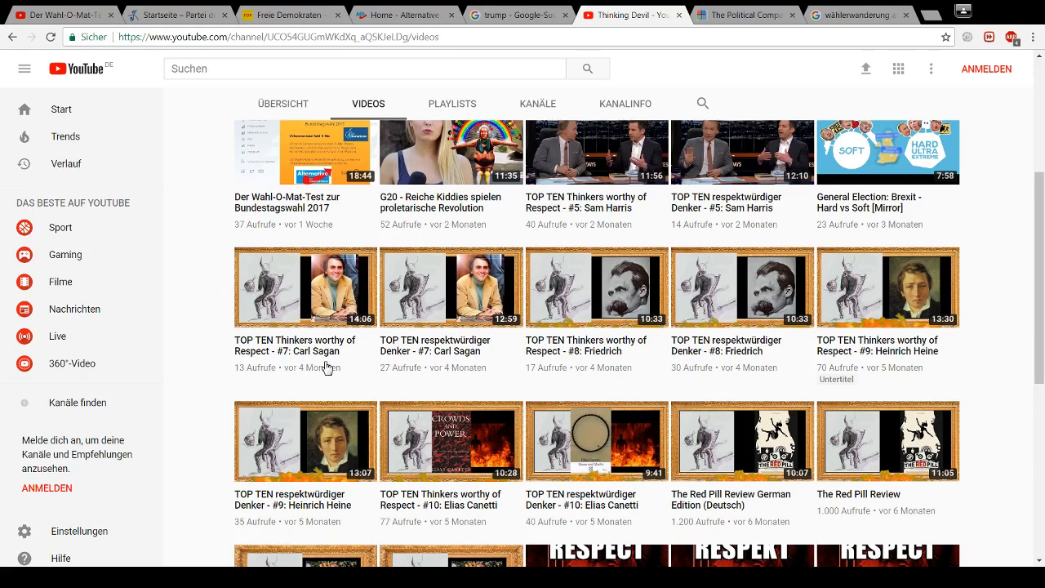
{"action": "mouse_move", "coordinate": [347, 369]}
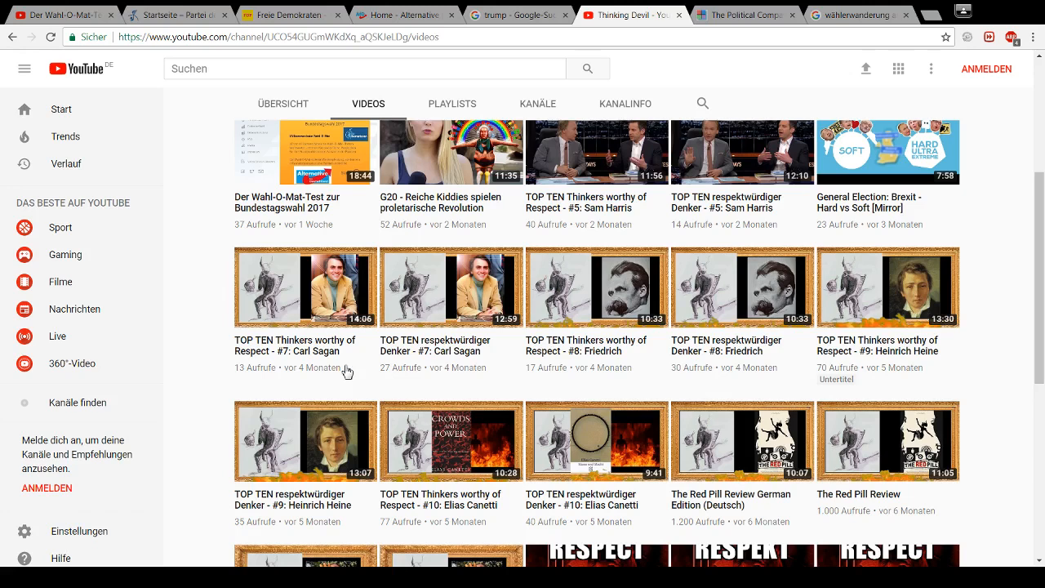